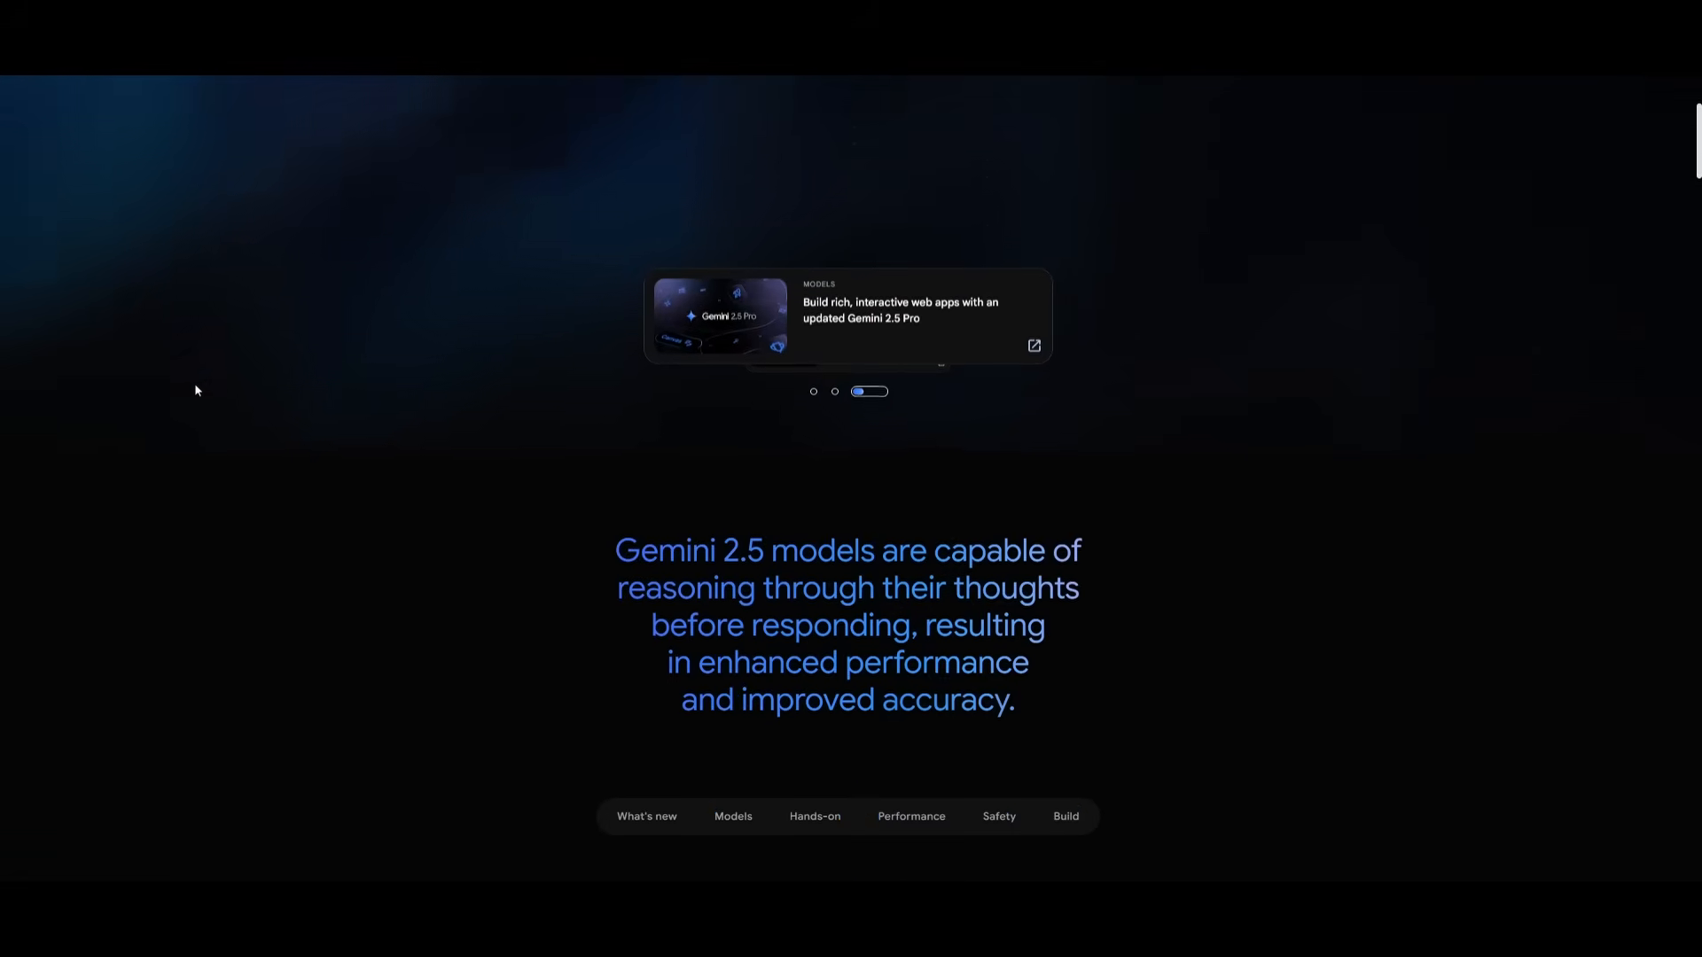
- Scroll the Gemini 2.5 page down past What's new to the Model family section
scroll("down", 3)
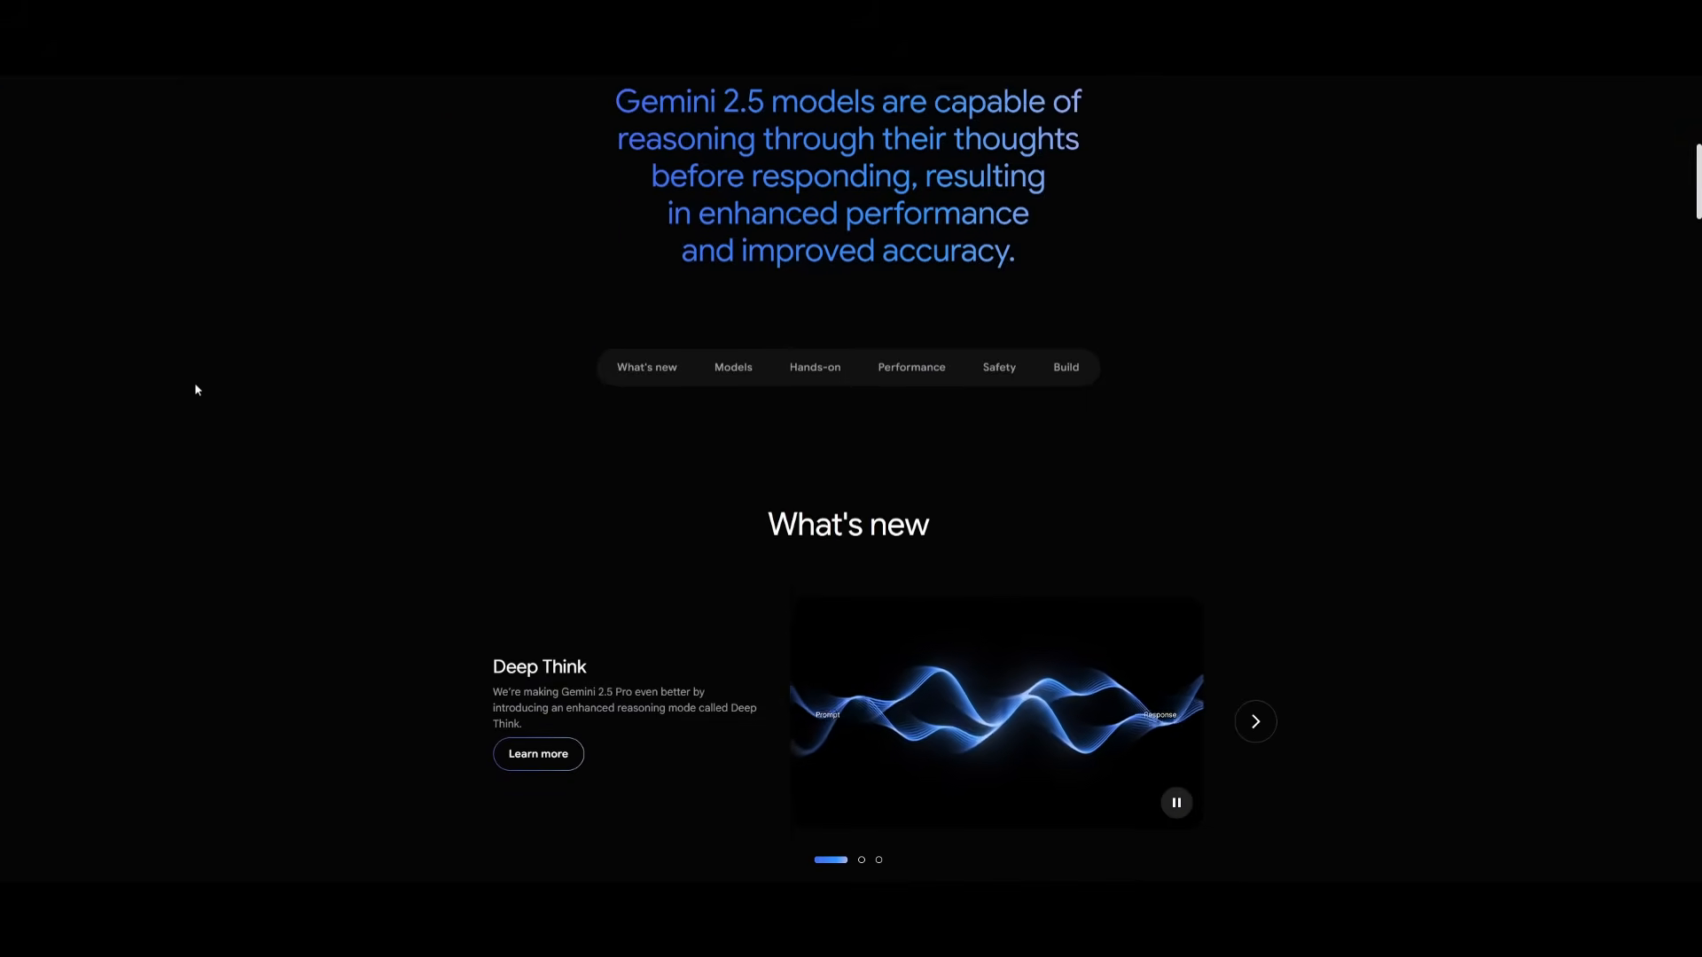
scroll("down", 3)
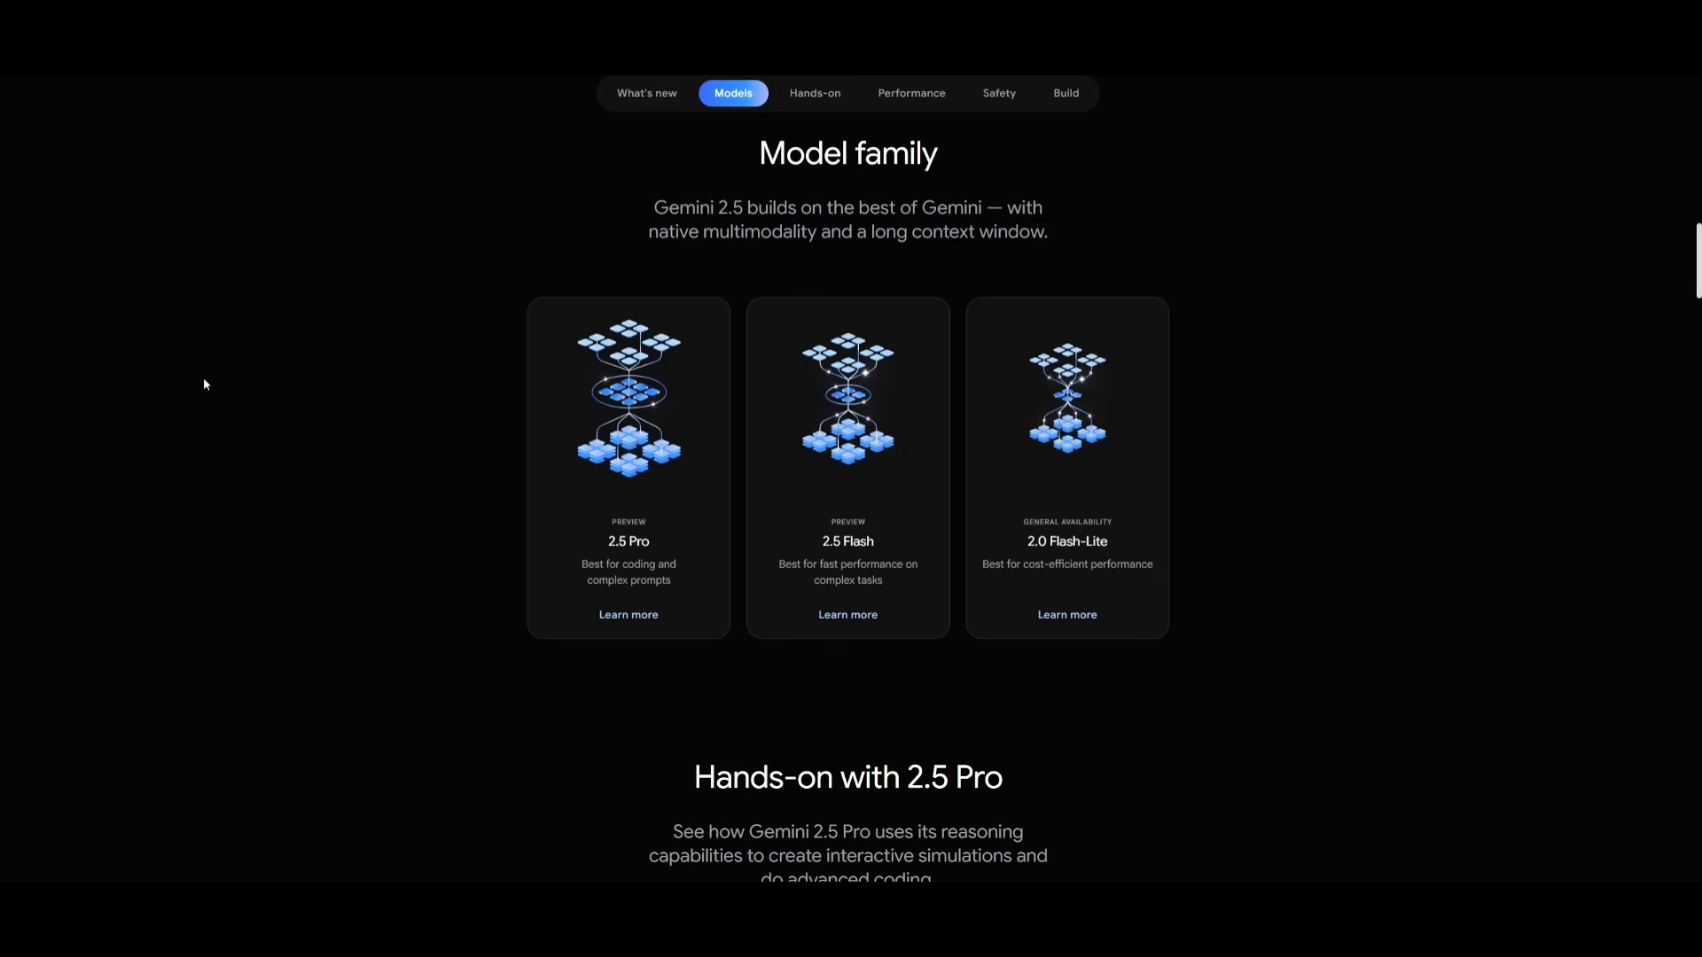
mouse_move(194, 389)
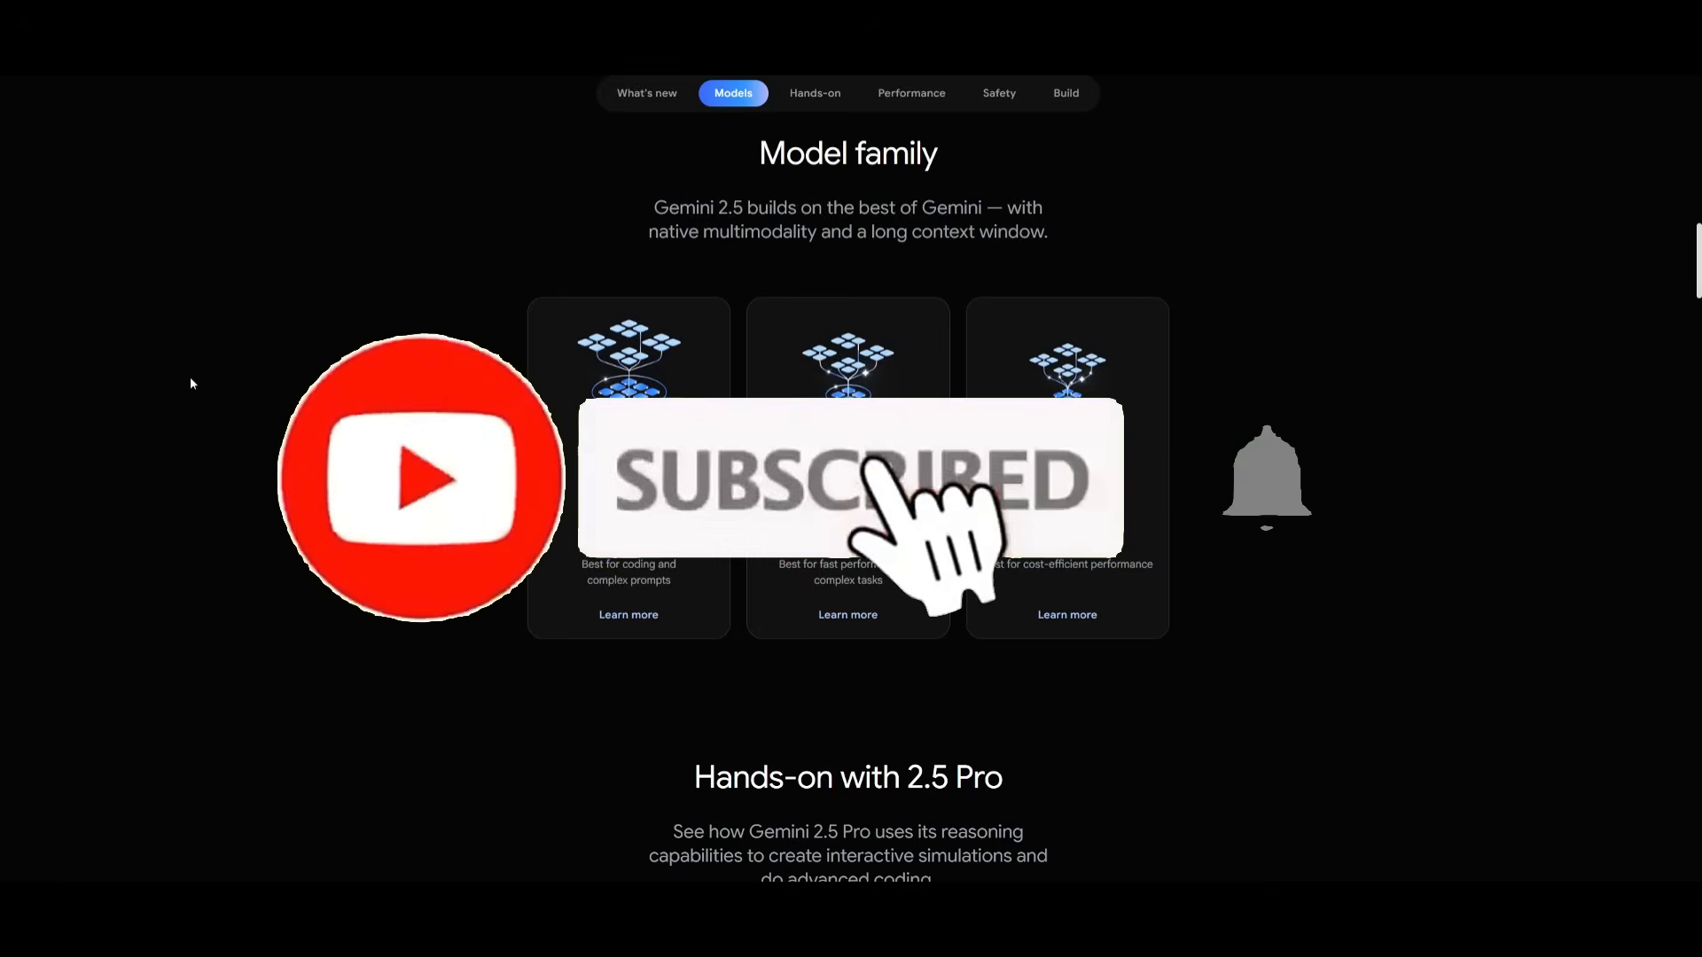
scroll("down", 3)
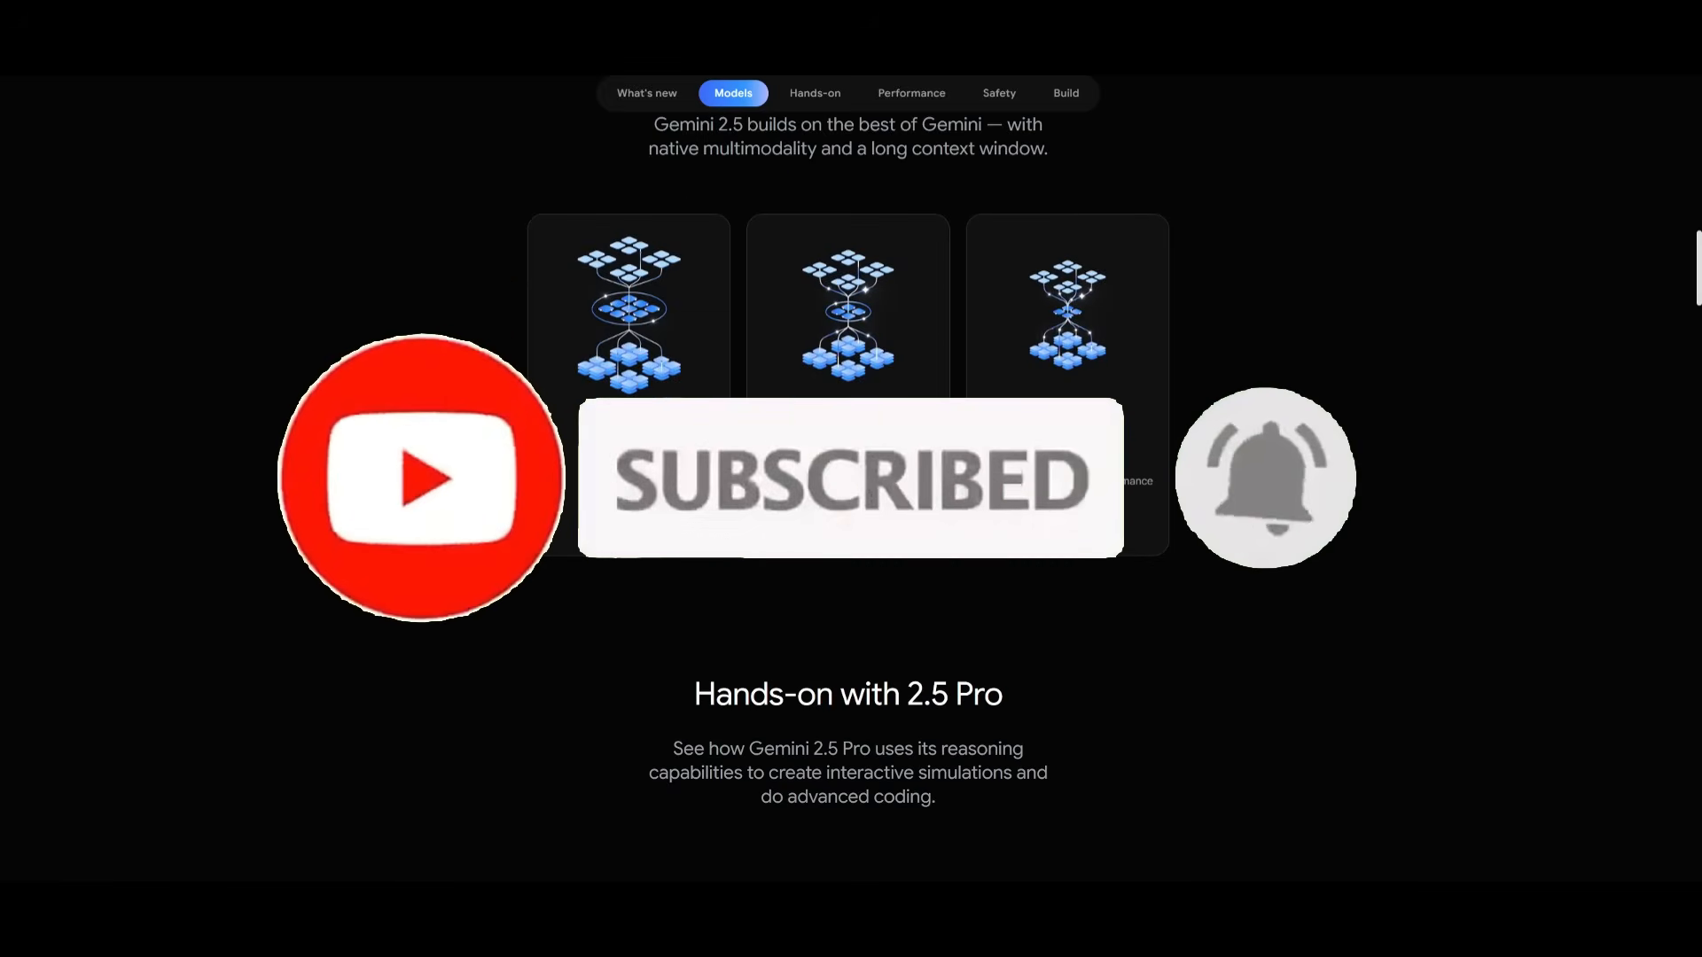
scroll("down", 3)
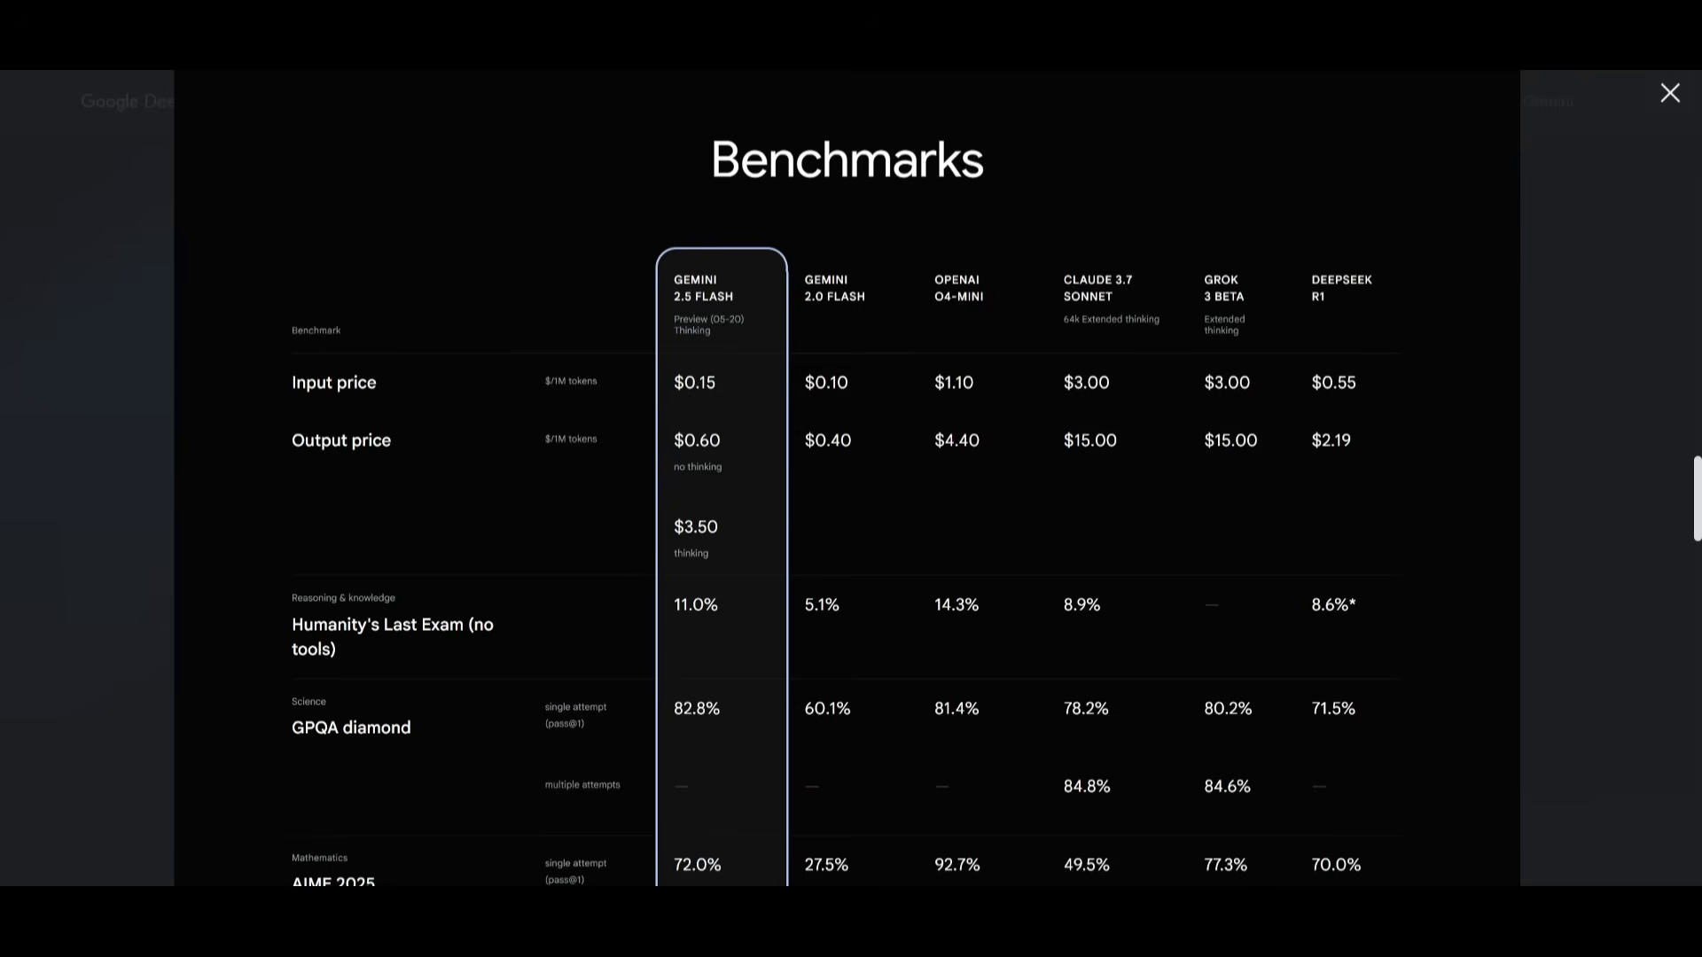
mouse_move(1112, 424)
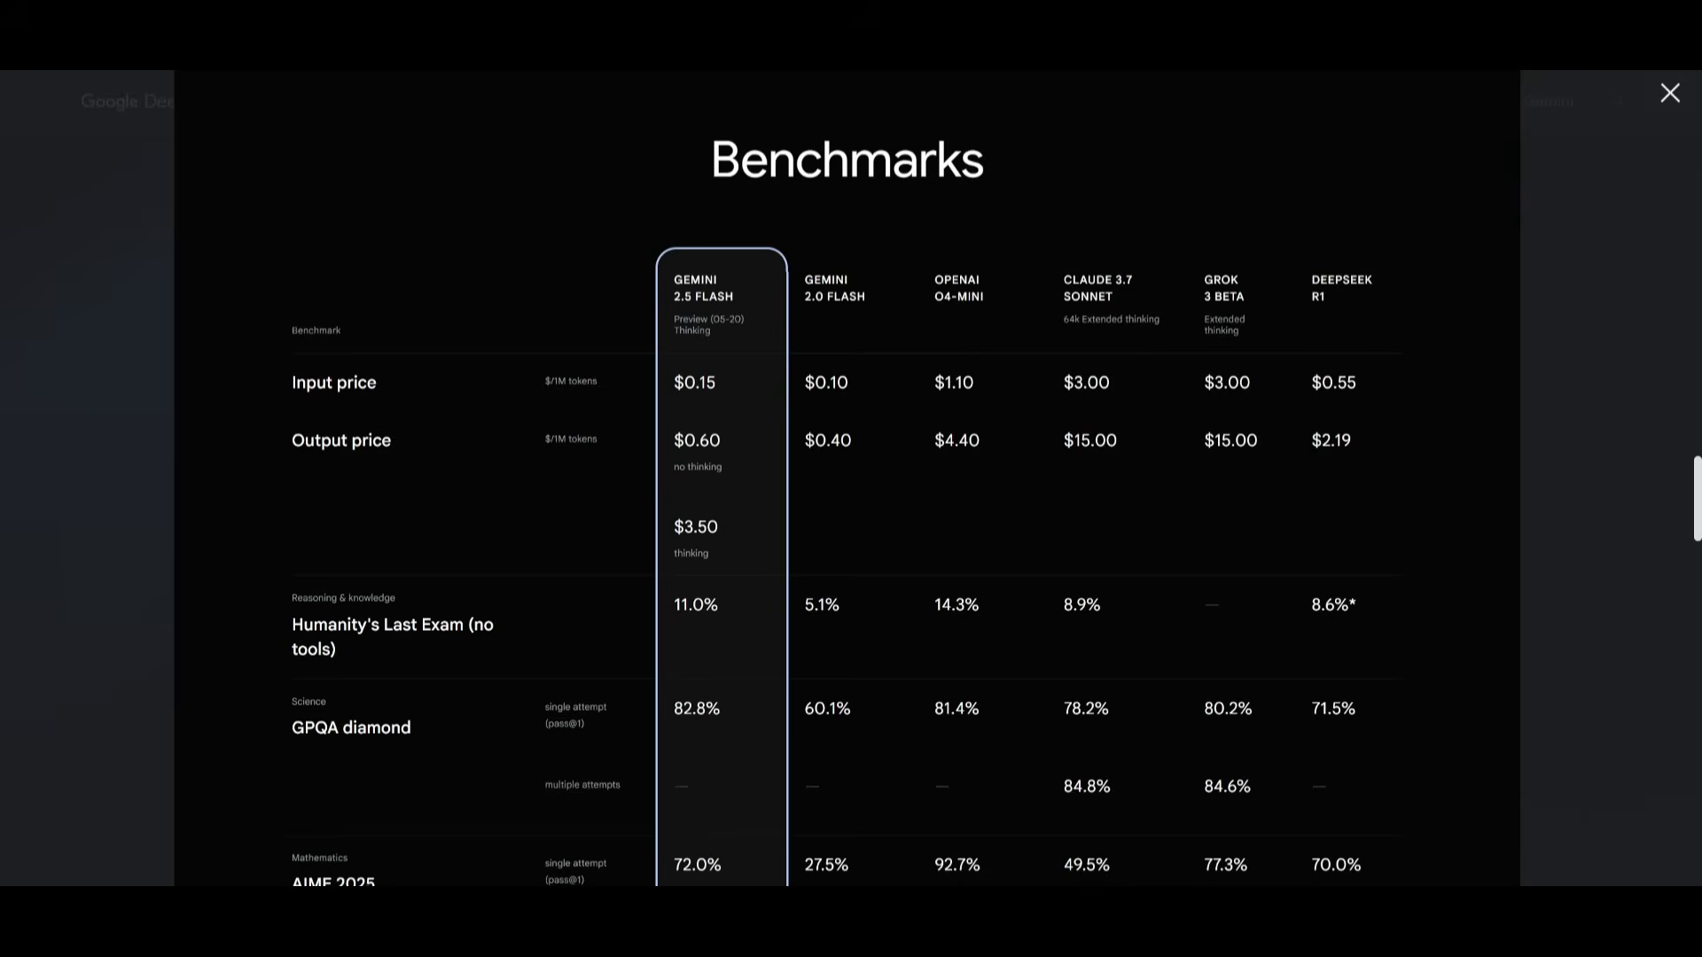
mouse_move(667, 417)
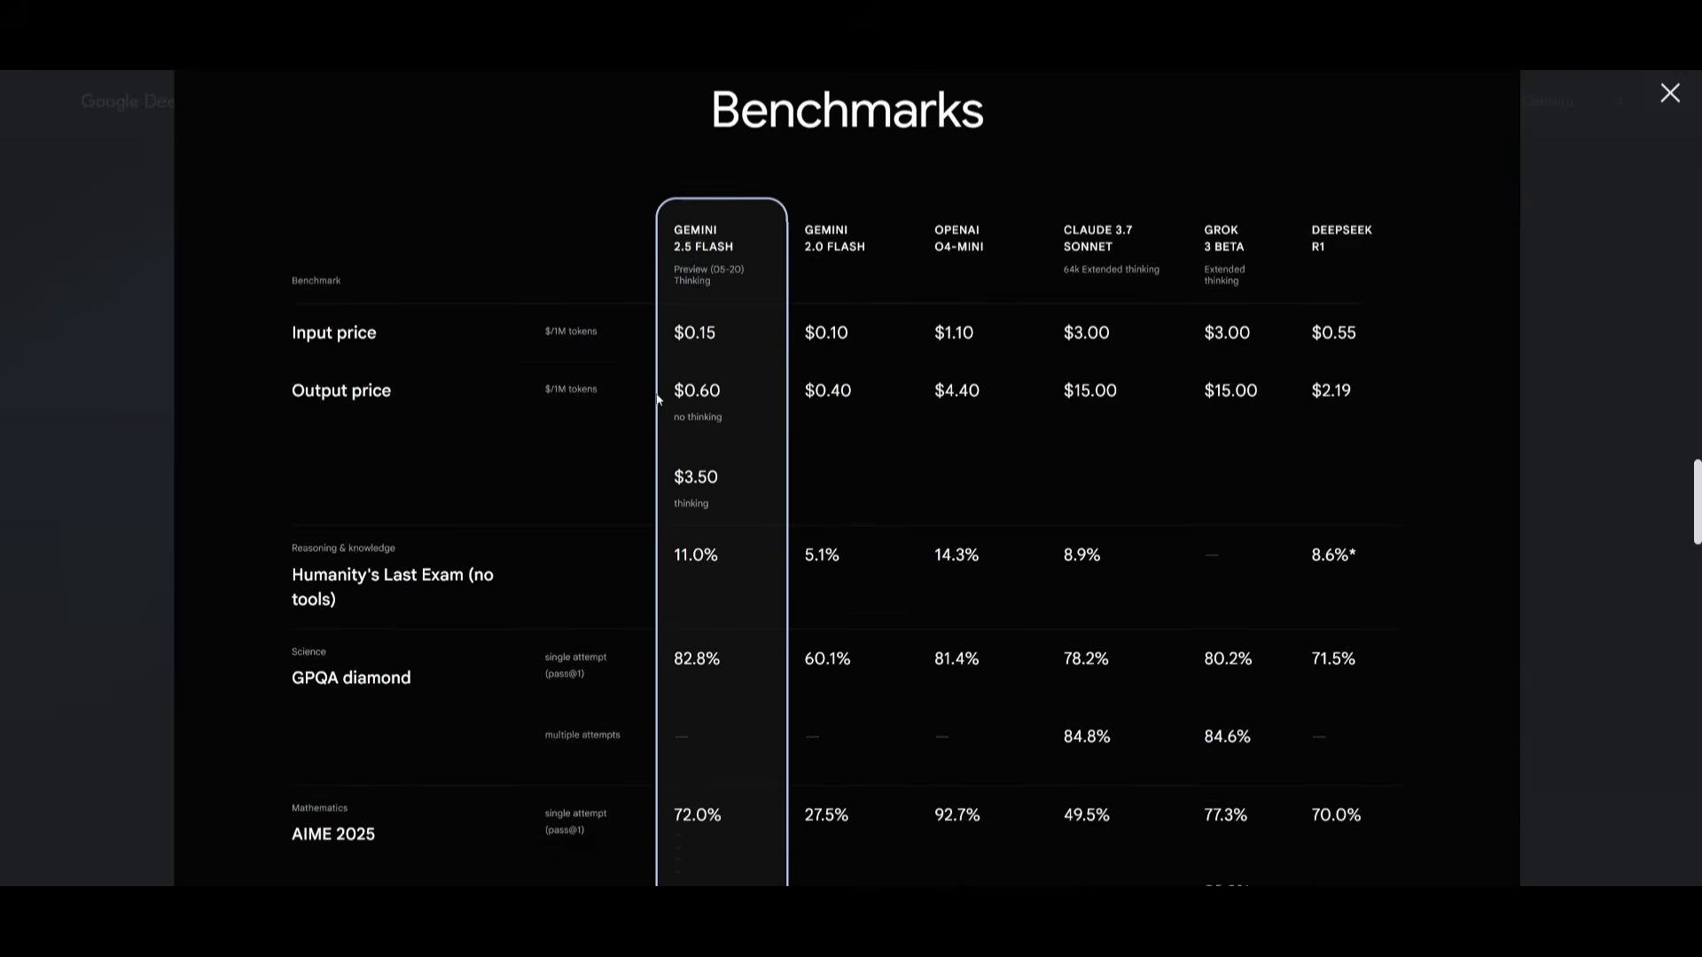
- Scroll through the Gemini 2.5 Flash benchmarks table rows, then switch to the Colab notebook tab
scroll("down", 3)
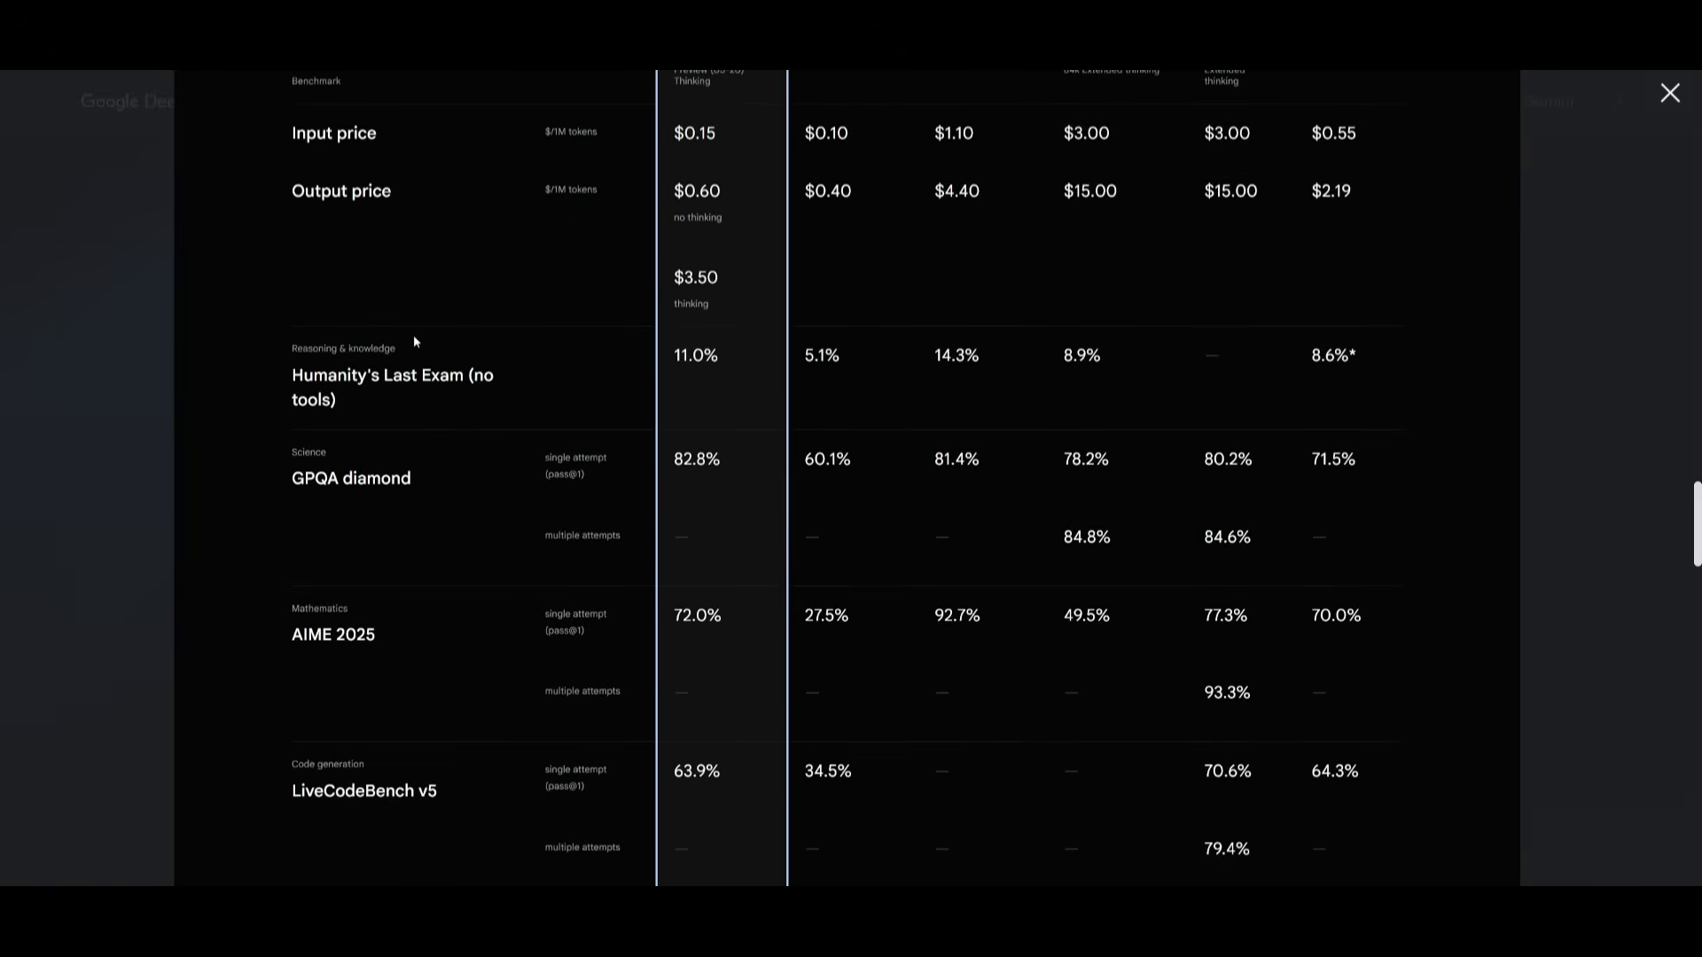
mouse_move(382, 560)
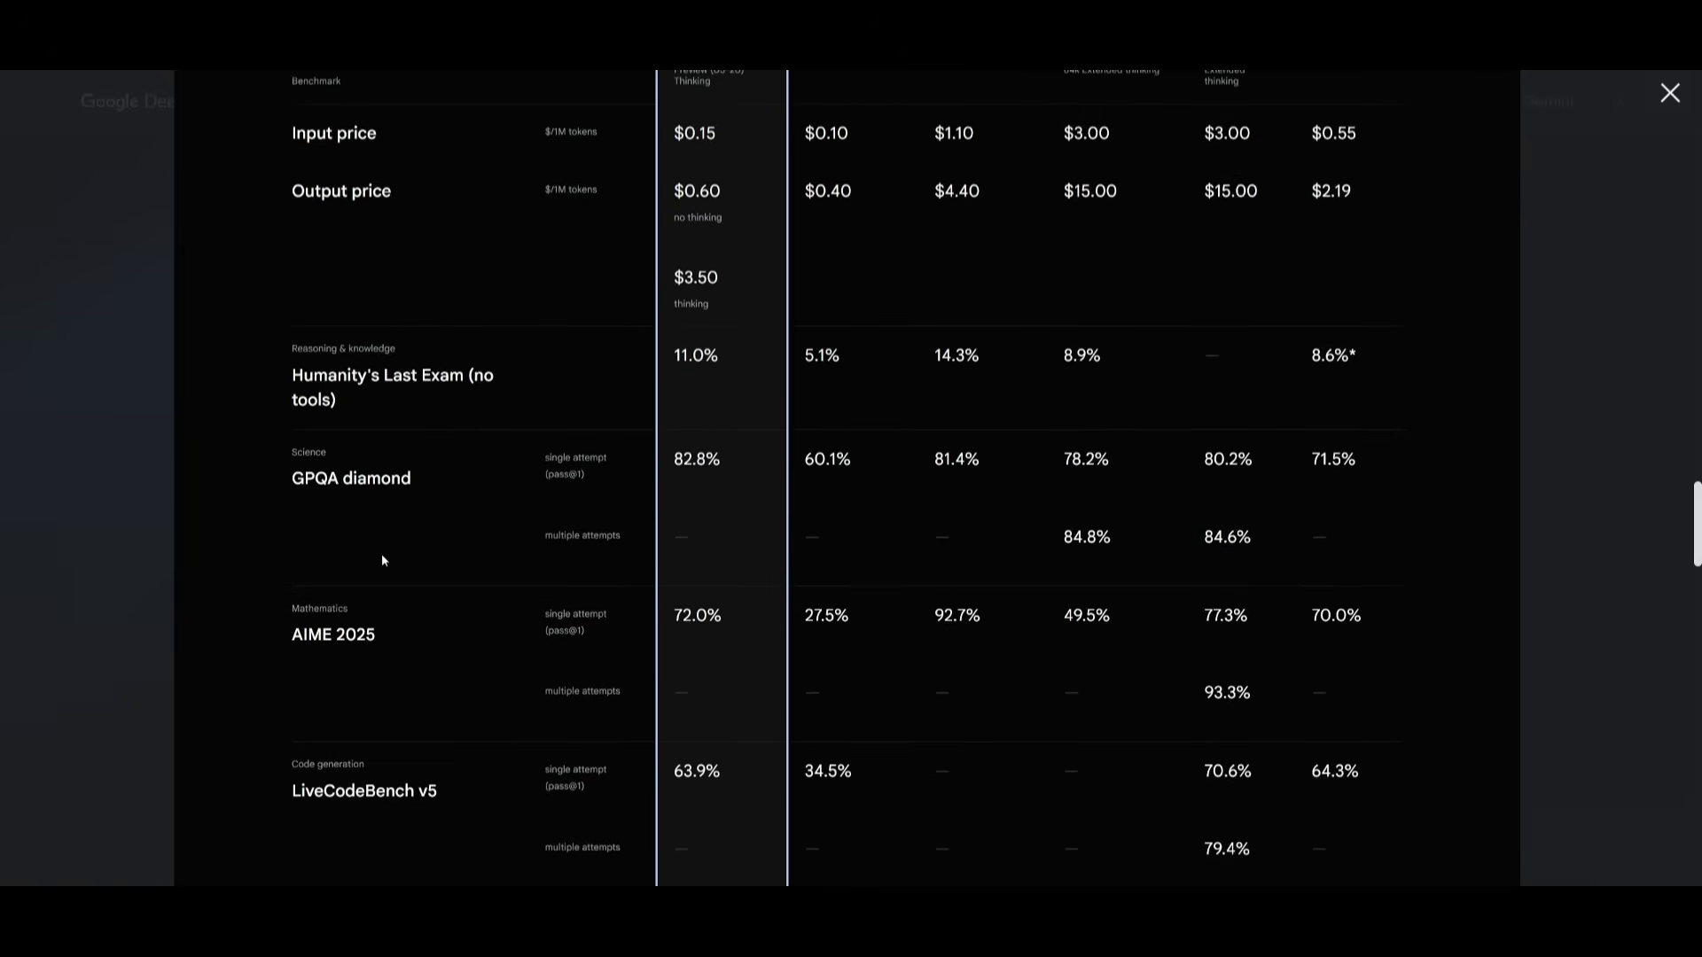
scroll("down", 3)
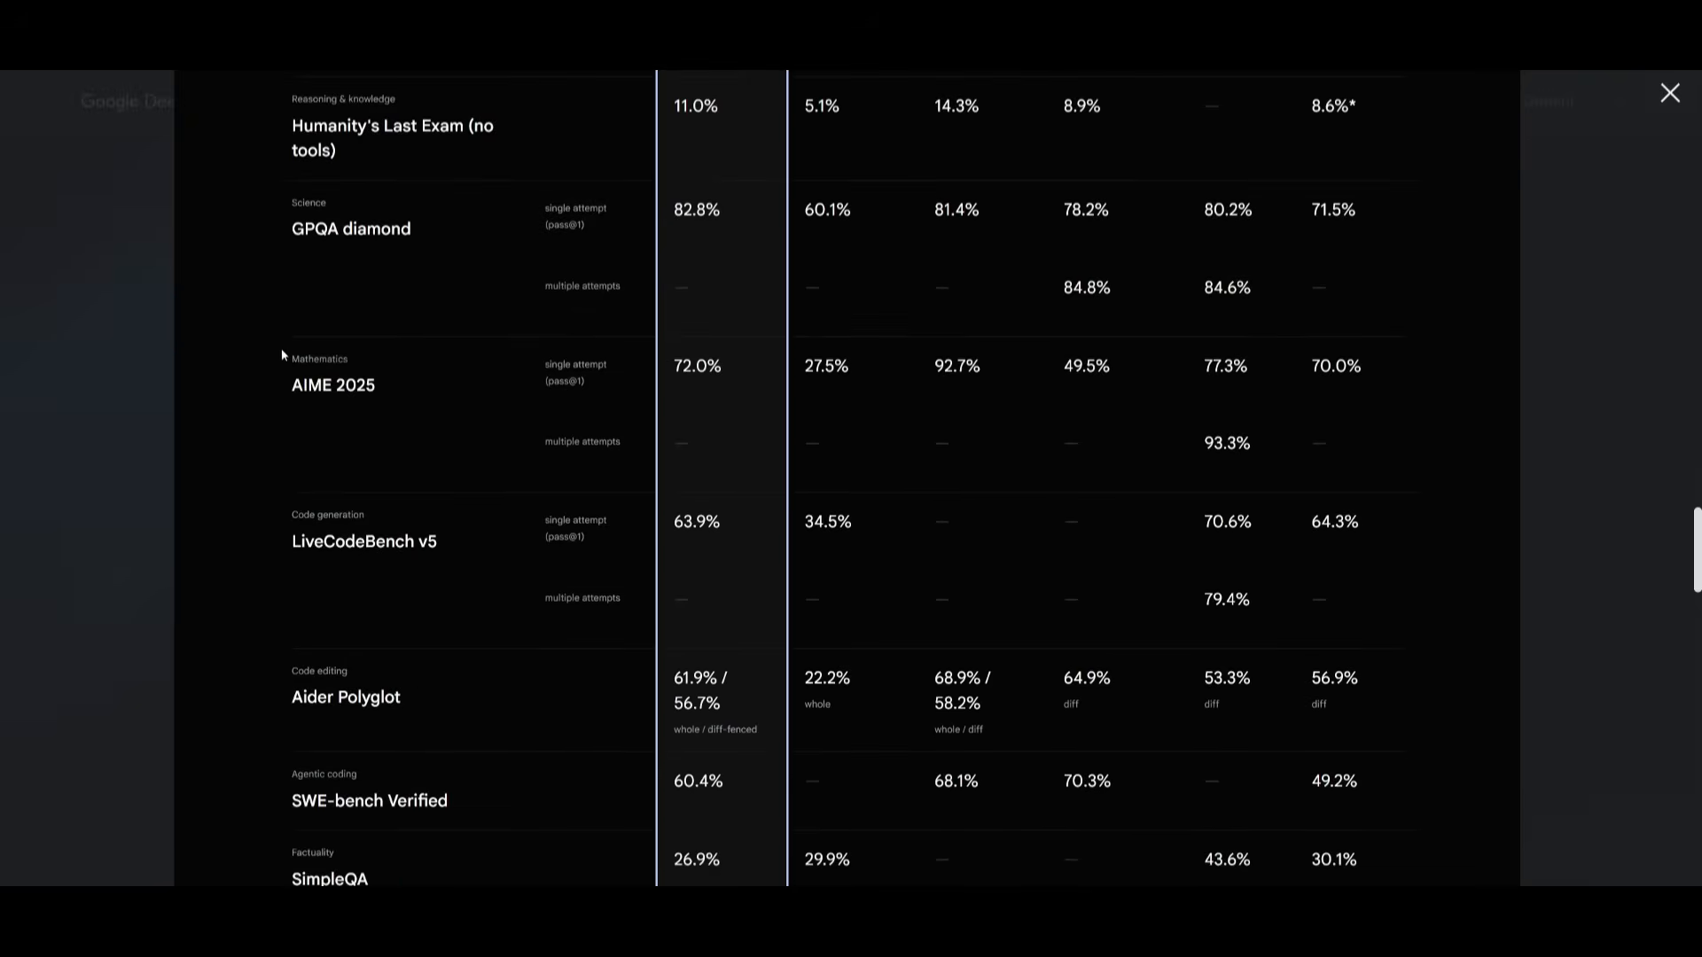
scroll("down", 3)
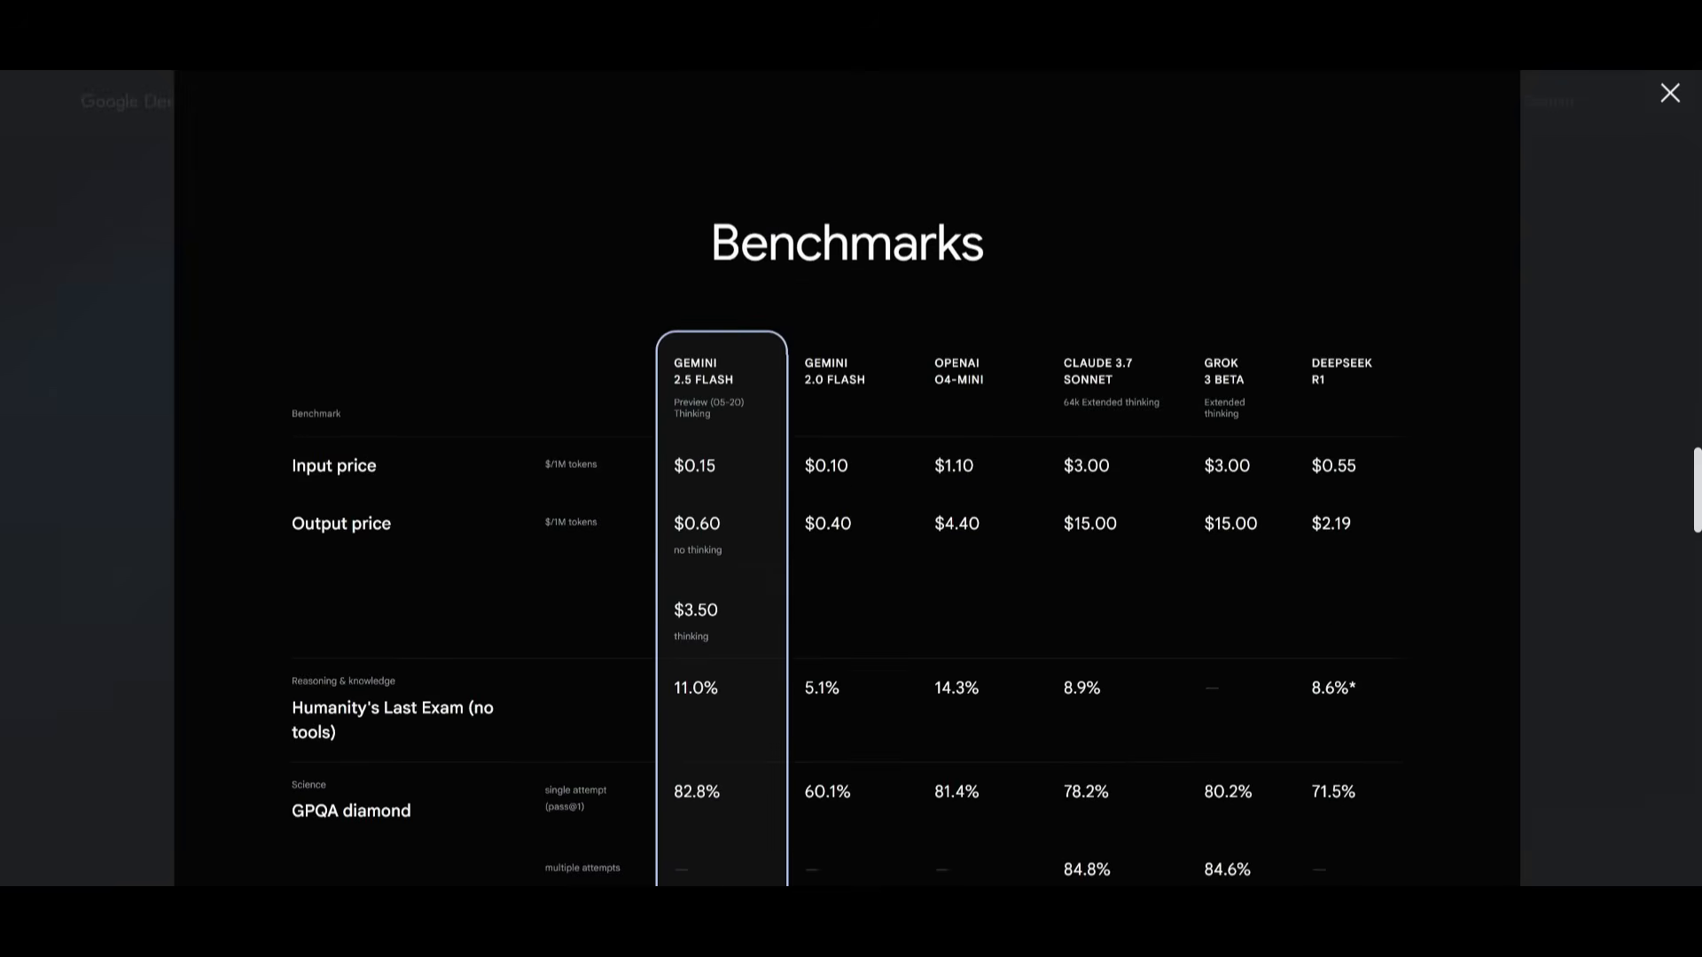
mouse_move(1339, 386)
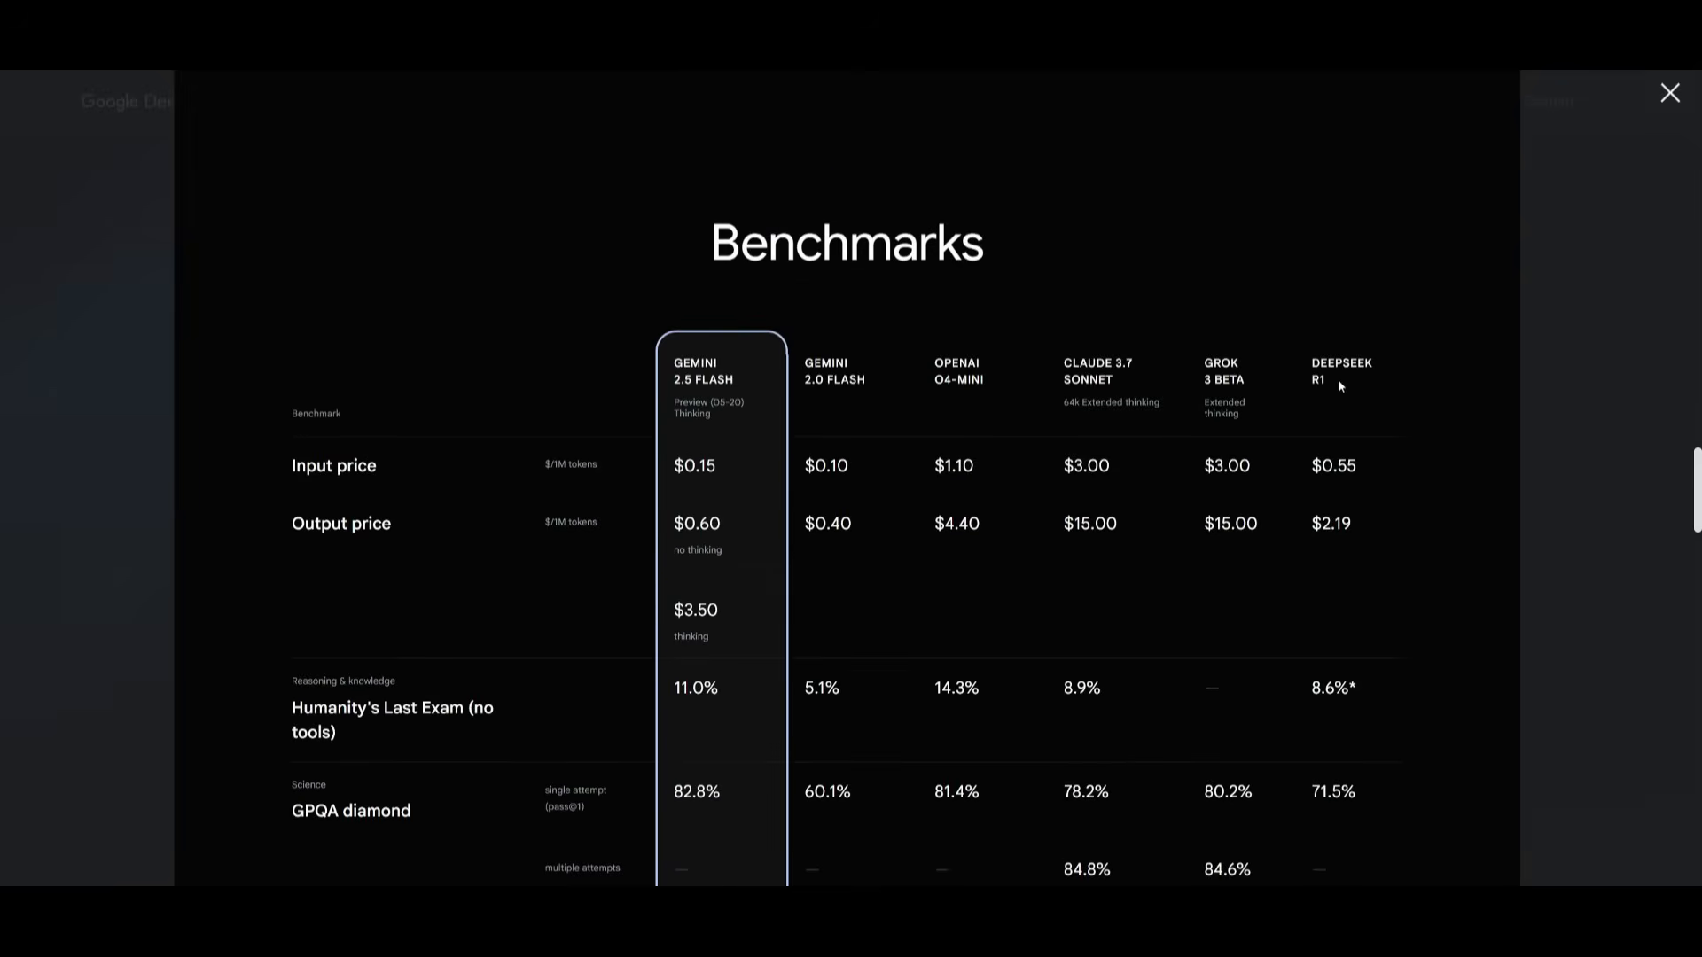
left_click(553, 15)
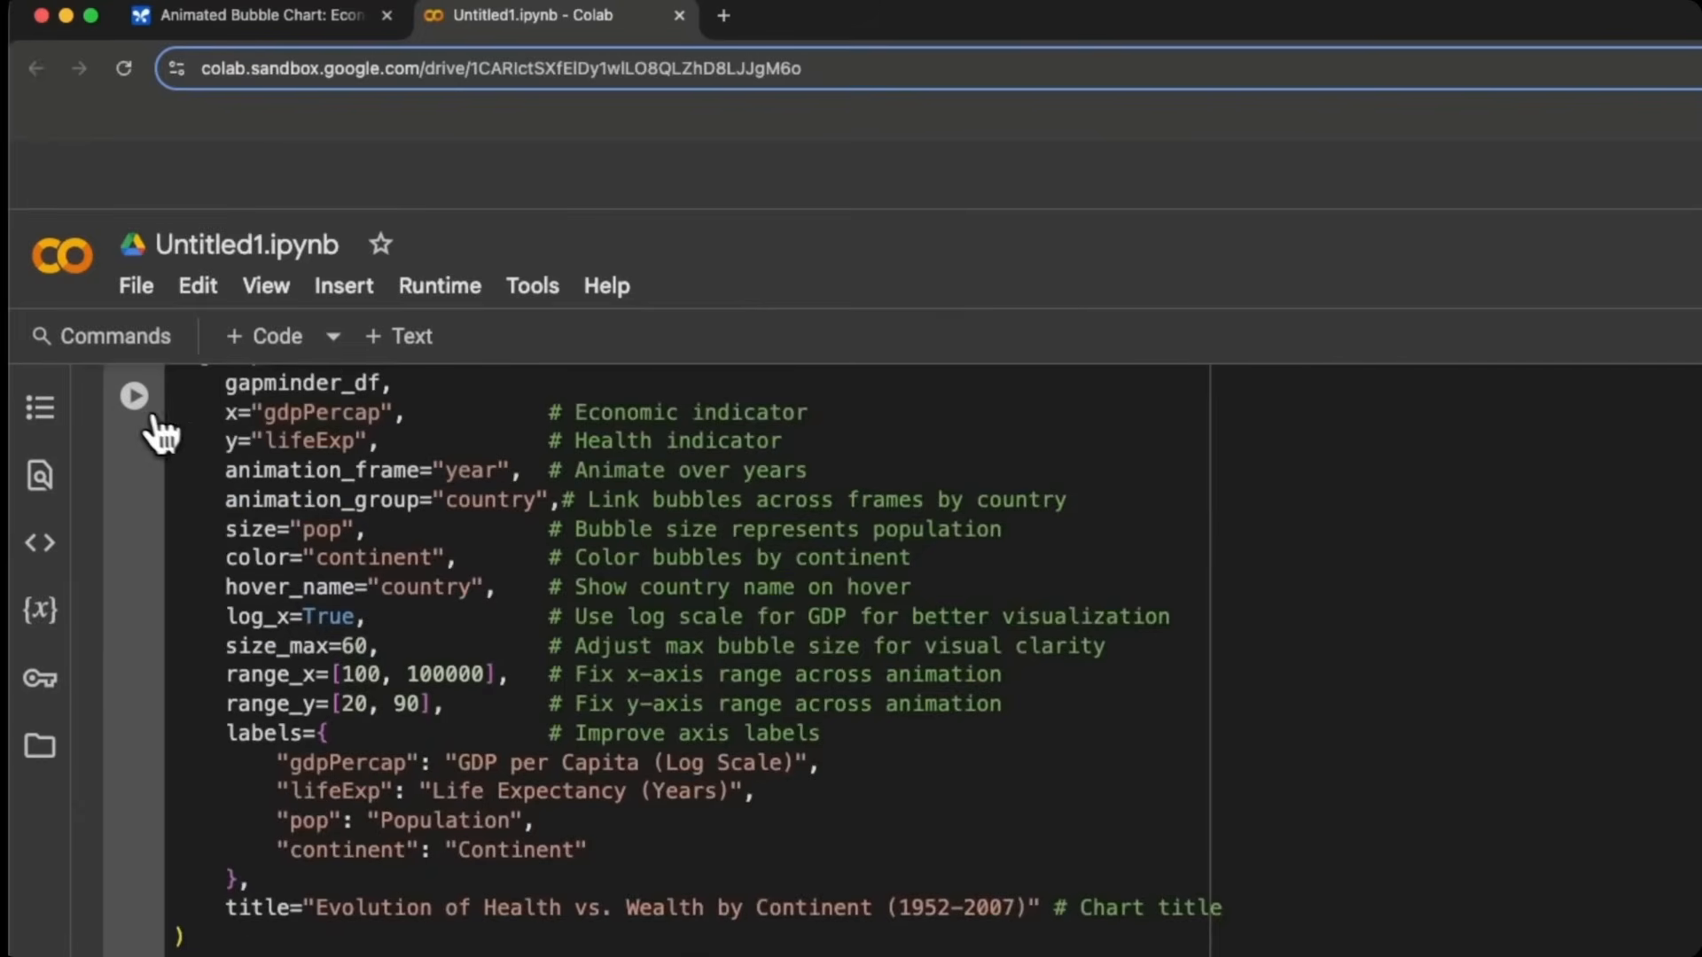
- Run the bubble chart code cell to render the Health vs. Wealth Plotly chart
left_click(133, 396)
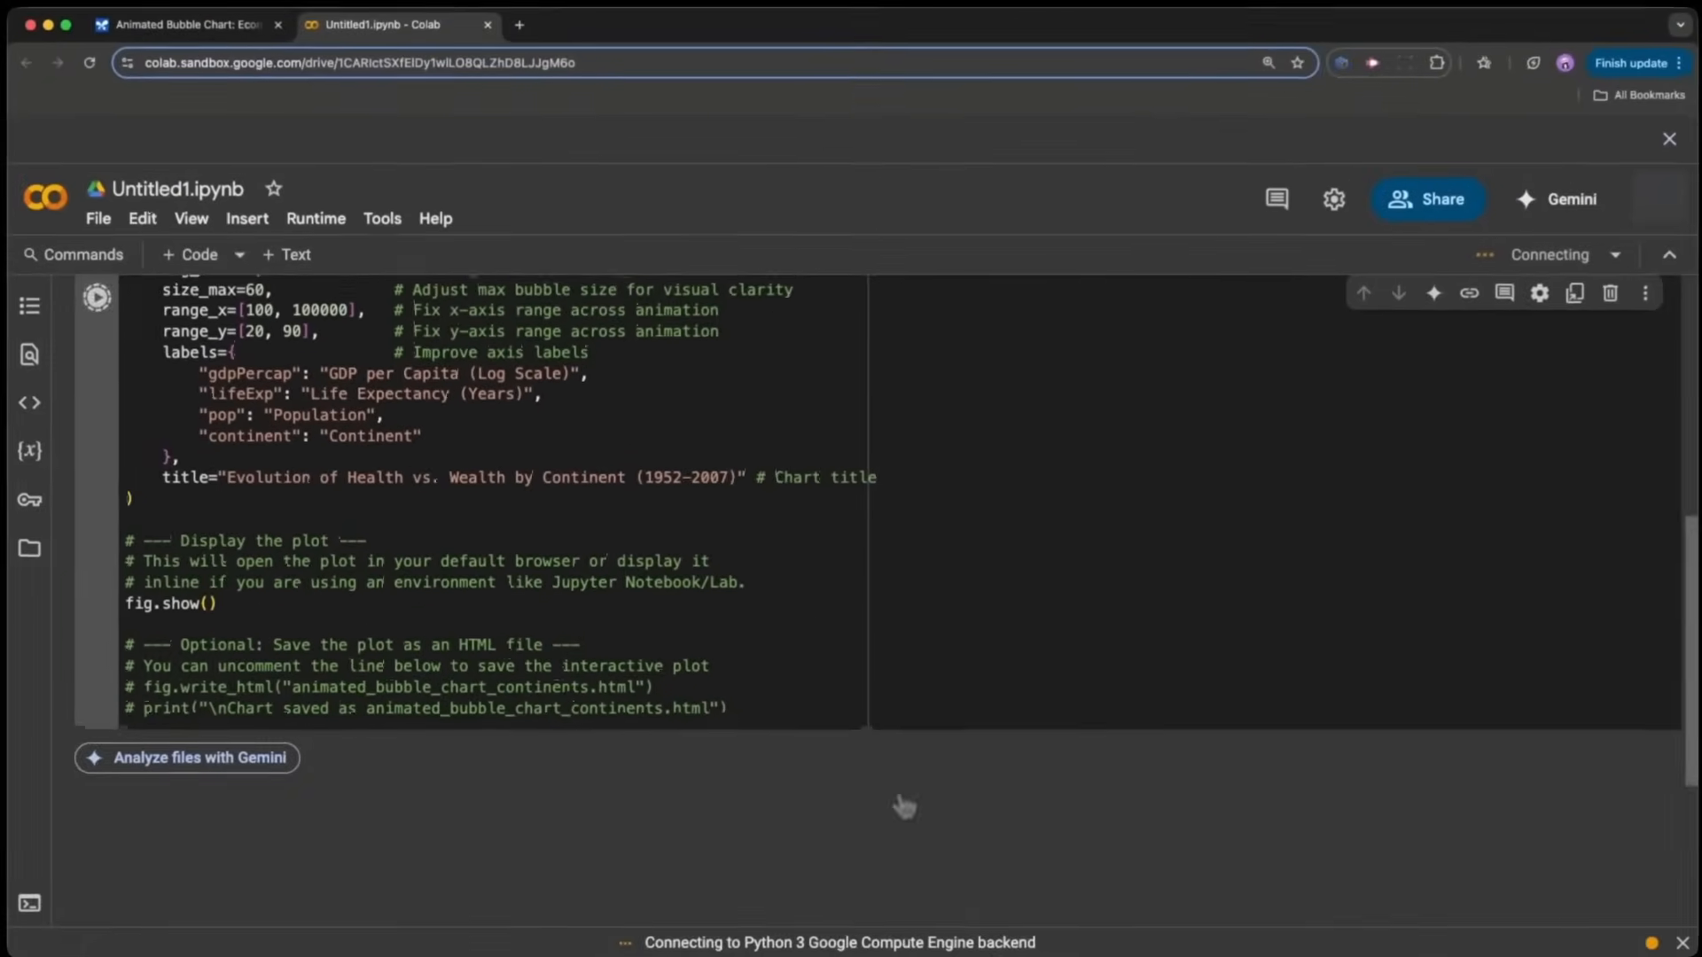
left_click(96, 298)
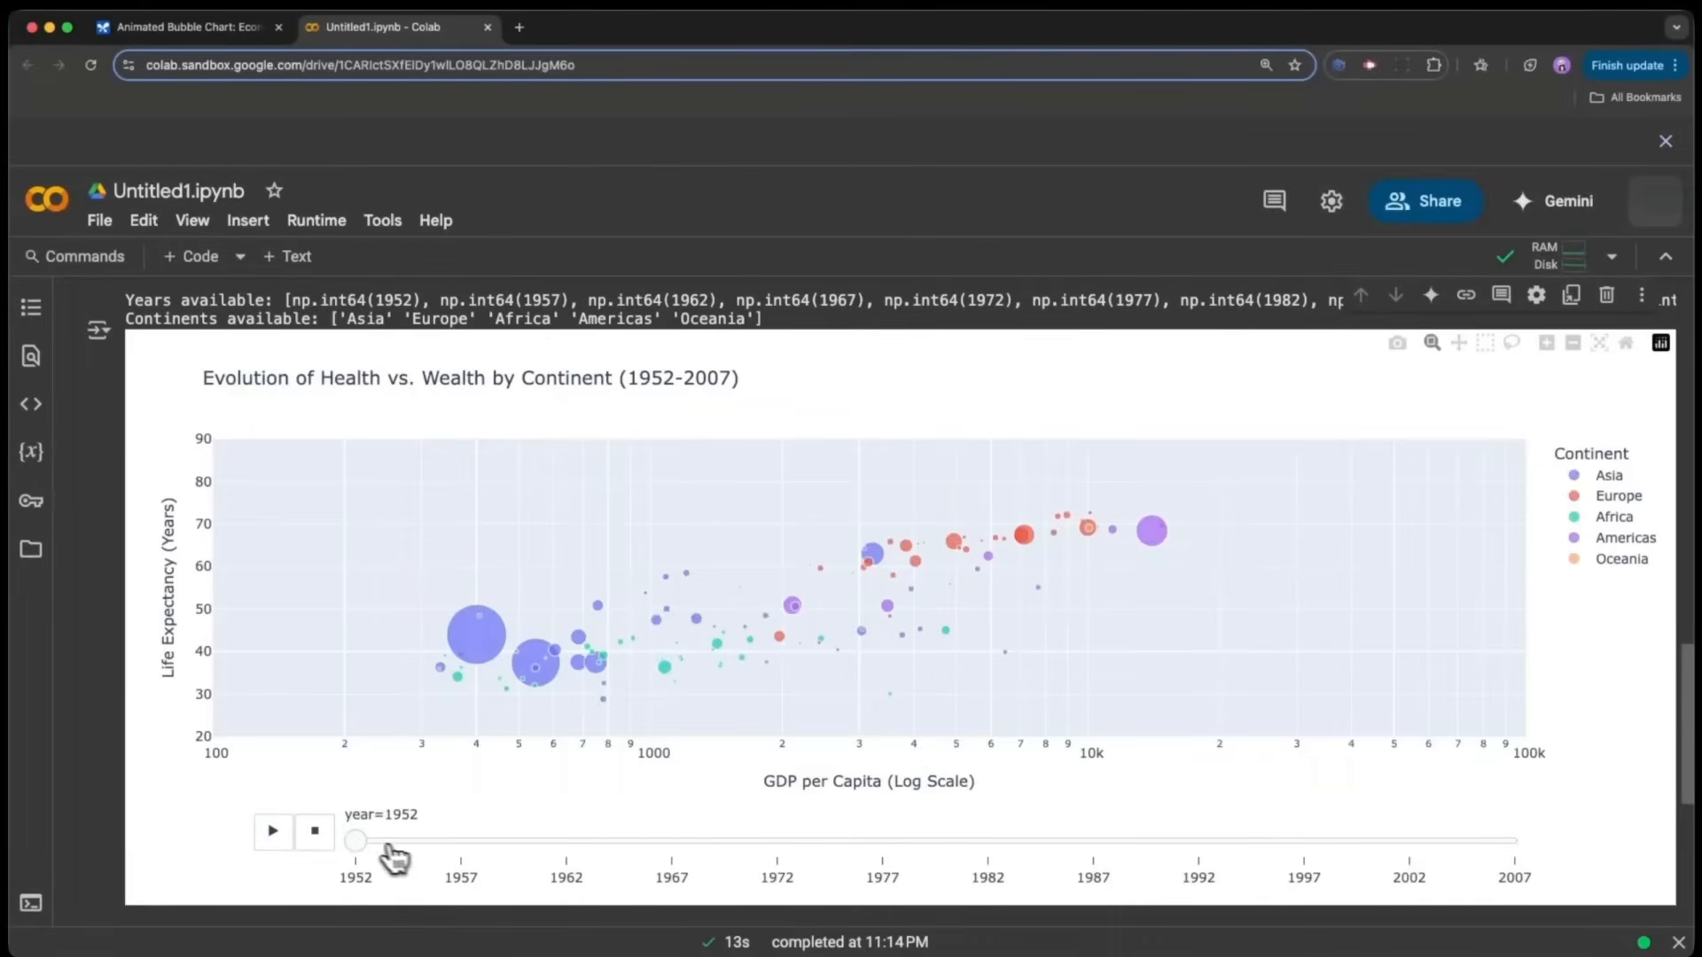
- Advance the chart's year slider through 1962, 1972, 1977, 1992 and 1997
left_click_drag(354, 840, 548, 840)
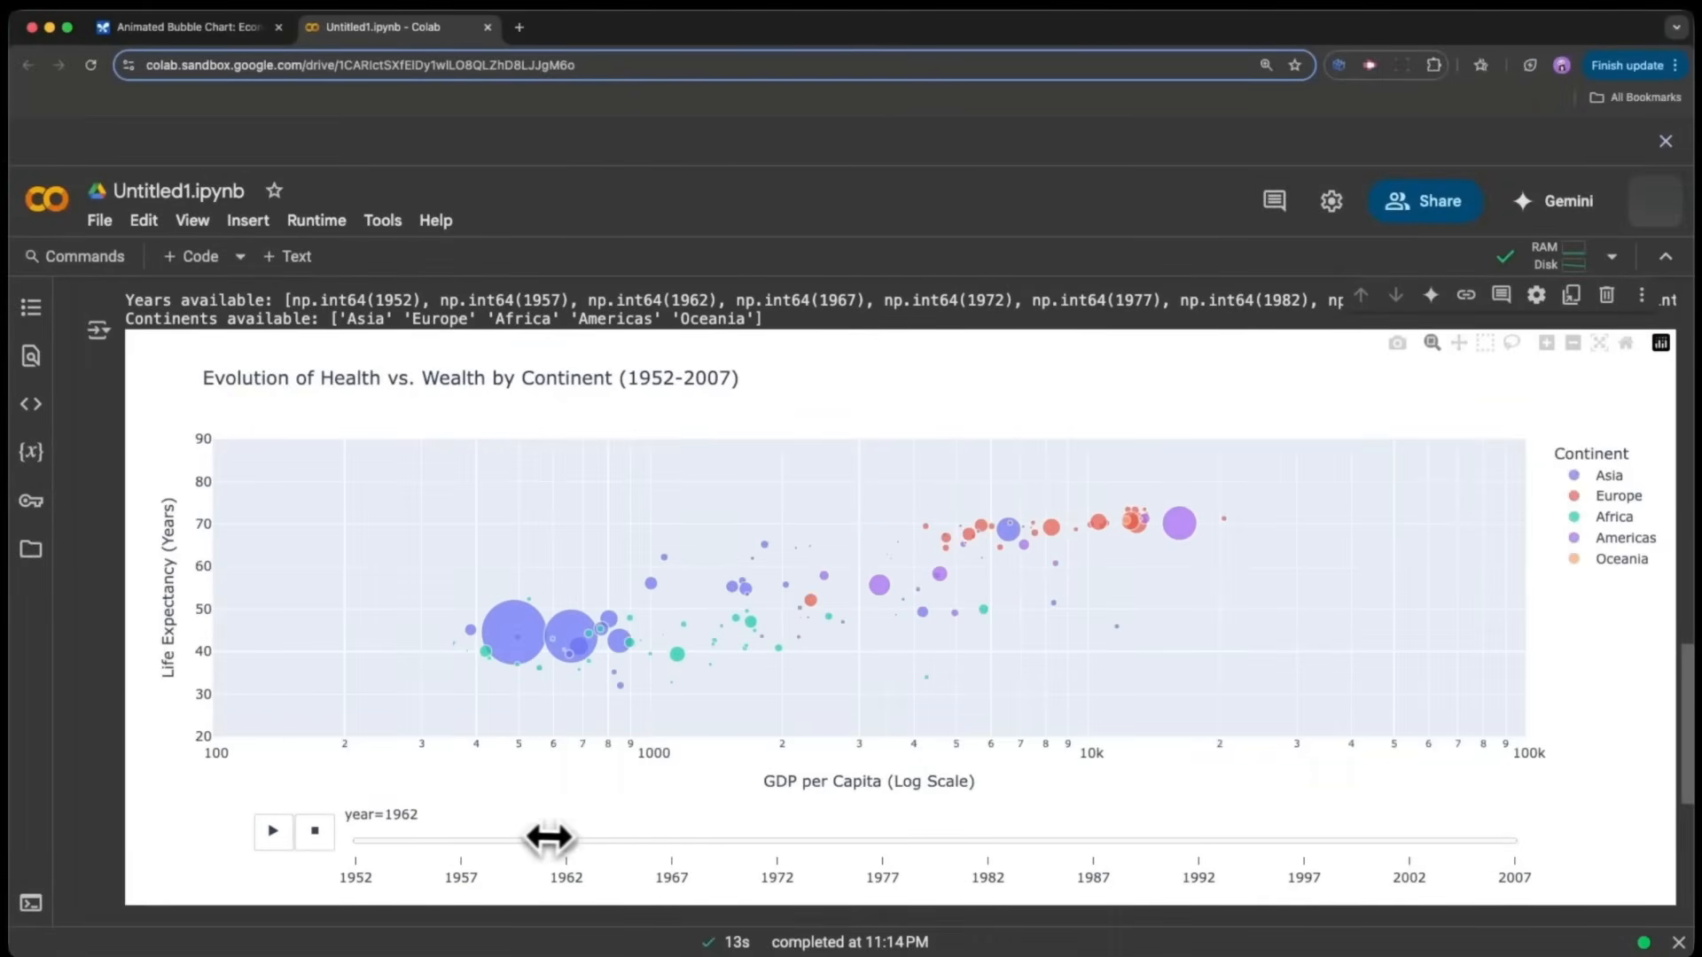
left_click_drag(548, 837, 760, 837)
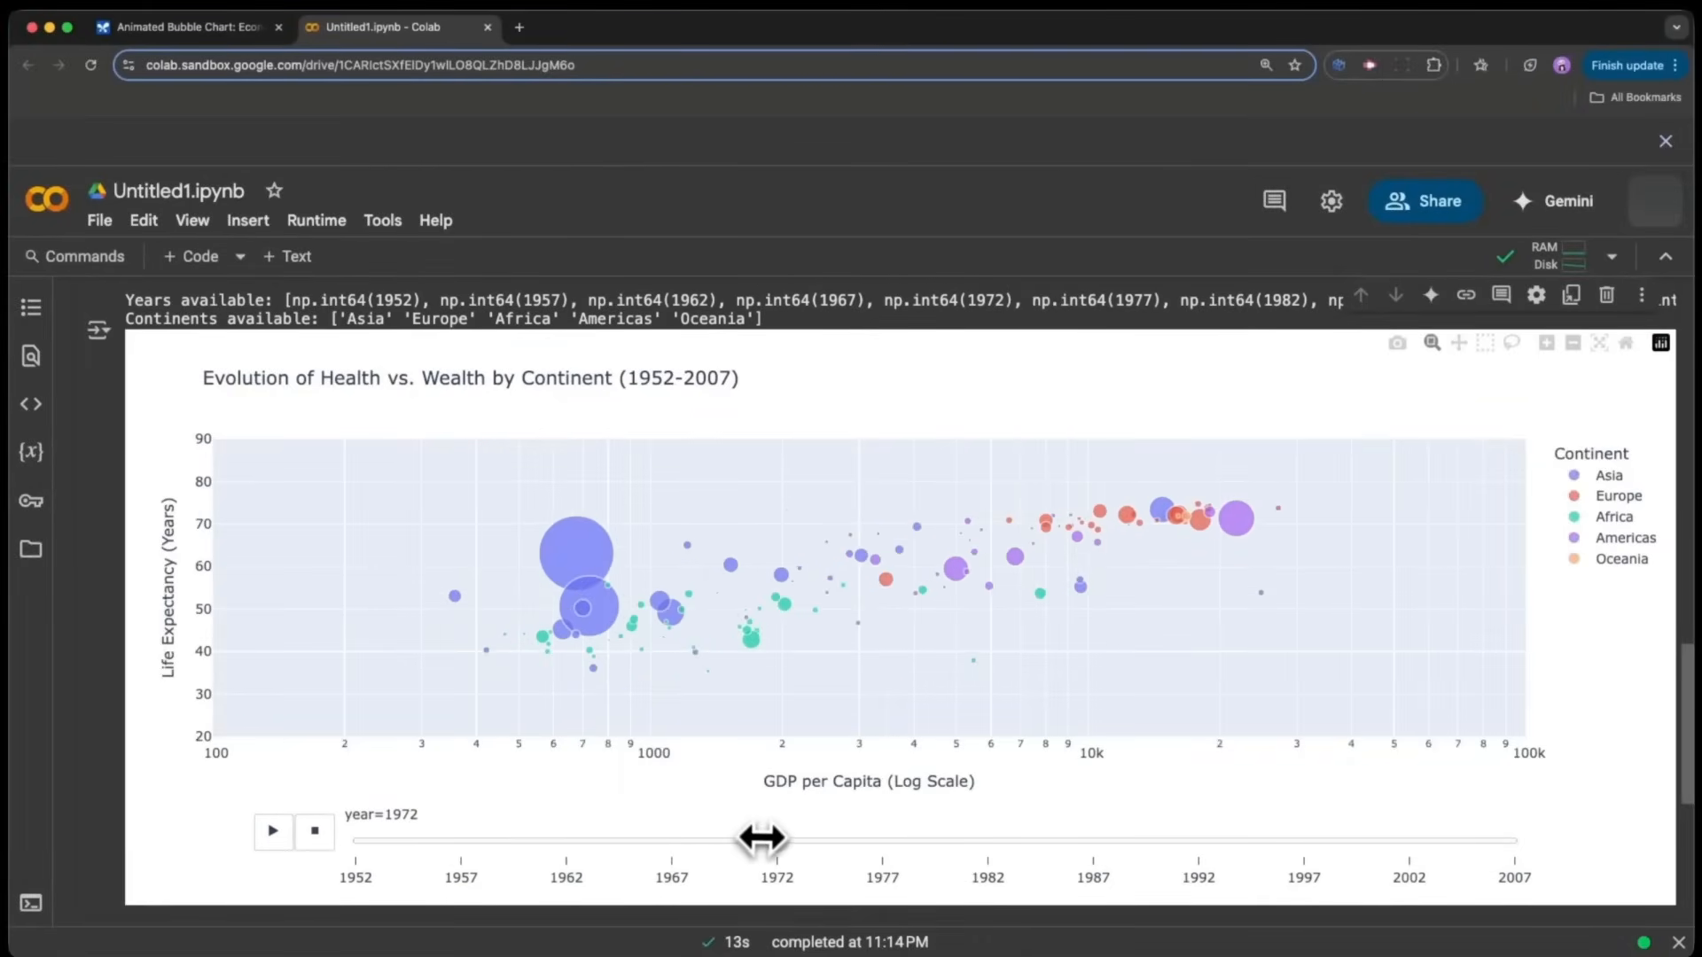
left_click_drag(760, 840, 882, 839)
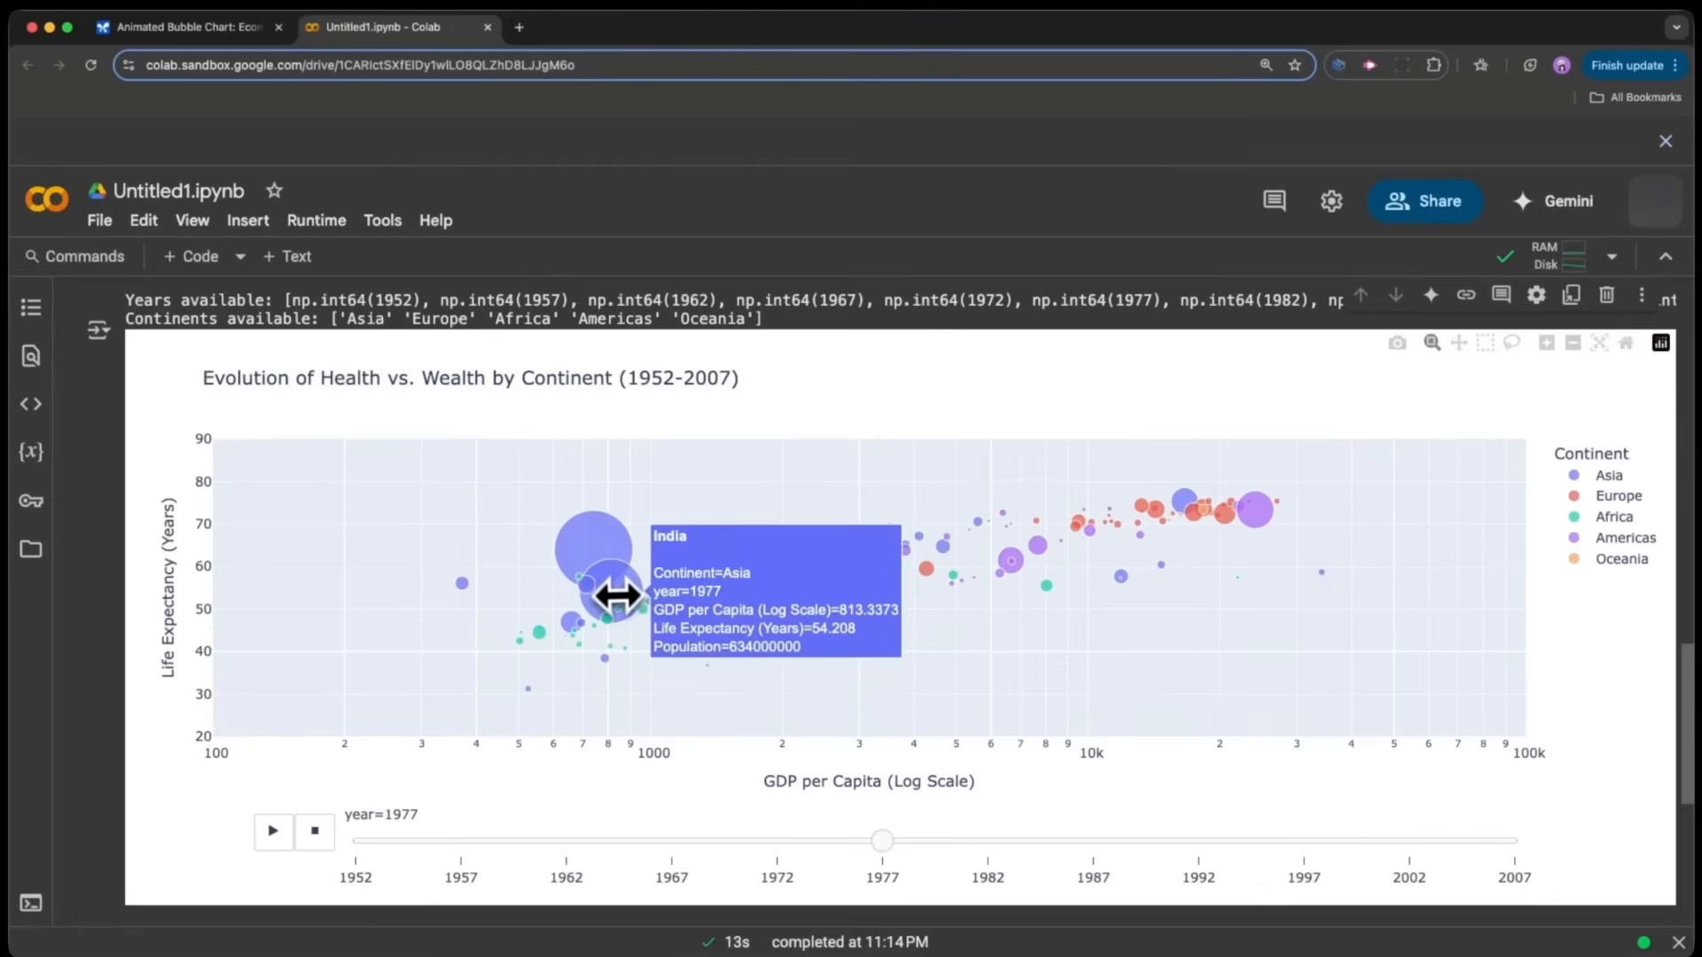
mouse_move(749, 586)
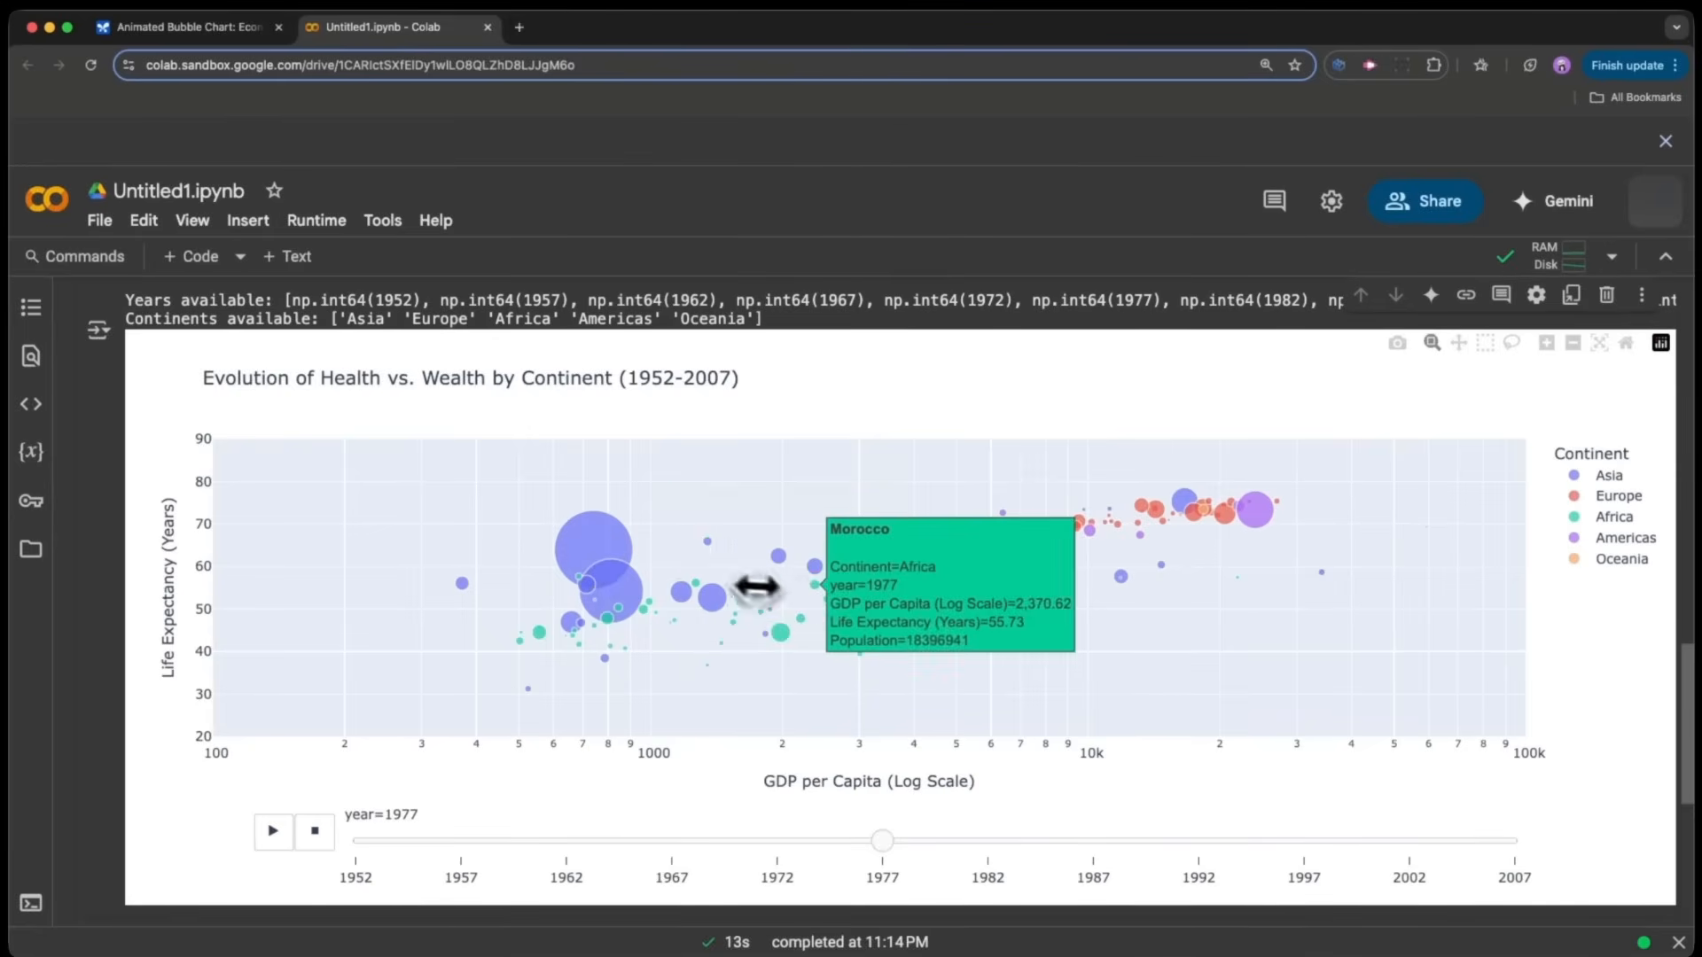
mouse_move(774, 559)
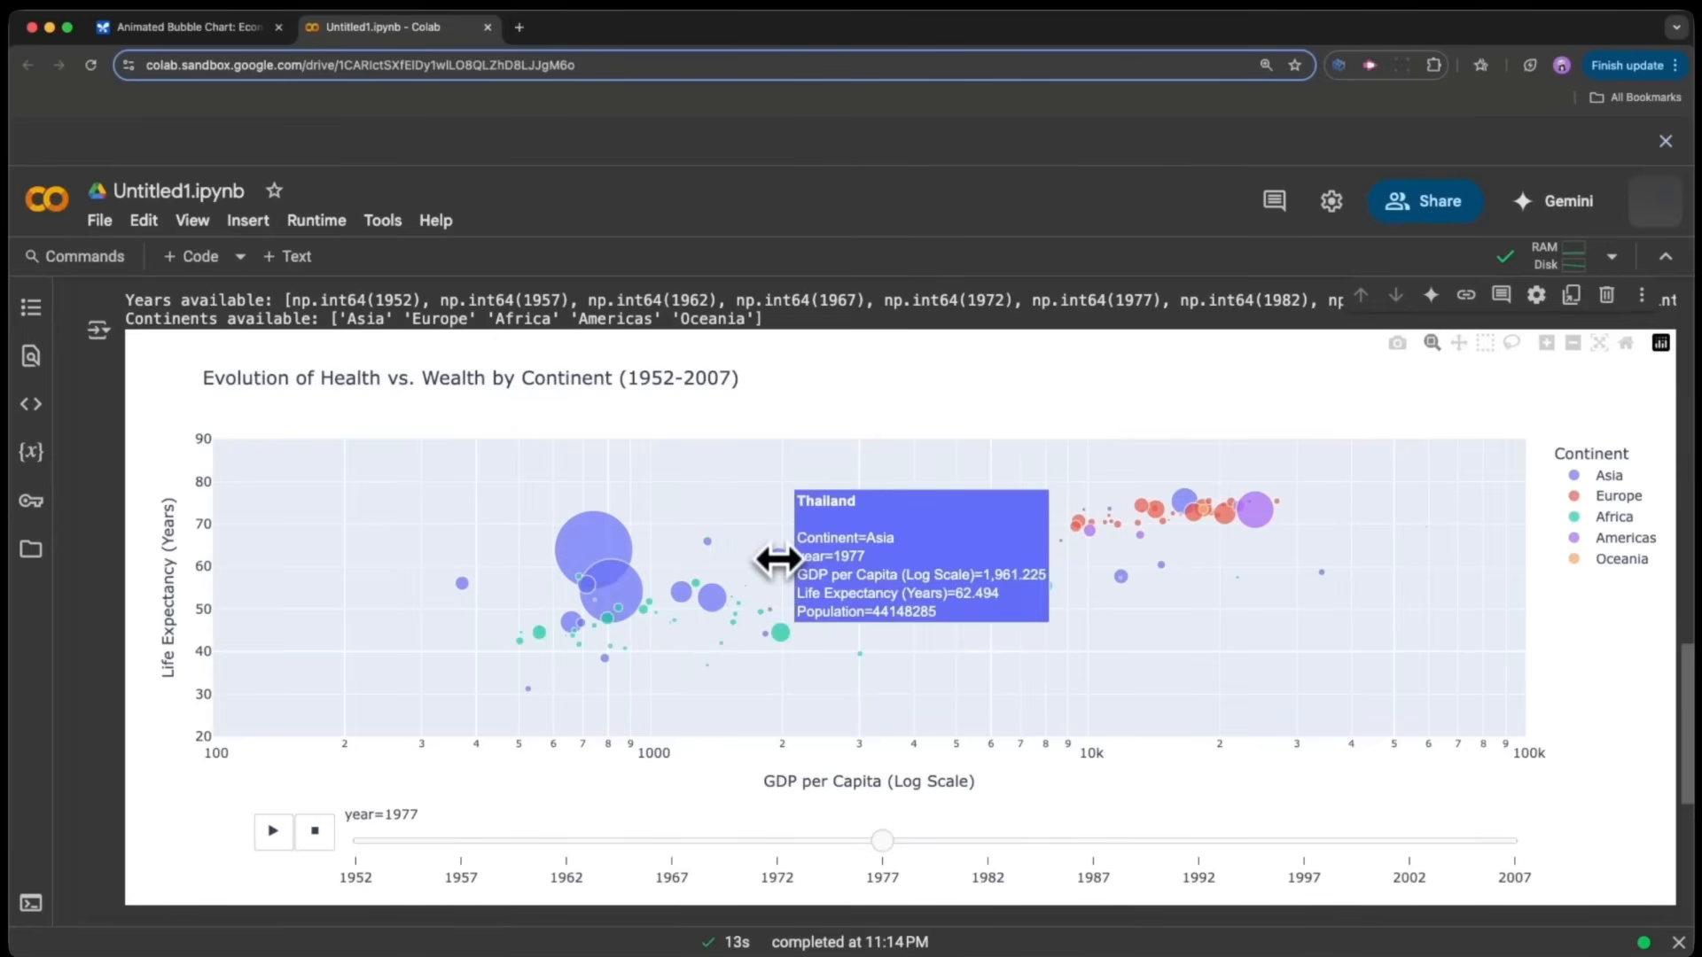
left_click_drag(883, 840, 996, 840)
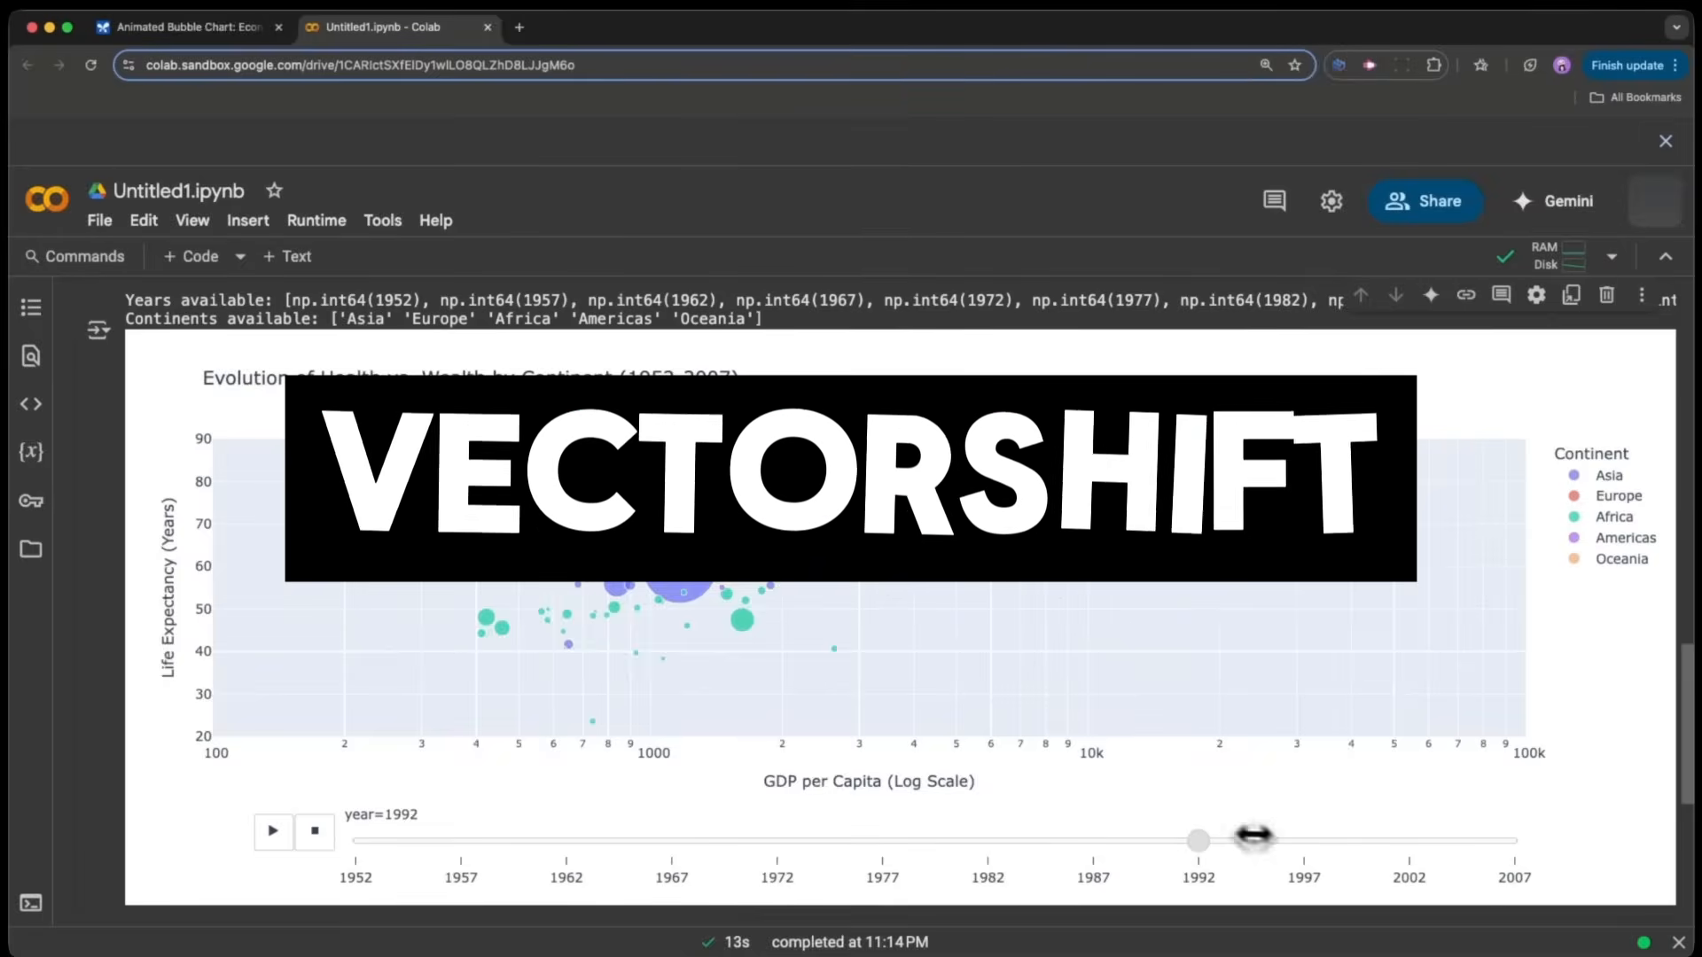
left_click_drag(1199, 840, 1303, 841)
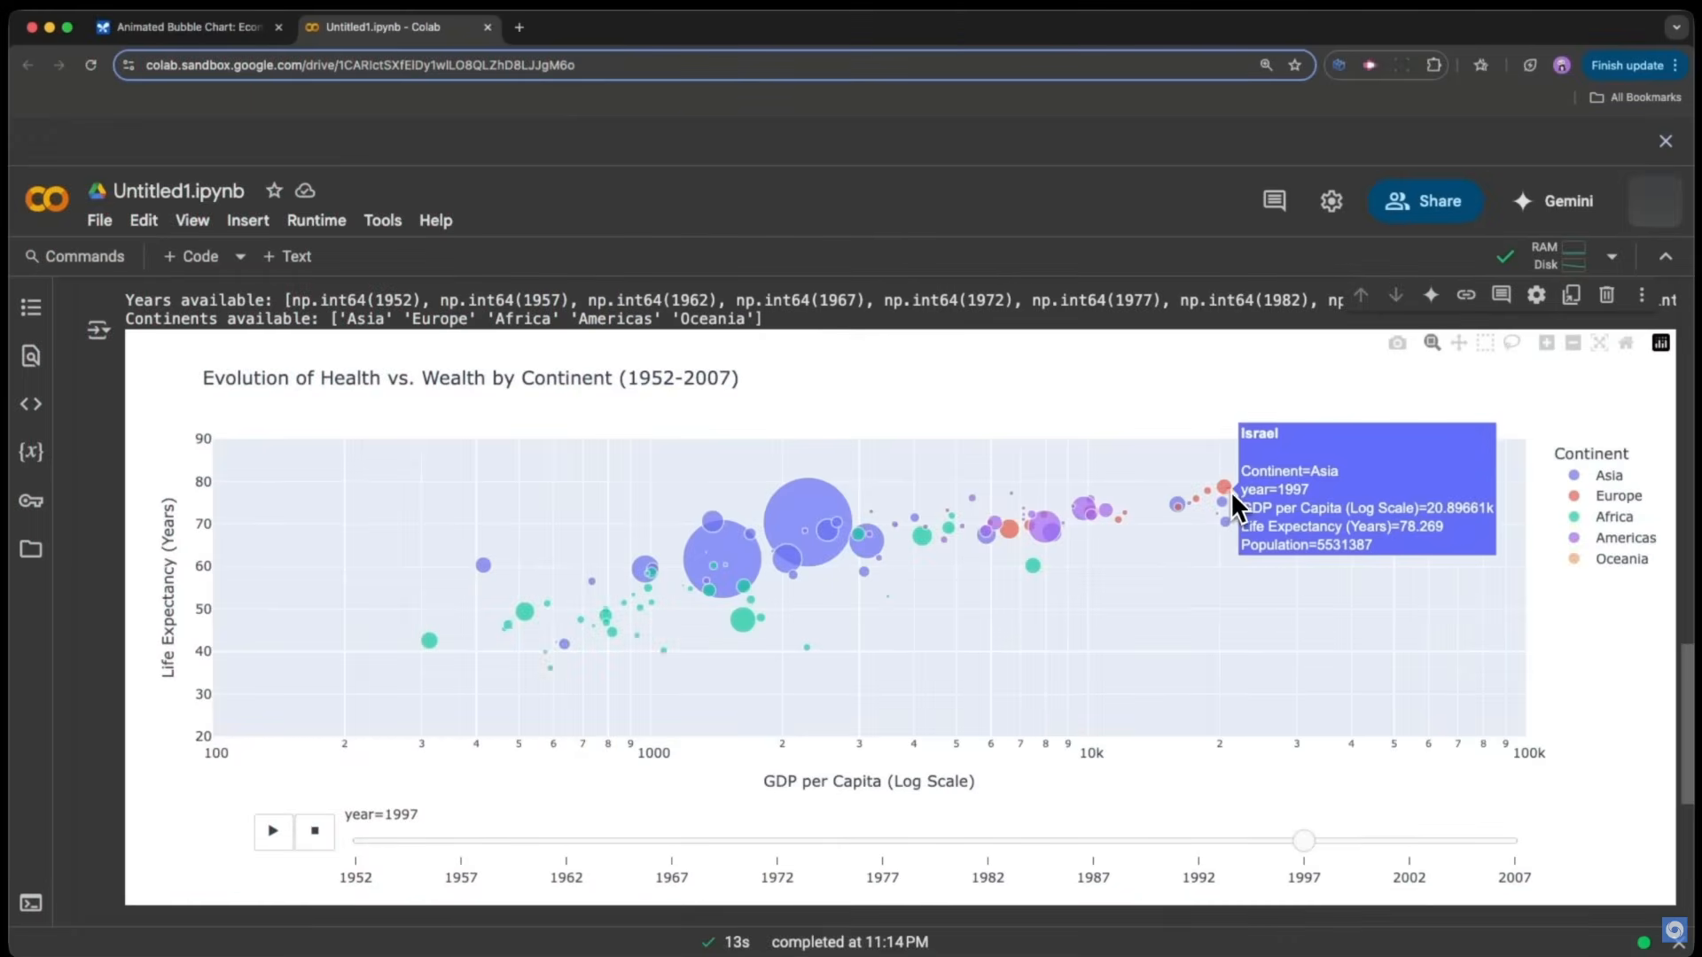
mouse_move(1178, 506)
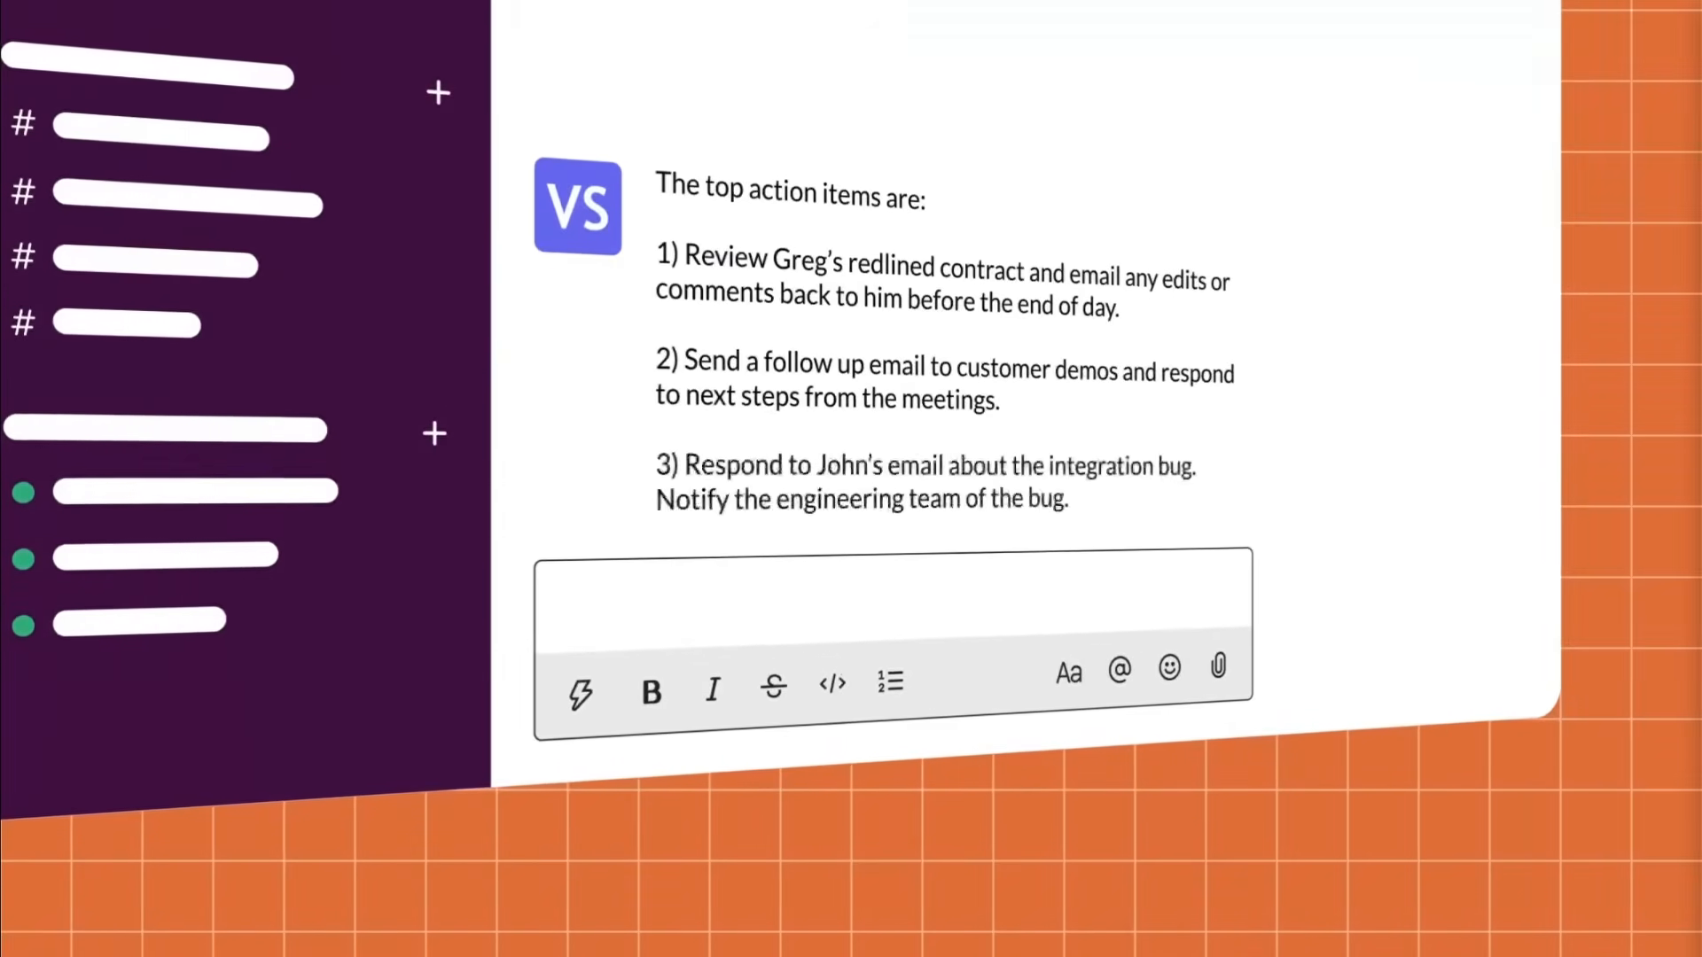
scroll("down", 3)
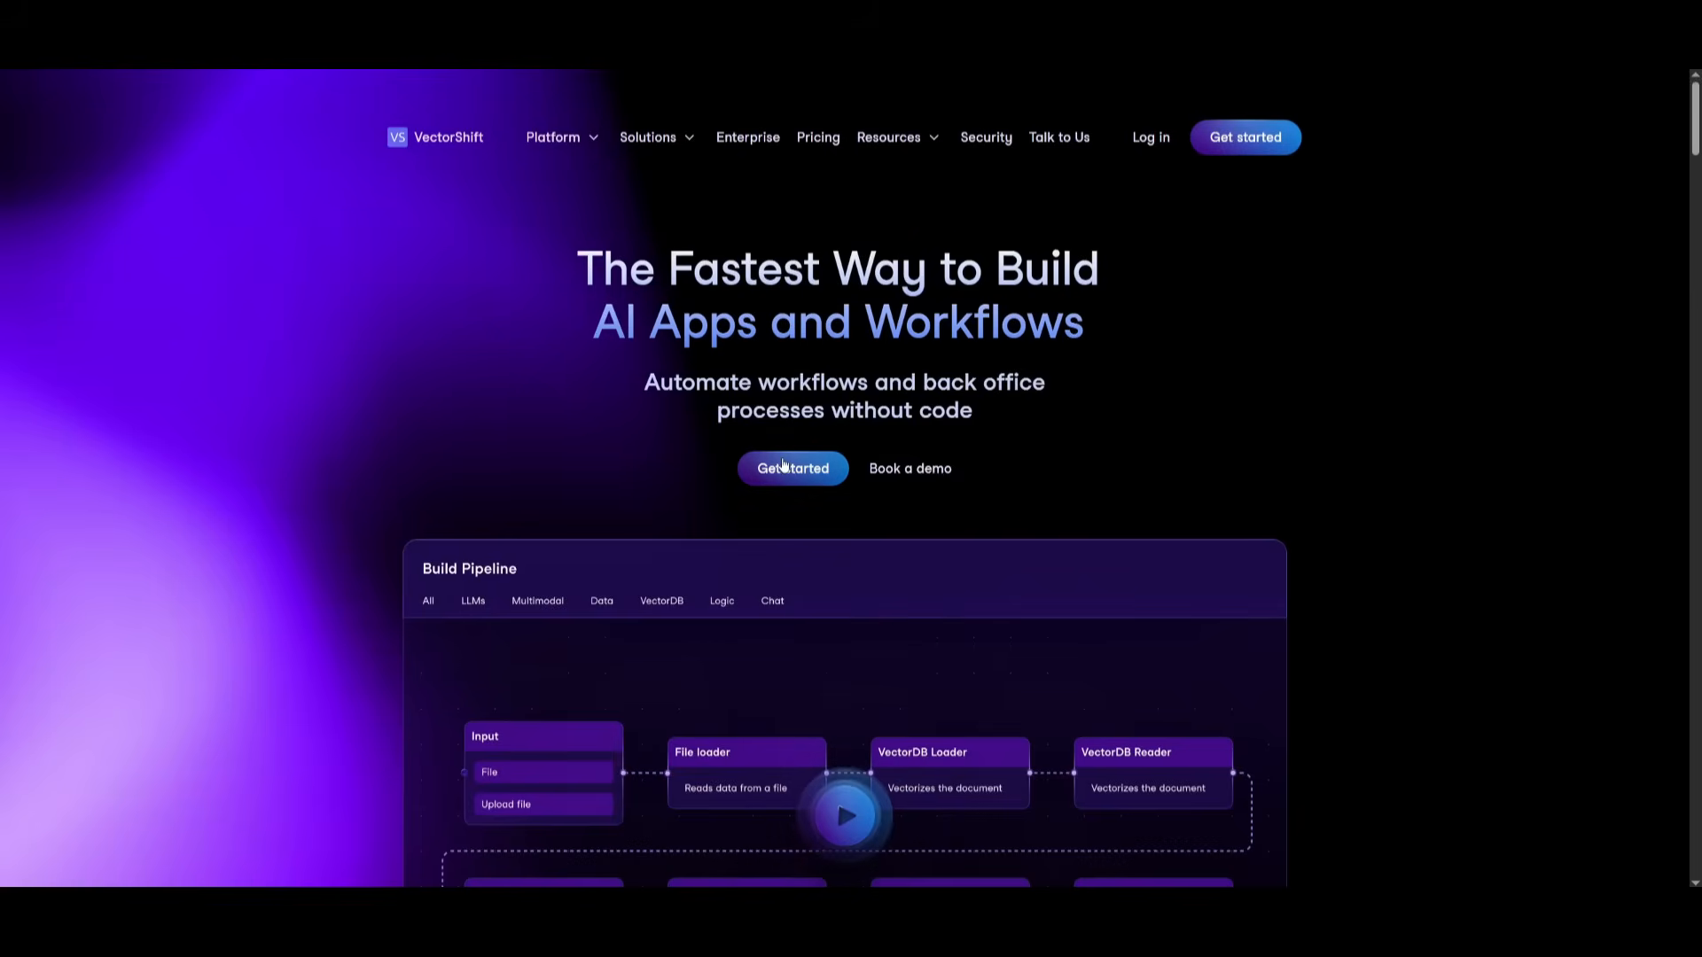
- Start VectorShift account creation and choose Continue with Google
left_click(793, 468)
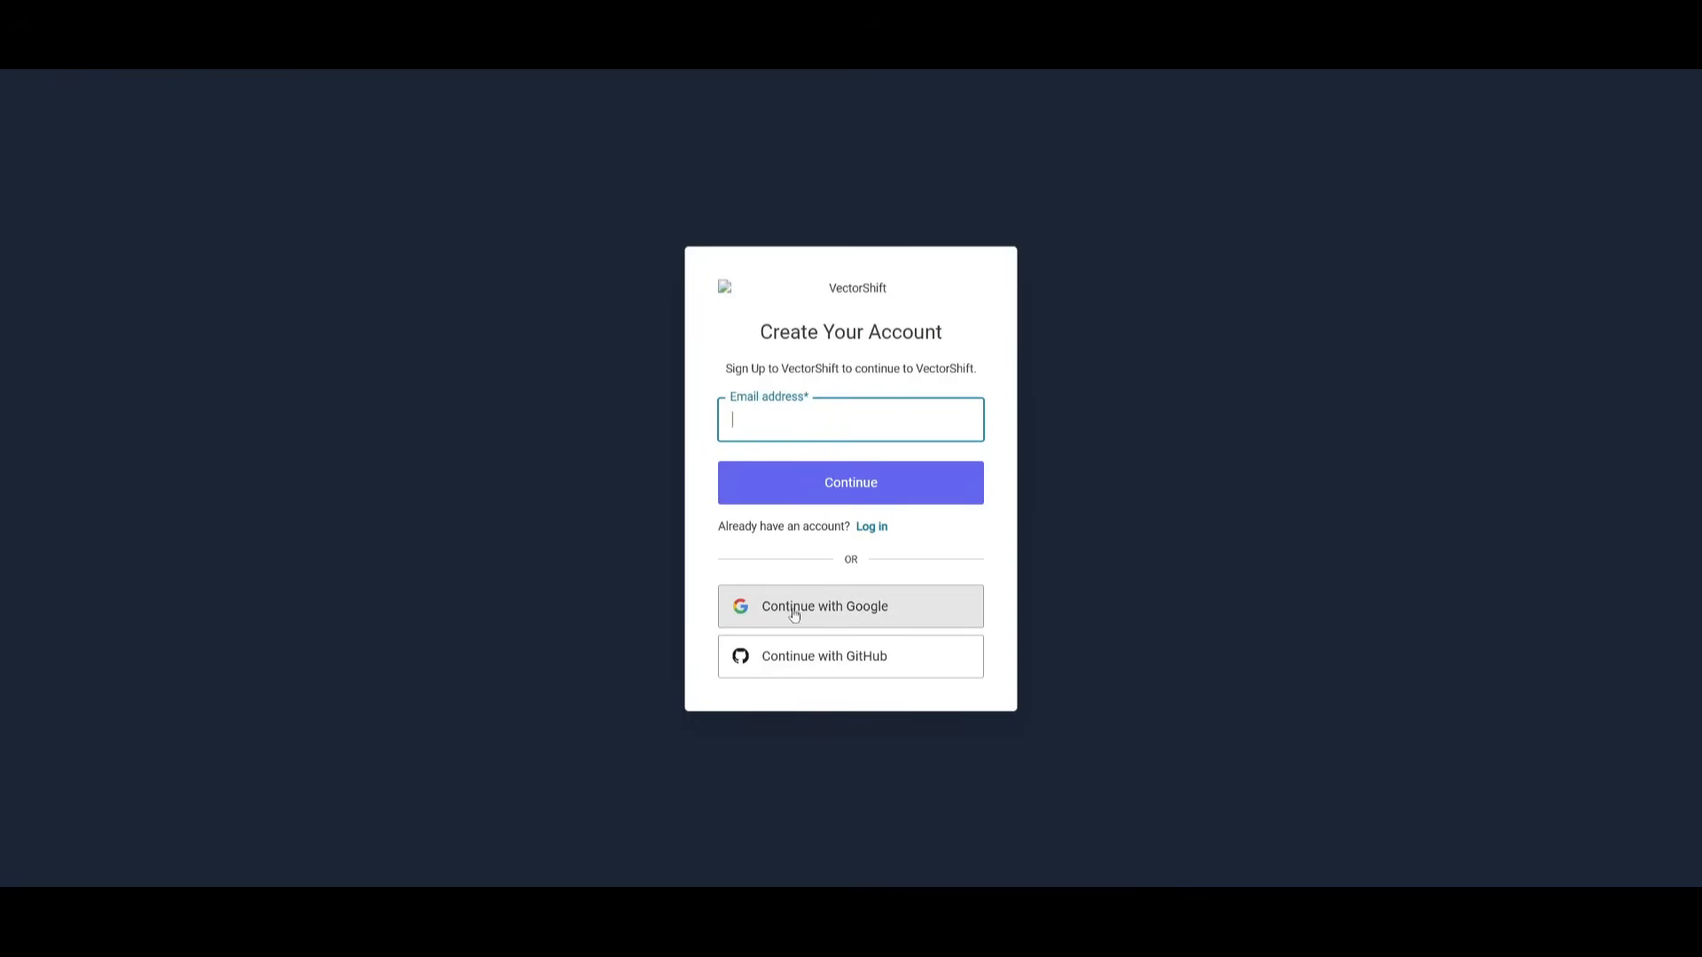
left_click(850, 605)
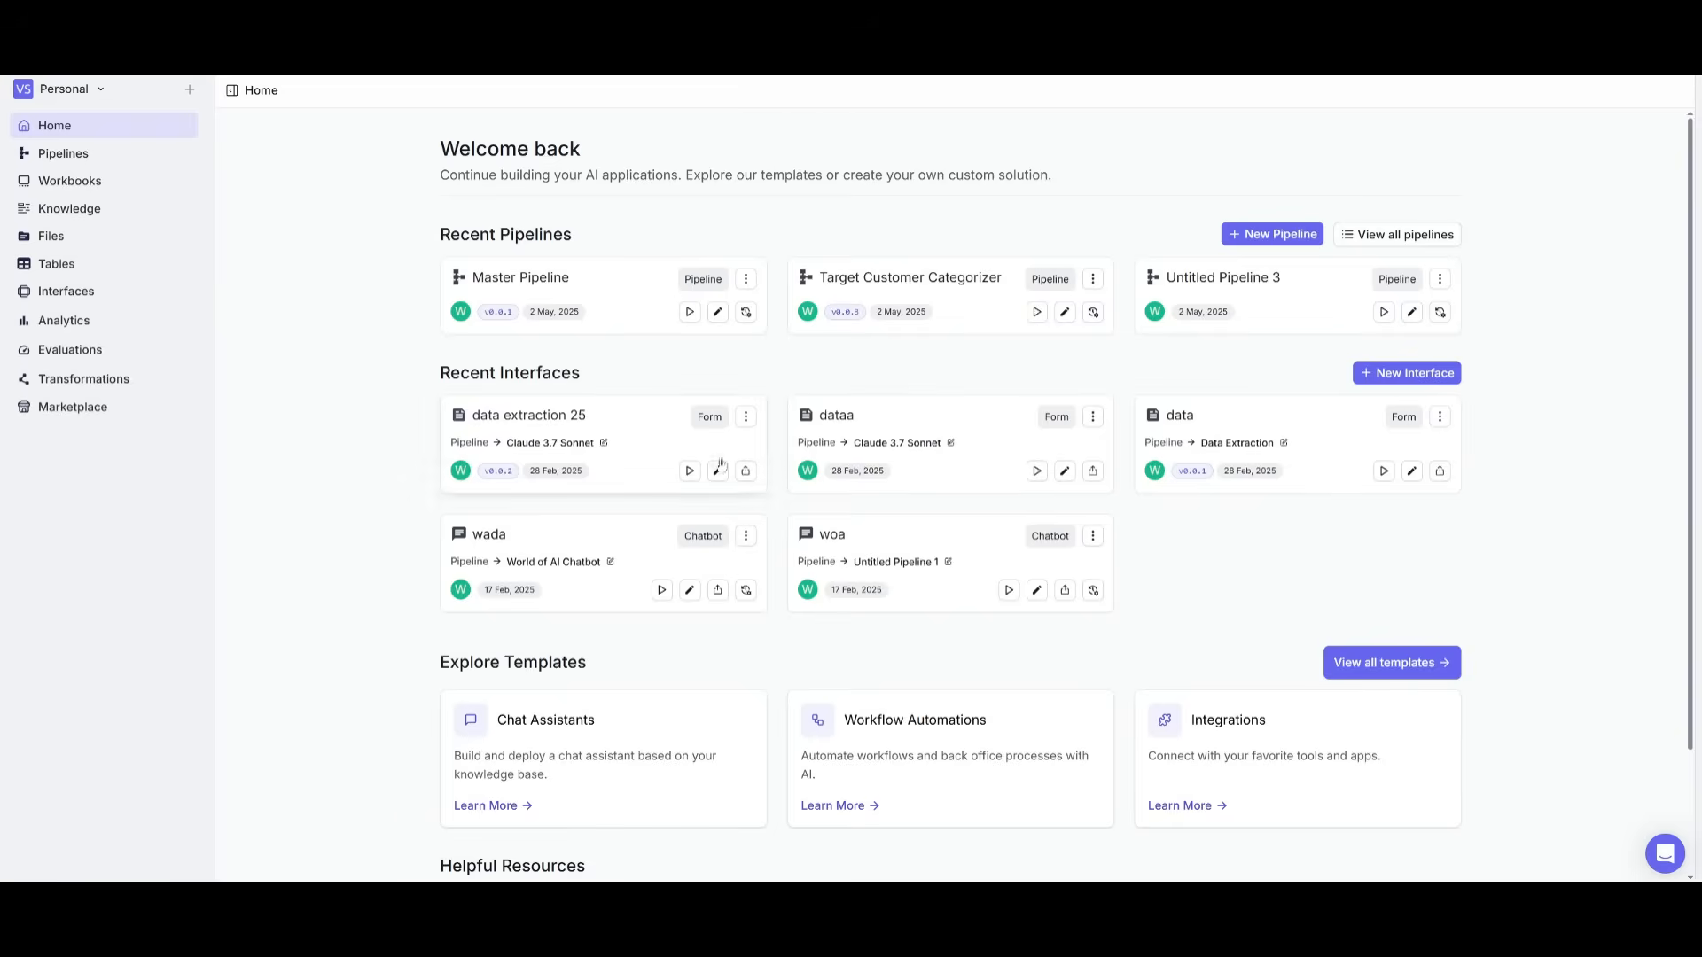
- Tour the Pipelines, Workbooks and Knowledge lists, then start Create New from the pipelines list
scroll("down", 3)
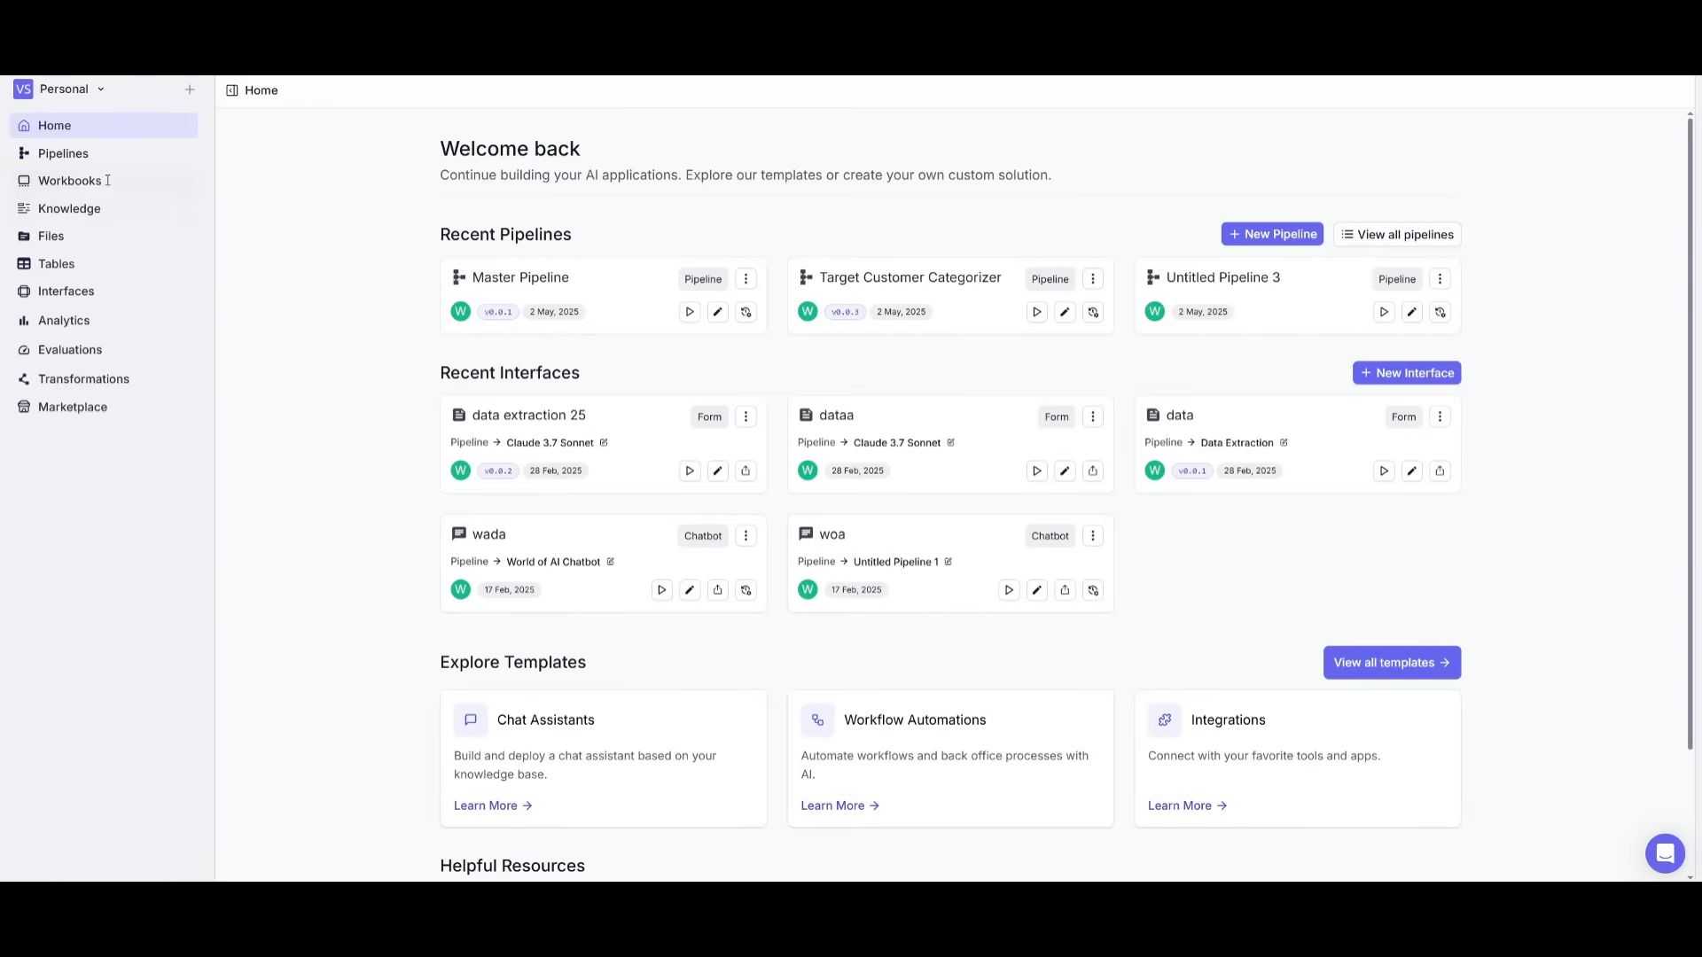
left_click(62, 153)
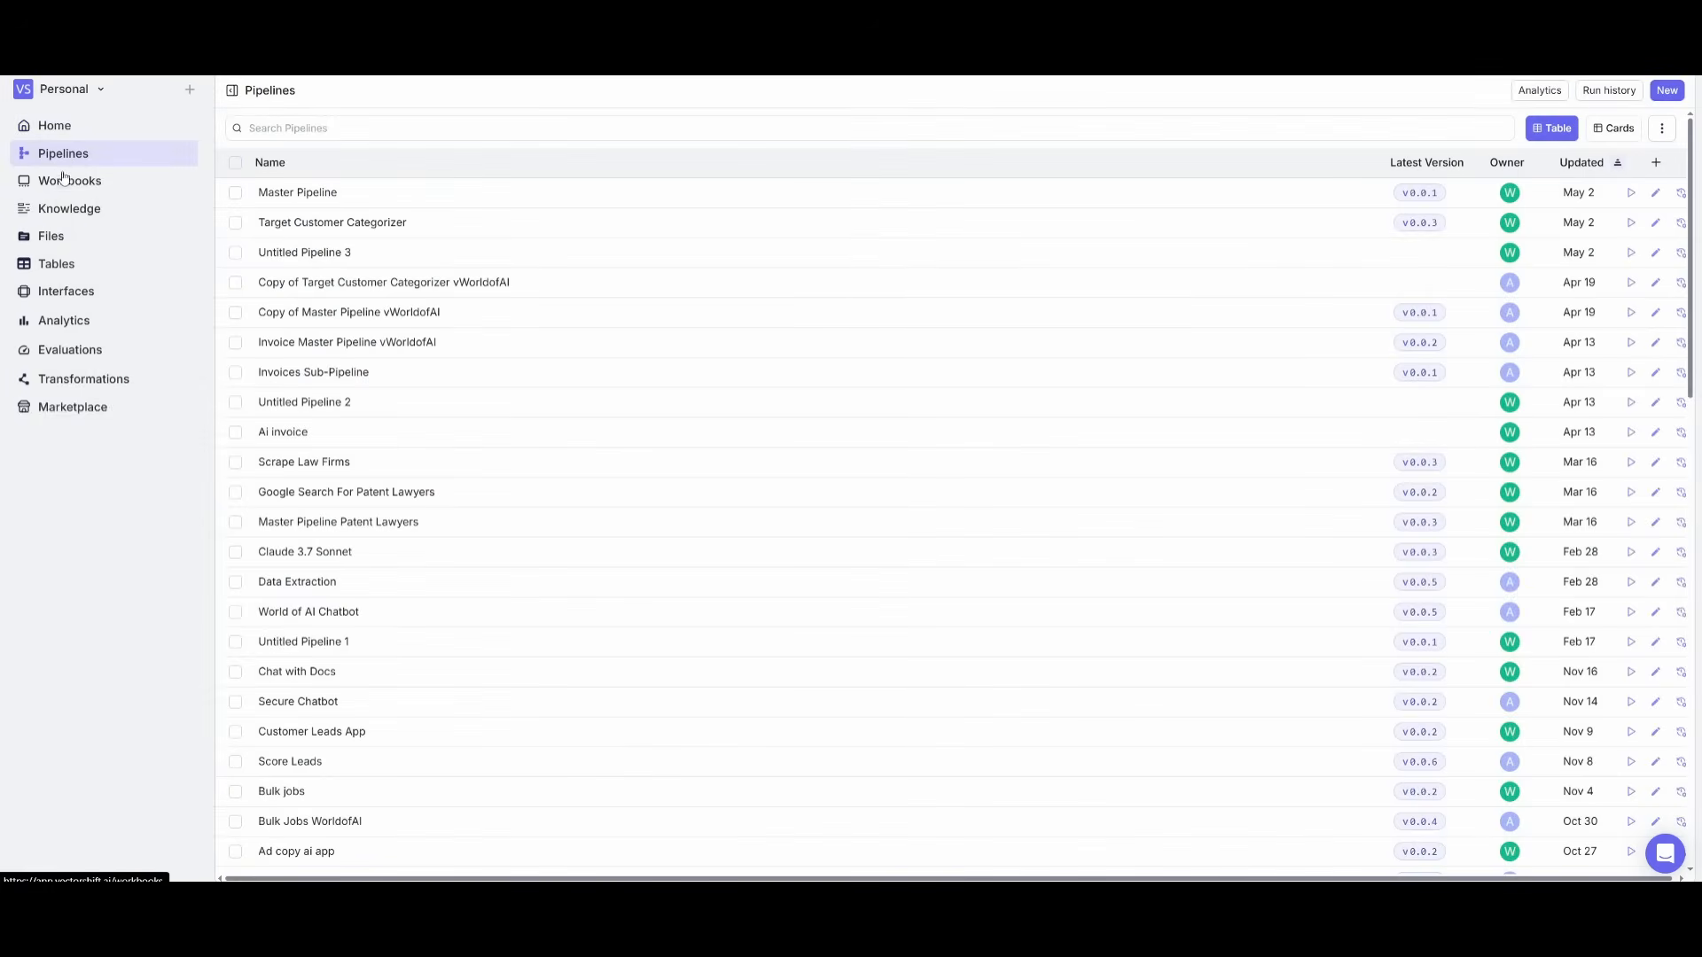
left_click(69, 180)
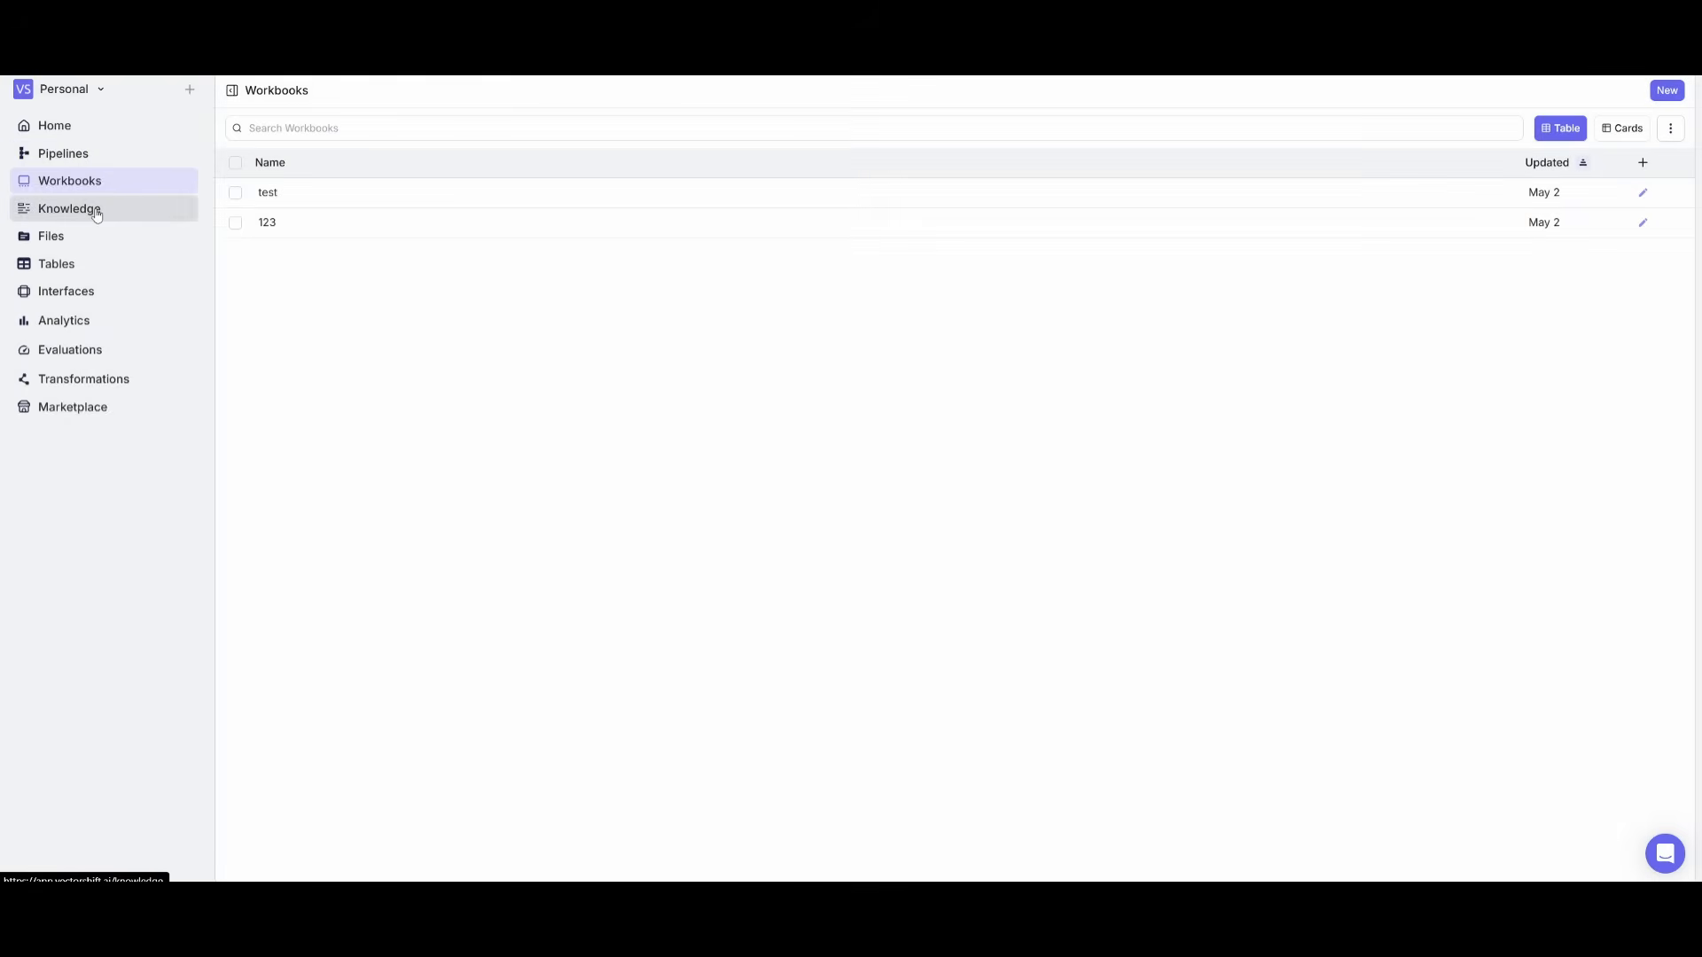
left_click(68, 207)
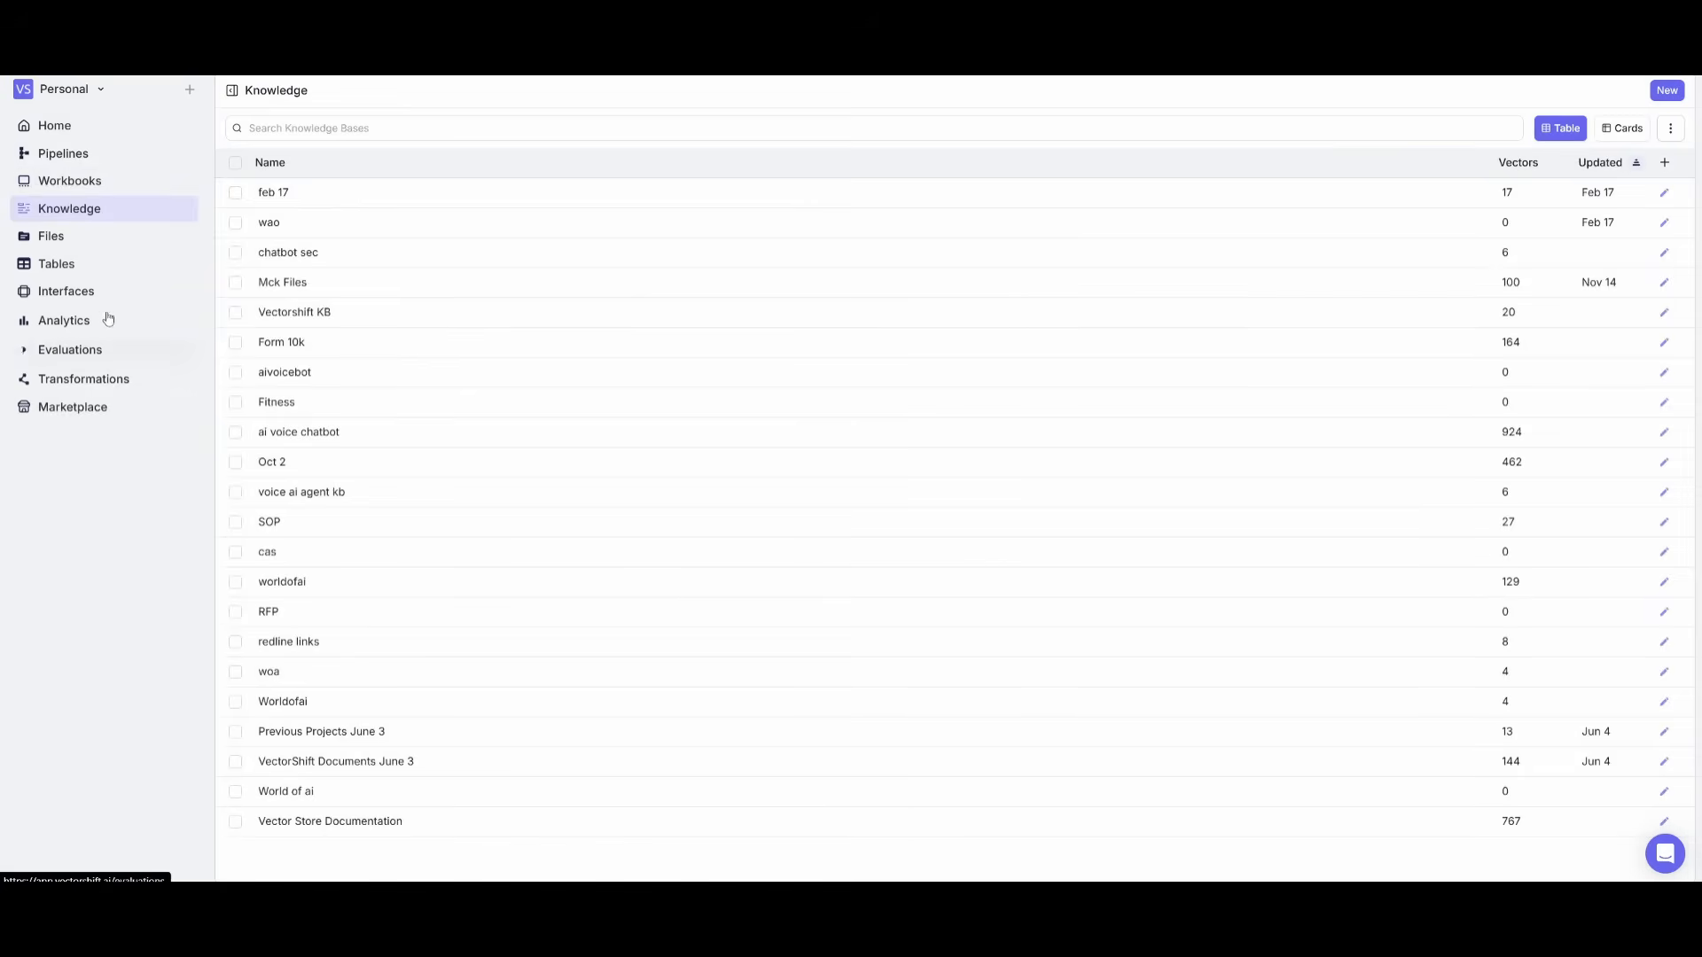
left_click(62, 154)
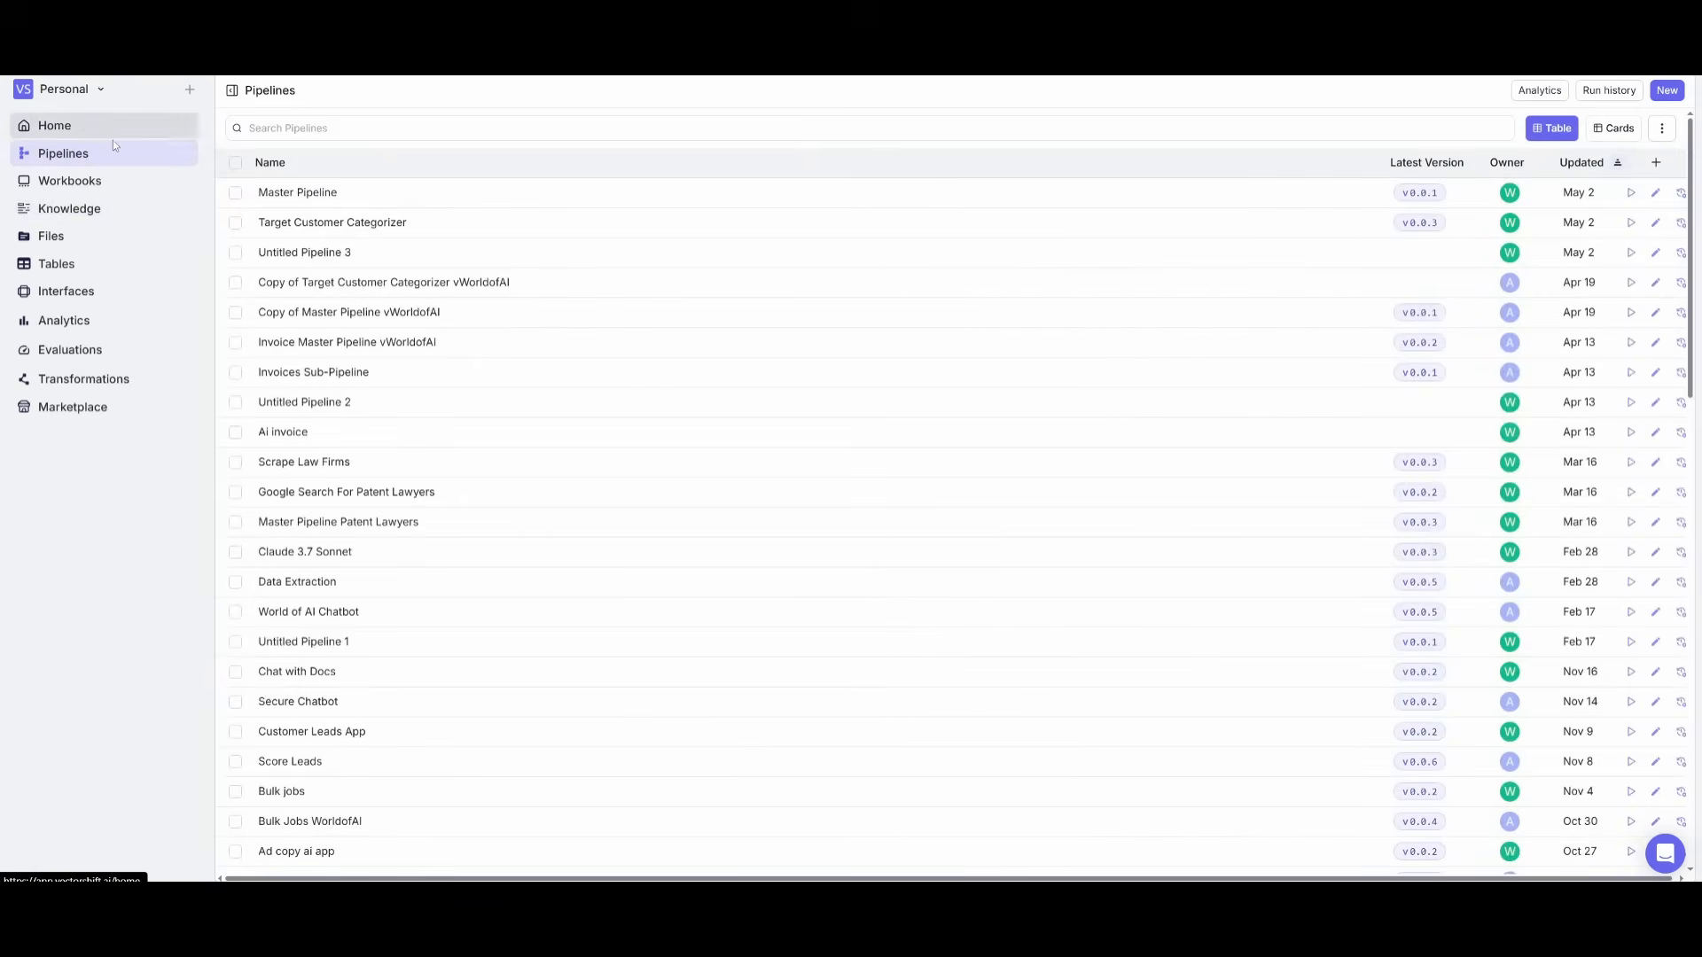
left_click(1667, 91)
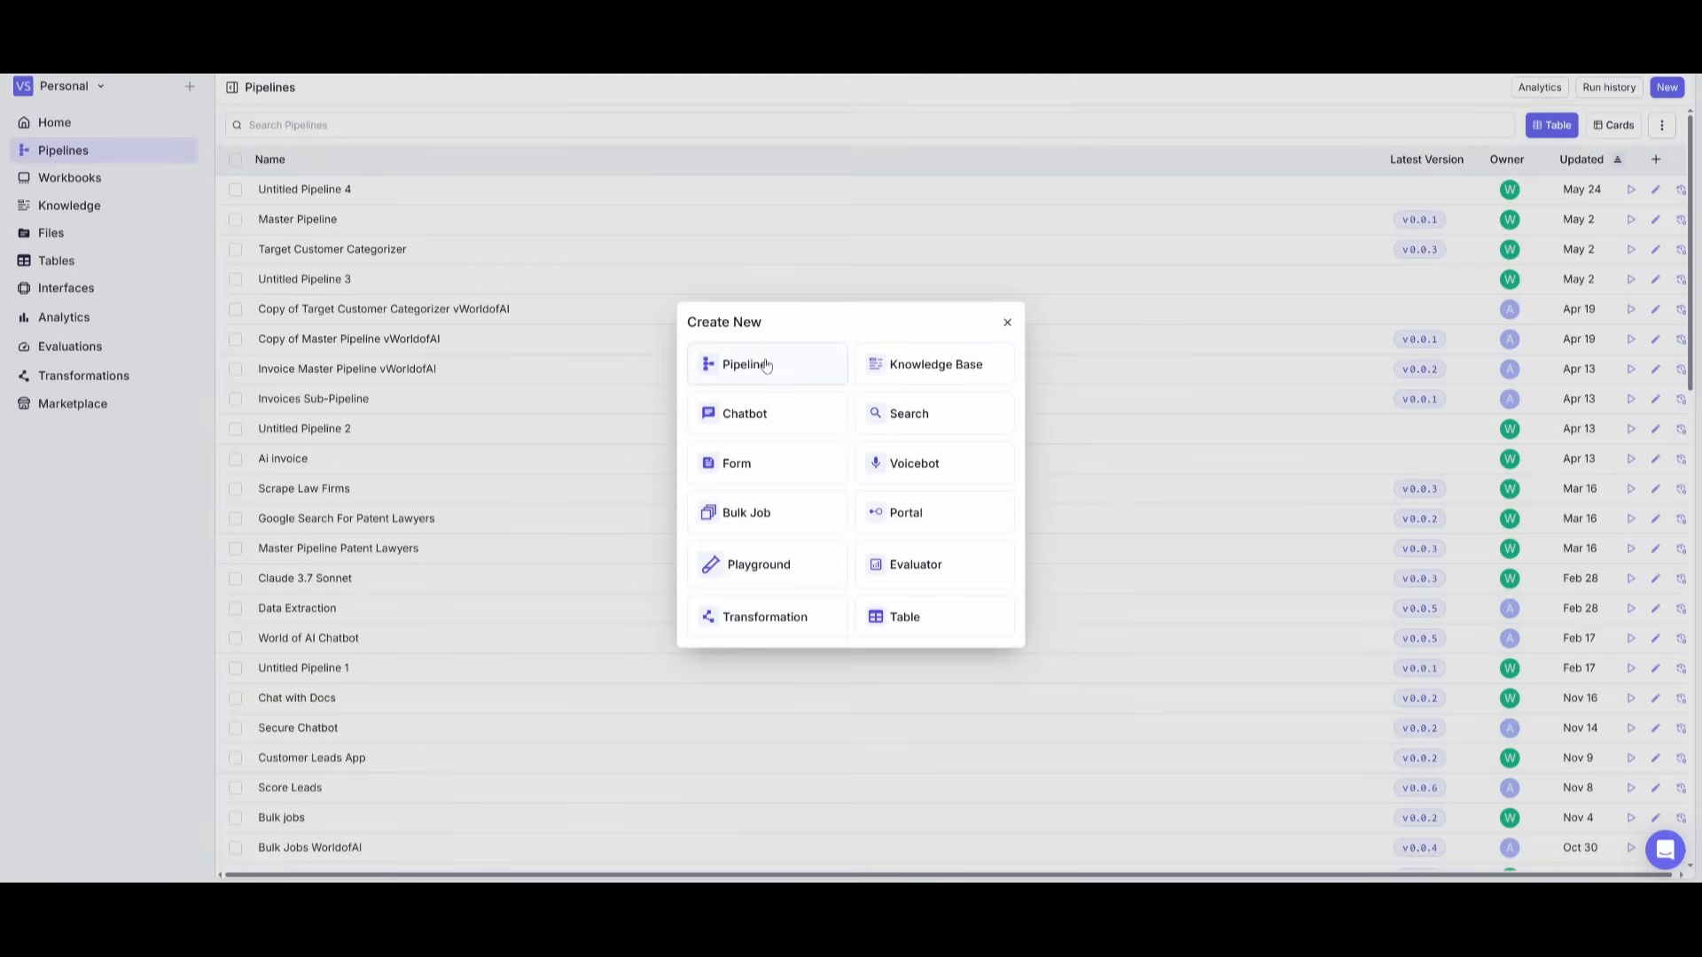
mouse_move(749, 488)
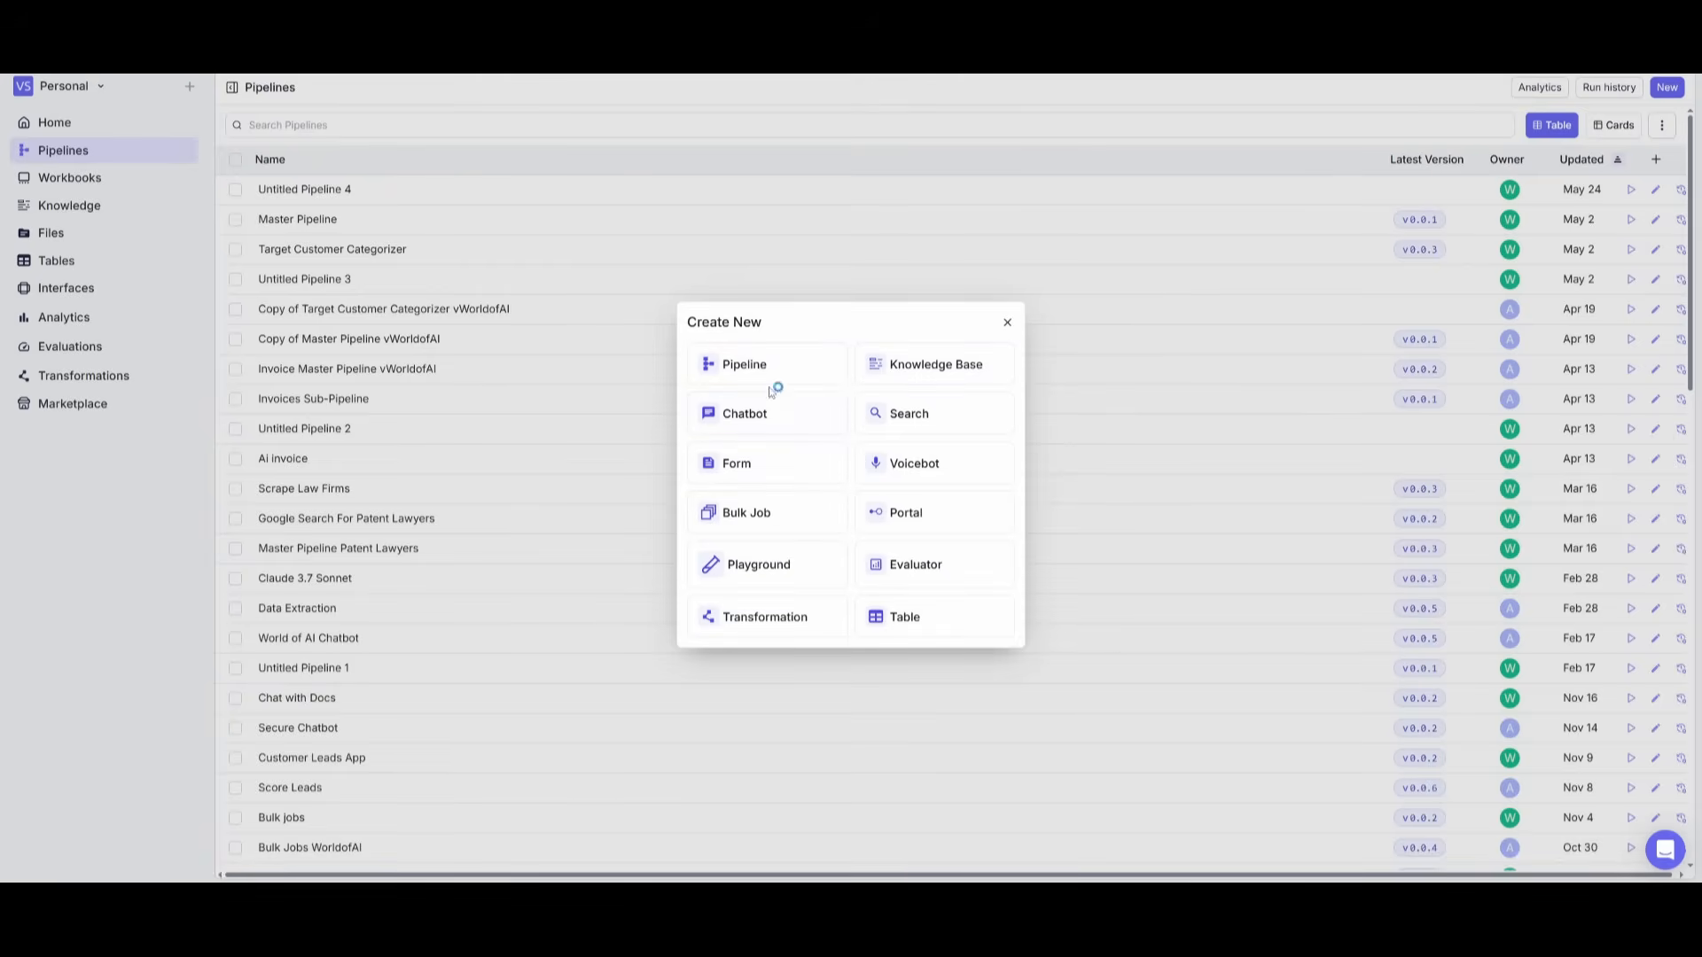
- Choose Pipeline in the Create New dialog and look over the template gallery
left_click(744, 363)
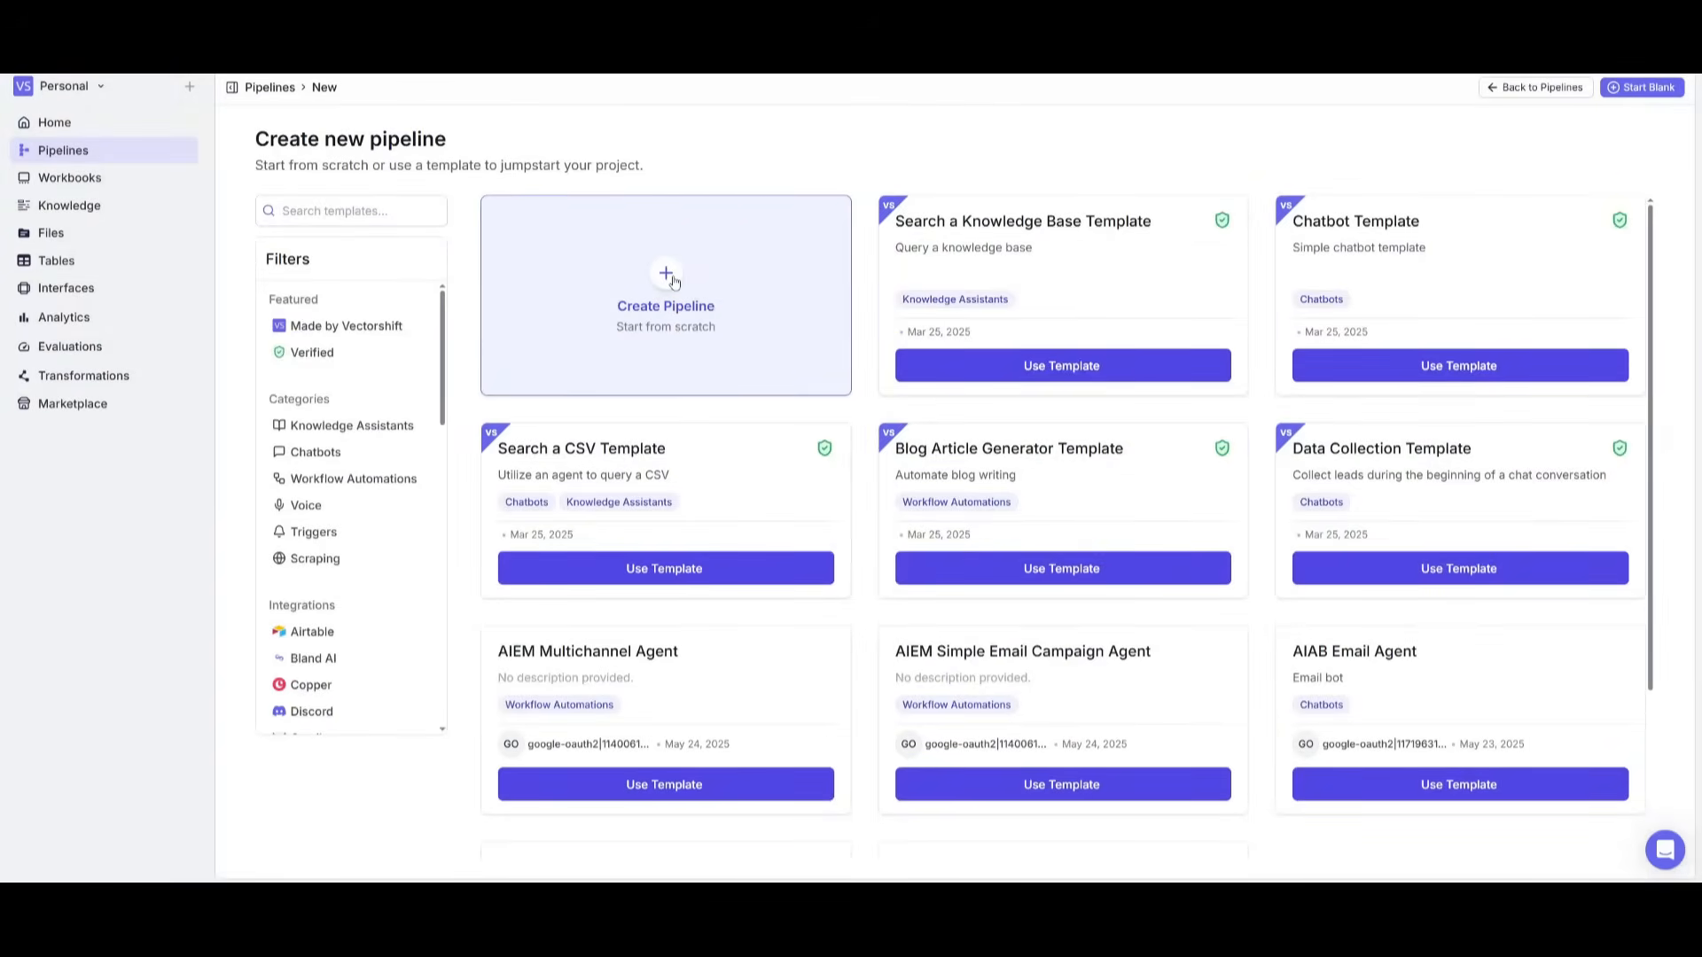
mouse_move(541, 252)
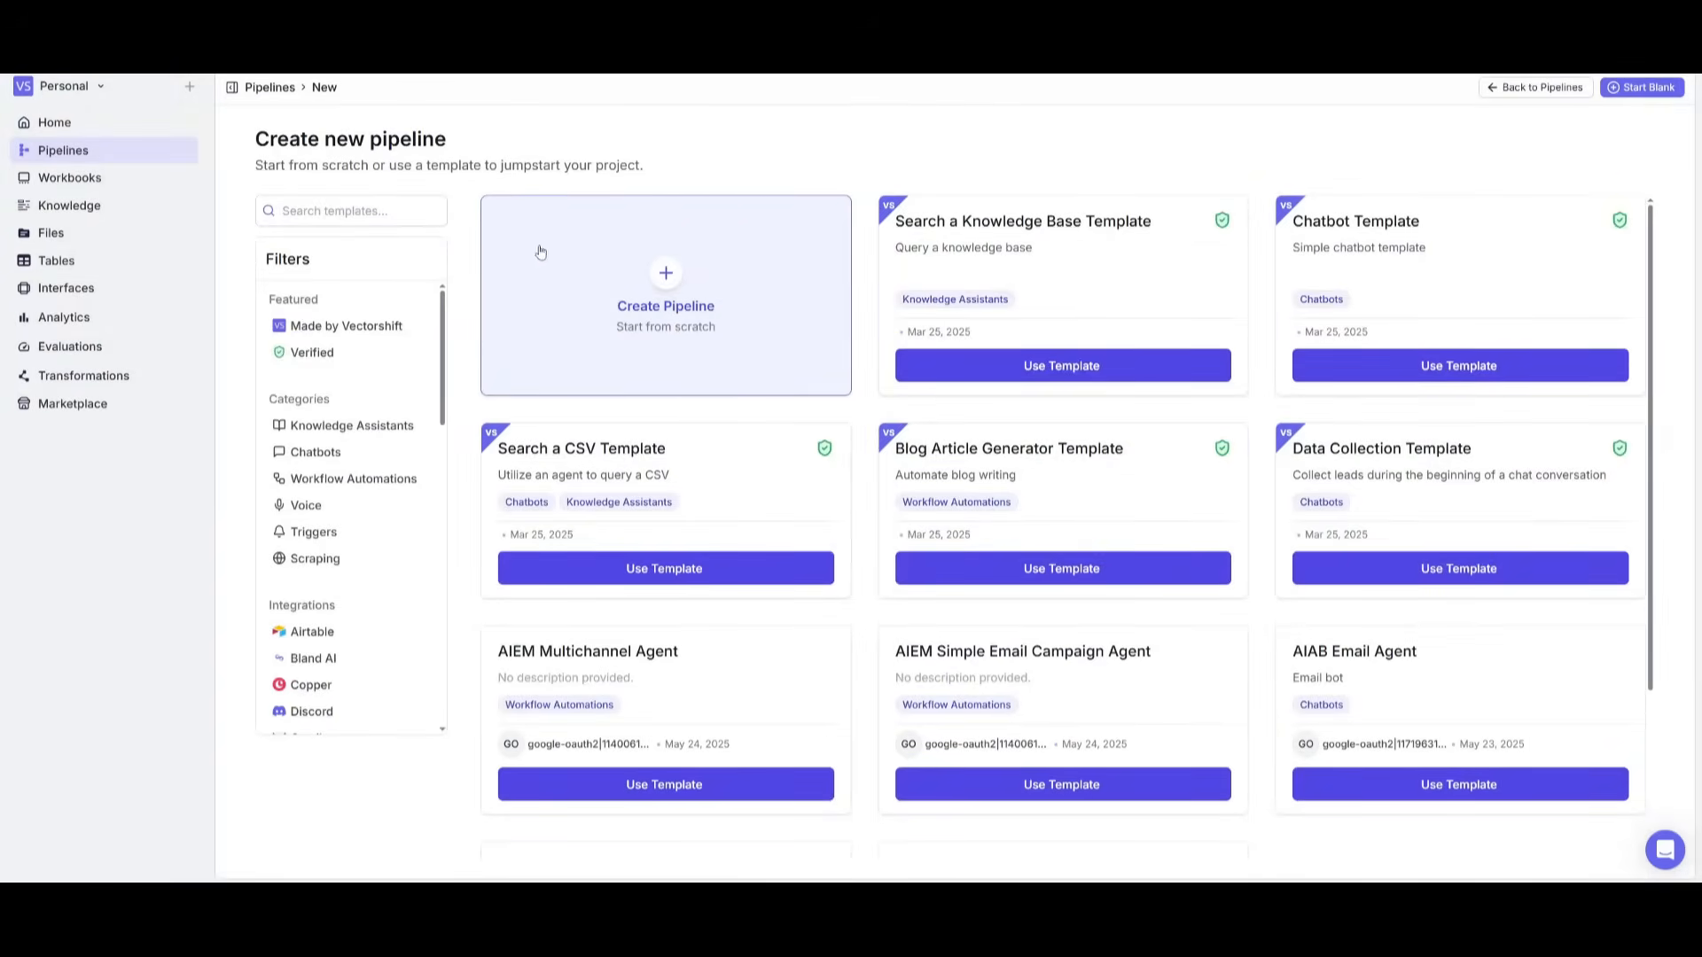
scroll("down", 3)
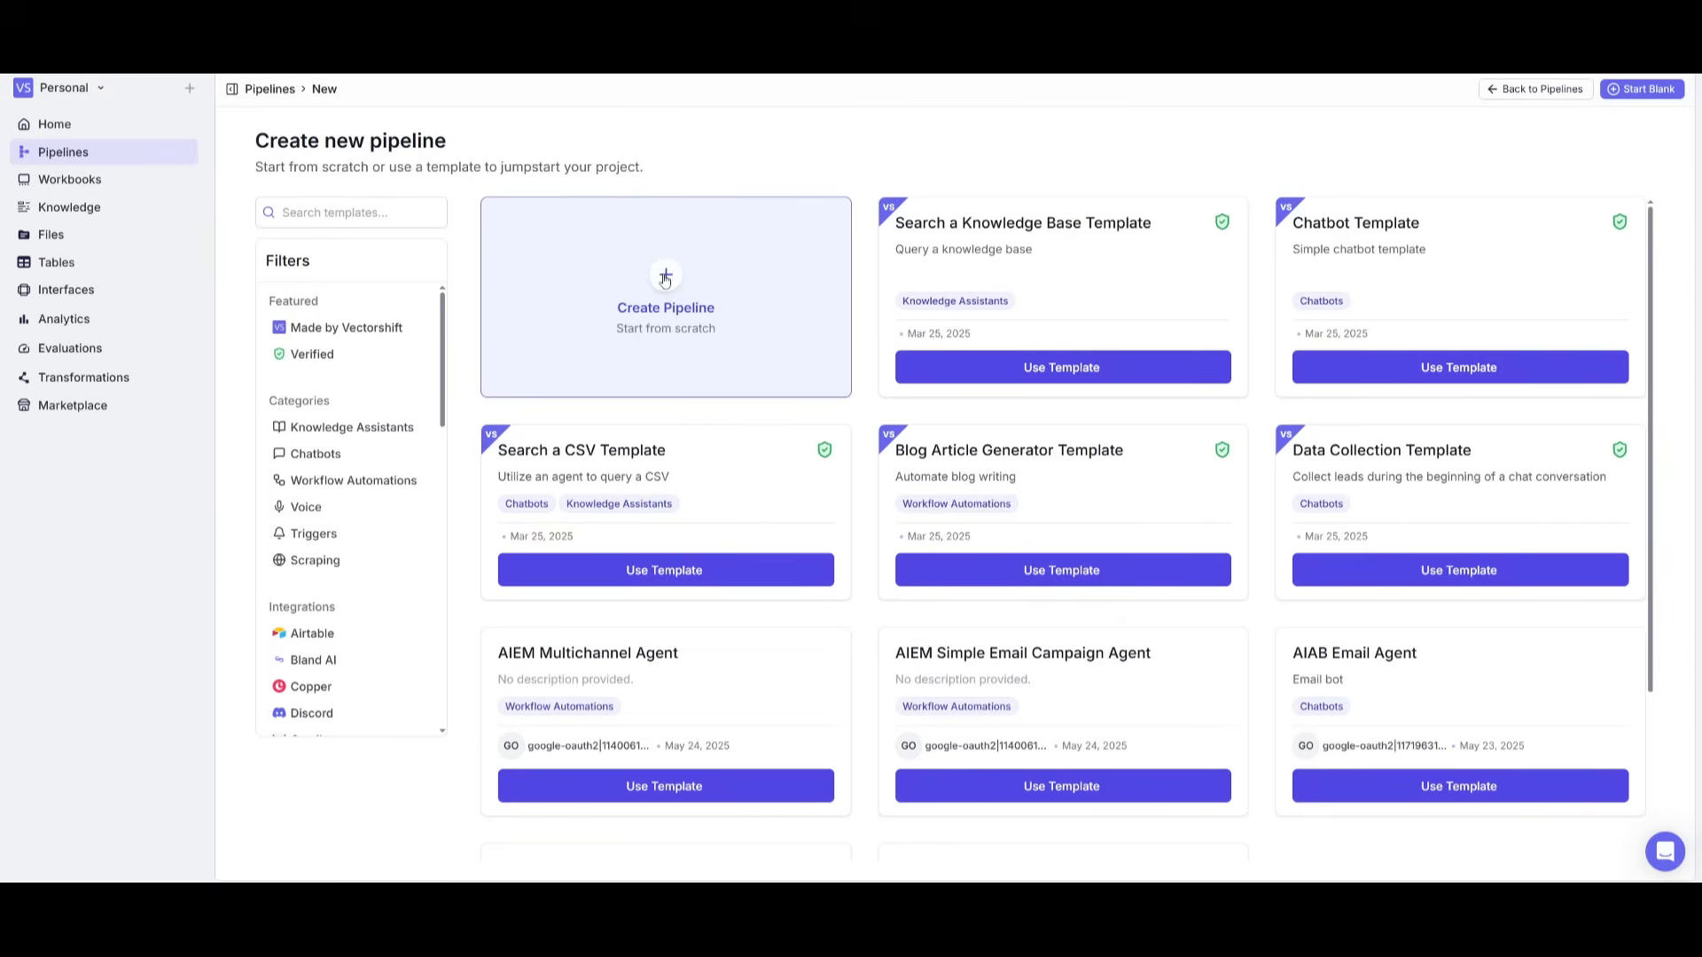
- Create a pipeline from scratch, adding and removing a trial Input node
left_click(664, 298)
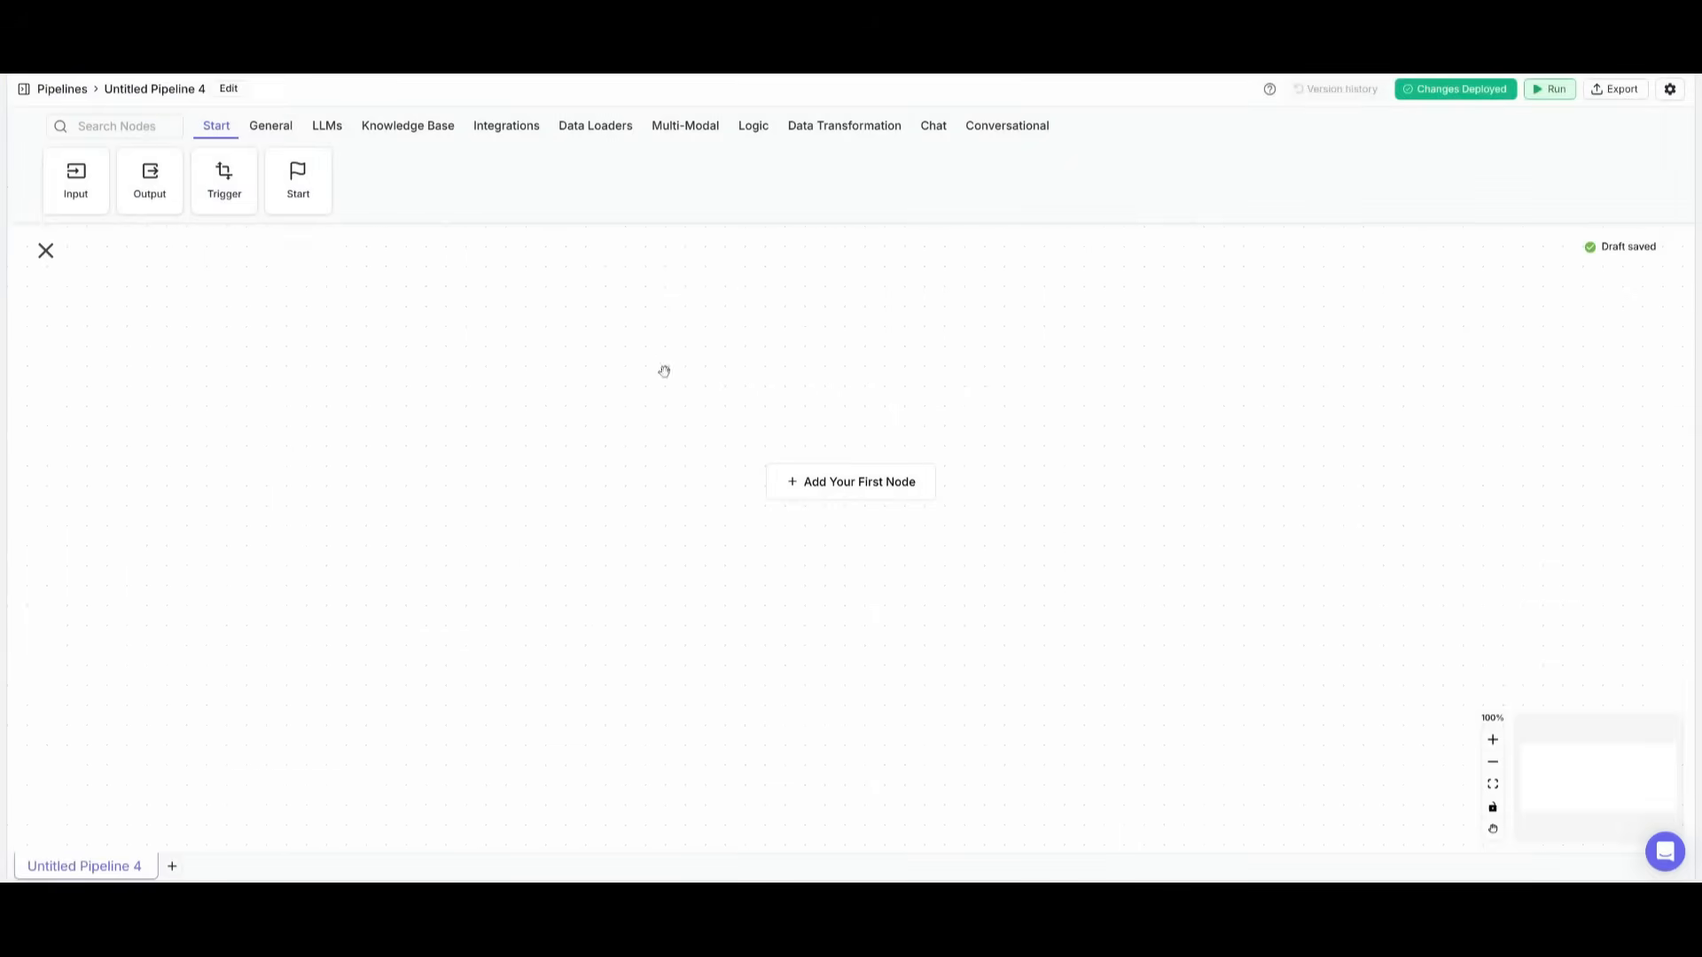
mouse_move(567, 324)
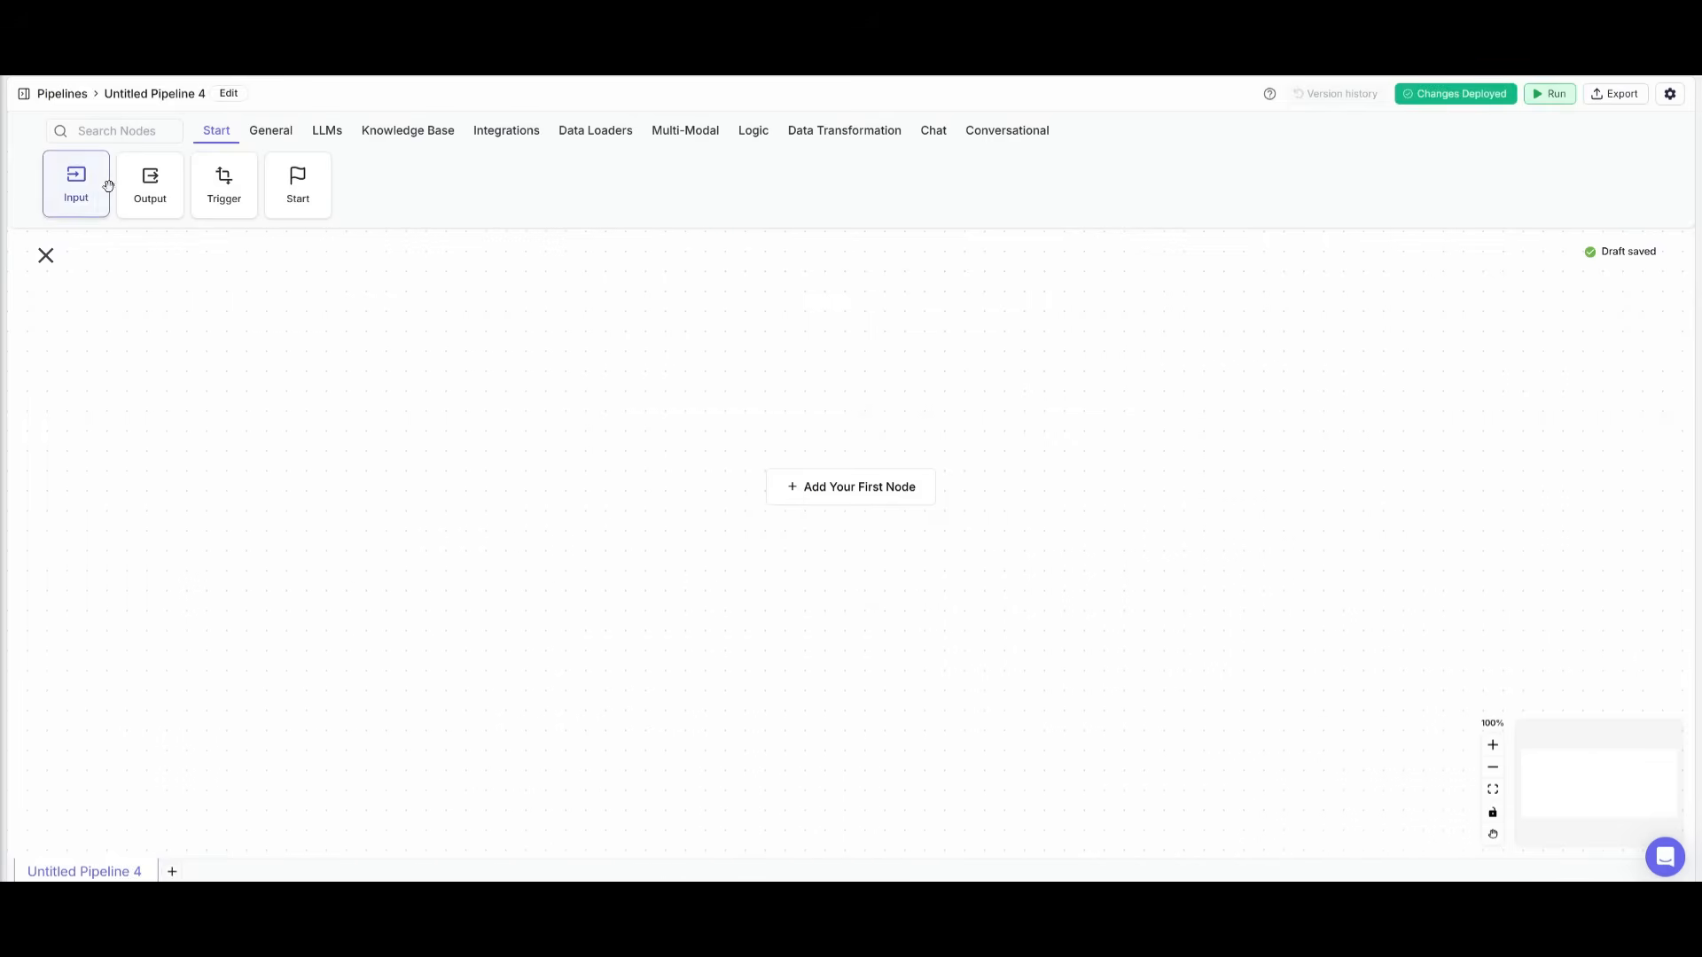
left_click(74, 182)
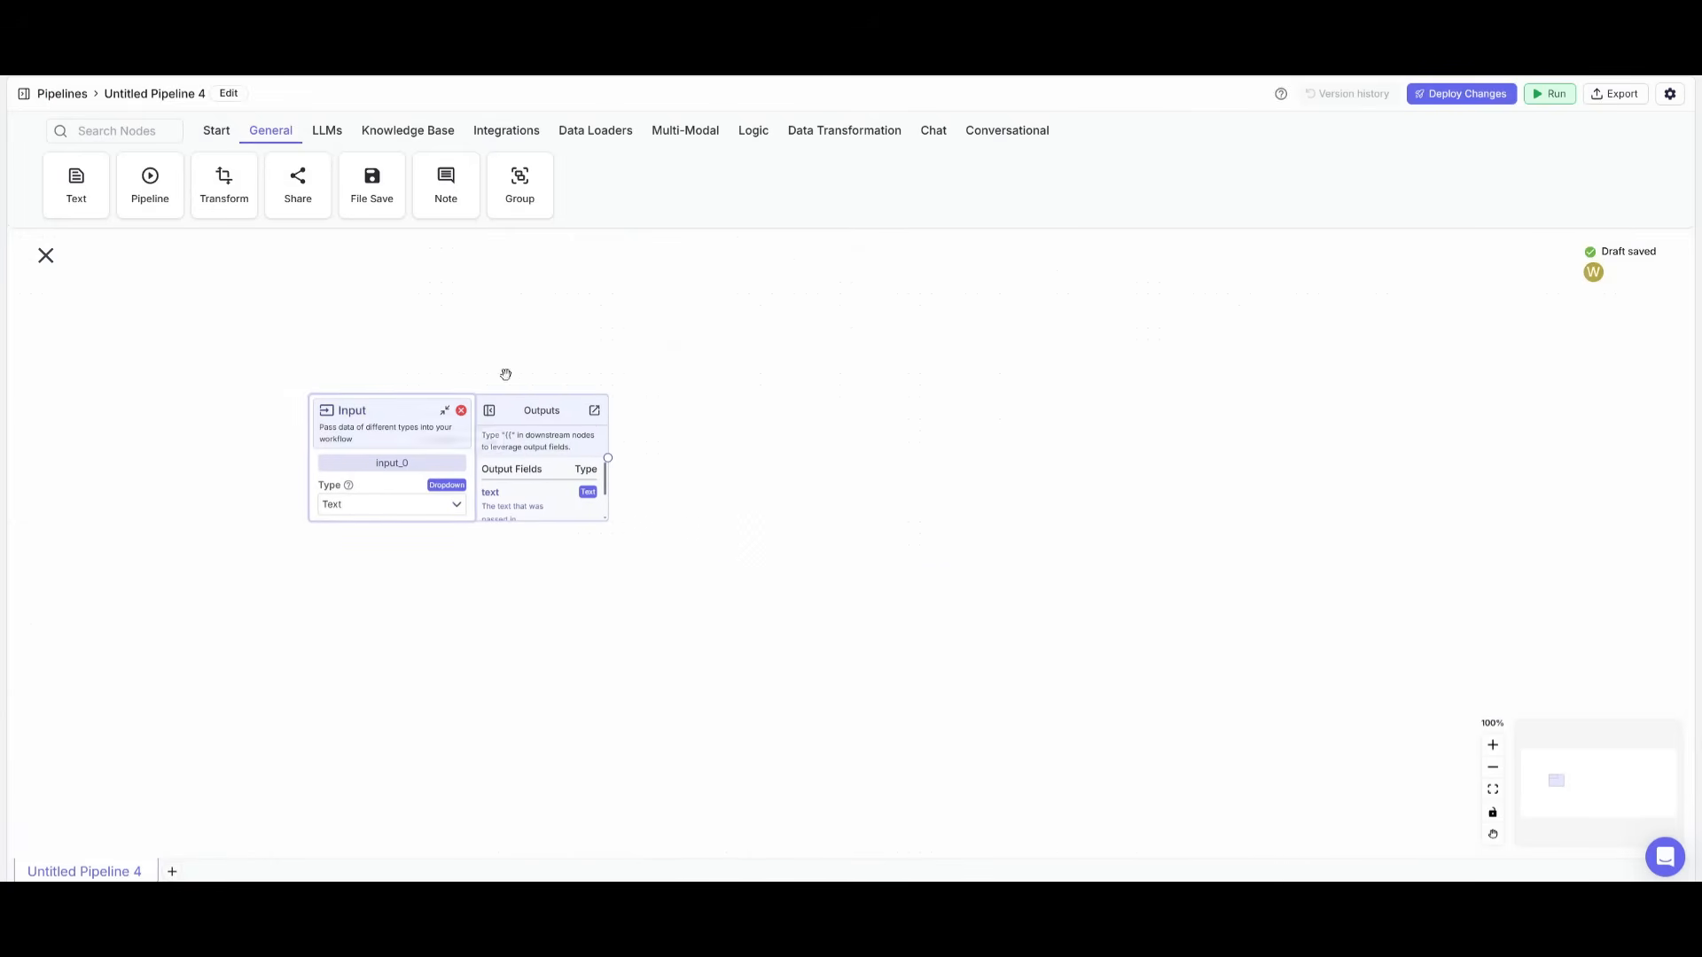
left_click(1460, 93)
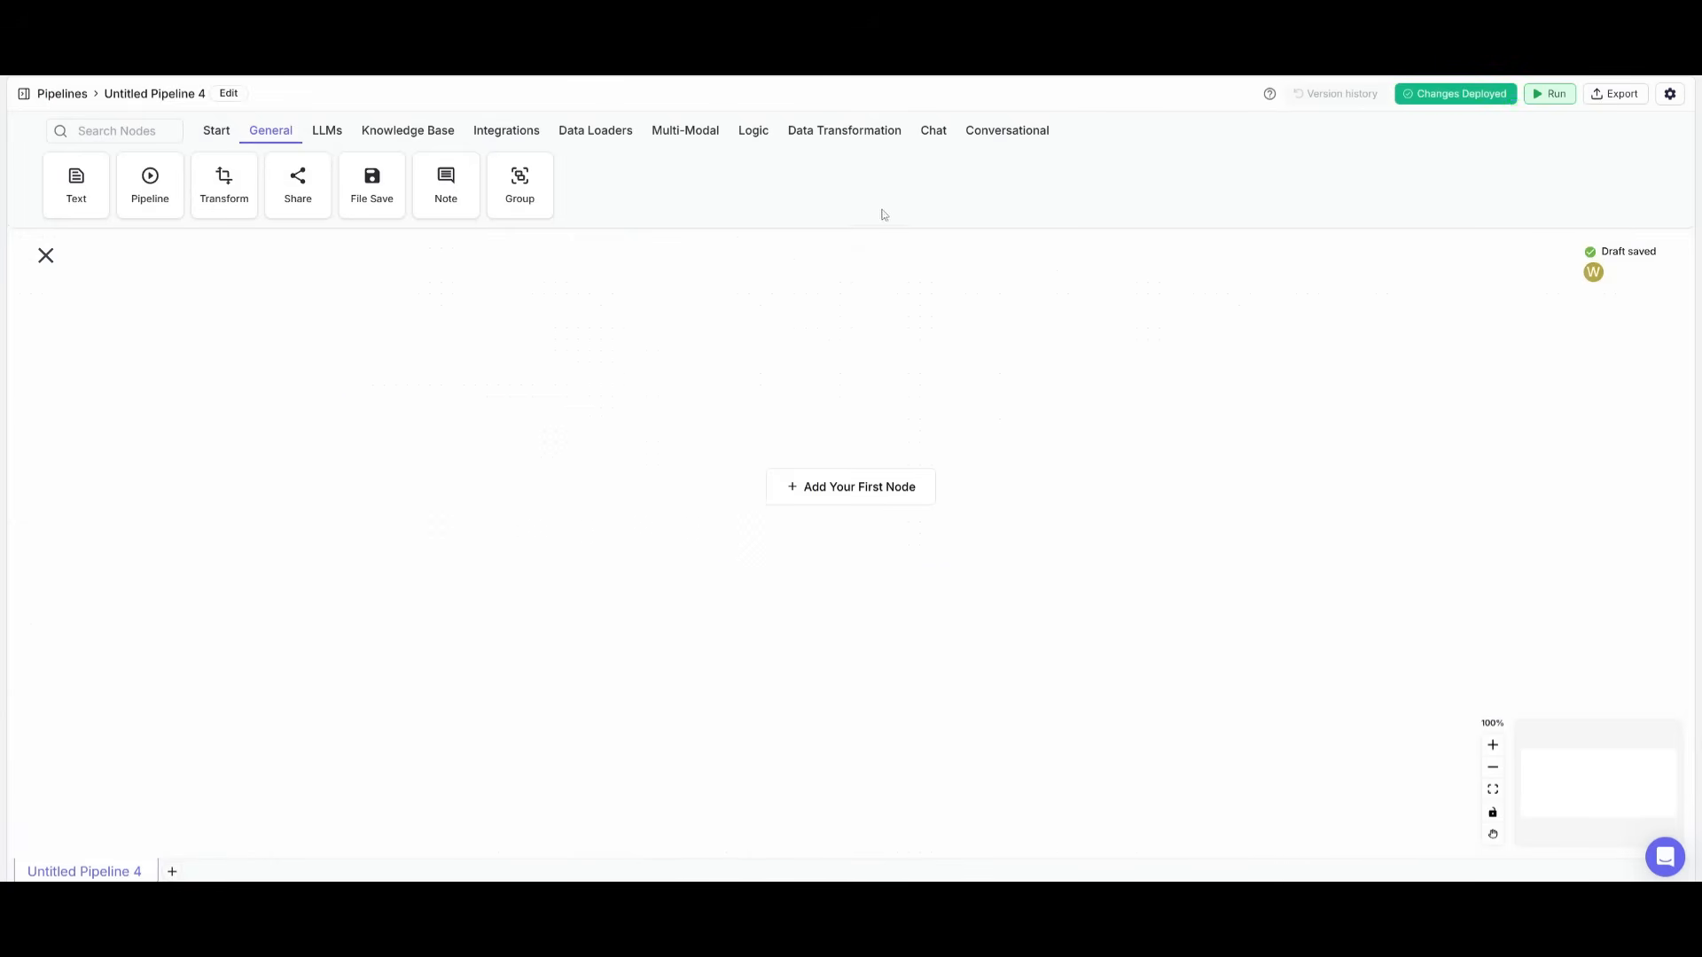
- Browse the Conversational, Integrations and LLMs node categories
left_click(1005, 130)
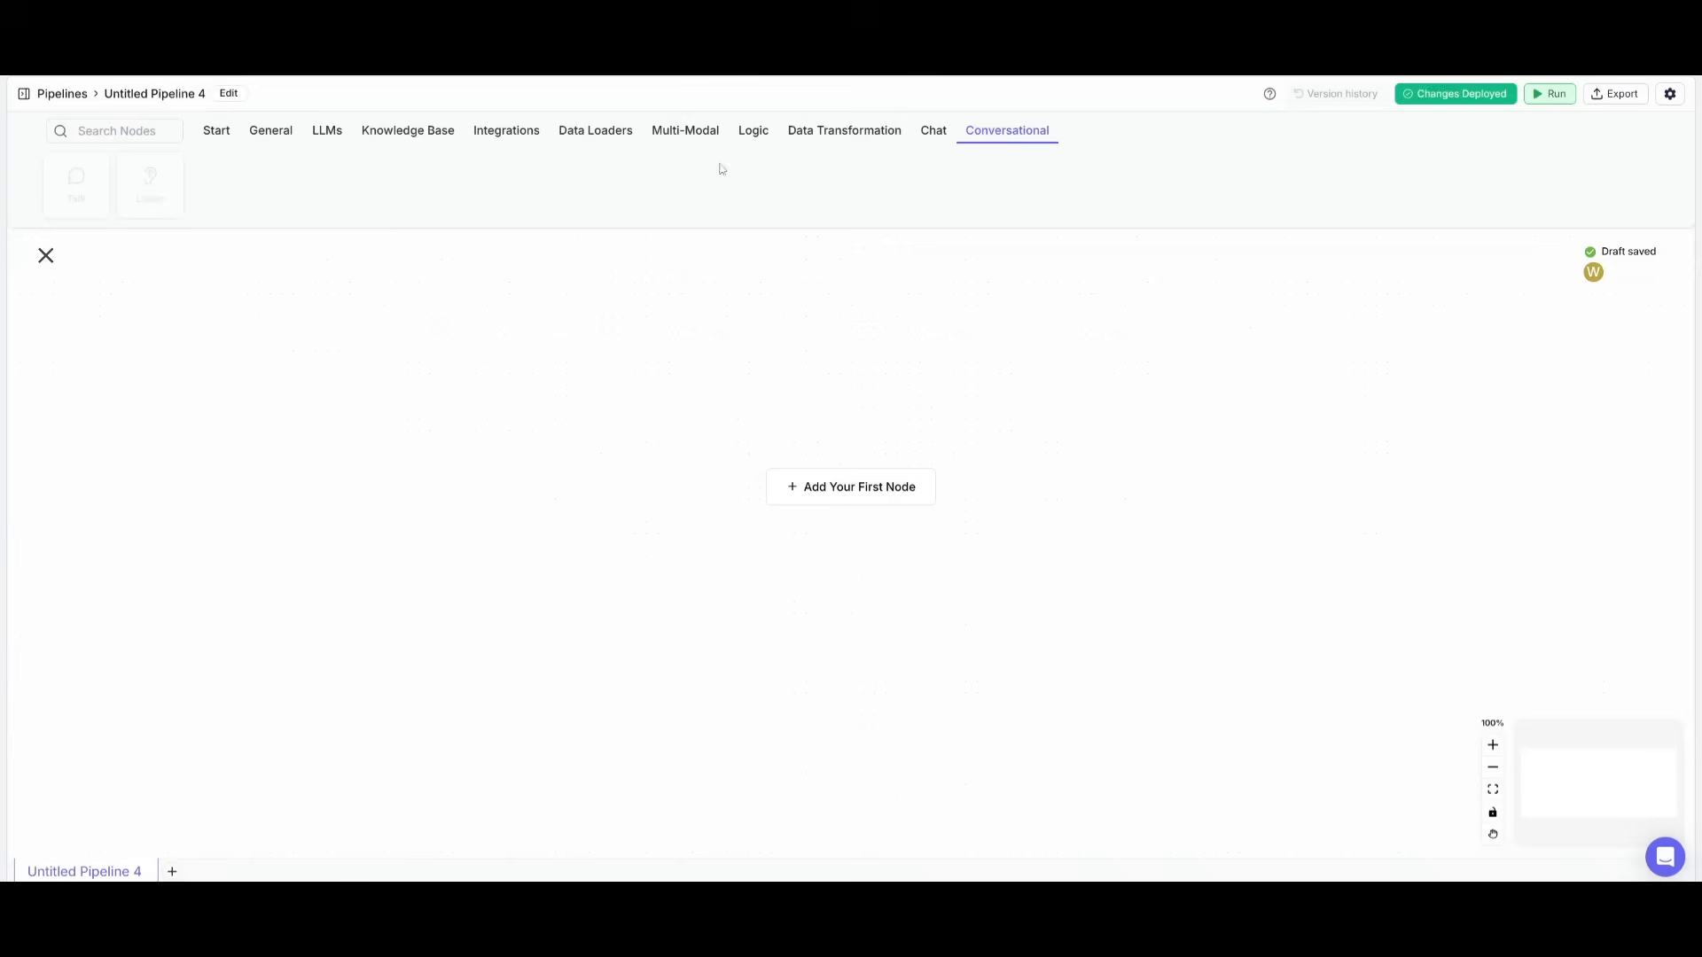
left_click(506, 130)
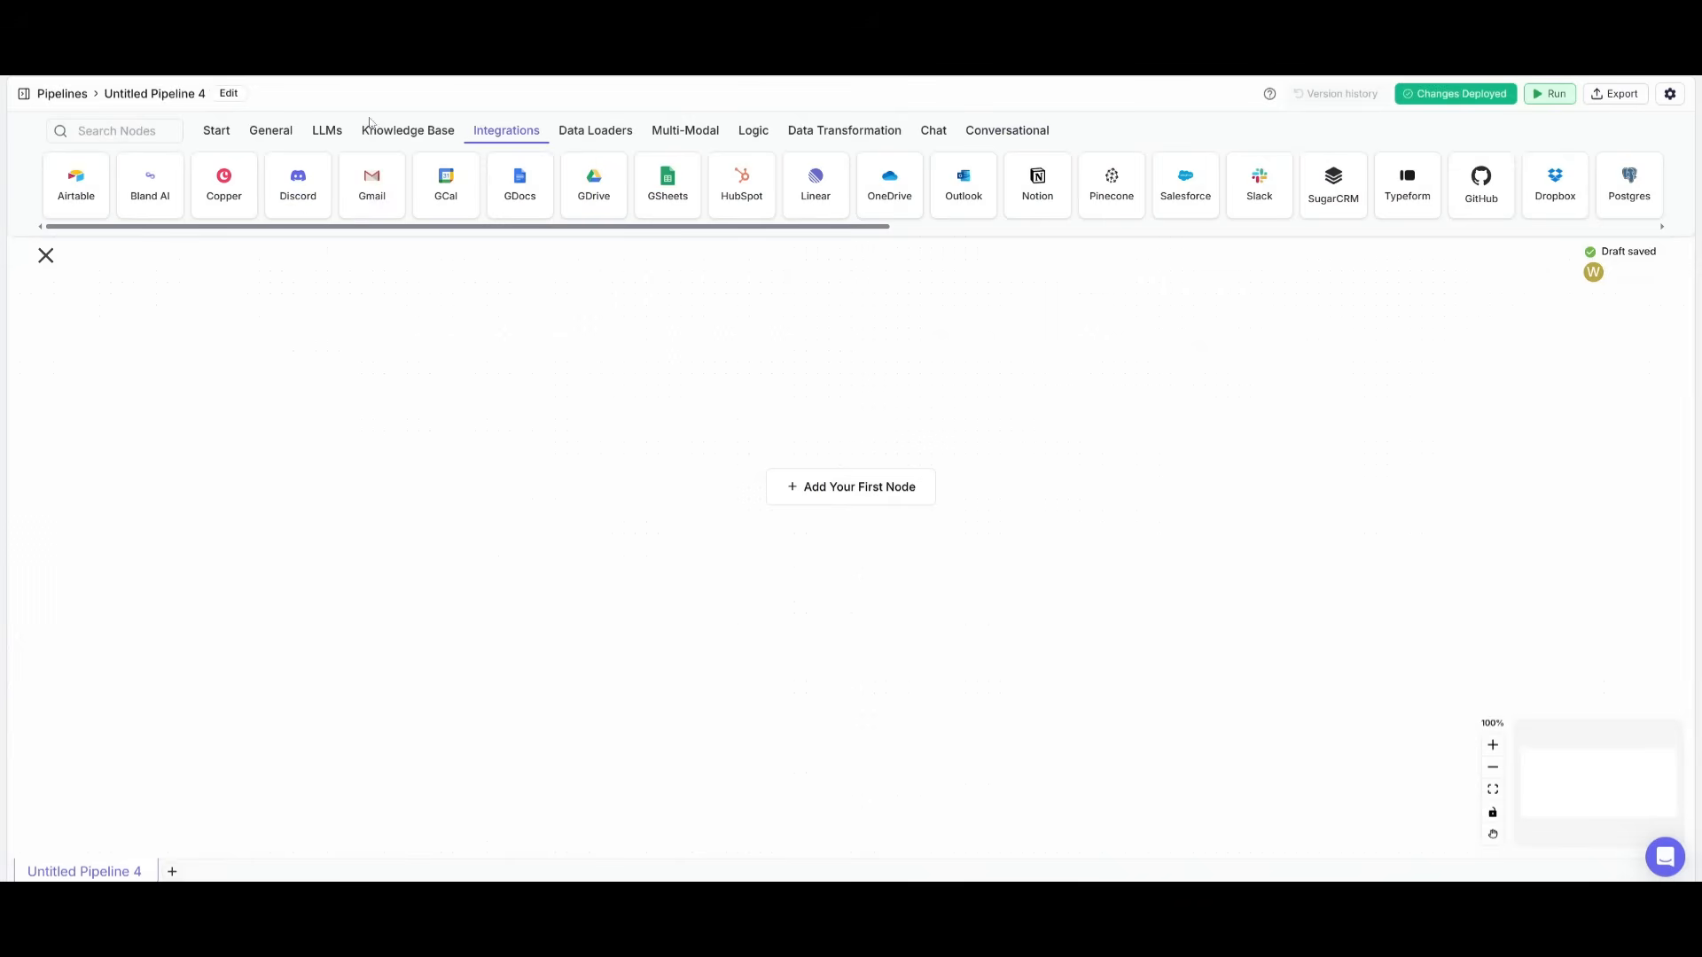
left_click(327, 131)
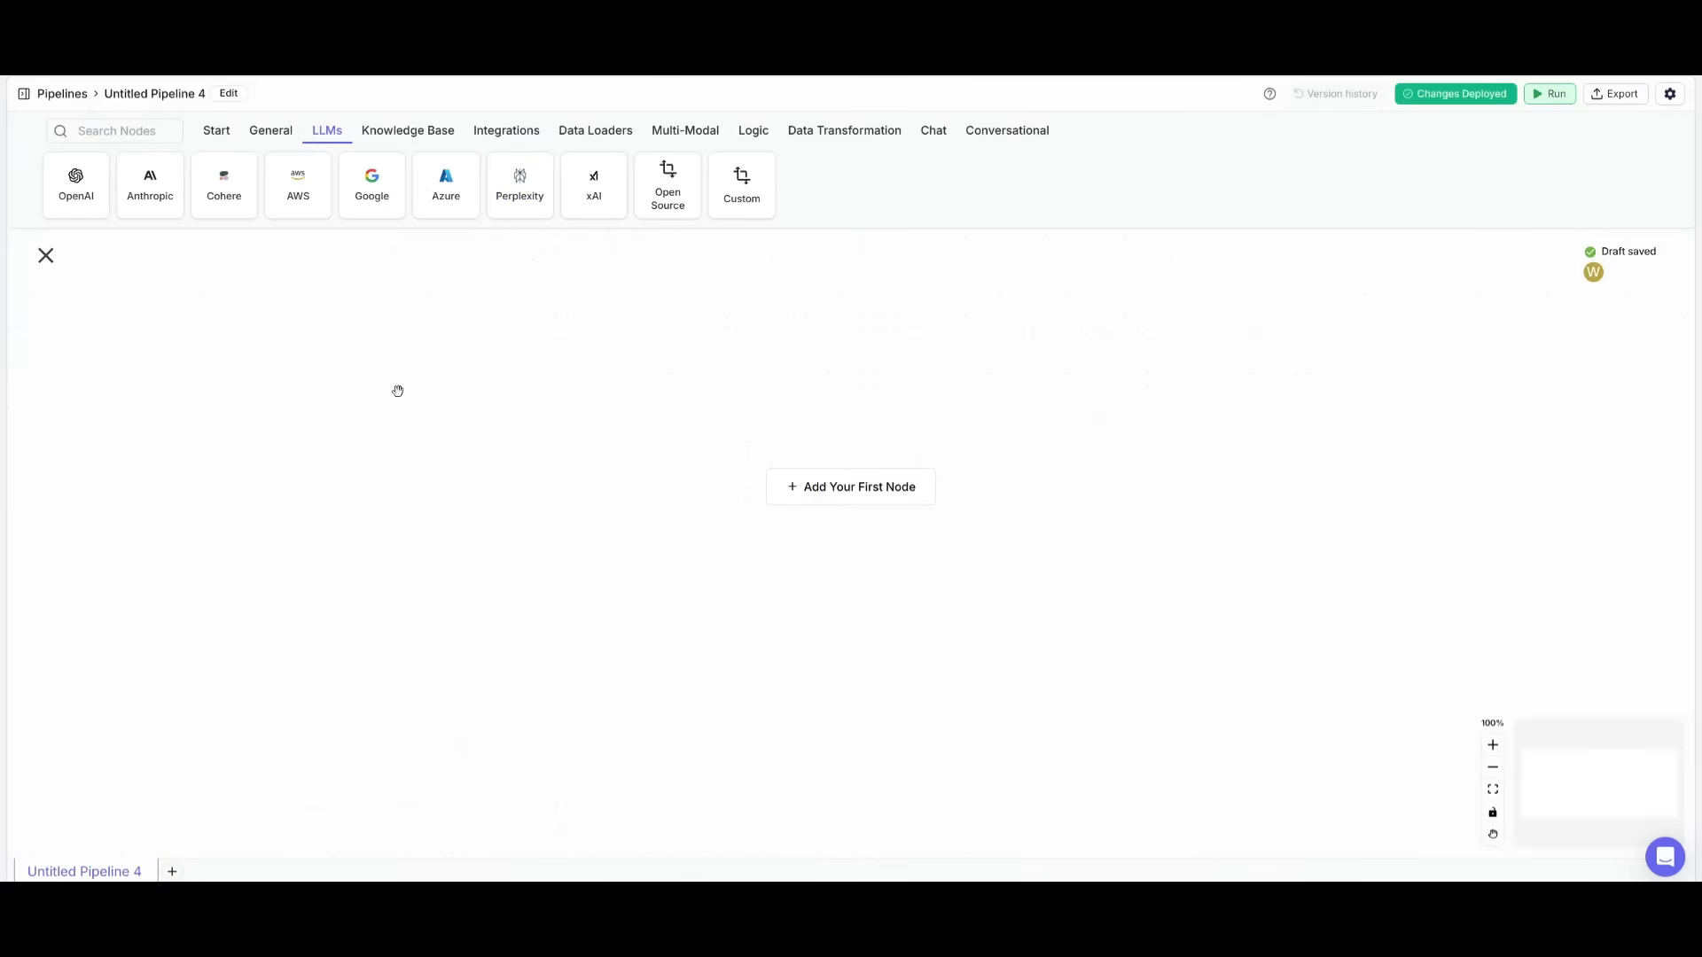
mouse_move(577, 396)
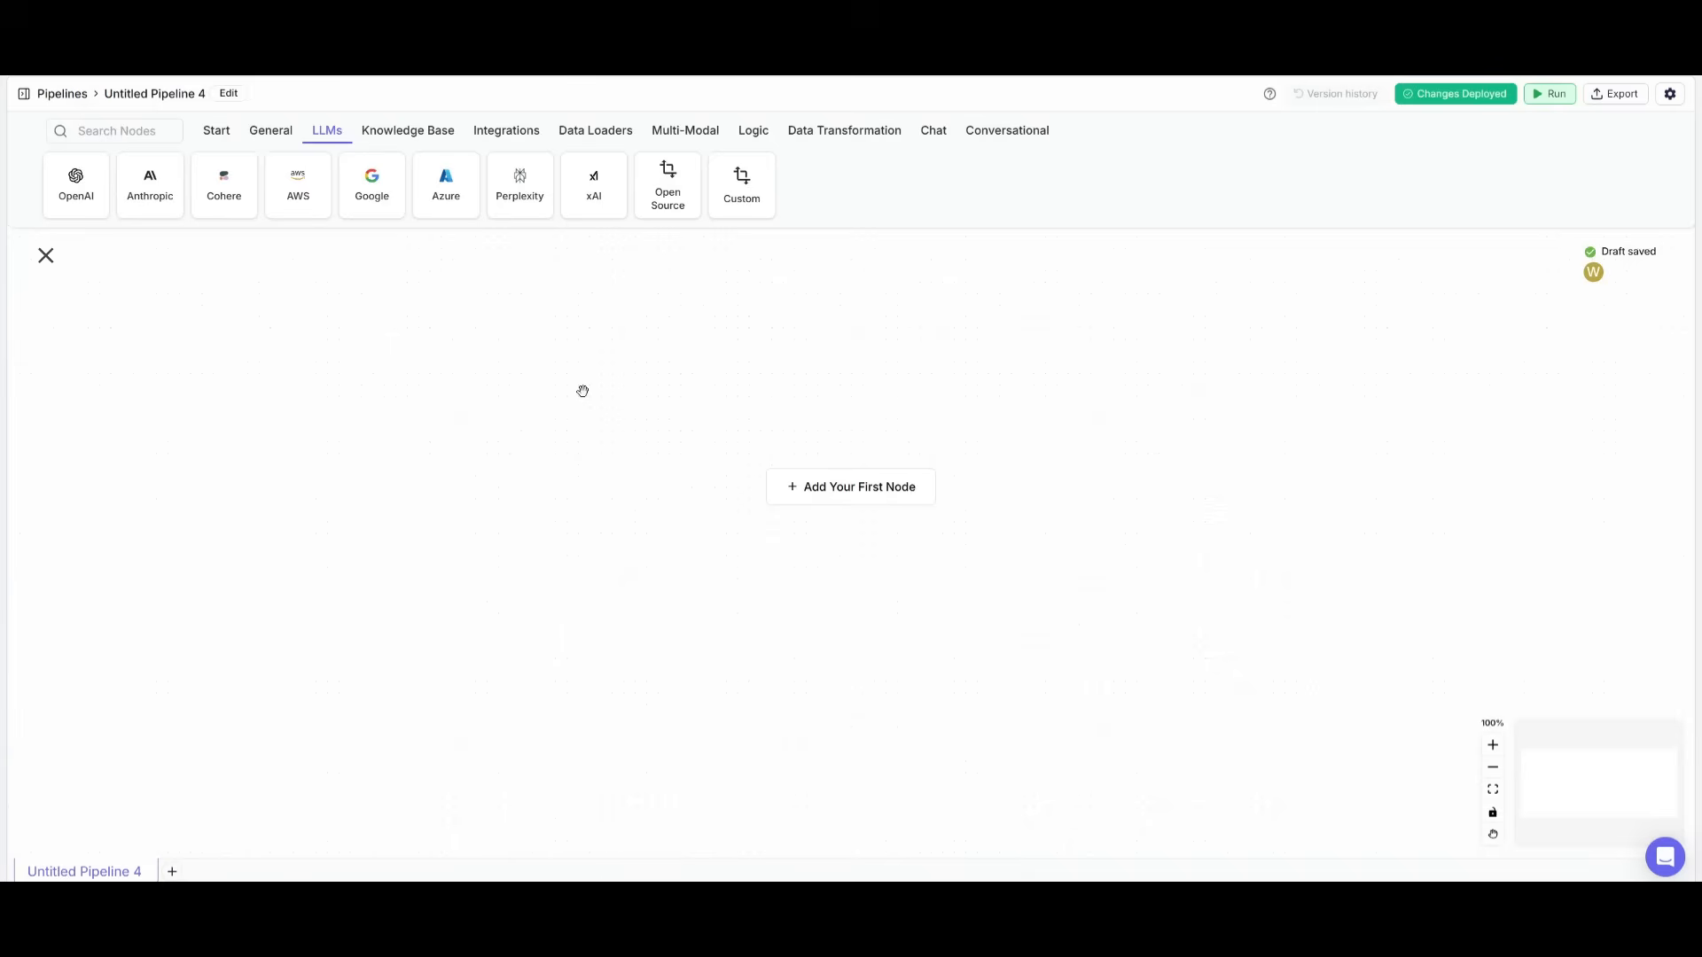
mouse_move(571, 391)
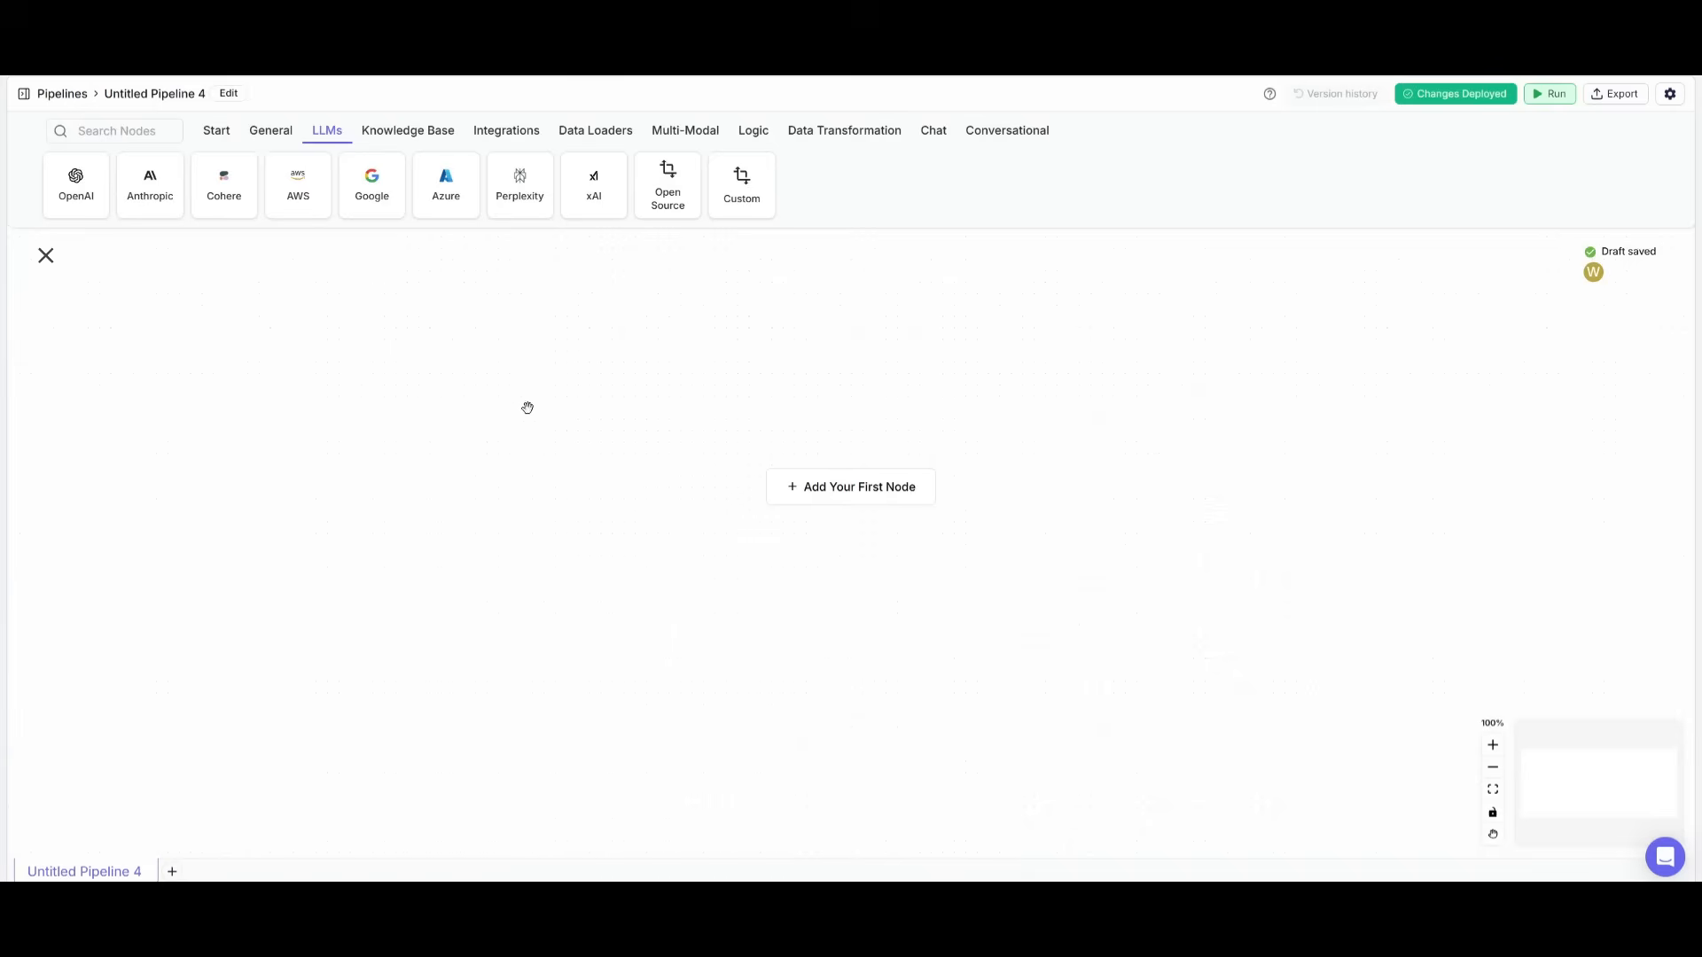
left_click(506, 131)
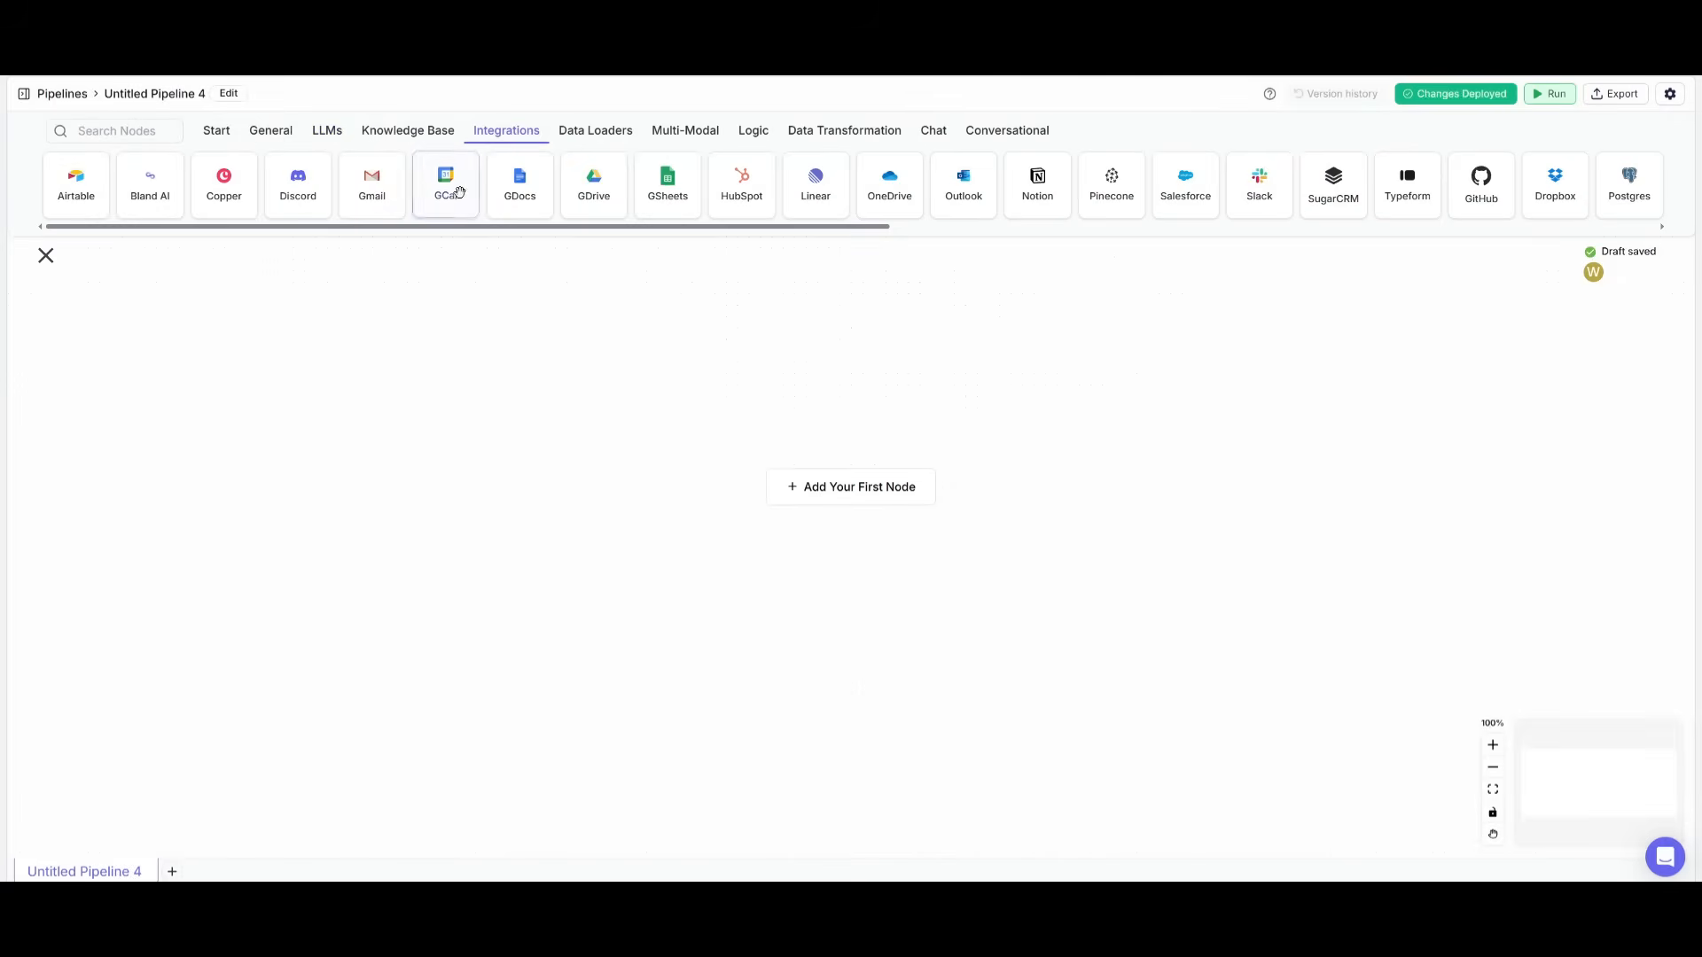
mouse_move(720, 224)
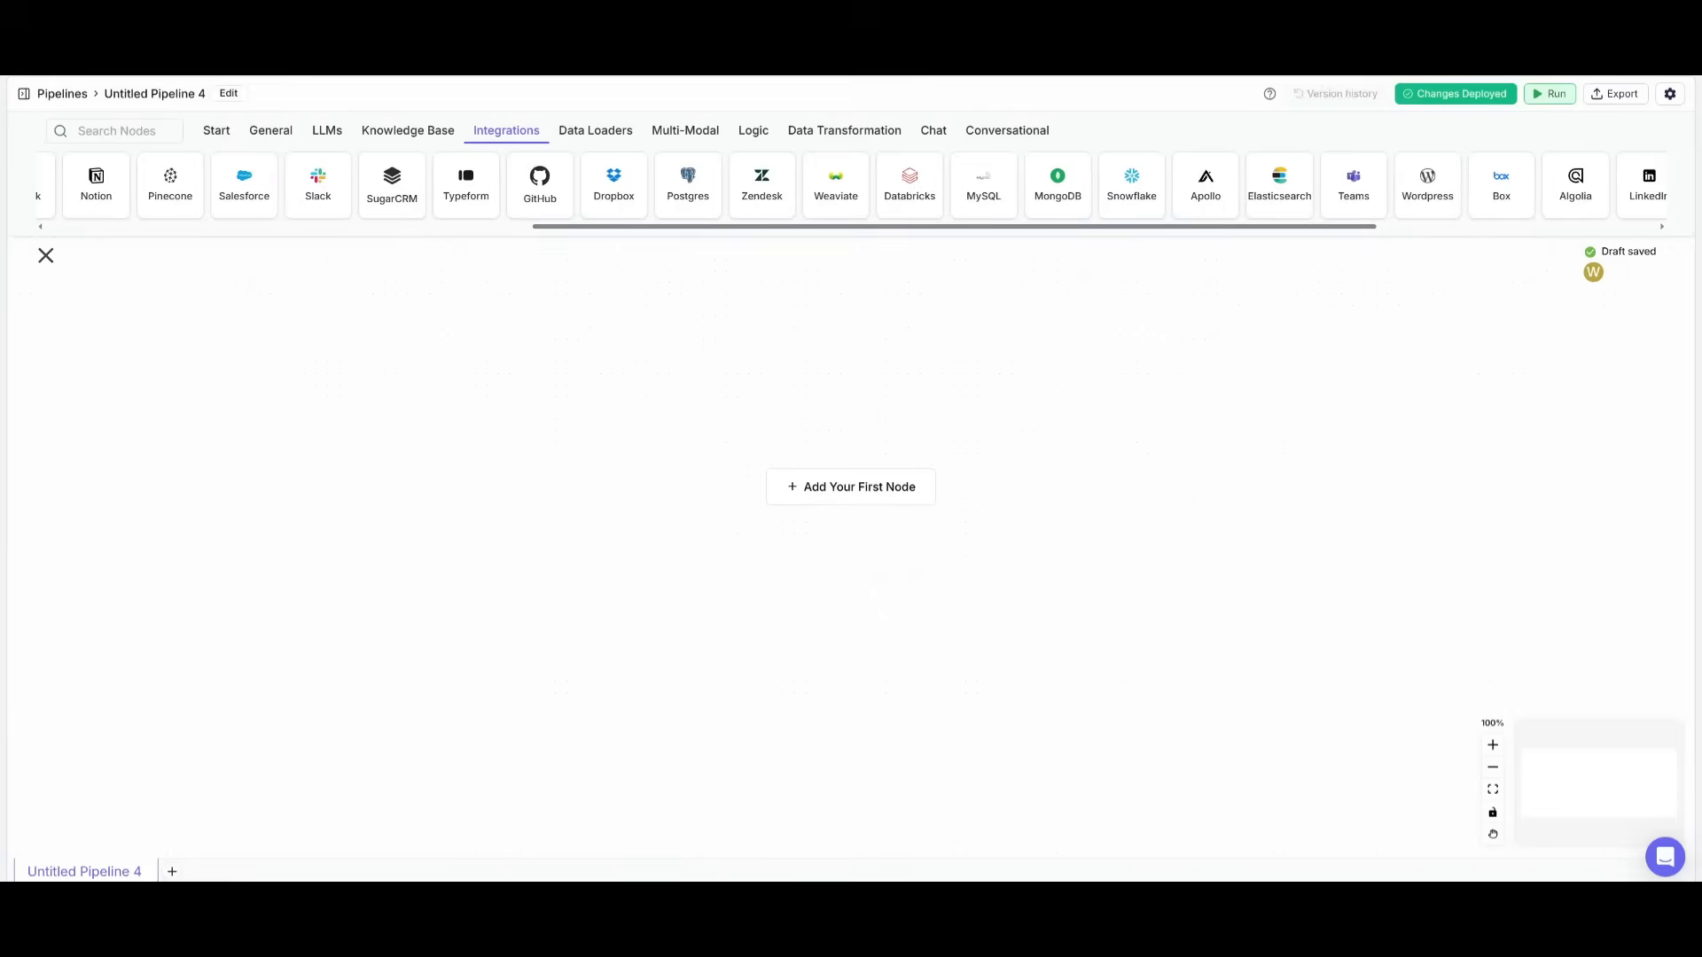
left_click(1004, 130)
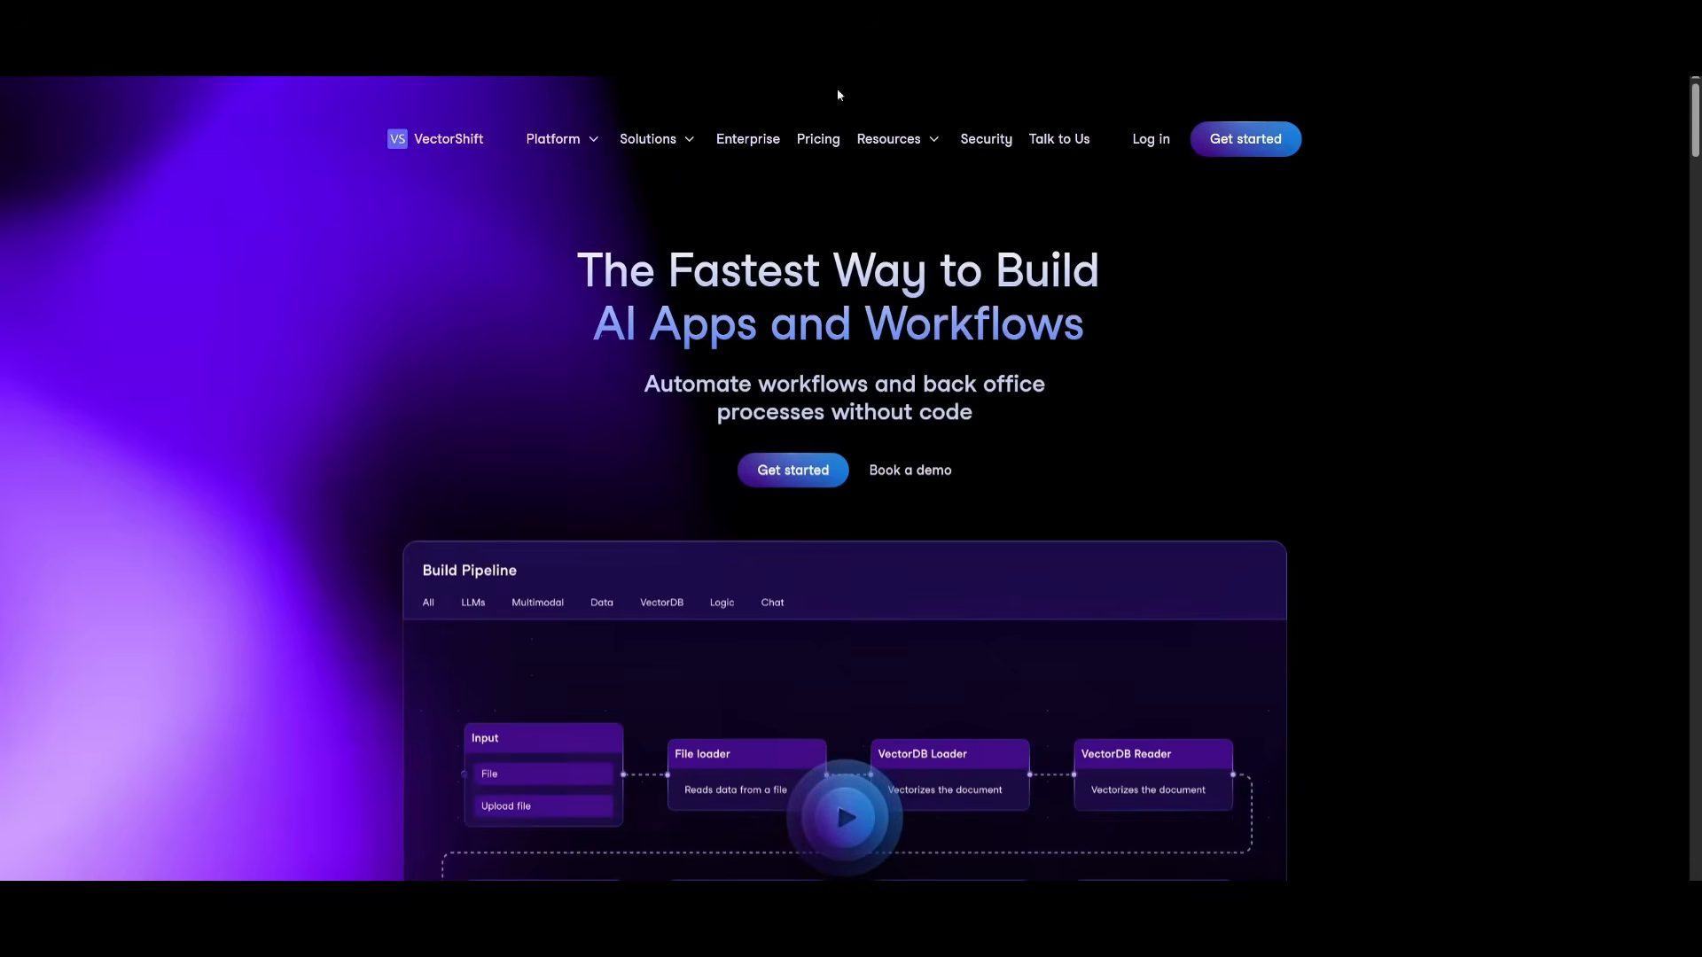
- Scroll the VectorShift homepage down to the No-code and Code SDK ecosystem section
scroll("down", 3)
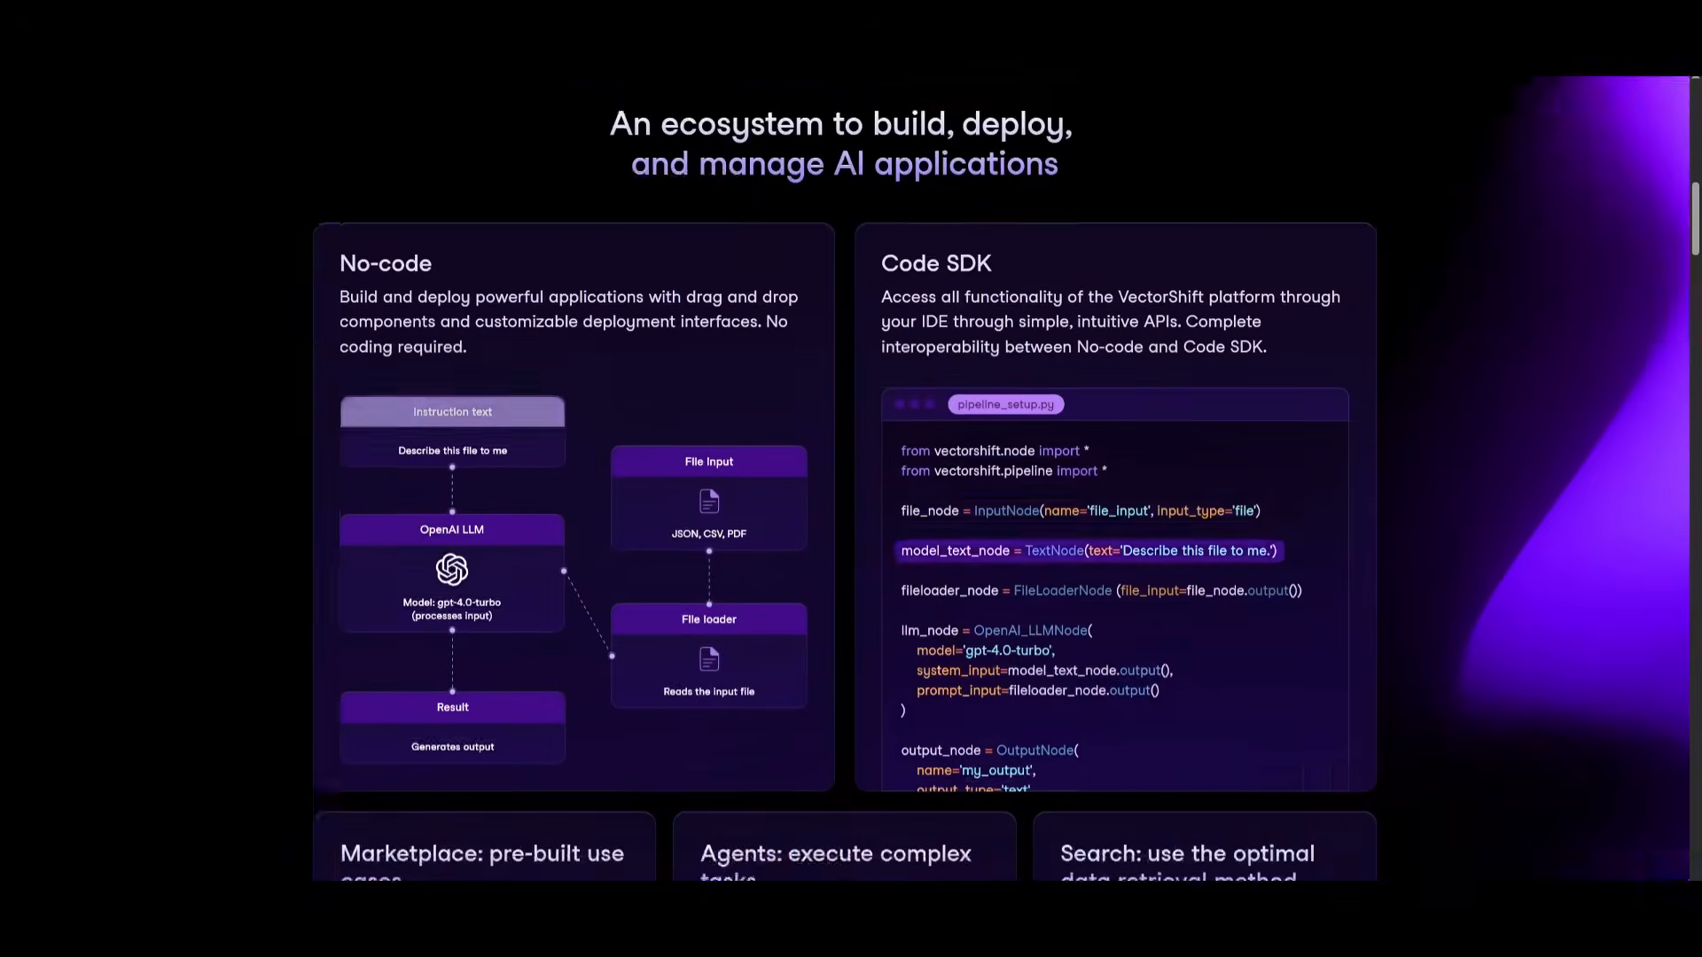
scroll("down", 3)
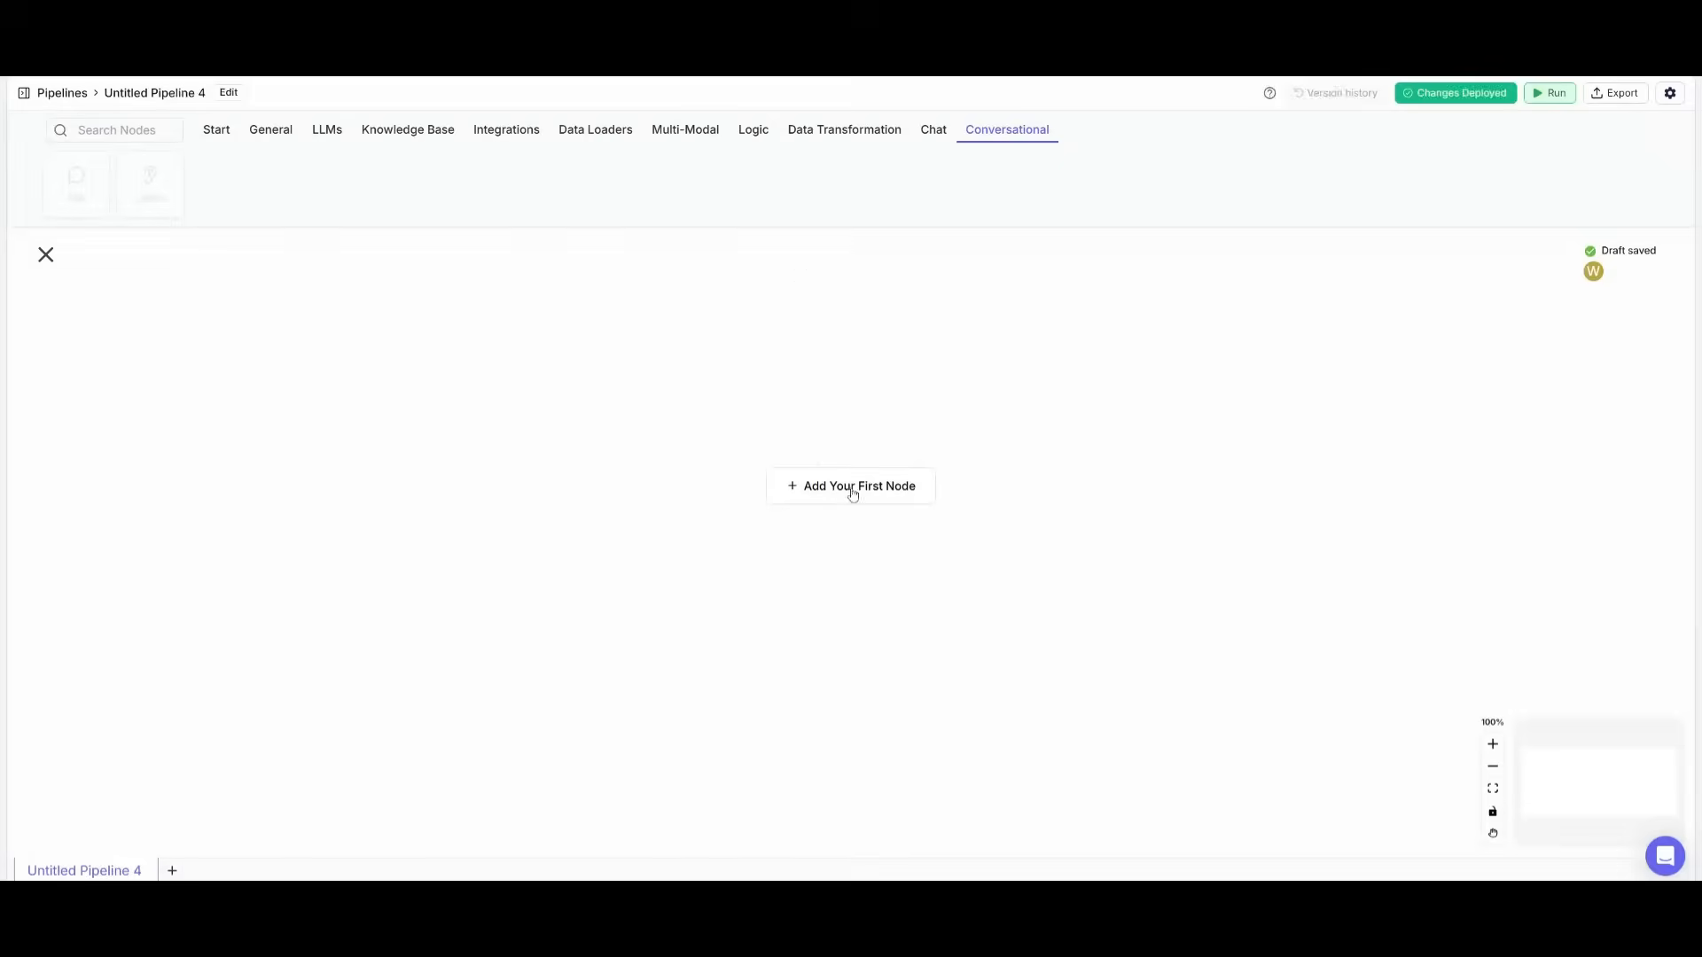
mouse_move(564, 150)
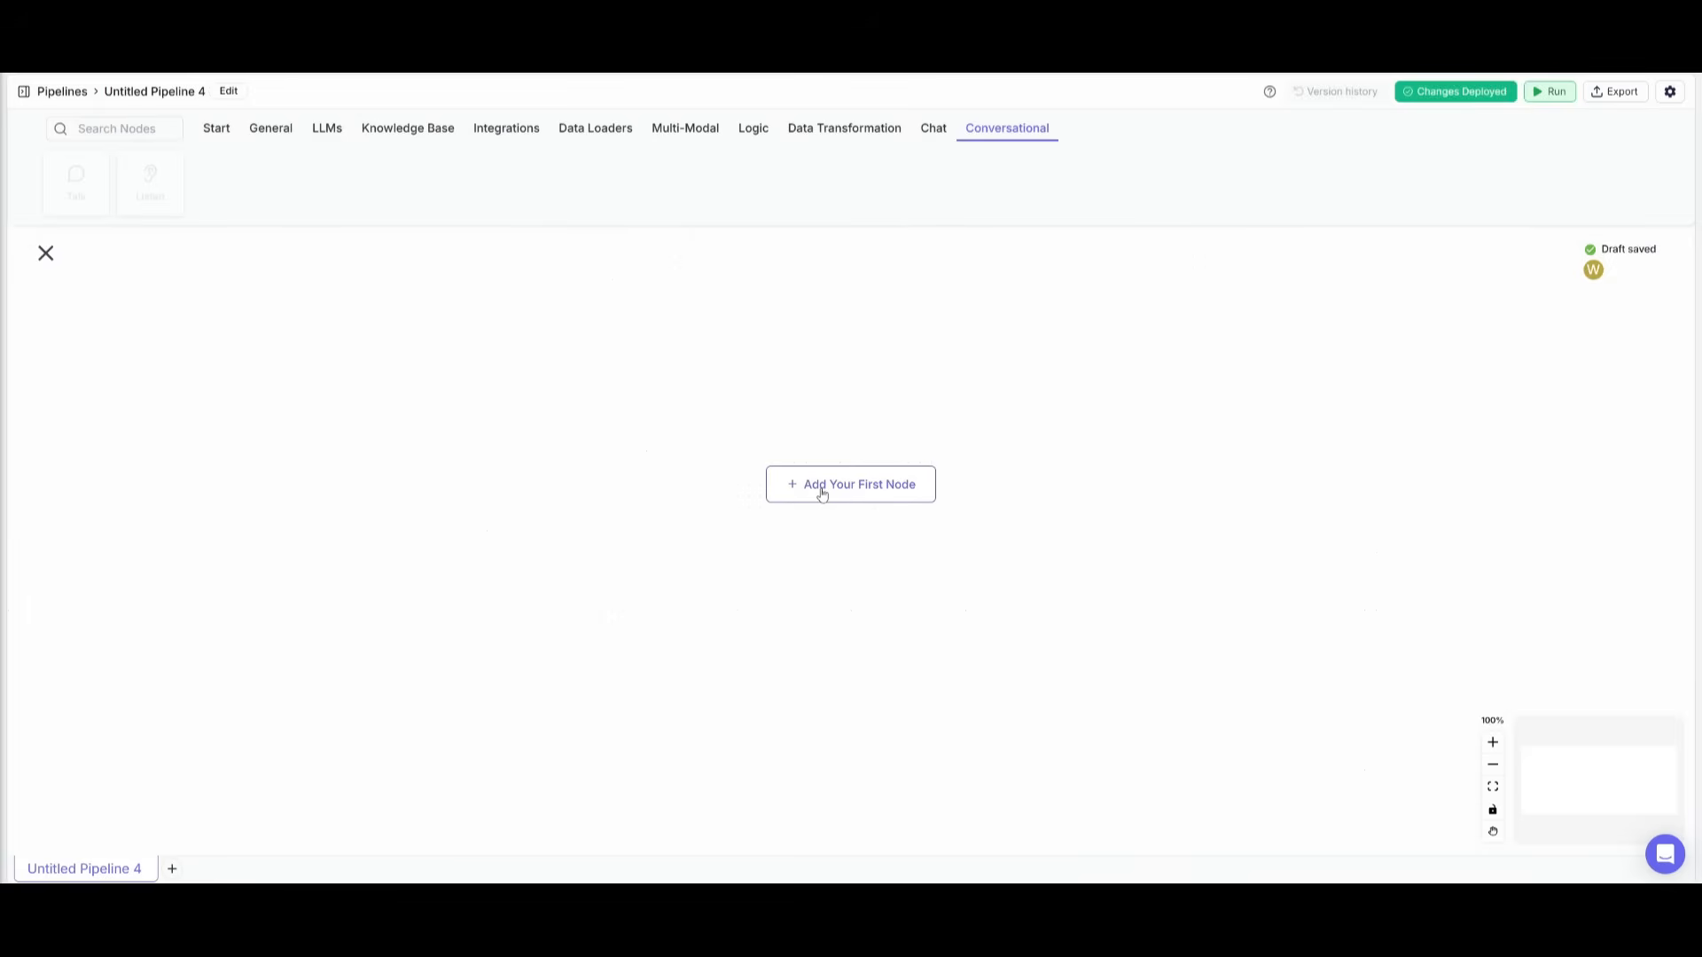
mouse_move(820, 478)
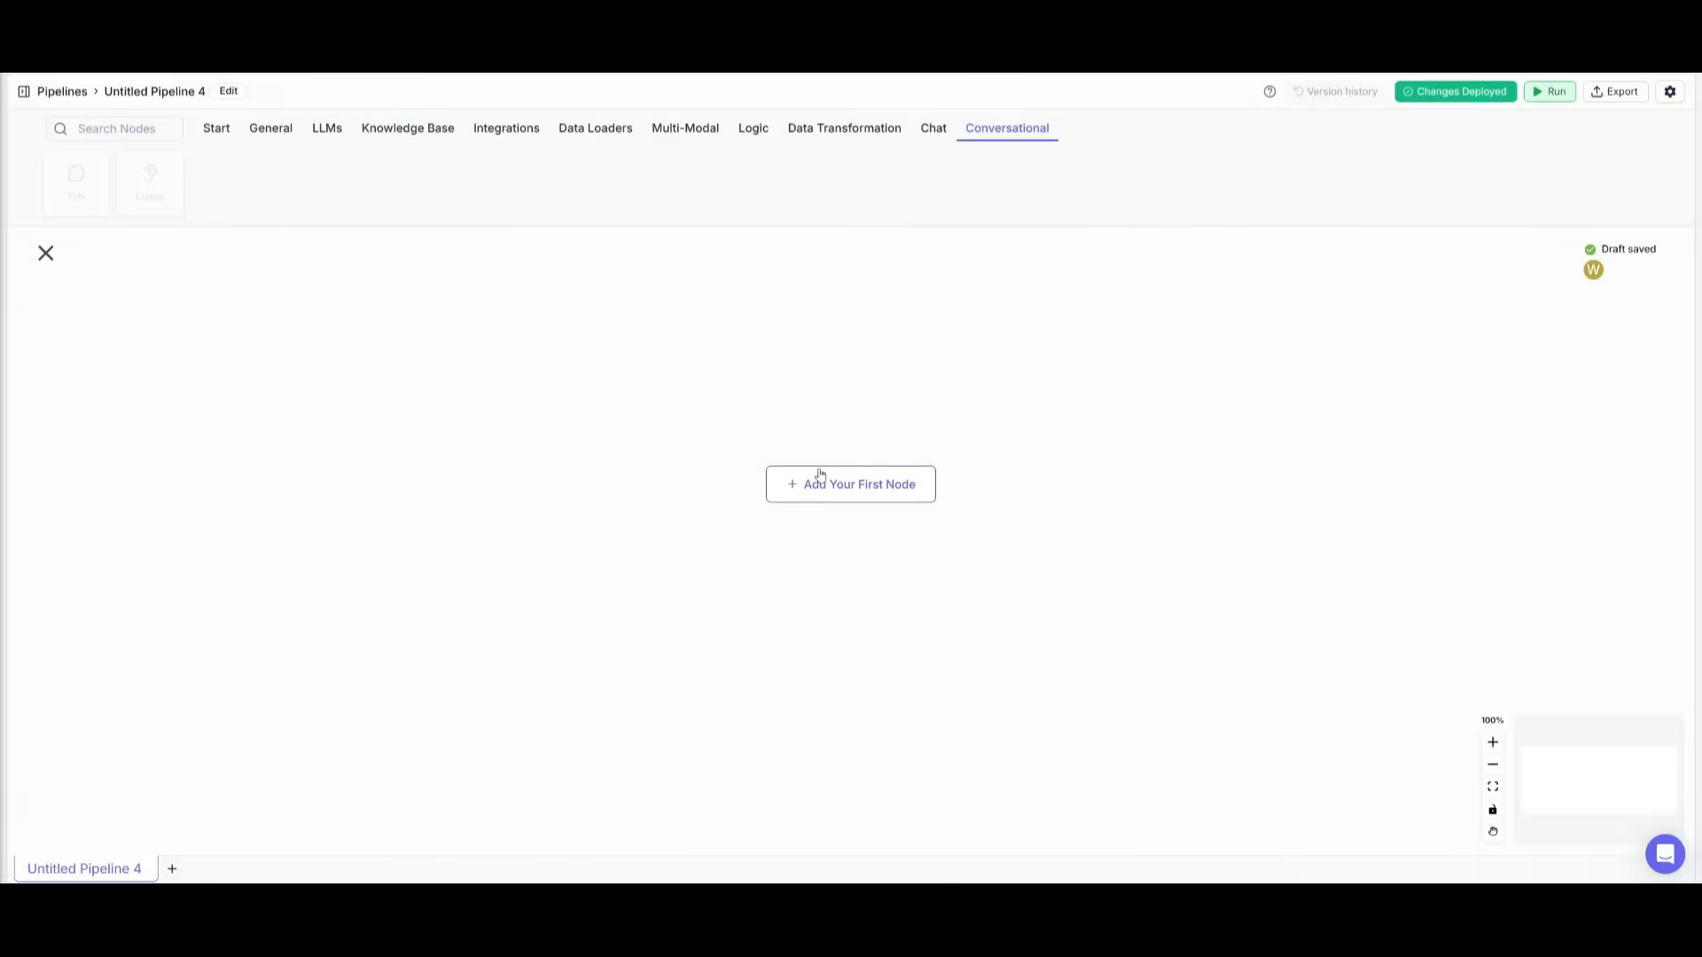
mouse_move(836, 490)
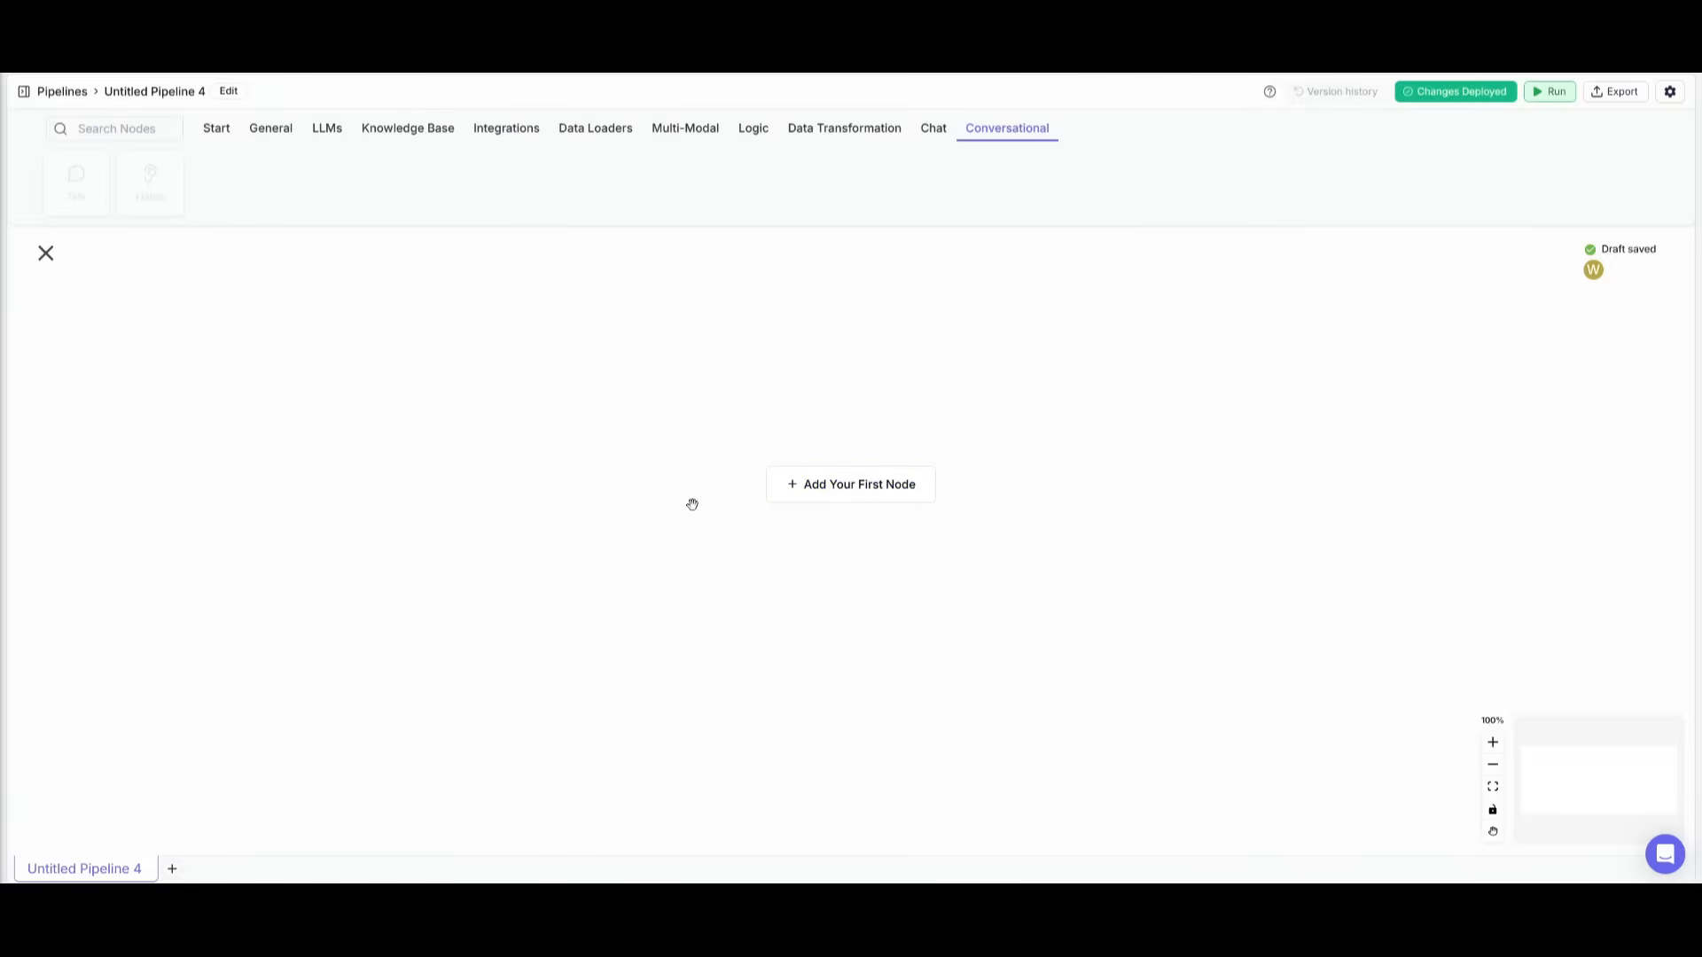
- Make the pipeline Conversational and move its Start node to the left of the canvas
left_click(850, 484)
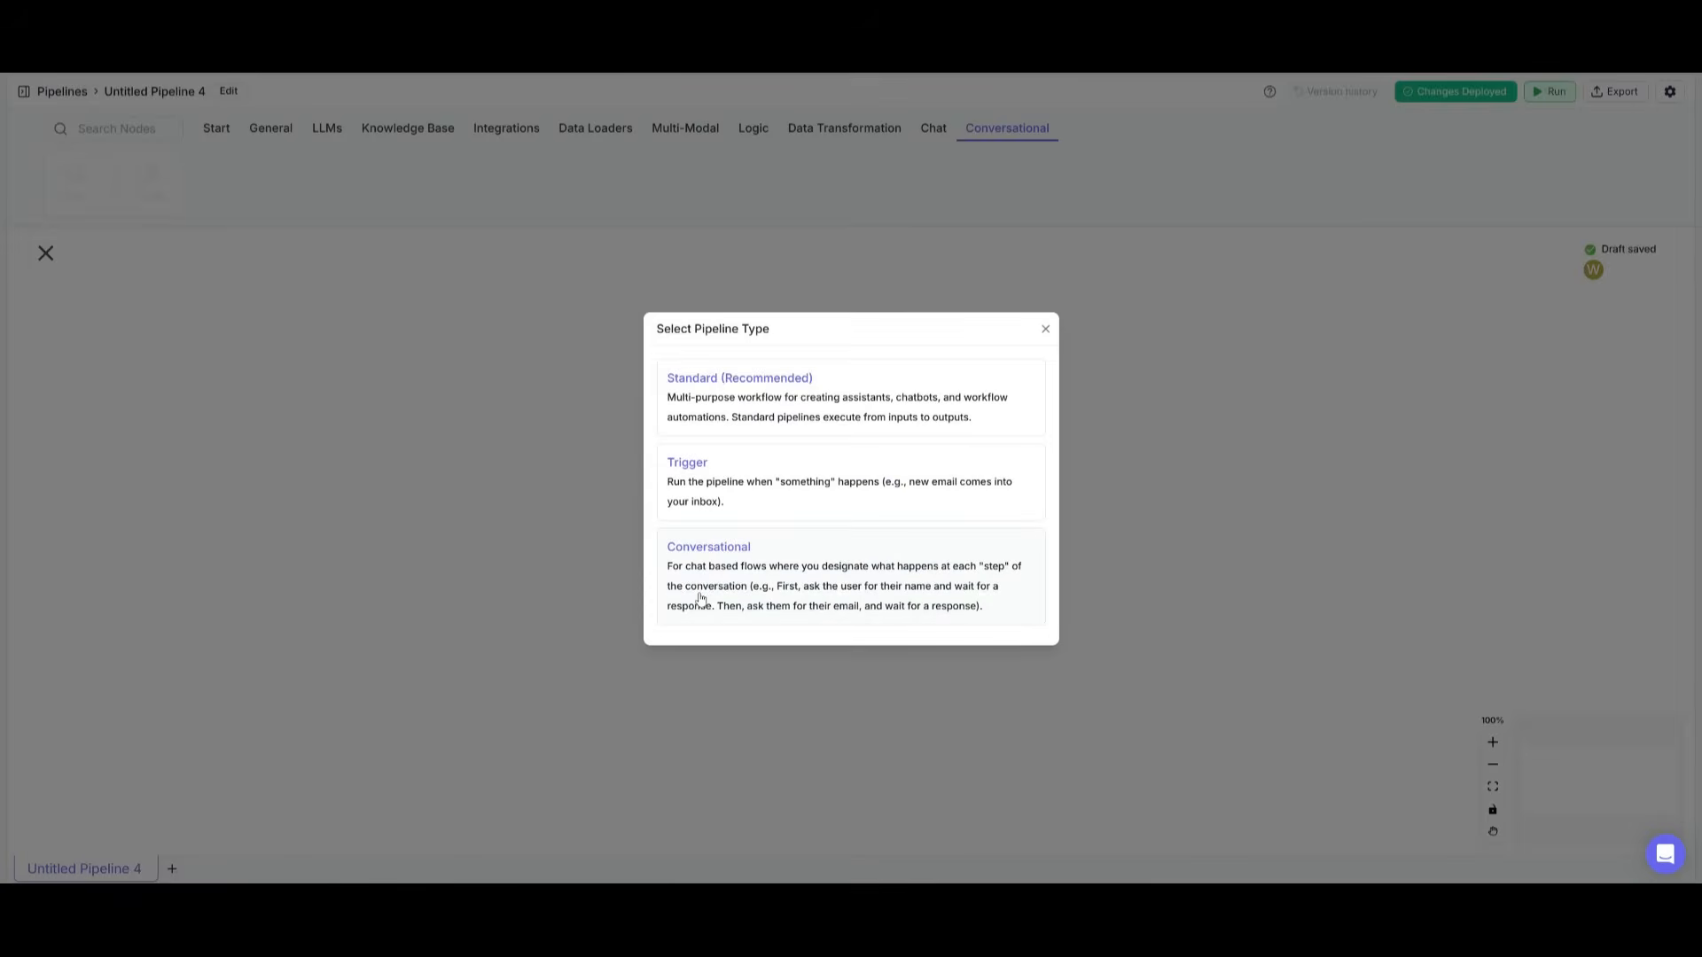
left_click(708, 546)
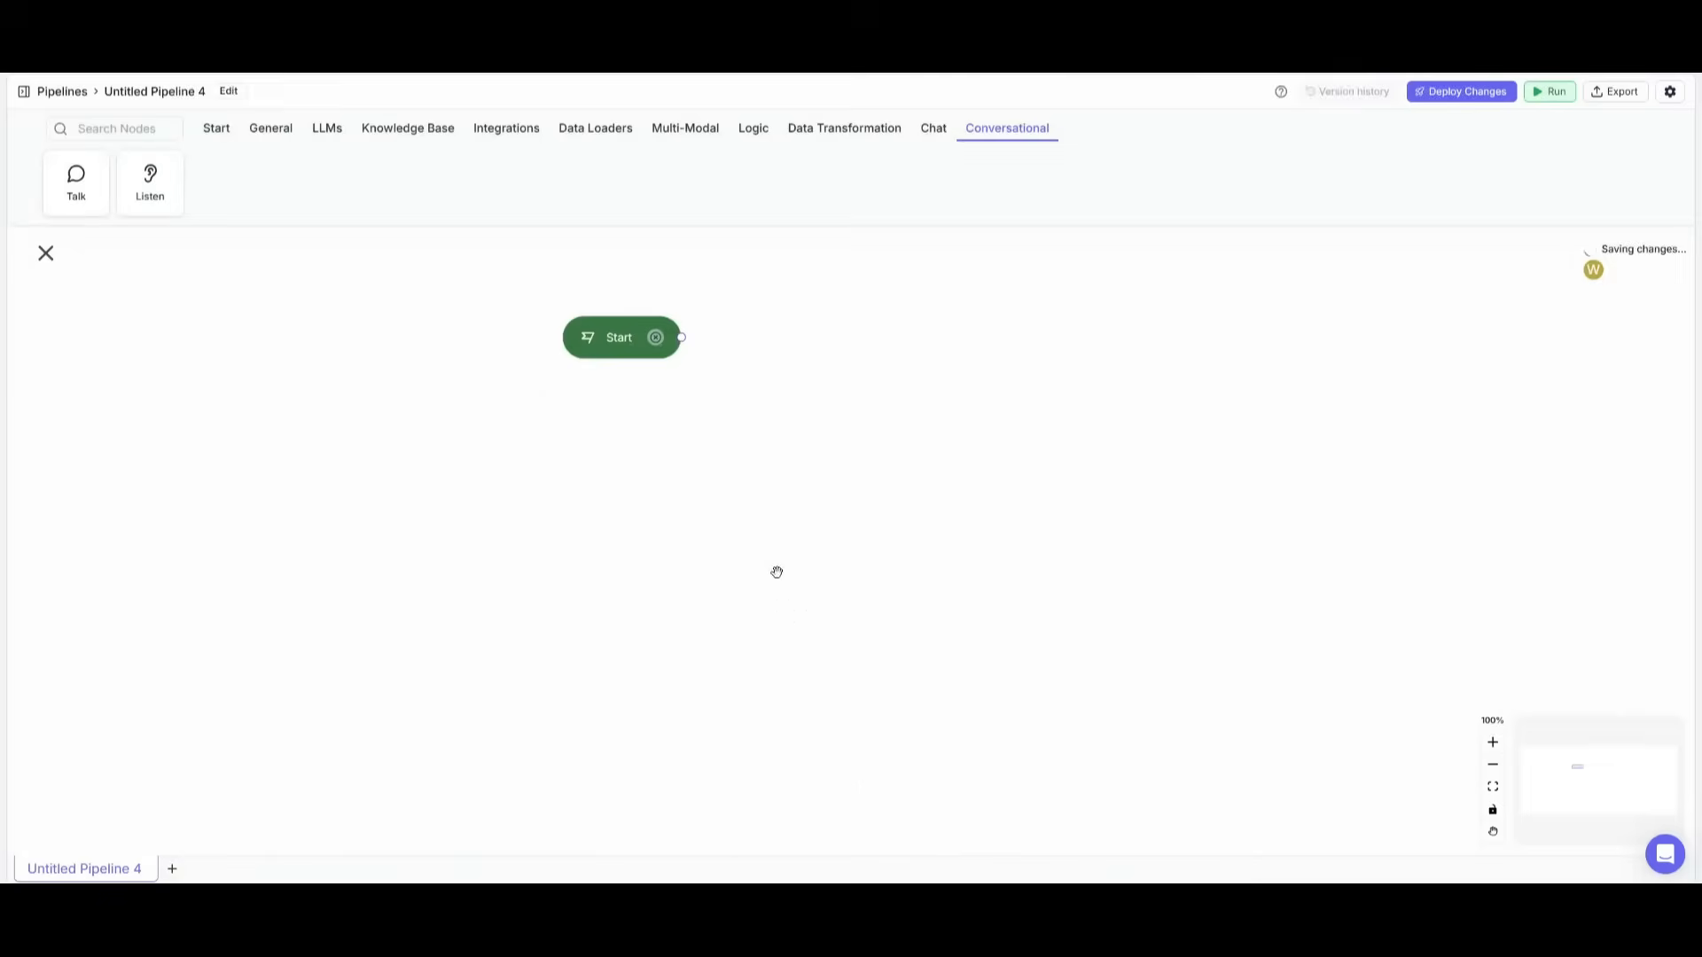
left_click_drag(622, 337, 295, 470)
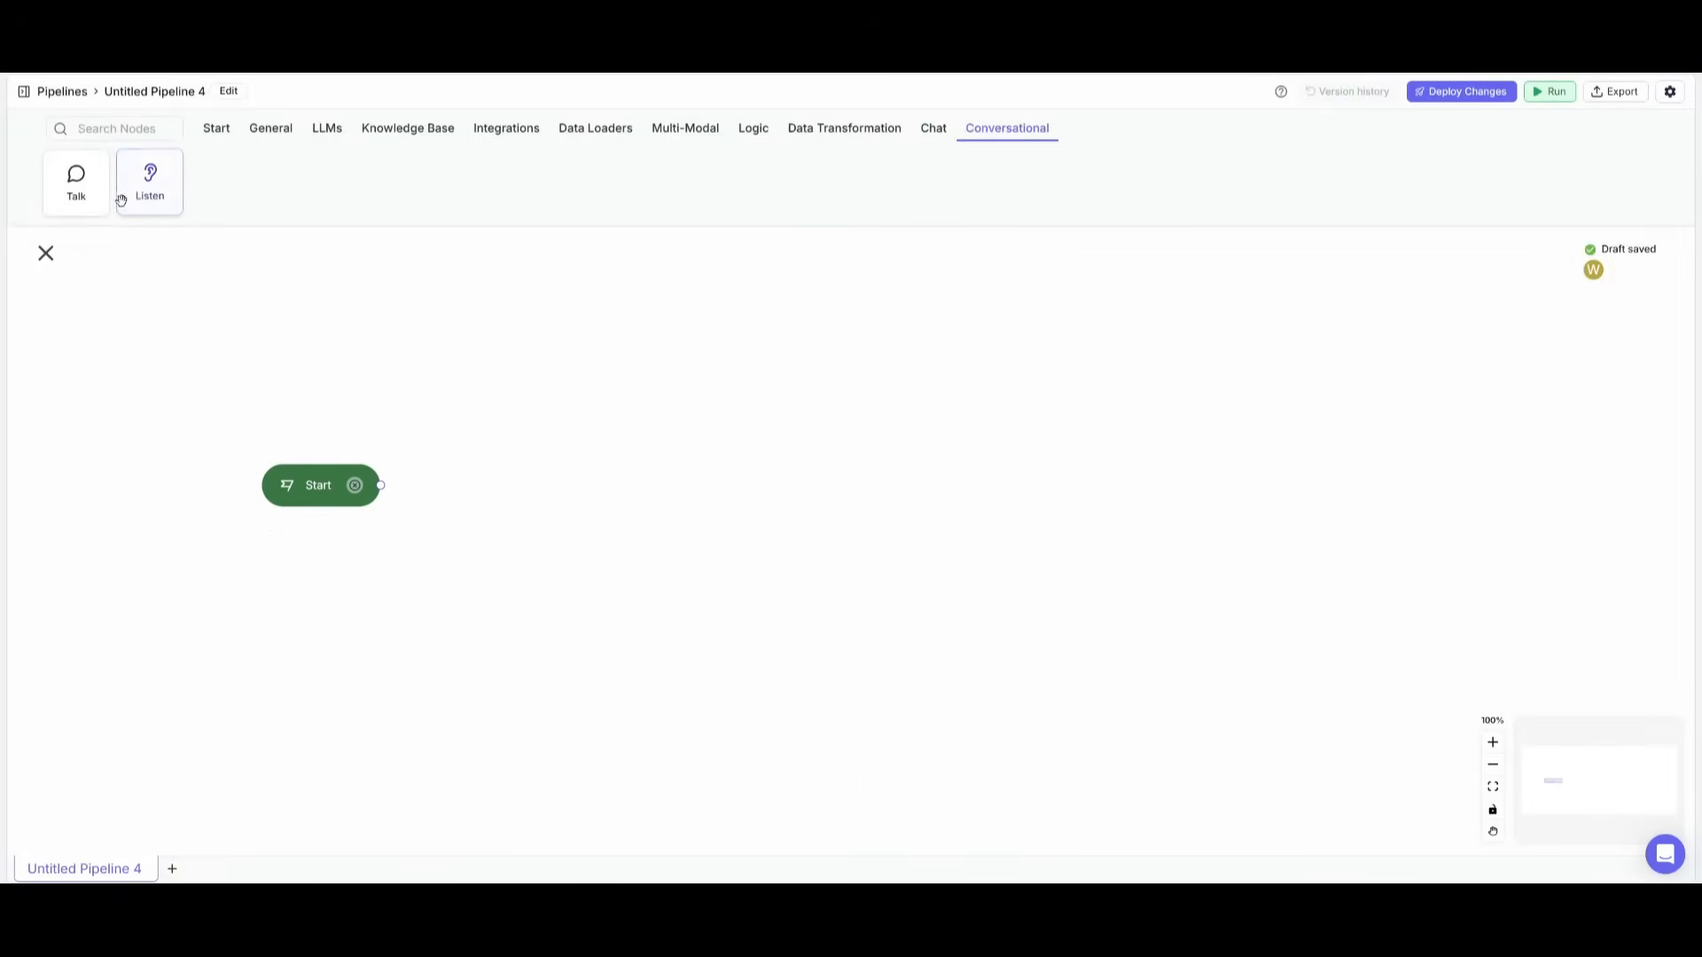
- Add a Message Talk node saying 'Welcome to VectorShift! The All-In-One AI Solution! May I know your name Please?'
left_click(76, 181)
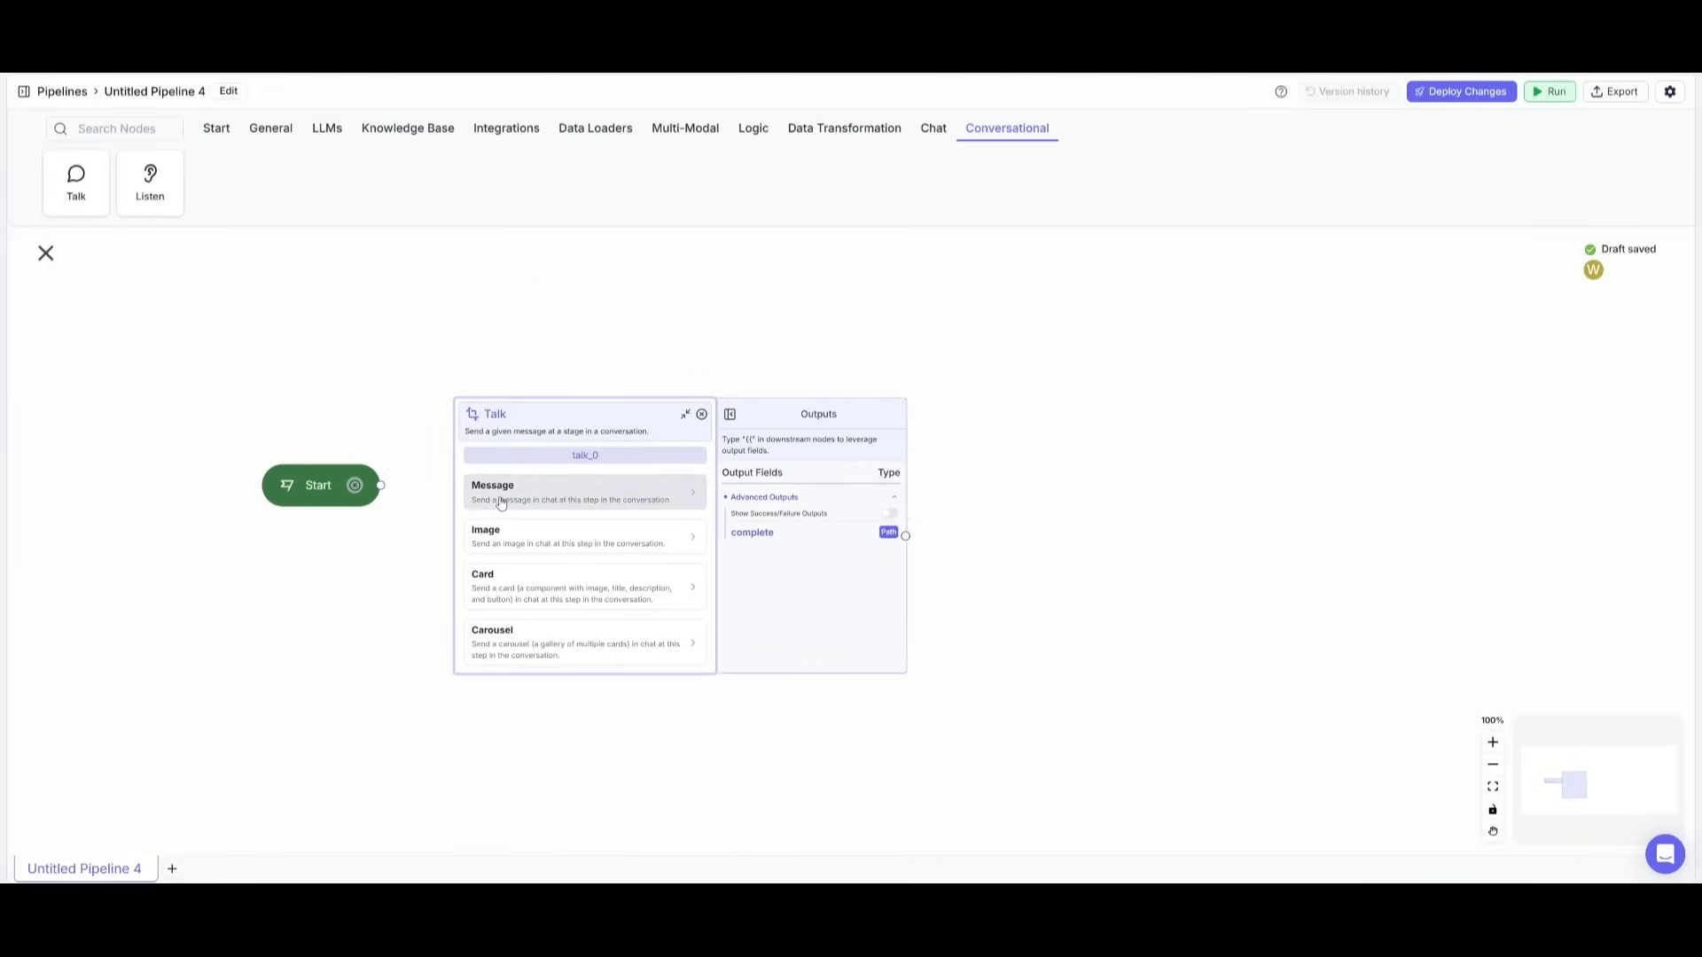
left_click(492, 492)
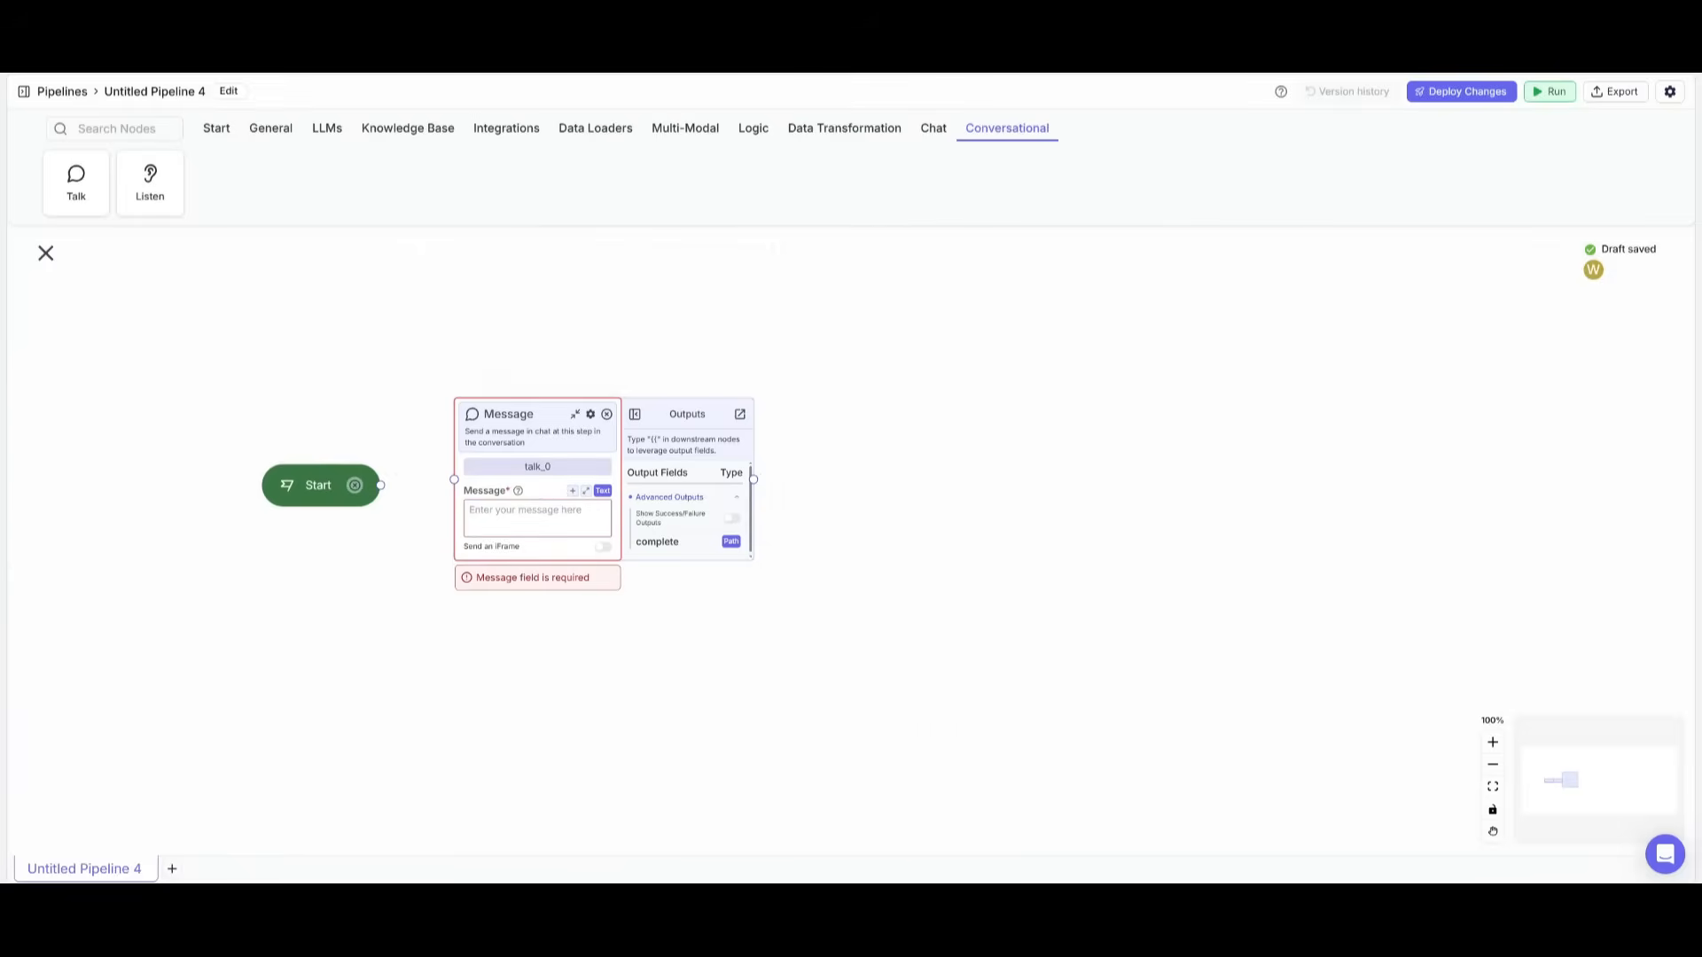
type("Welcome to VectorShift! The All-In-One AI Solution! May I know your name Please?")
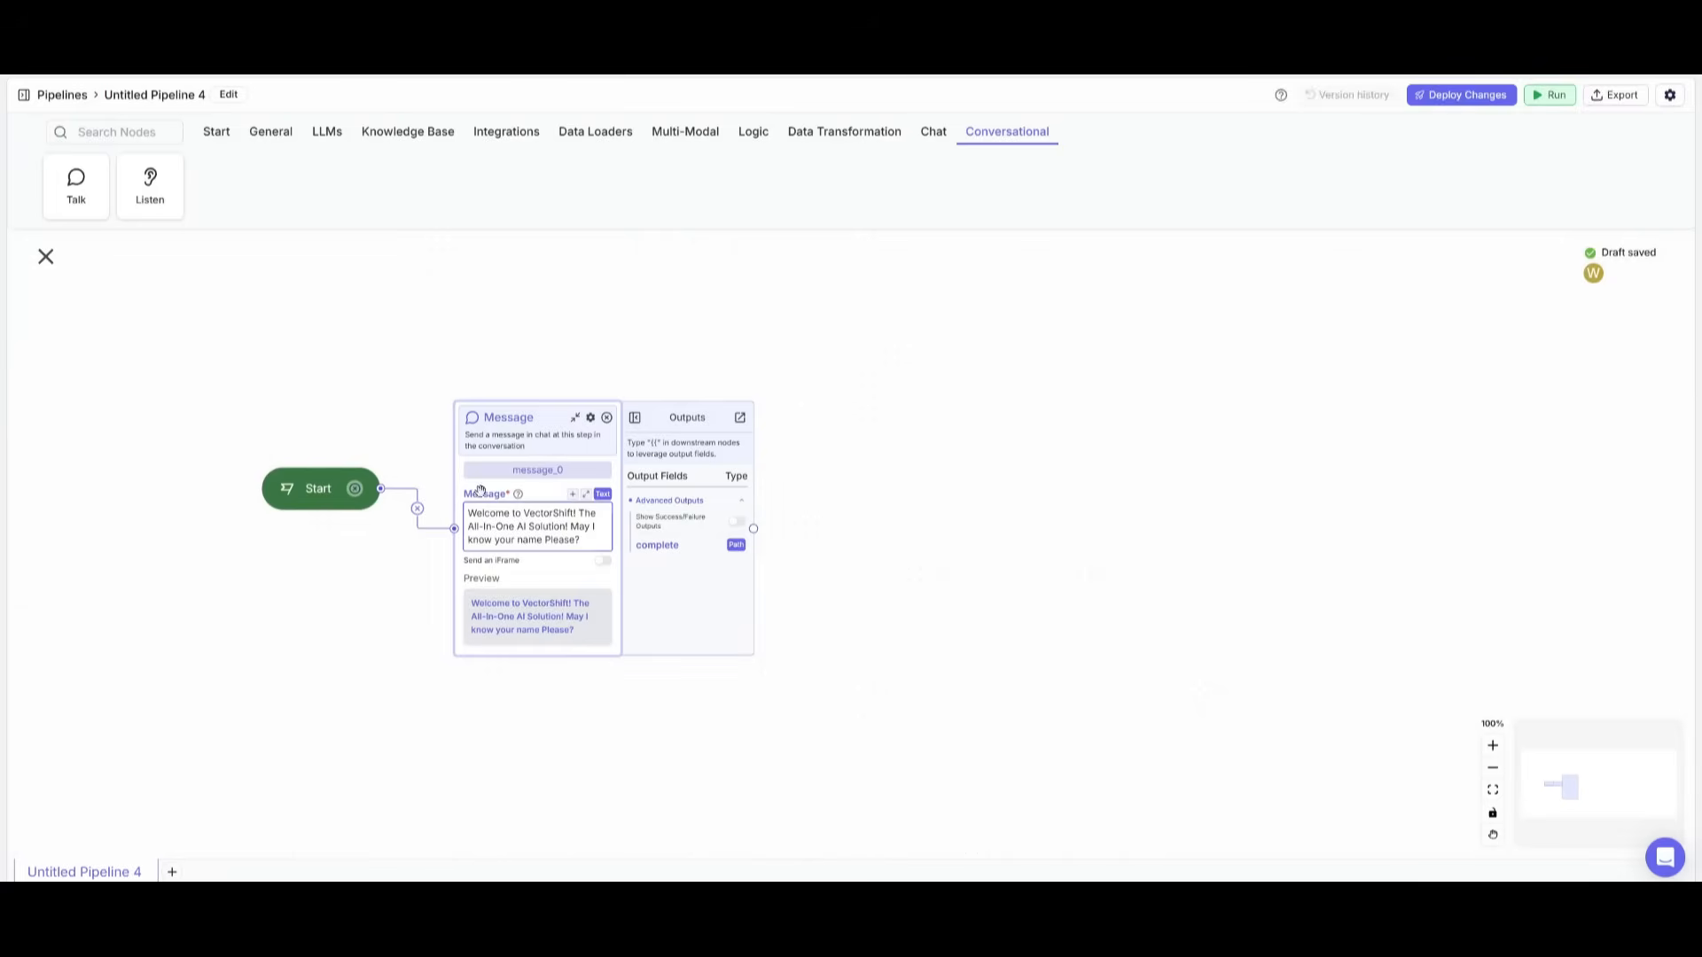
left_click(76, 185)
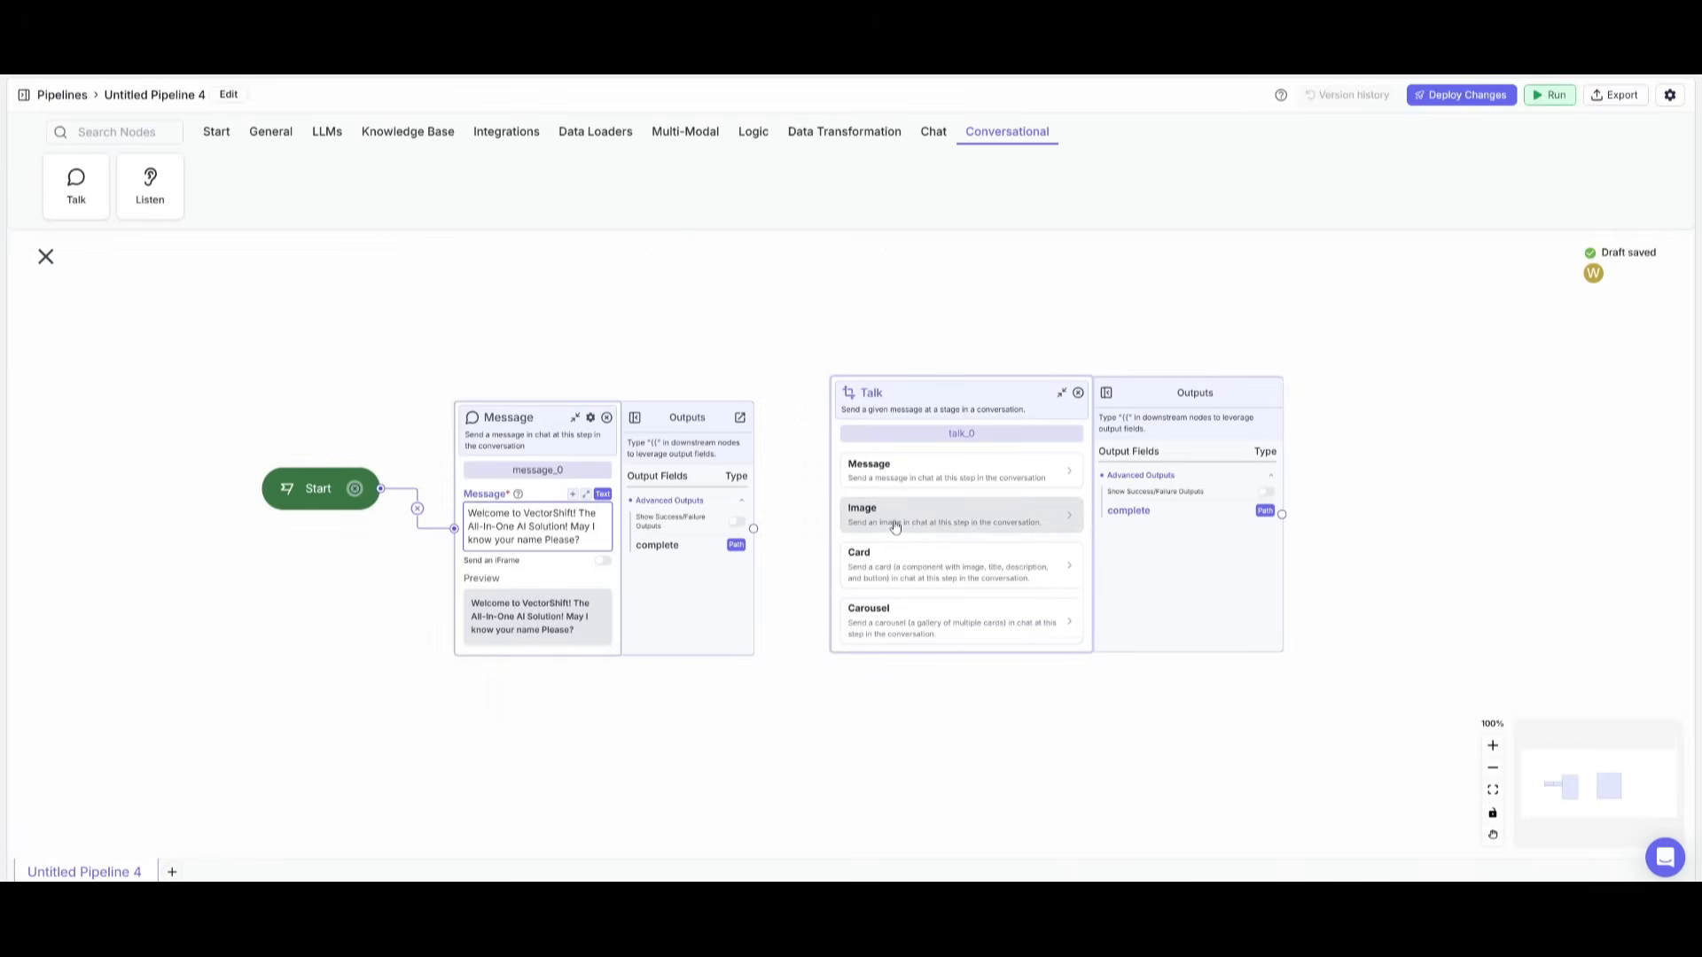
- Send a VectorShift homepage image after the greeting, then capture the user's reply
left_click(861, 507)
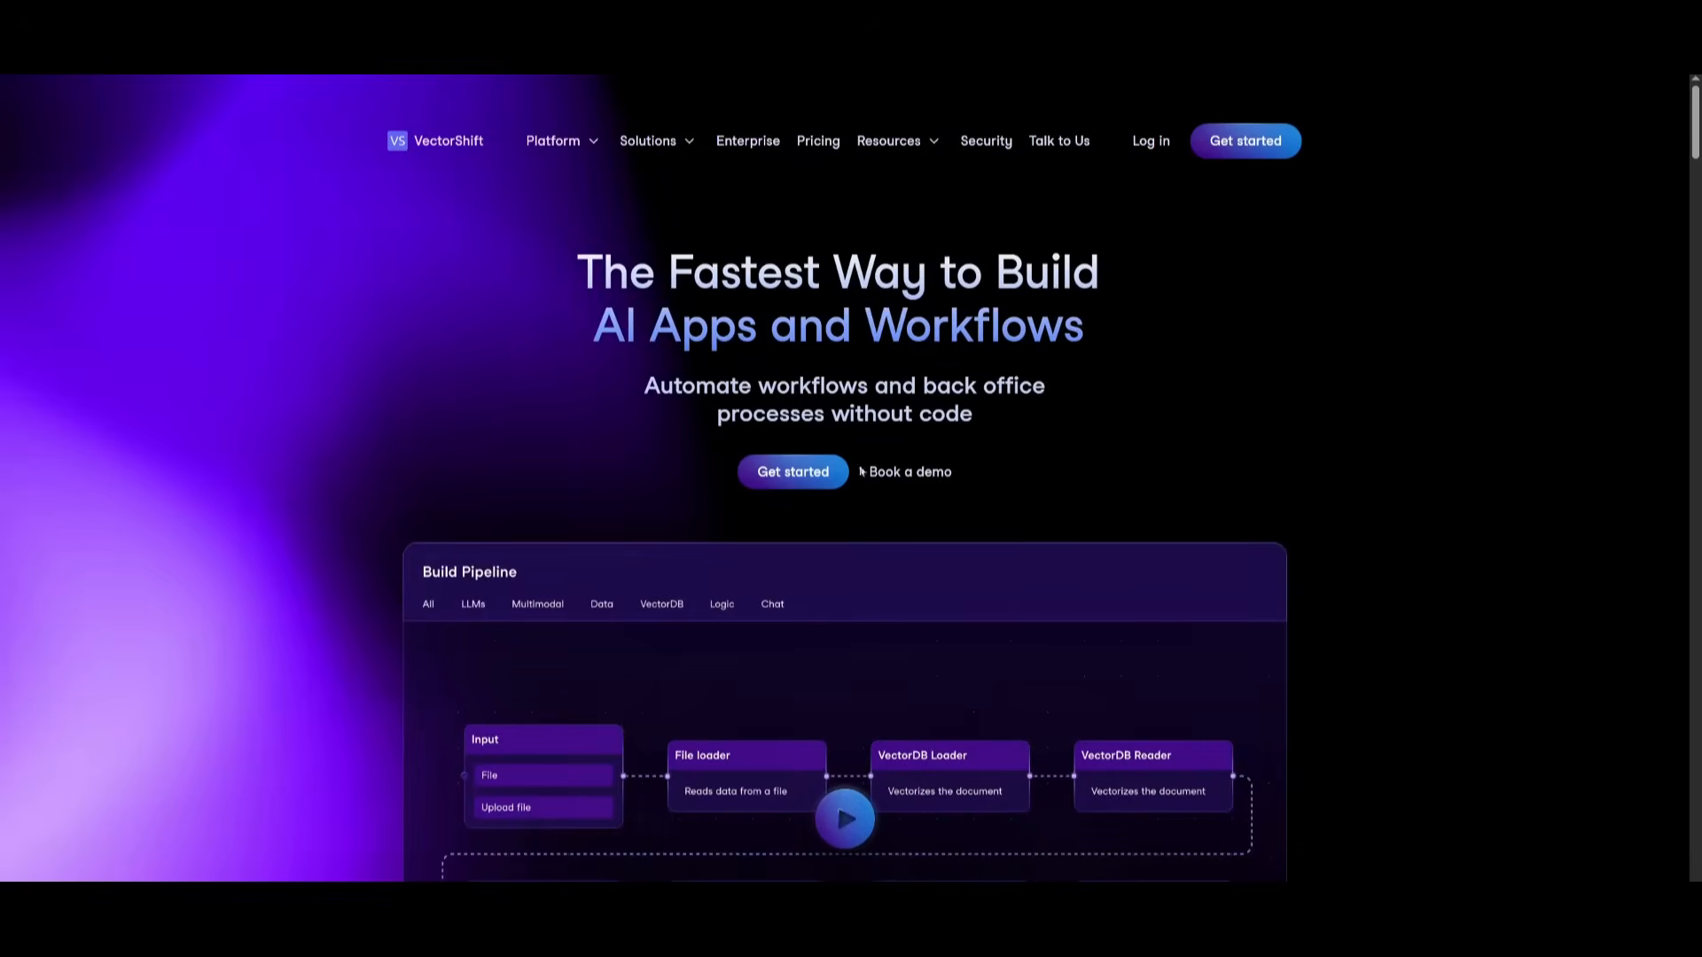
left_click(793, 471)
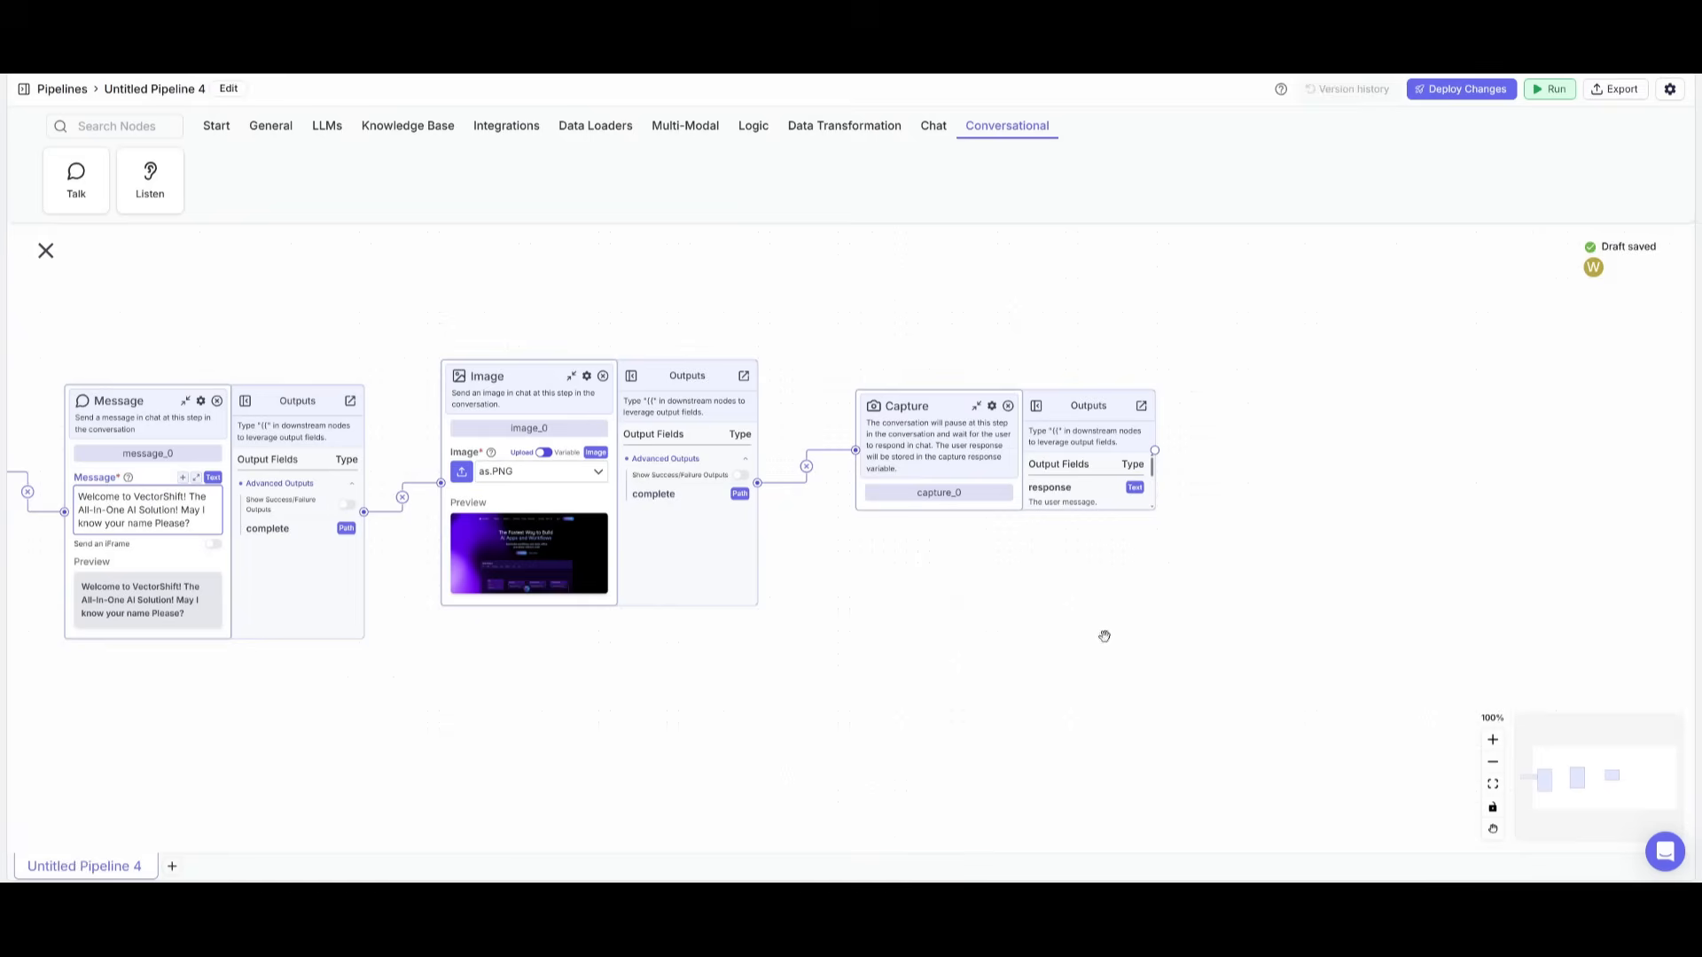
mouse_move(517, 565)
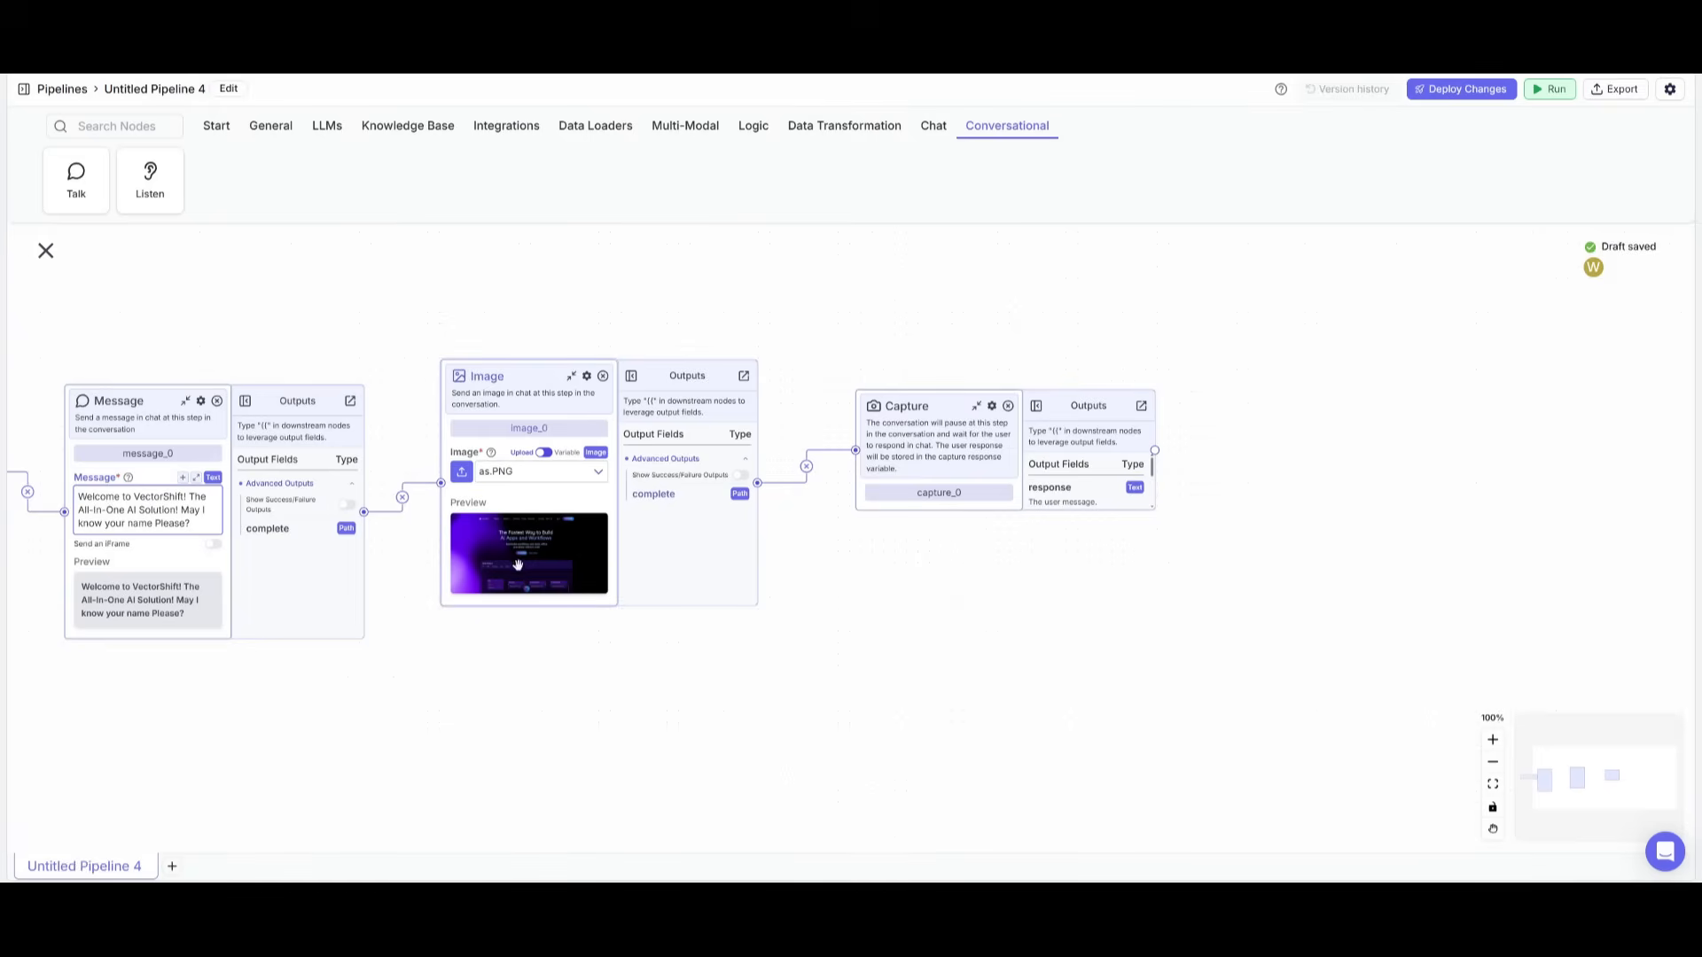
mouse_move(544, 562)
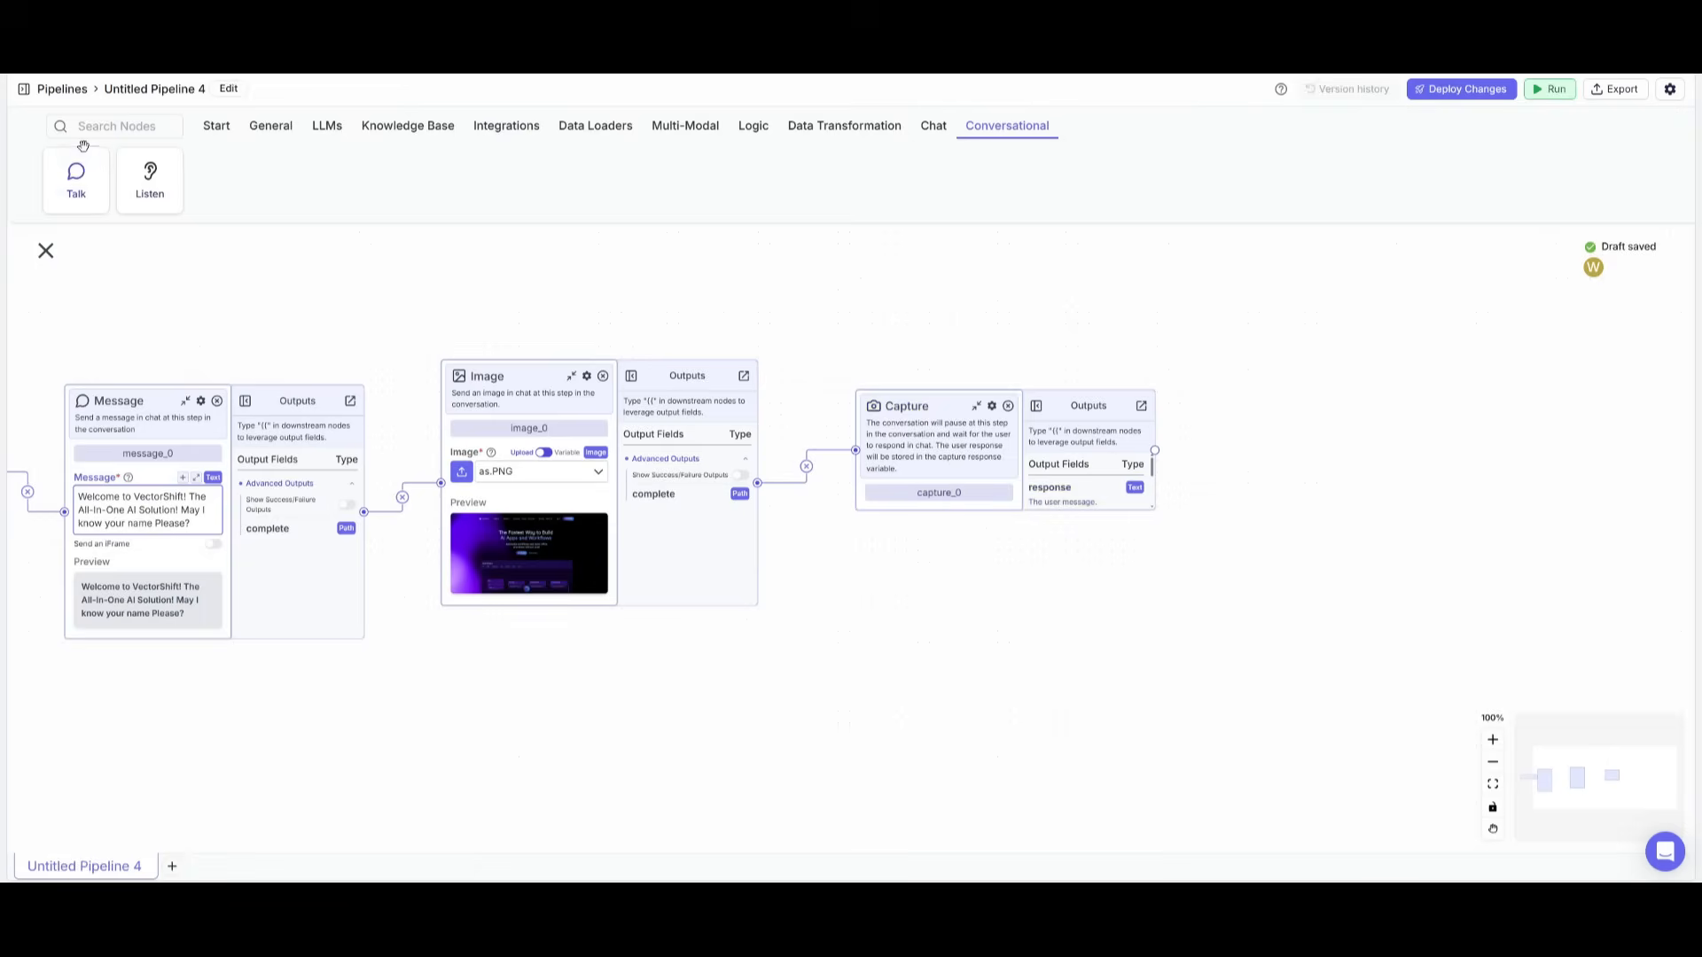
- Add a Talk node after the name capture for the 'What is your email?' message
left_click_drag(74, 180, 1302, 406)
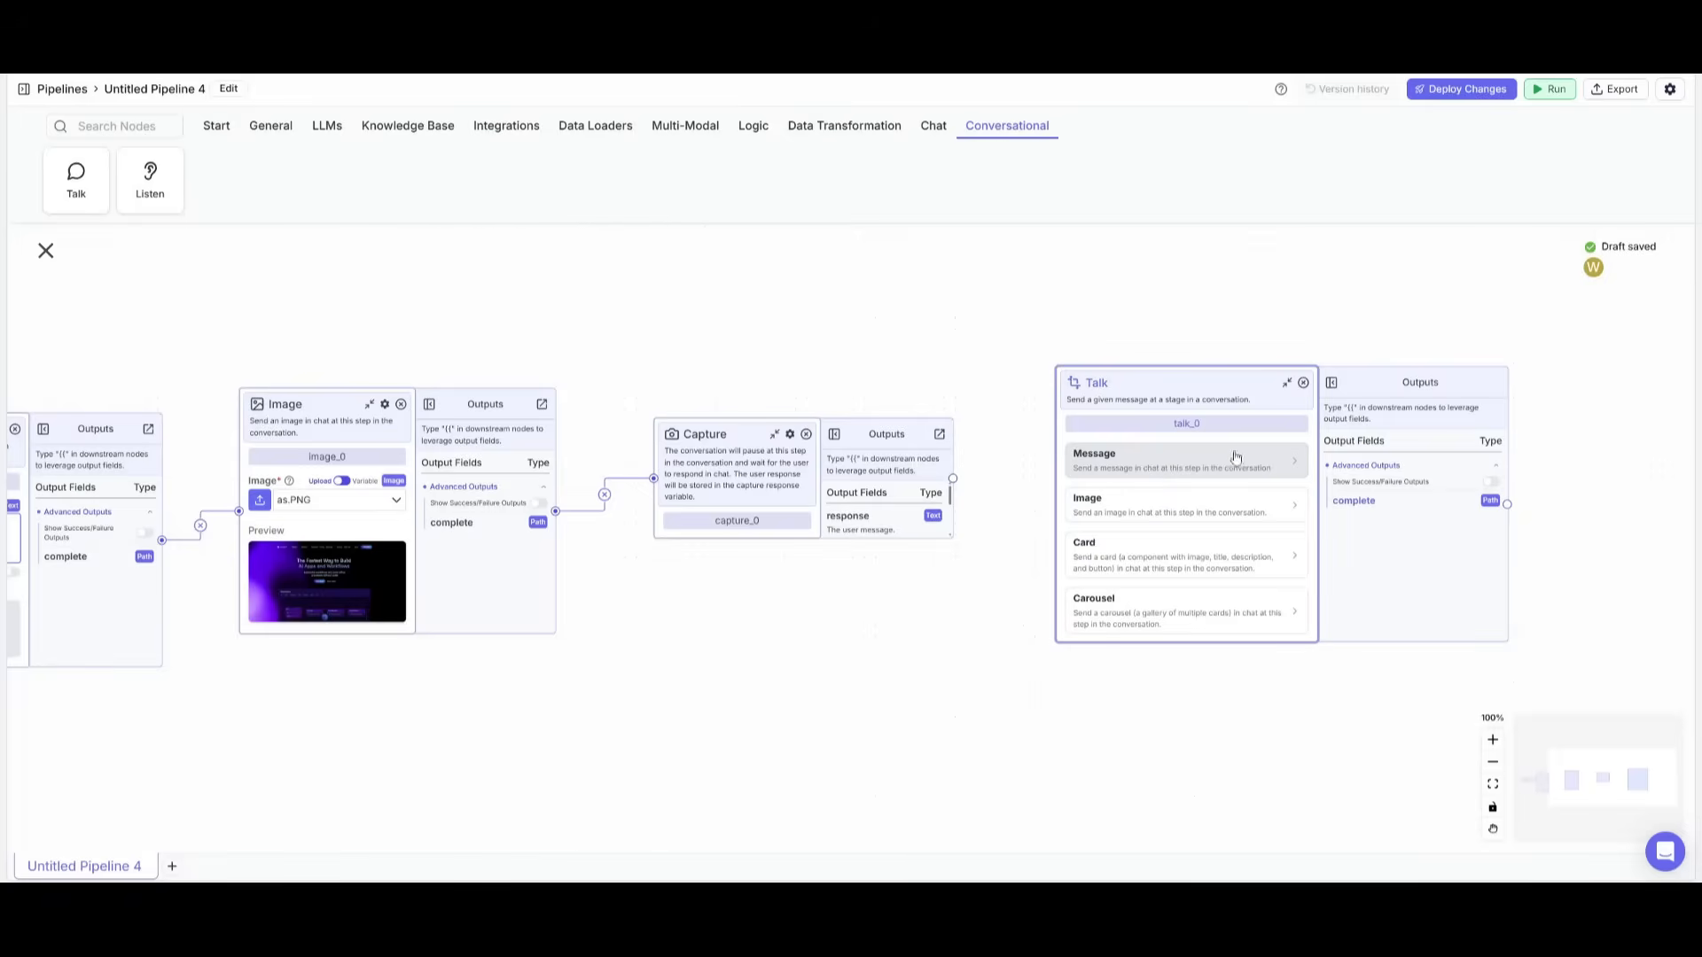
mouse_move(1140, 465)
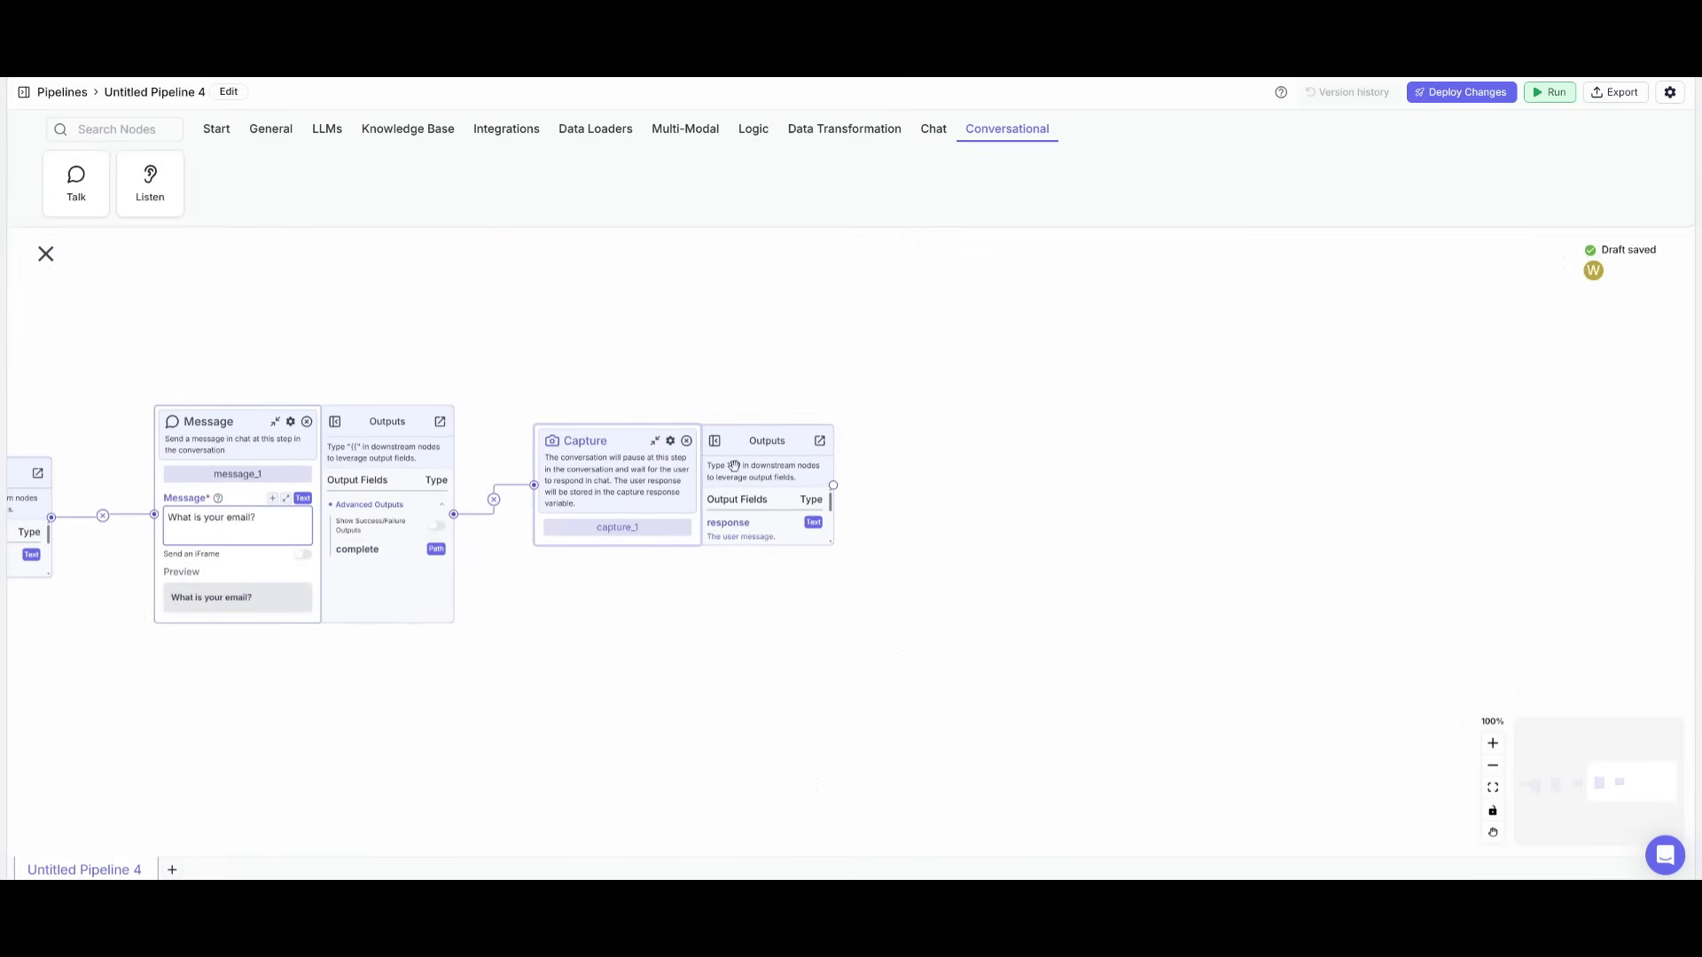
- Add a Google Gemini node validating {{capture_1.response}} as an email, answering Yes or No
left_click(328, 128)
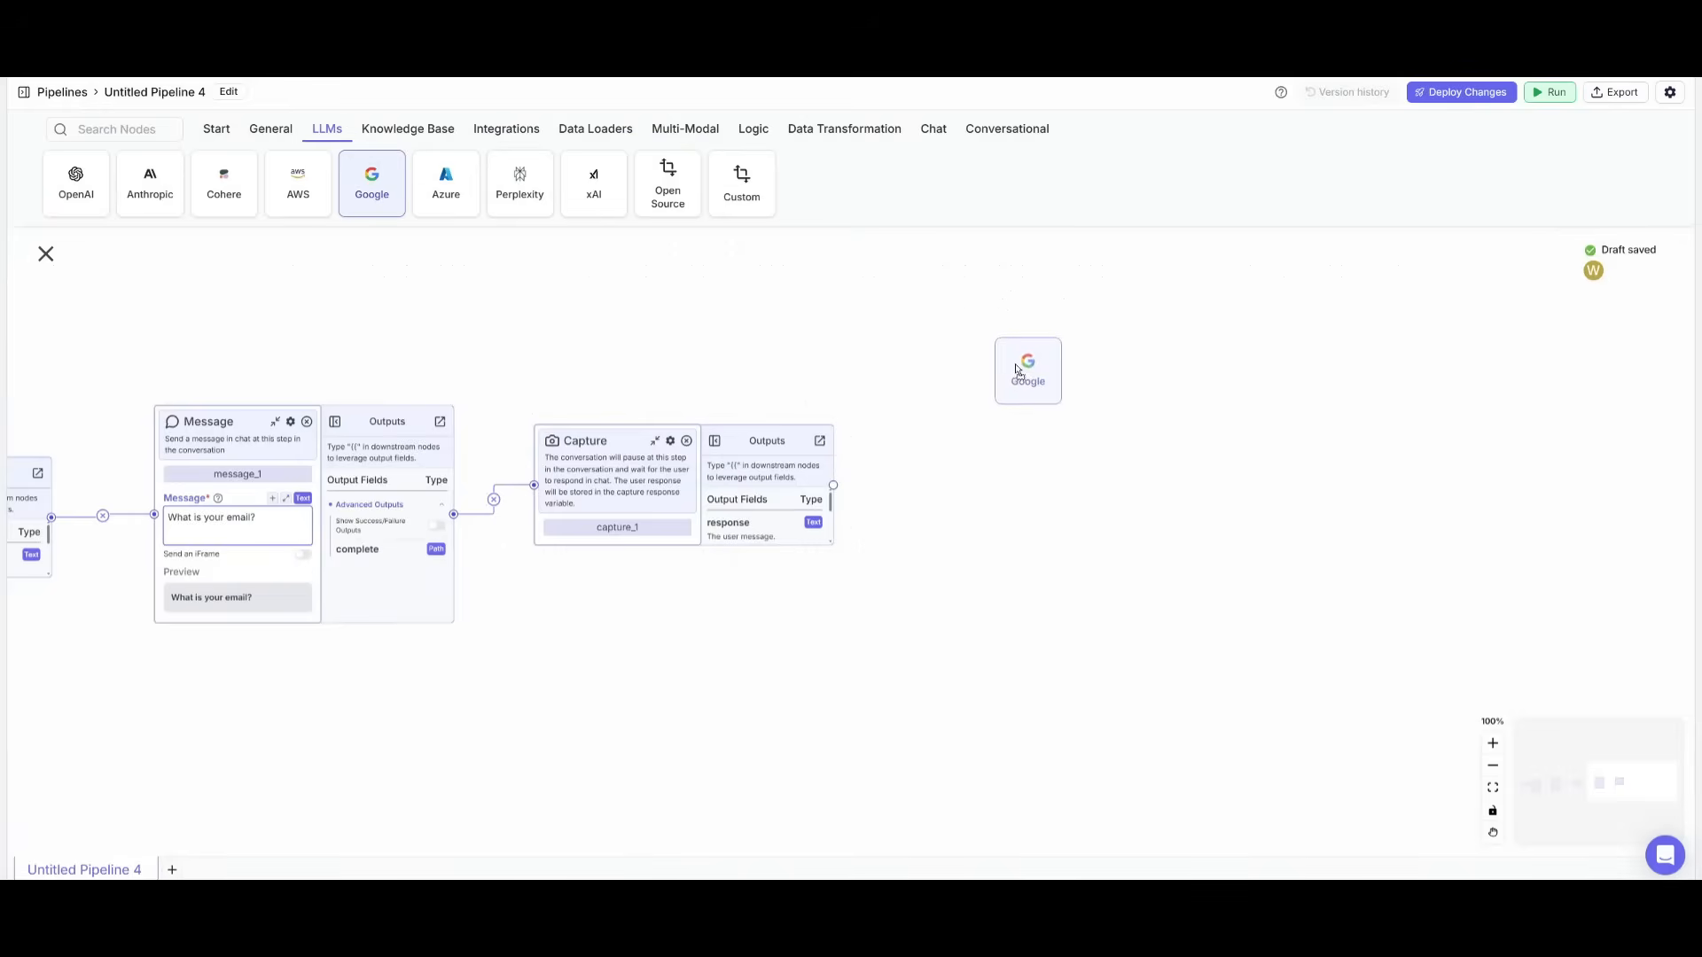
left_click_drag(1028, 369, 1066, 358)
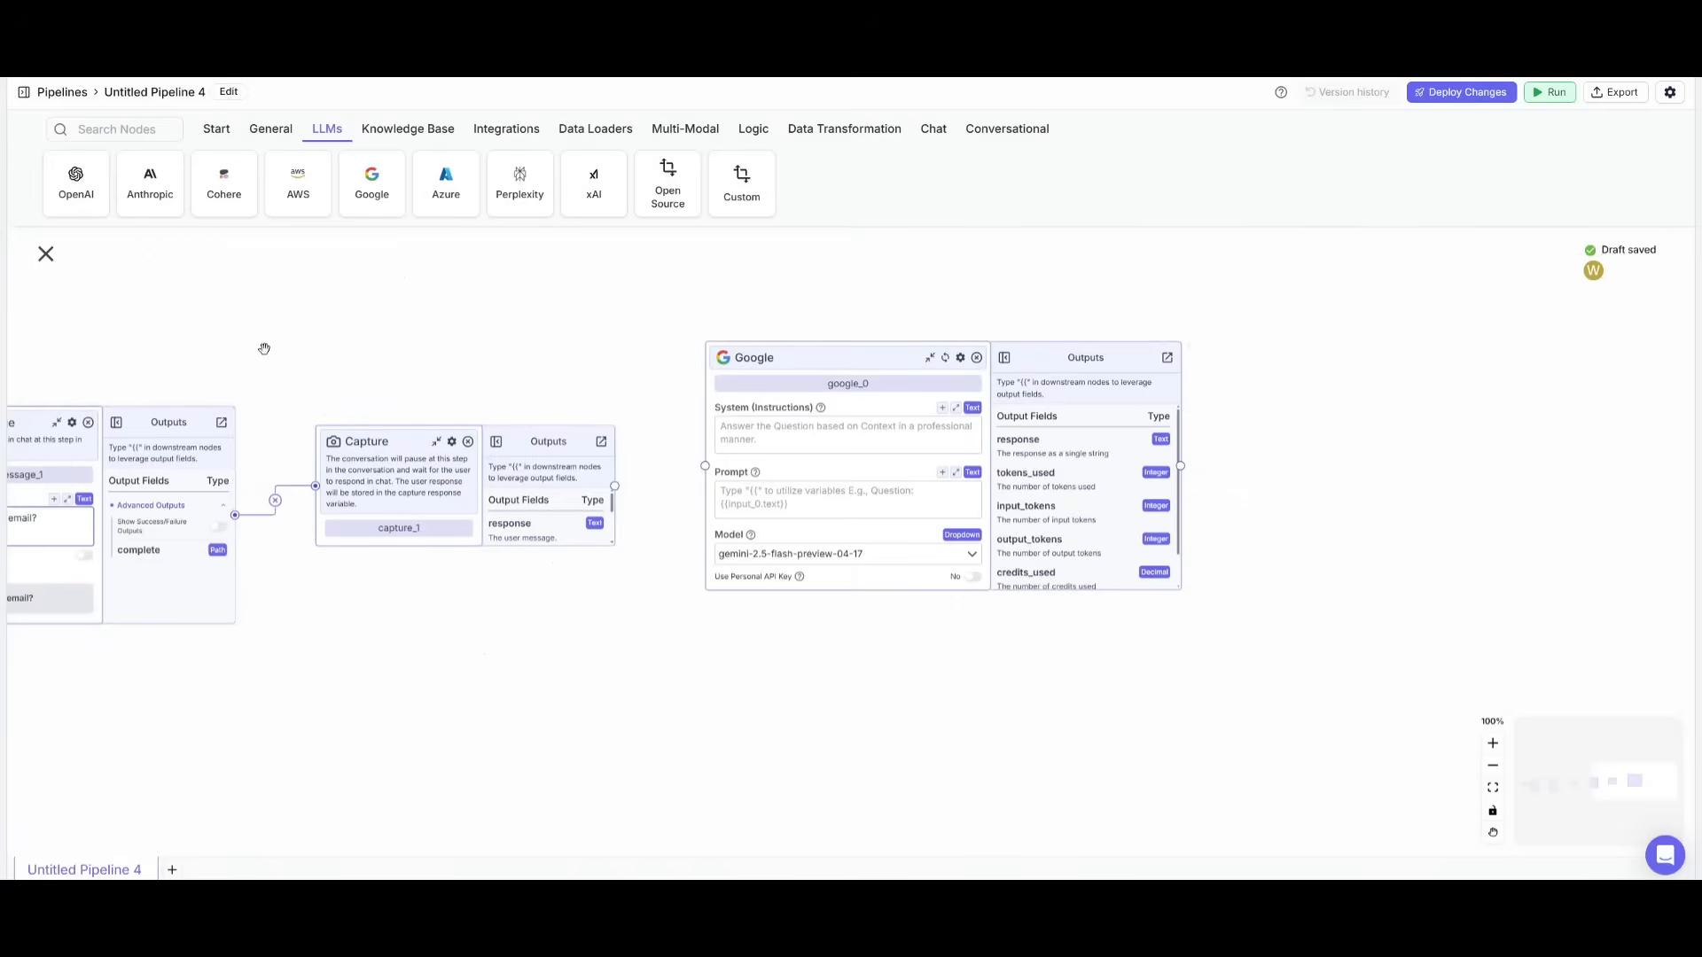
mouse_move(512, 309)
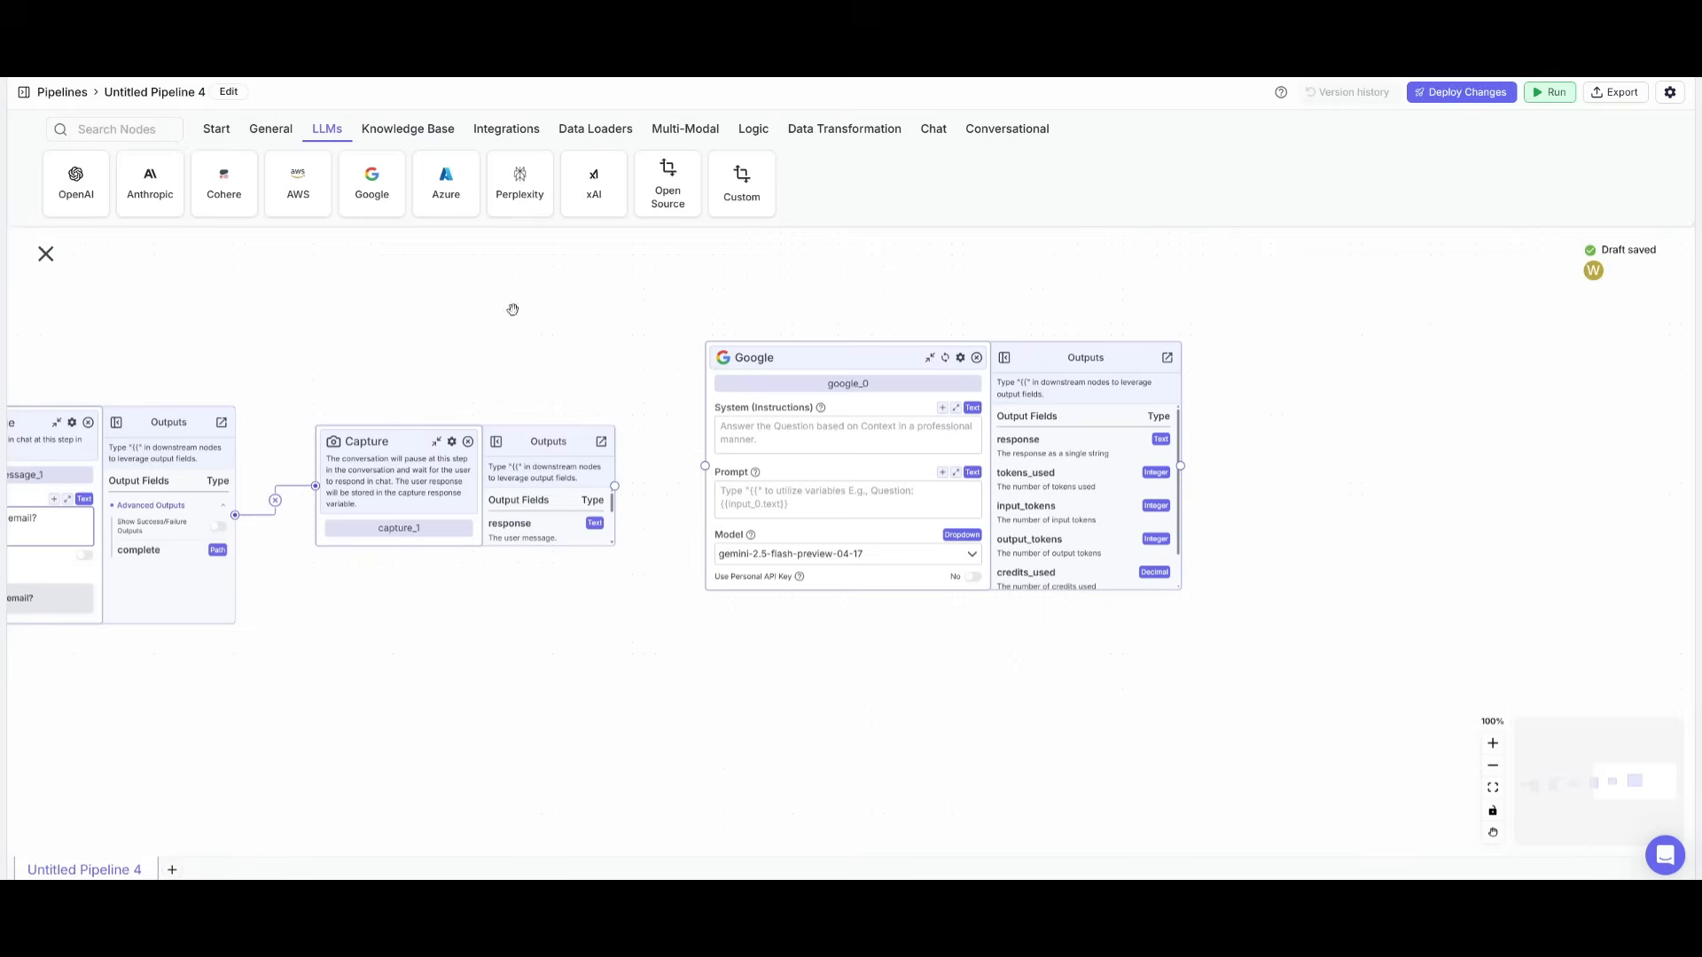
left_click(504, 128)
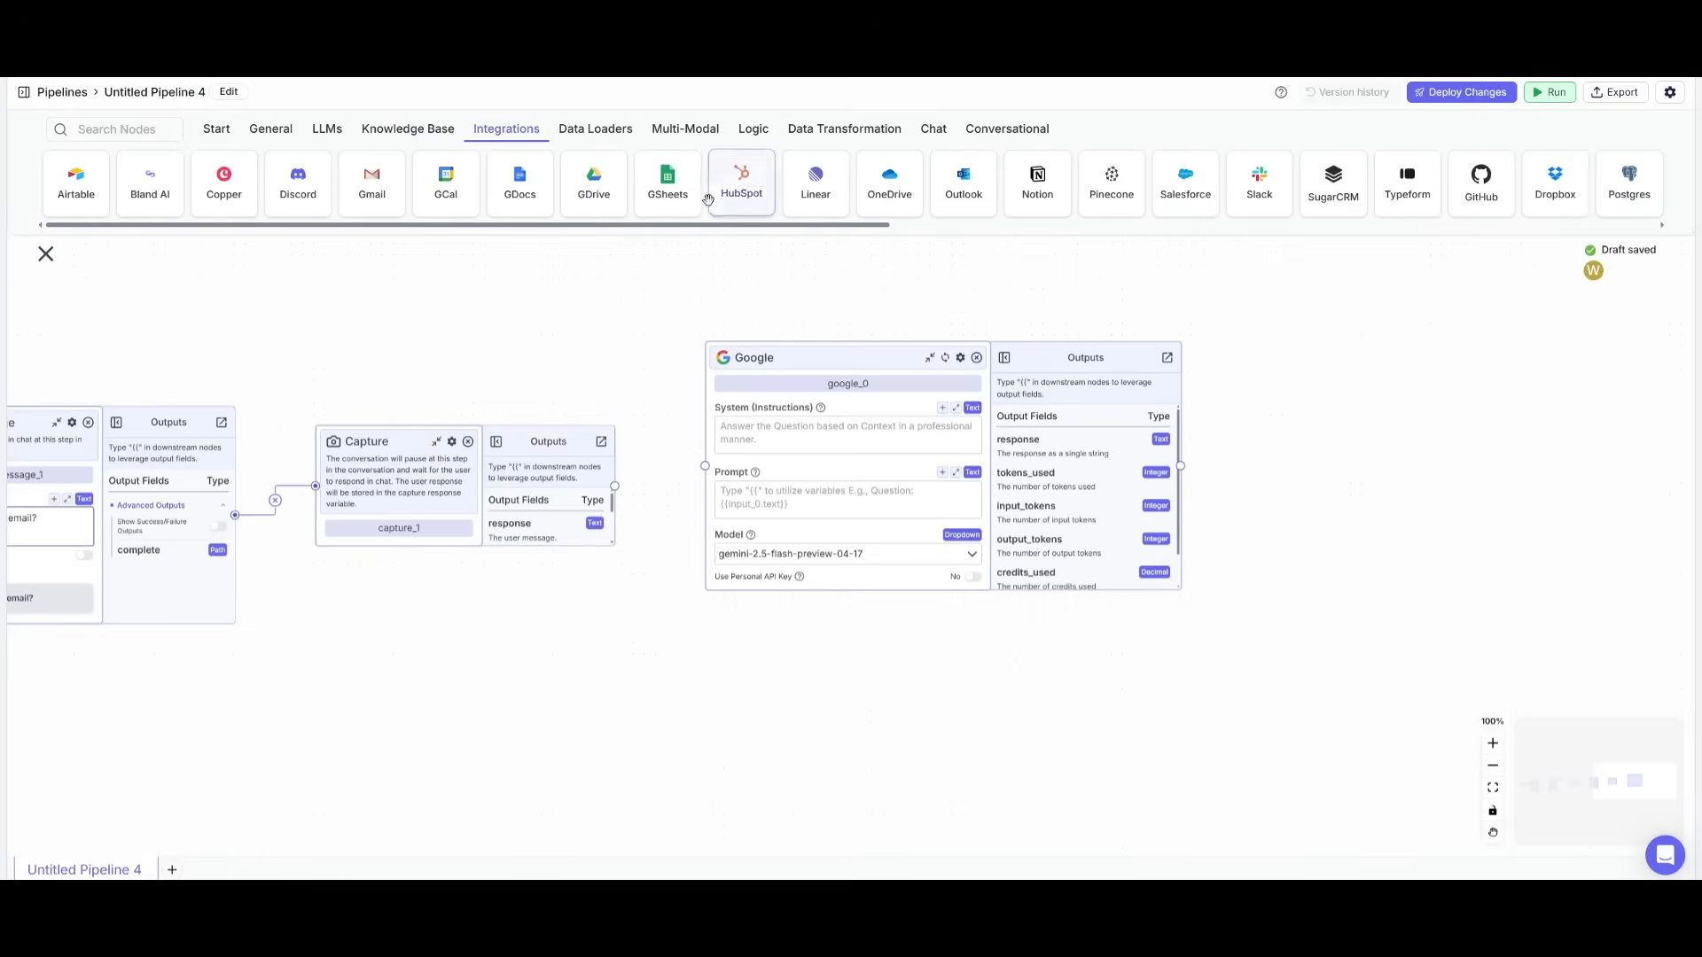
mouse_move(656, 154)
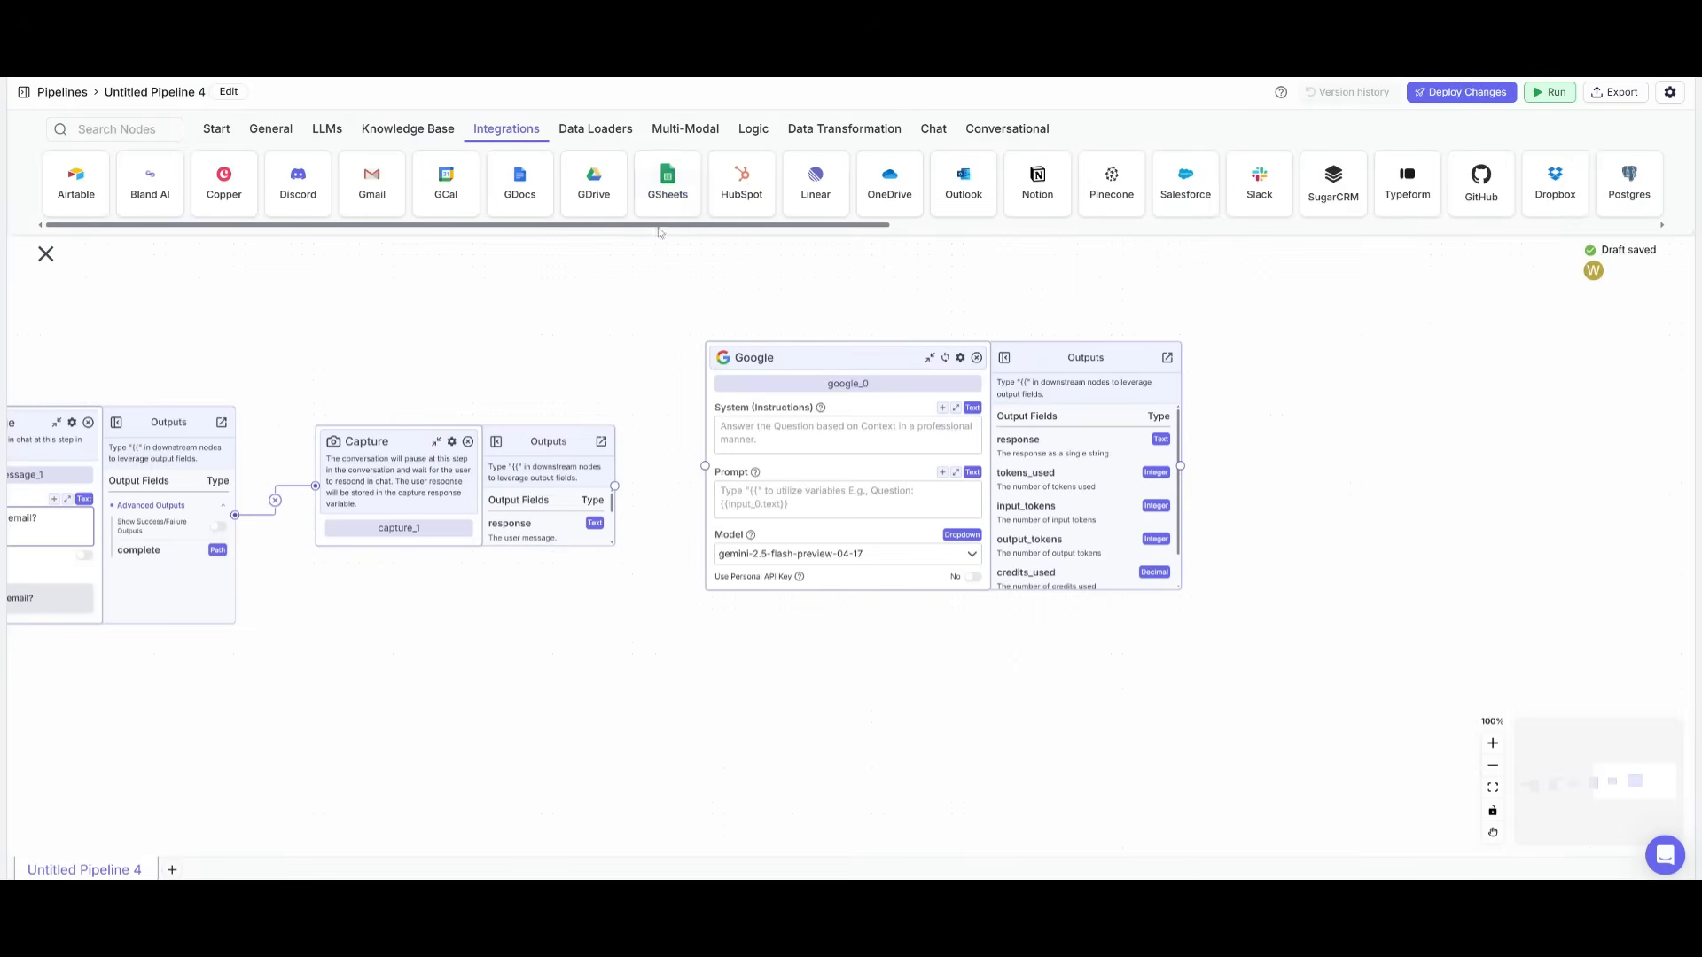
mouse_move(605, 477)
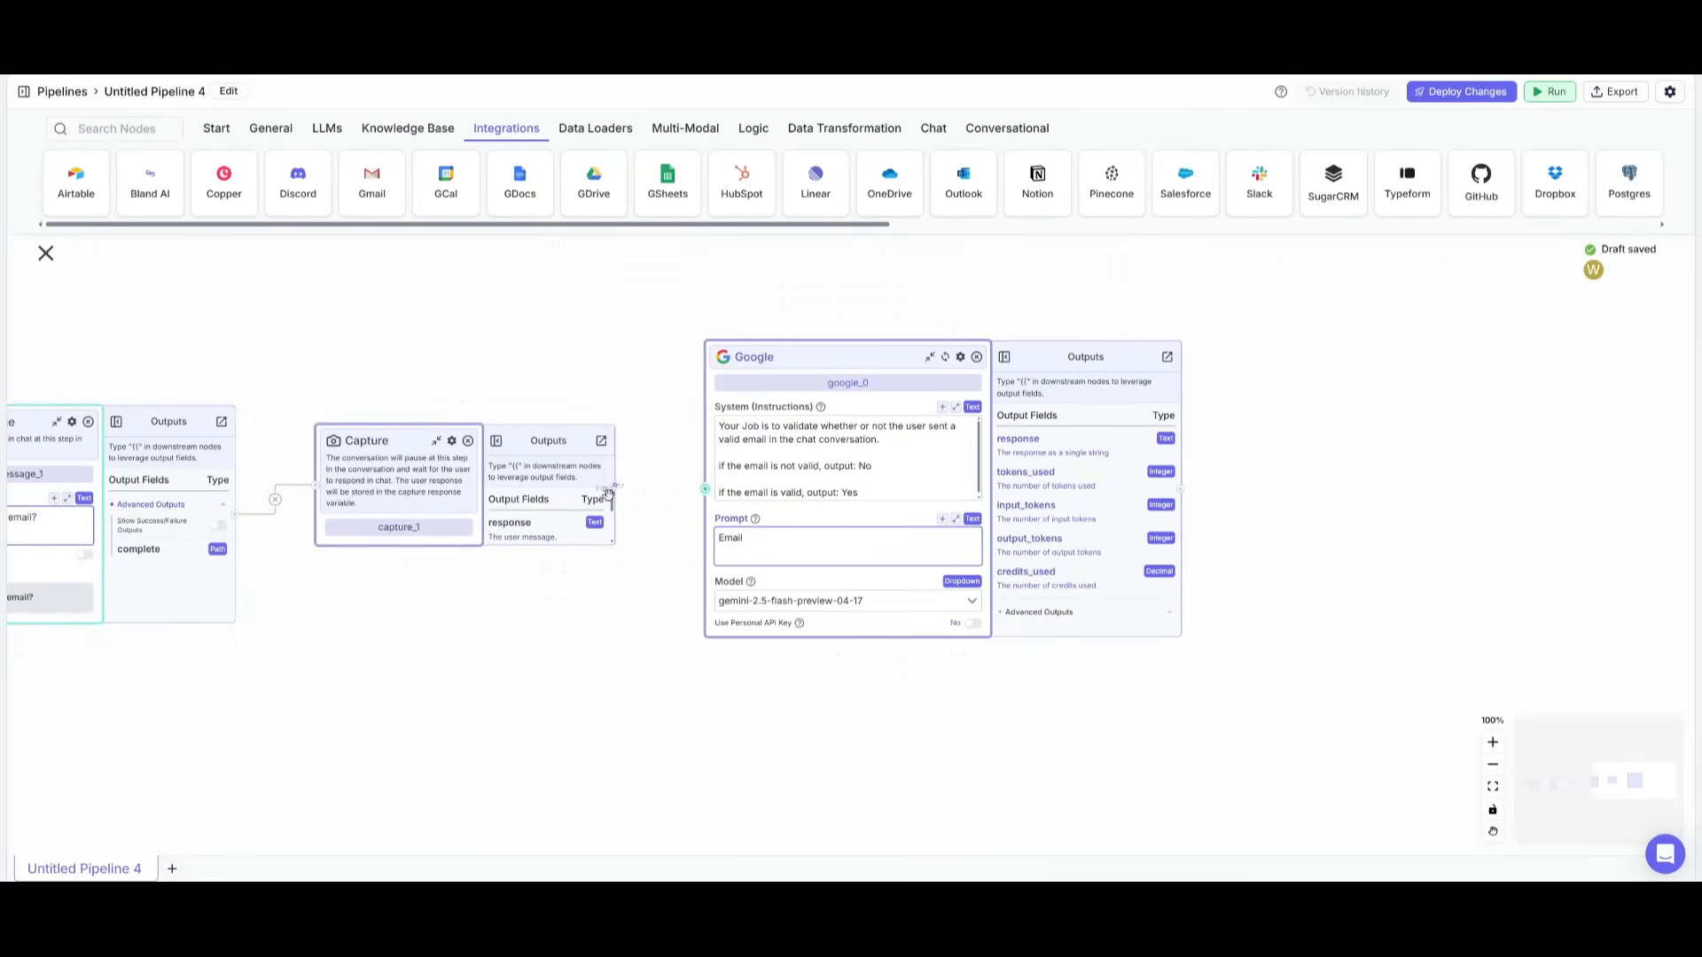
left_click_drag(611, 498, 705, 492)
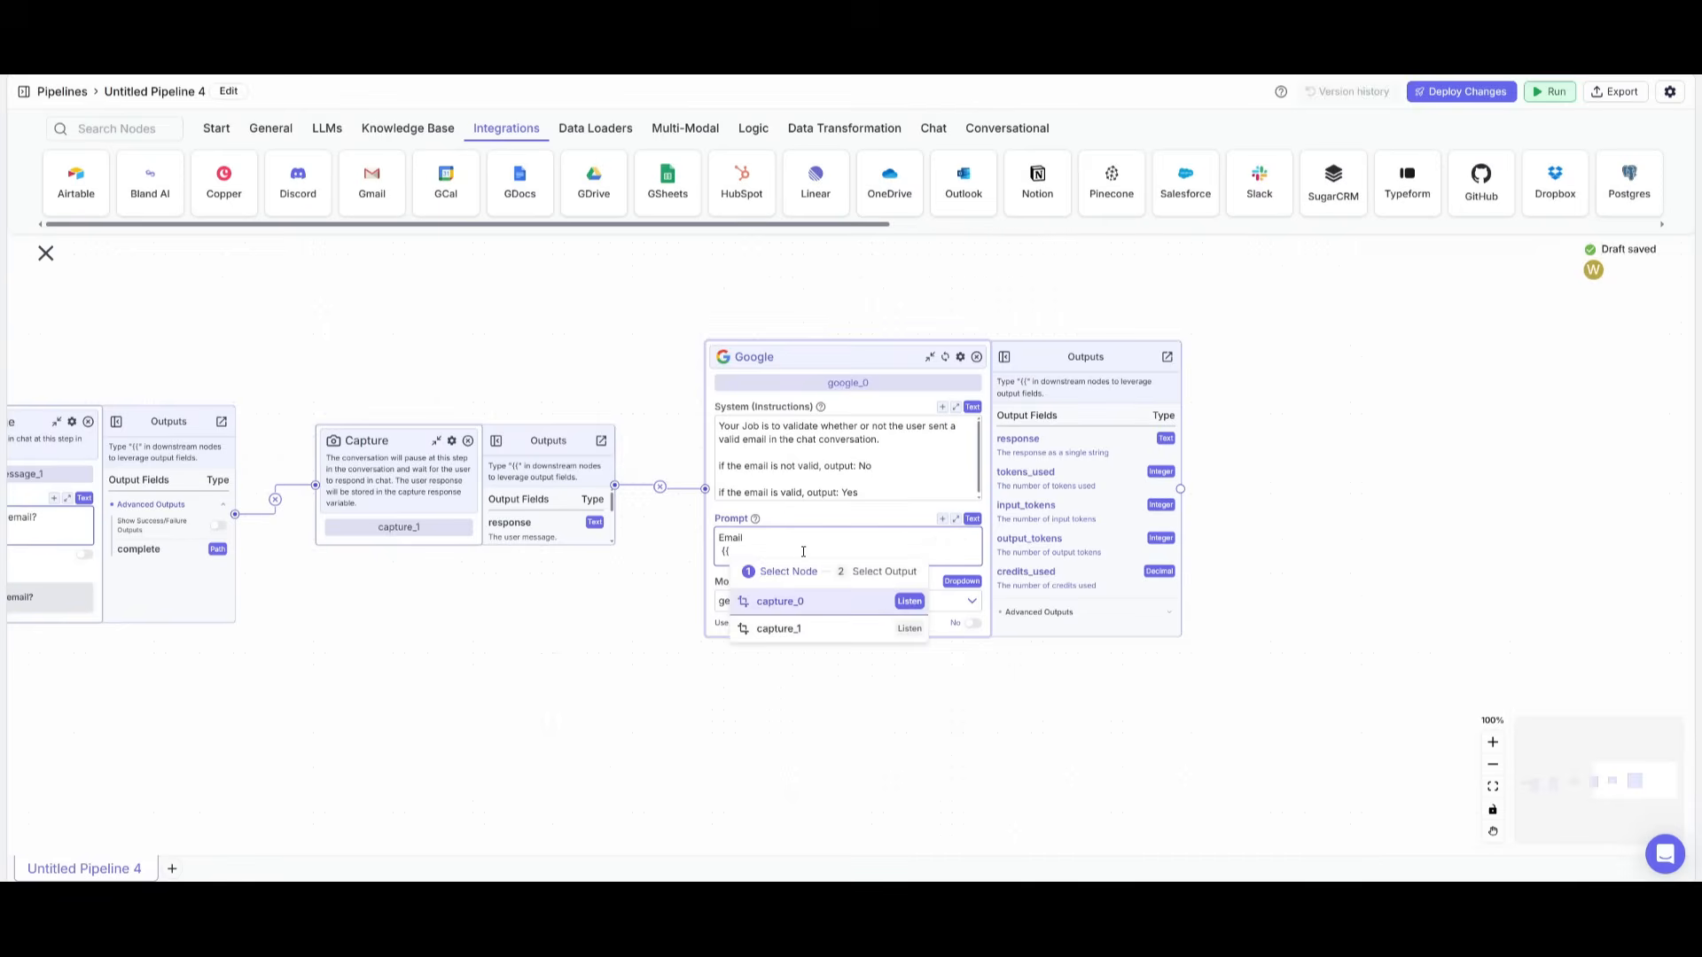
left_click(778, 629)
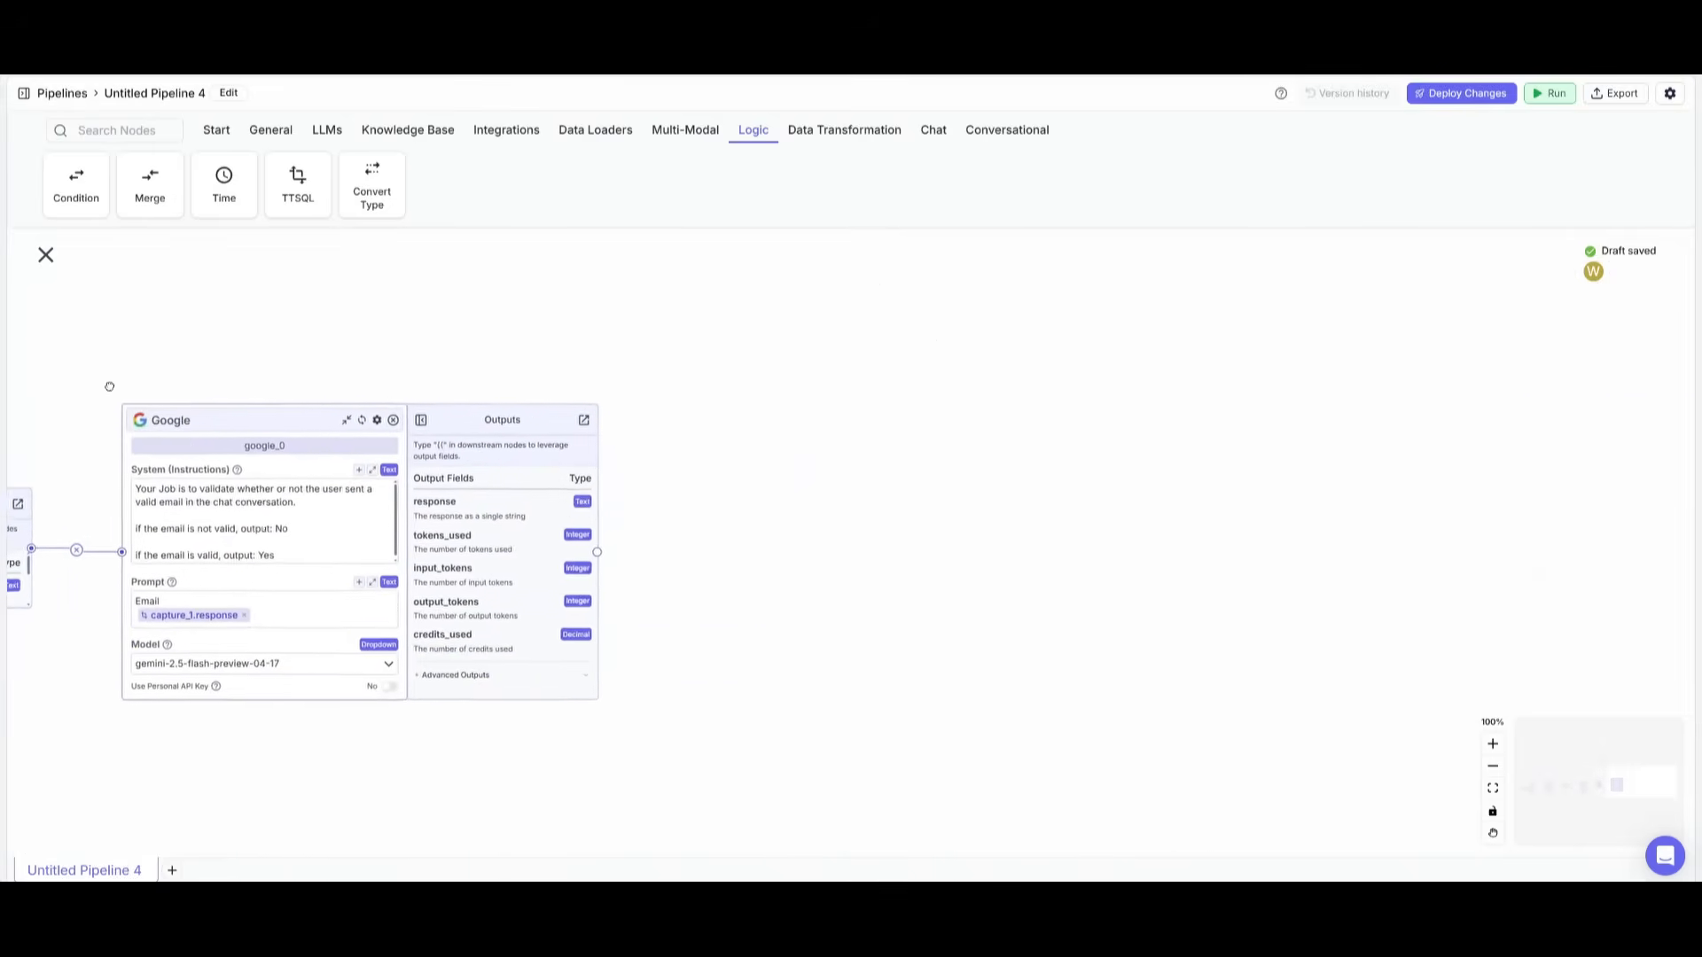
- Add a Condition node branching on google_0.response being Yes or No
left_click(74, 184)
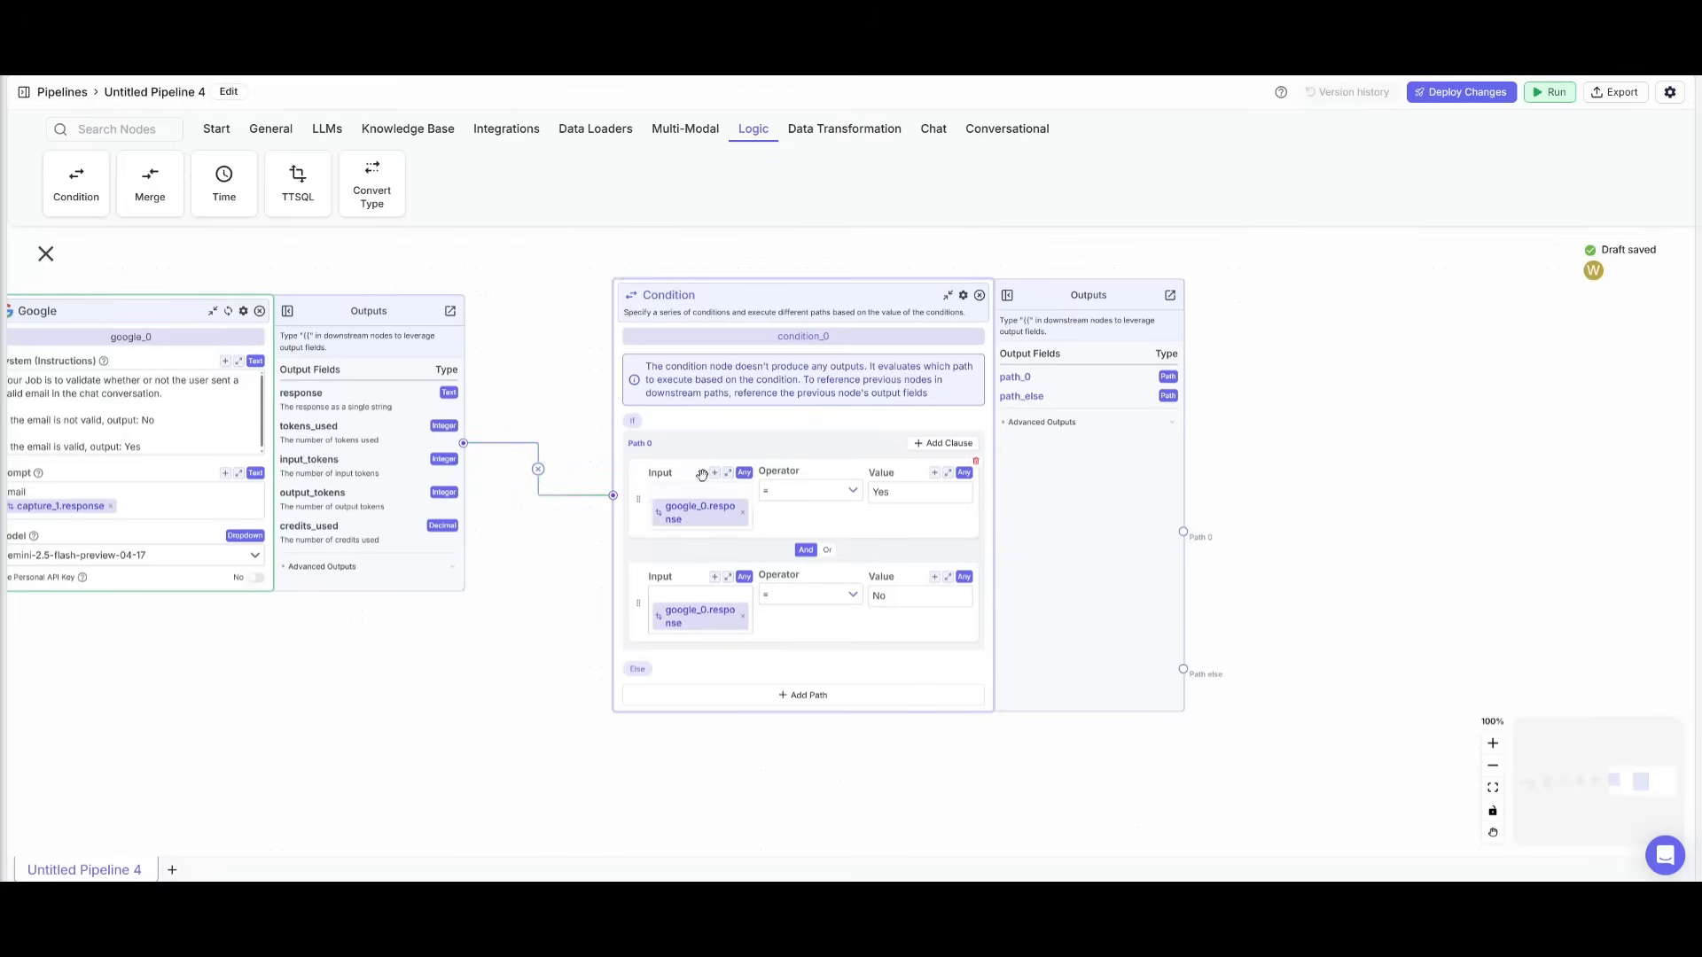
left_click(700, 615)
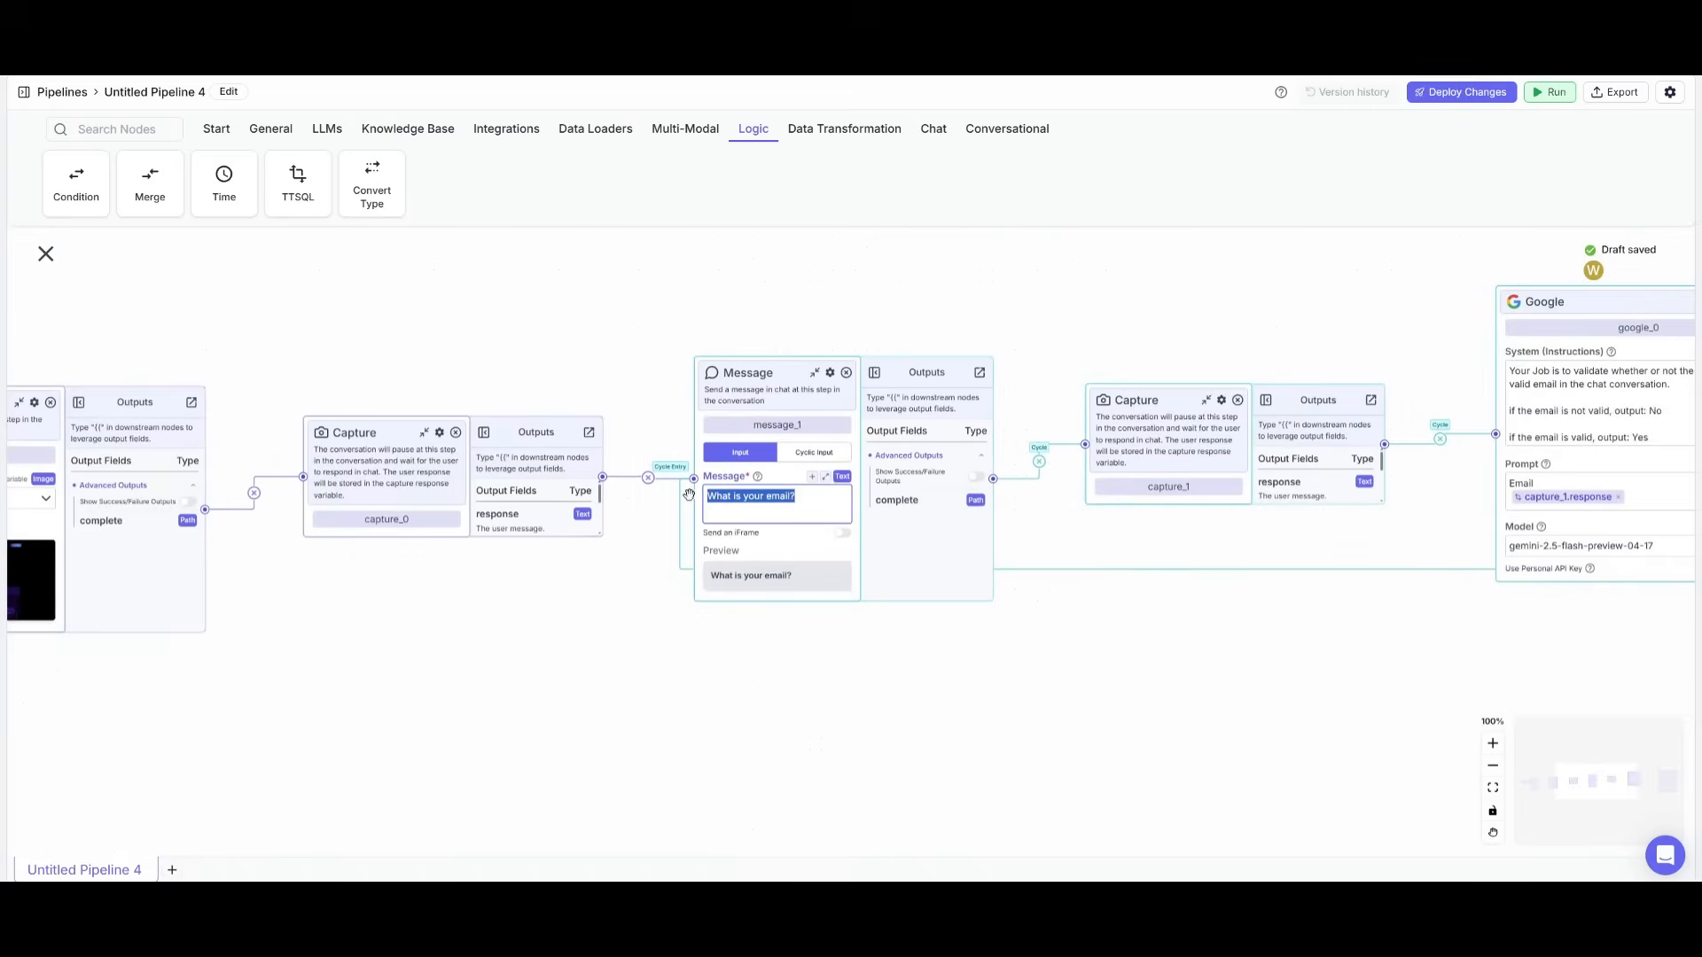
mouse_move(756, 396)
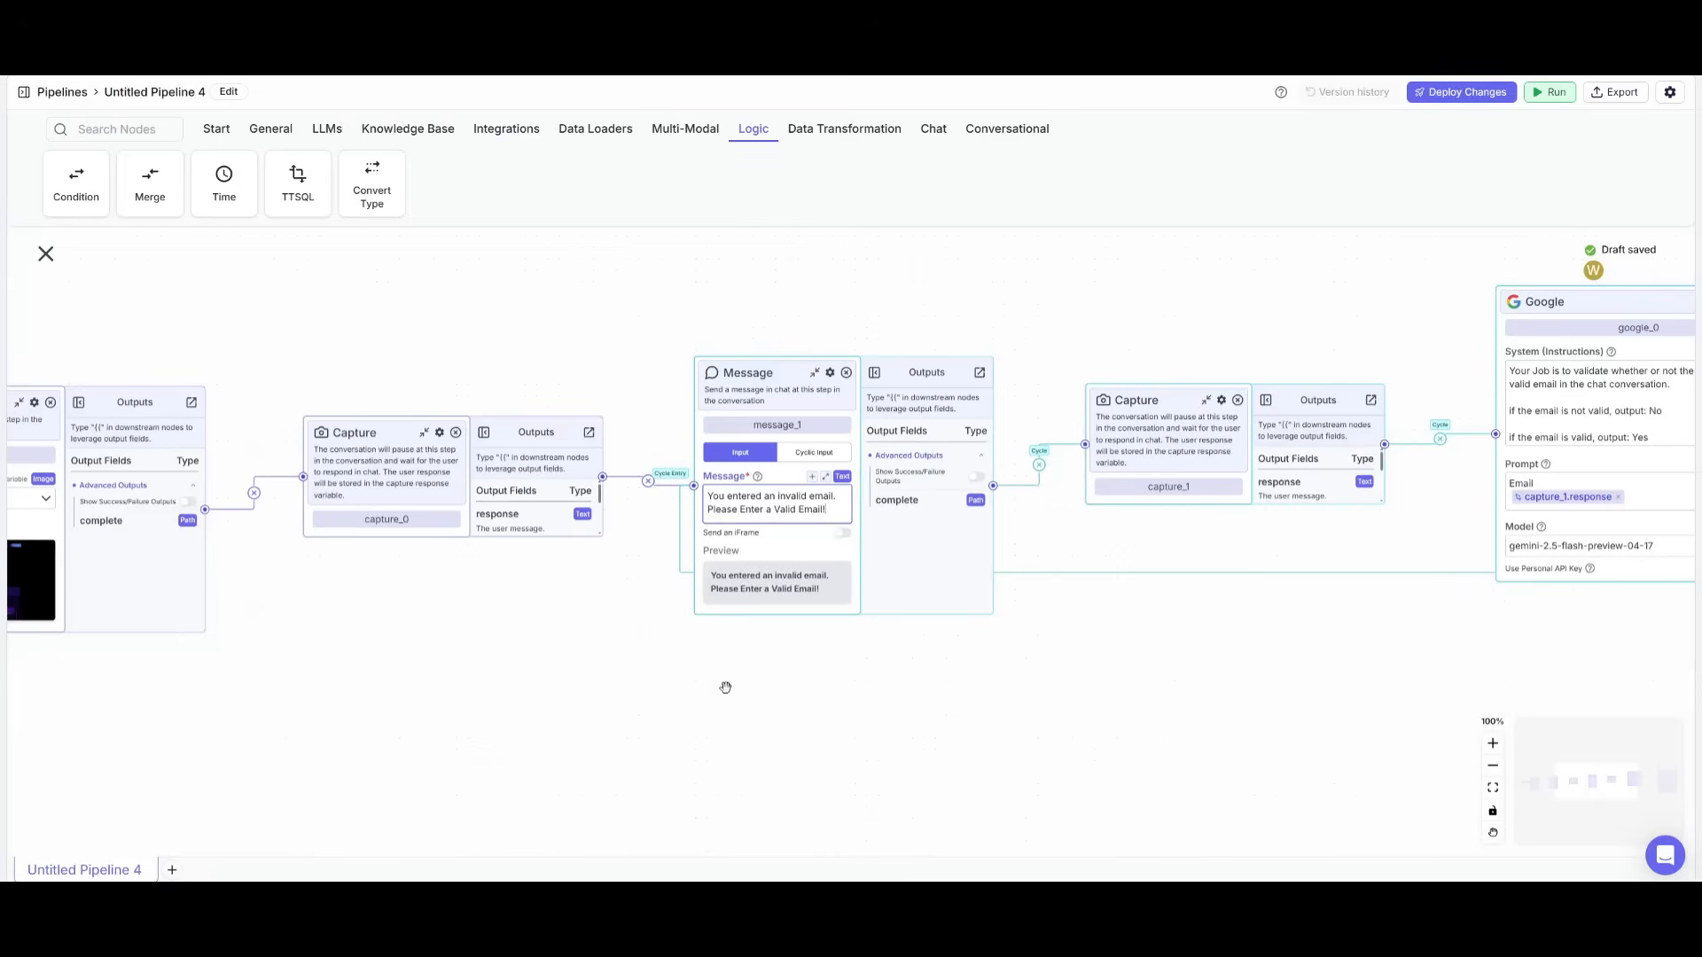
mouse_move(771, 512)
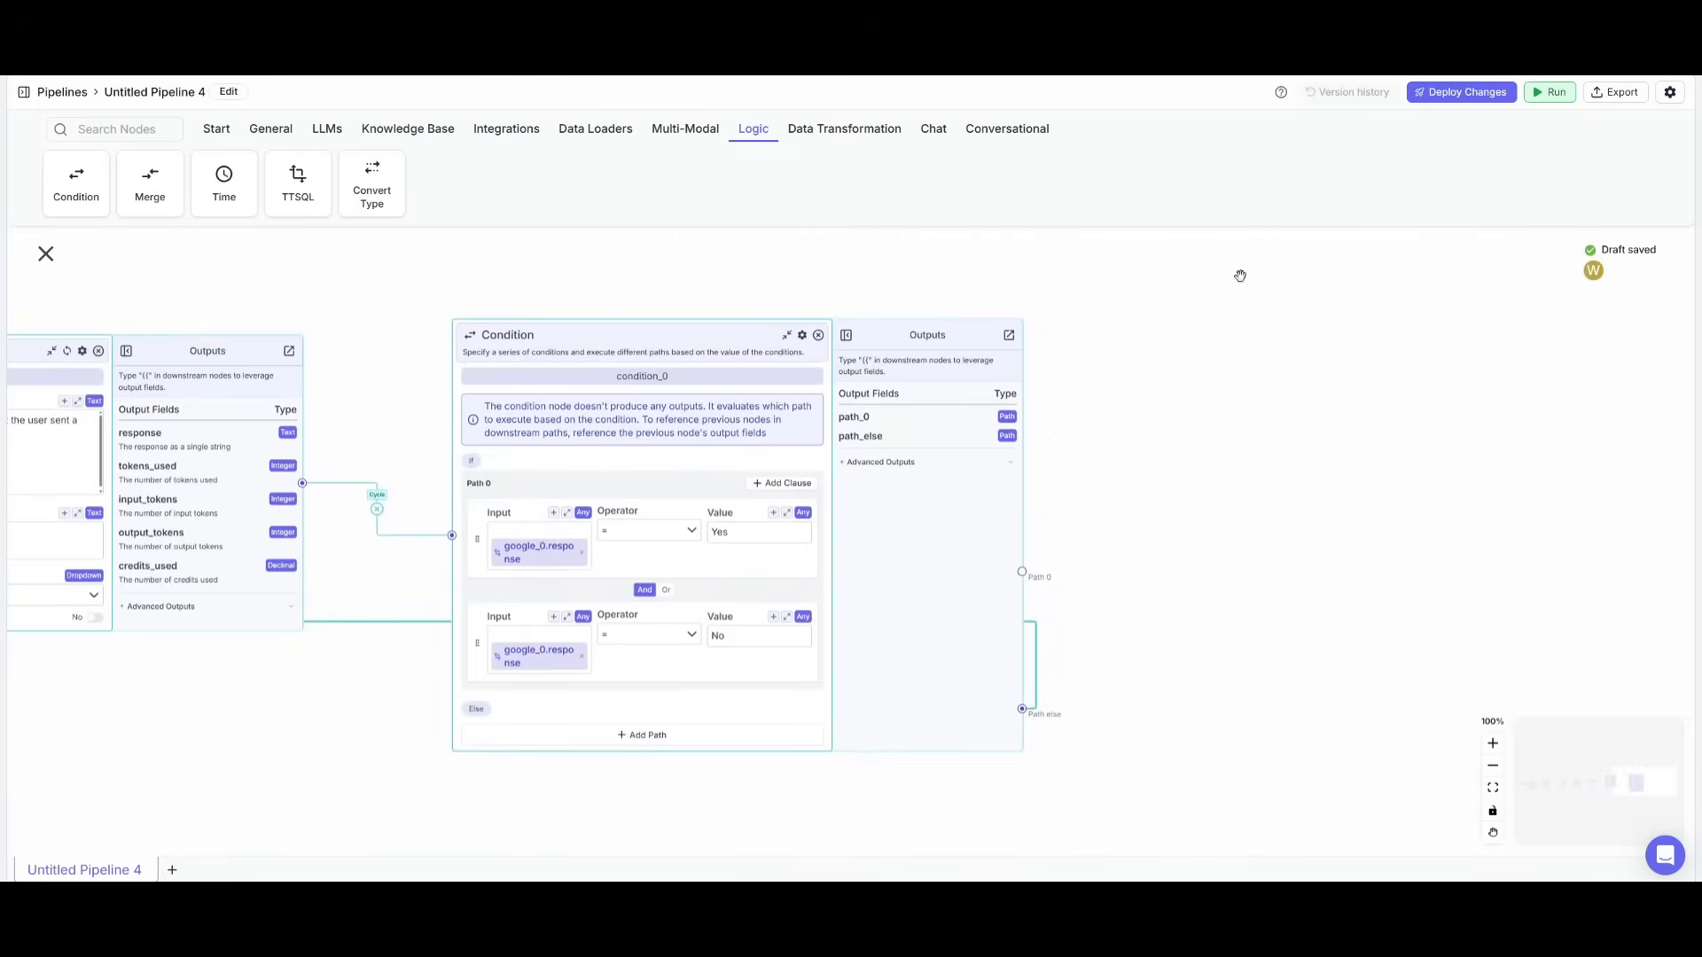
mouse_move(1239, 323)
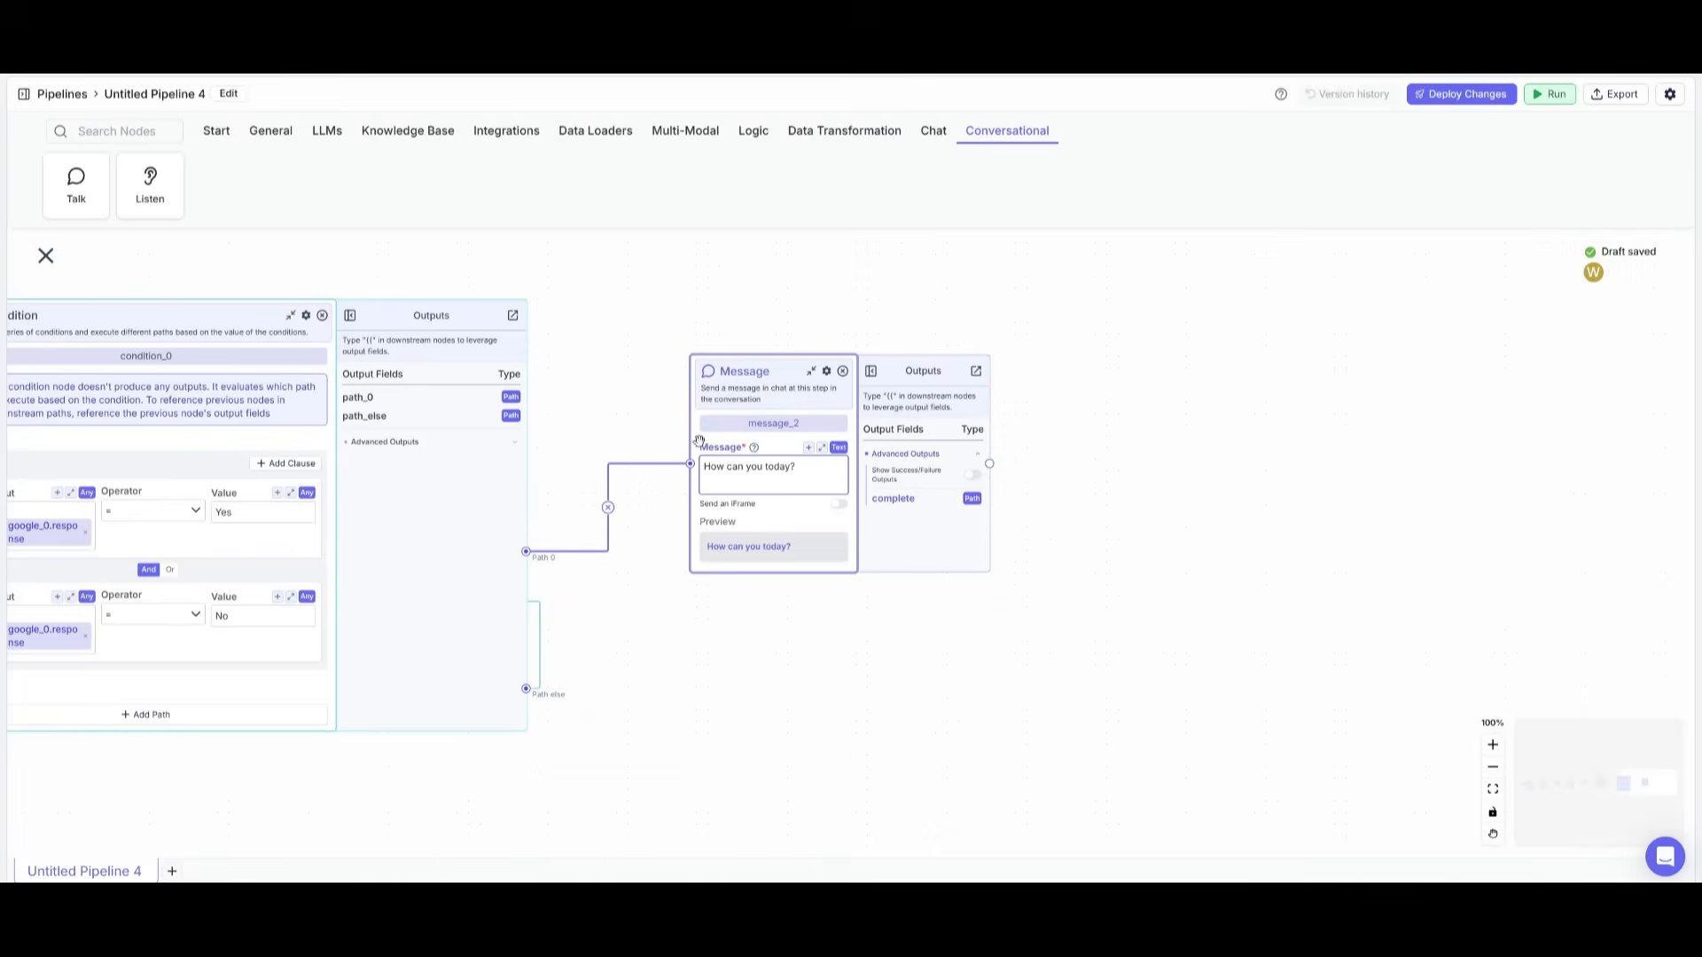
mouse_move(76, 185)
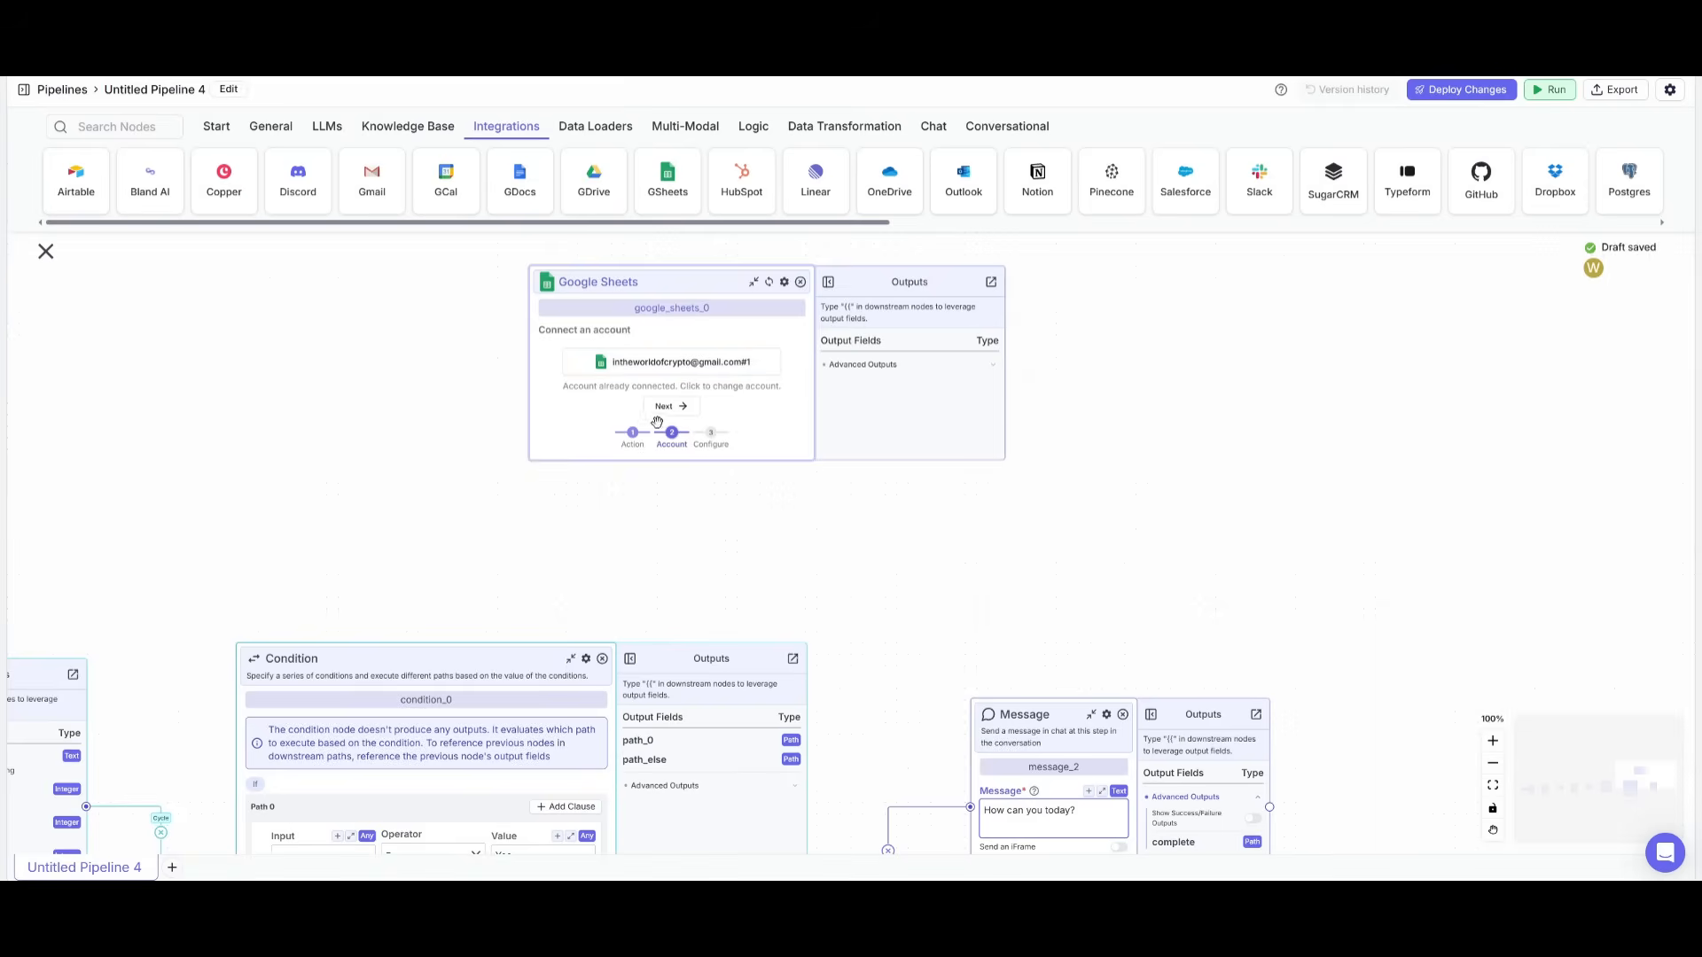
- Configure Google Sheets to add rows to Sheet1 of the Email List spreadsheet
left_click(671, 406)
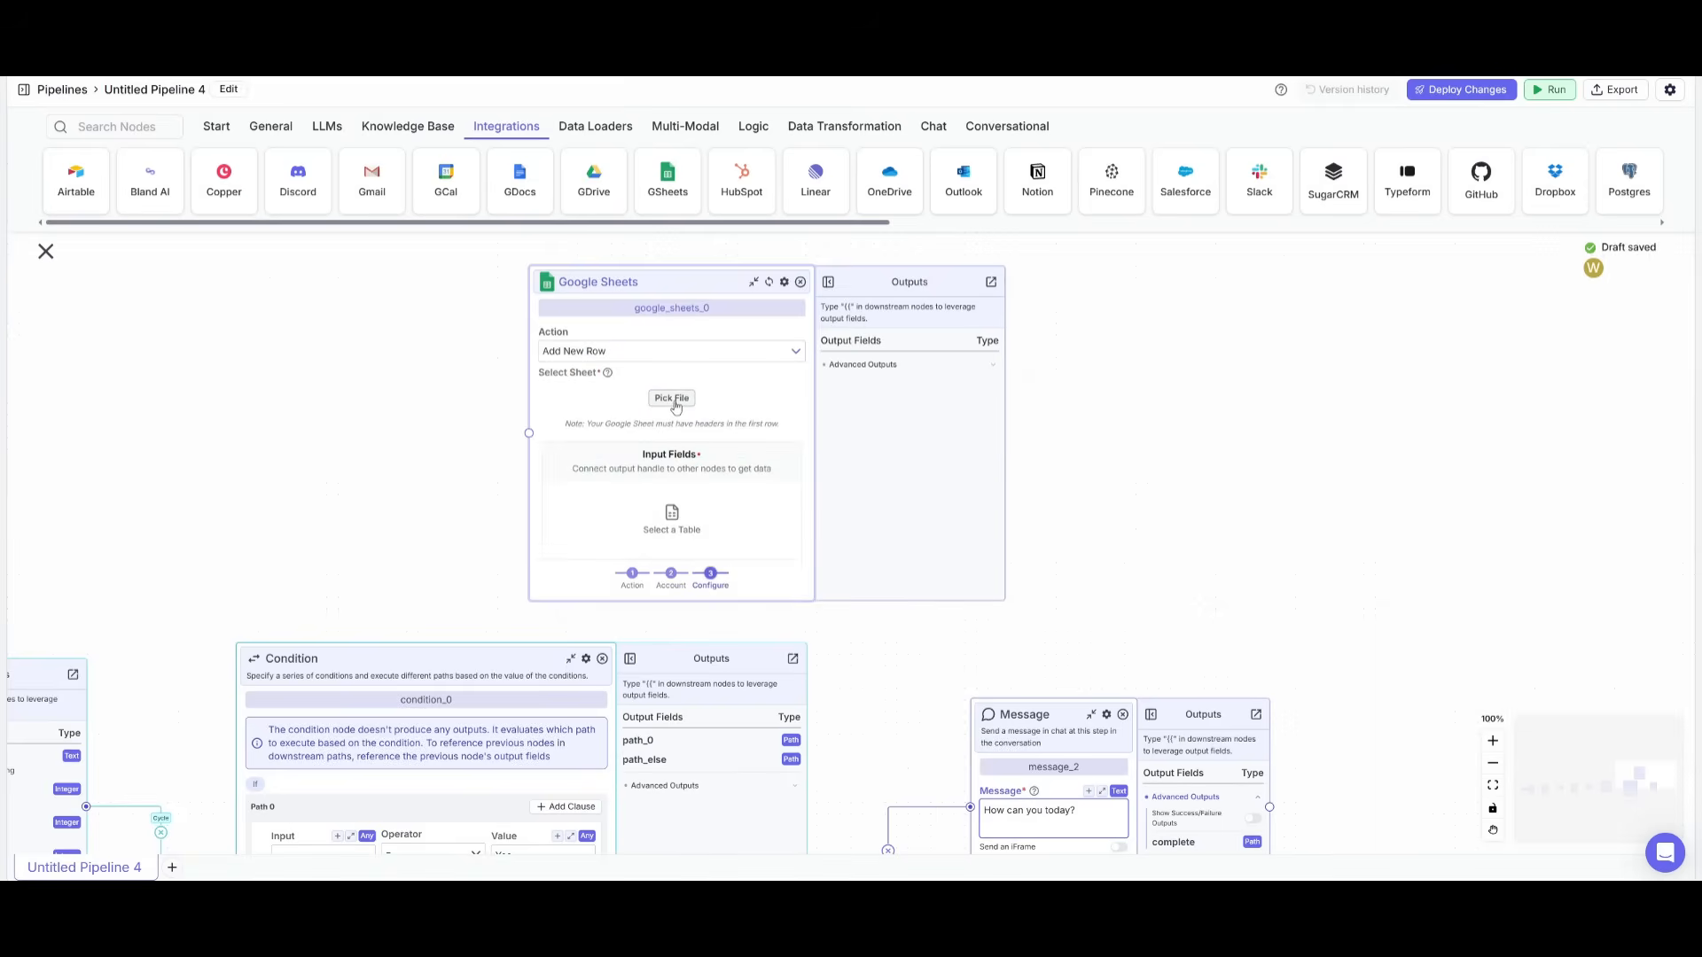
left_click(671, 398)
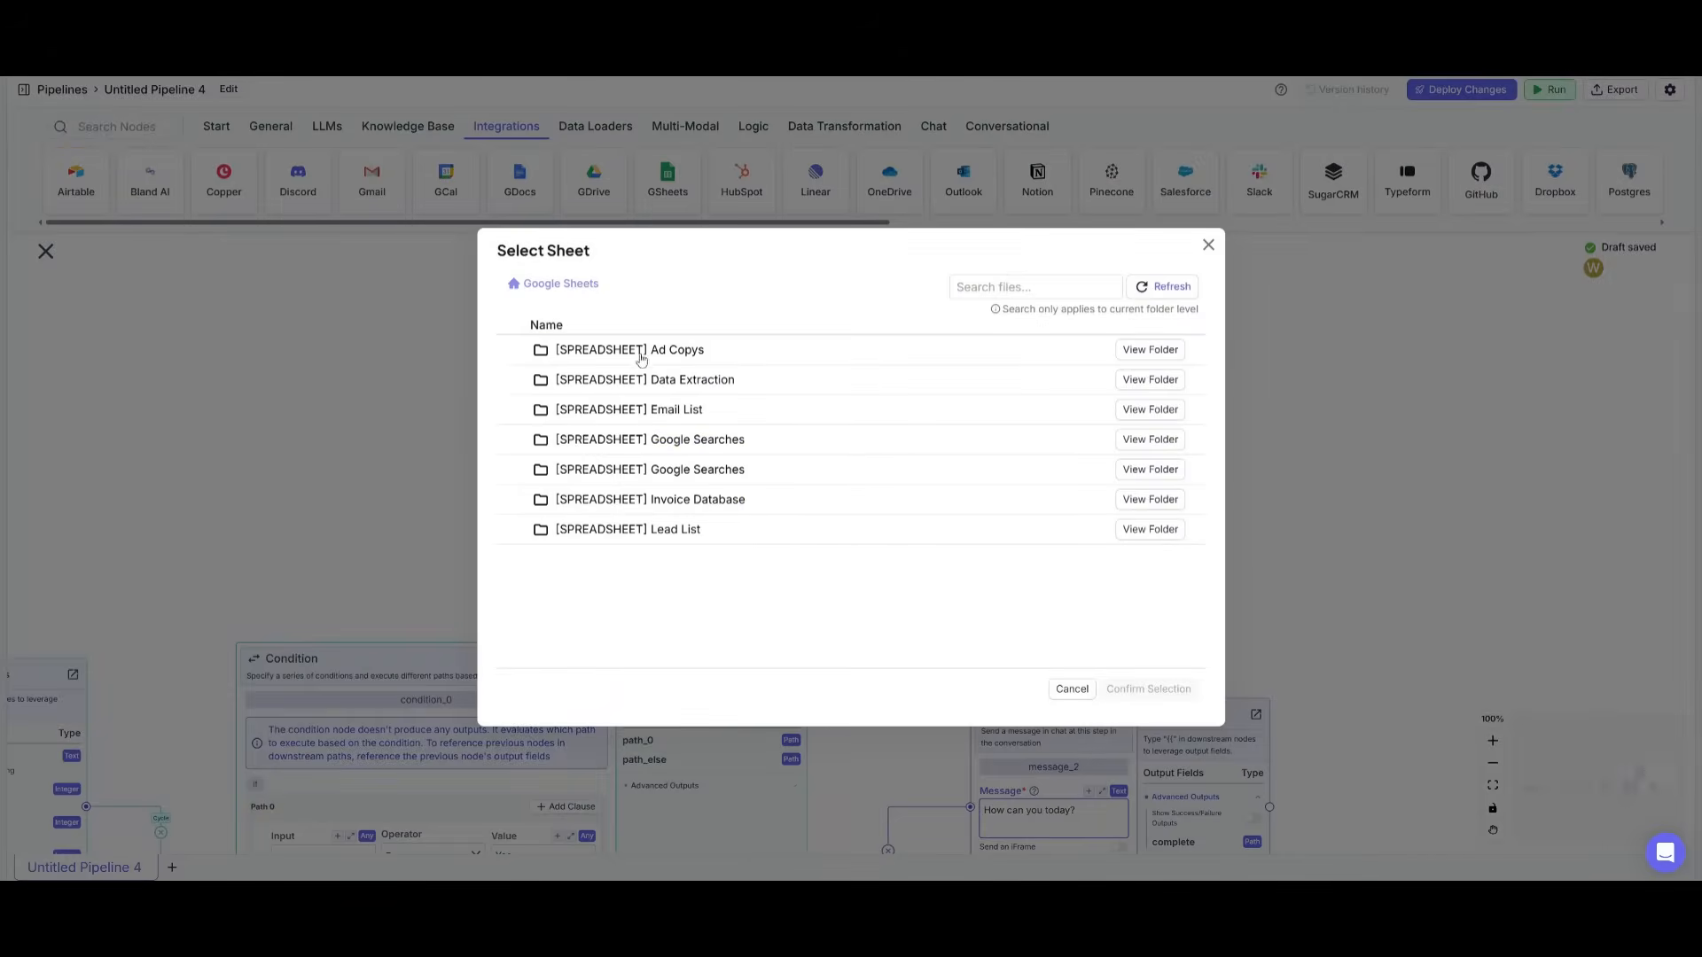
mouse_move(651, 383)
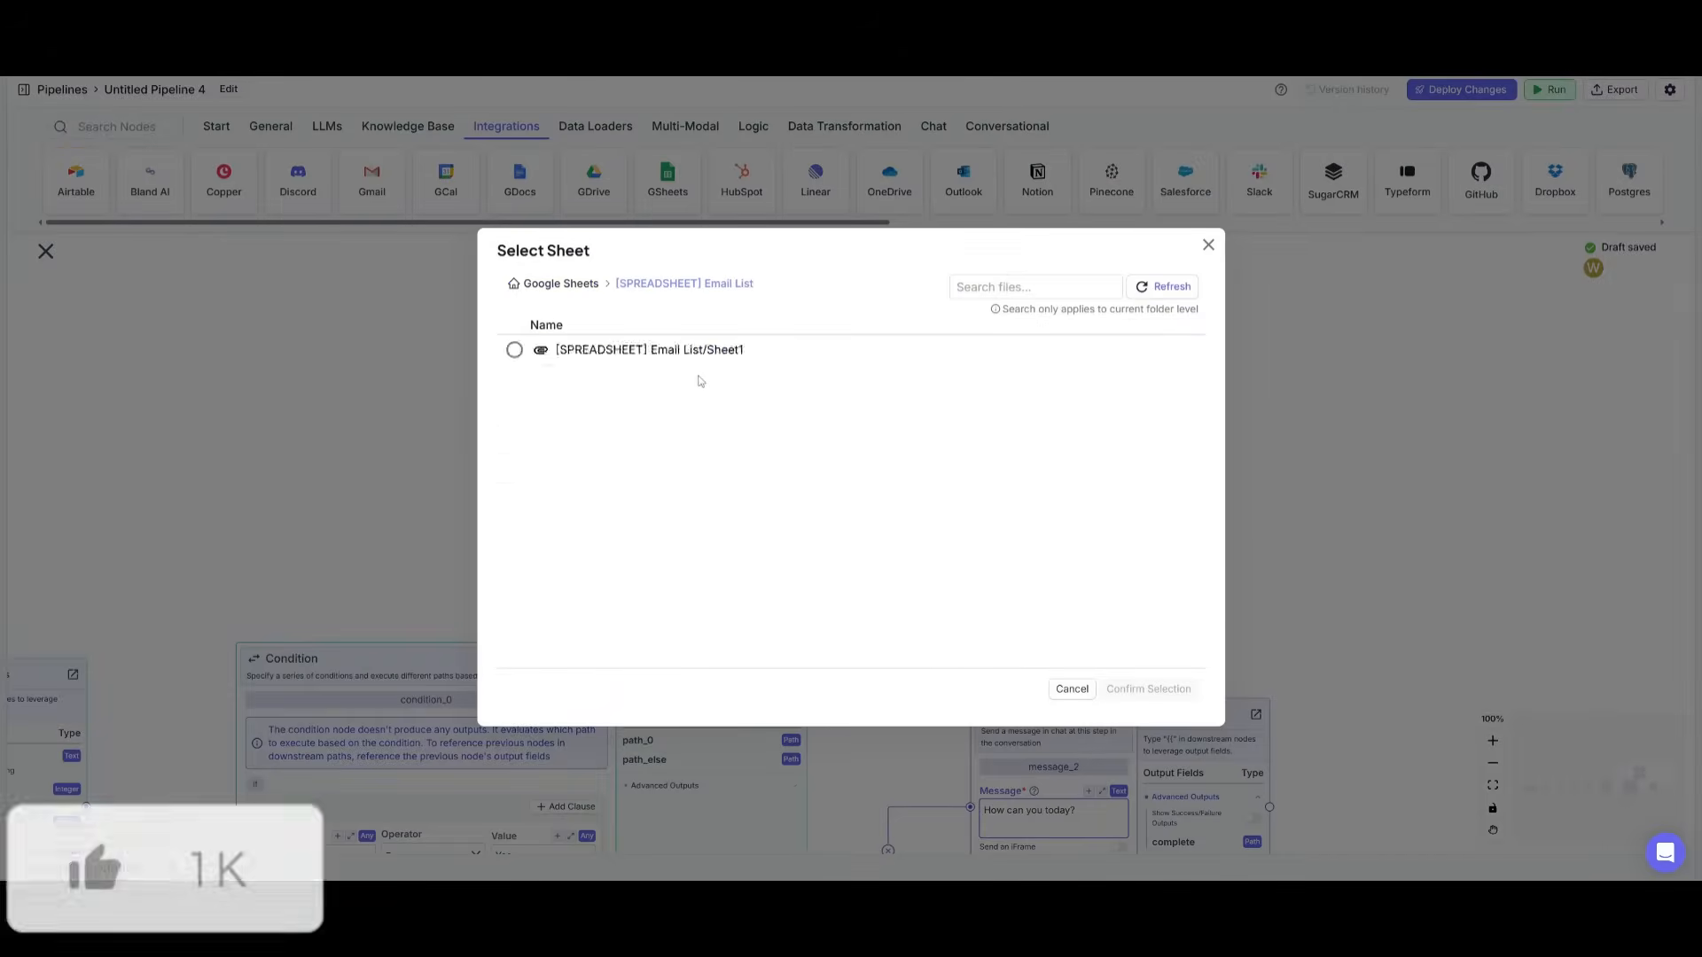
left_click(514, 350)
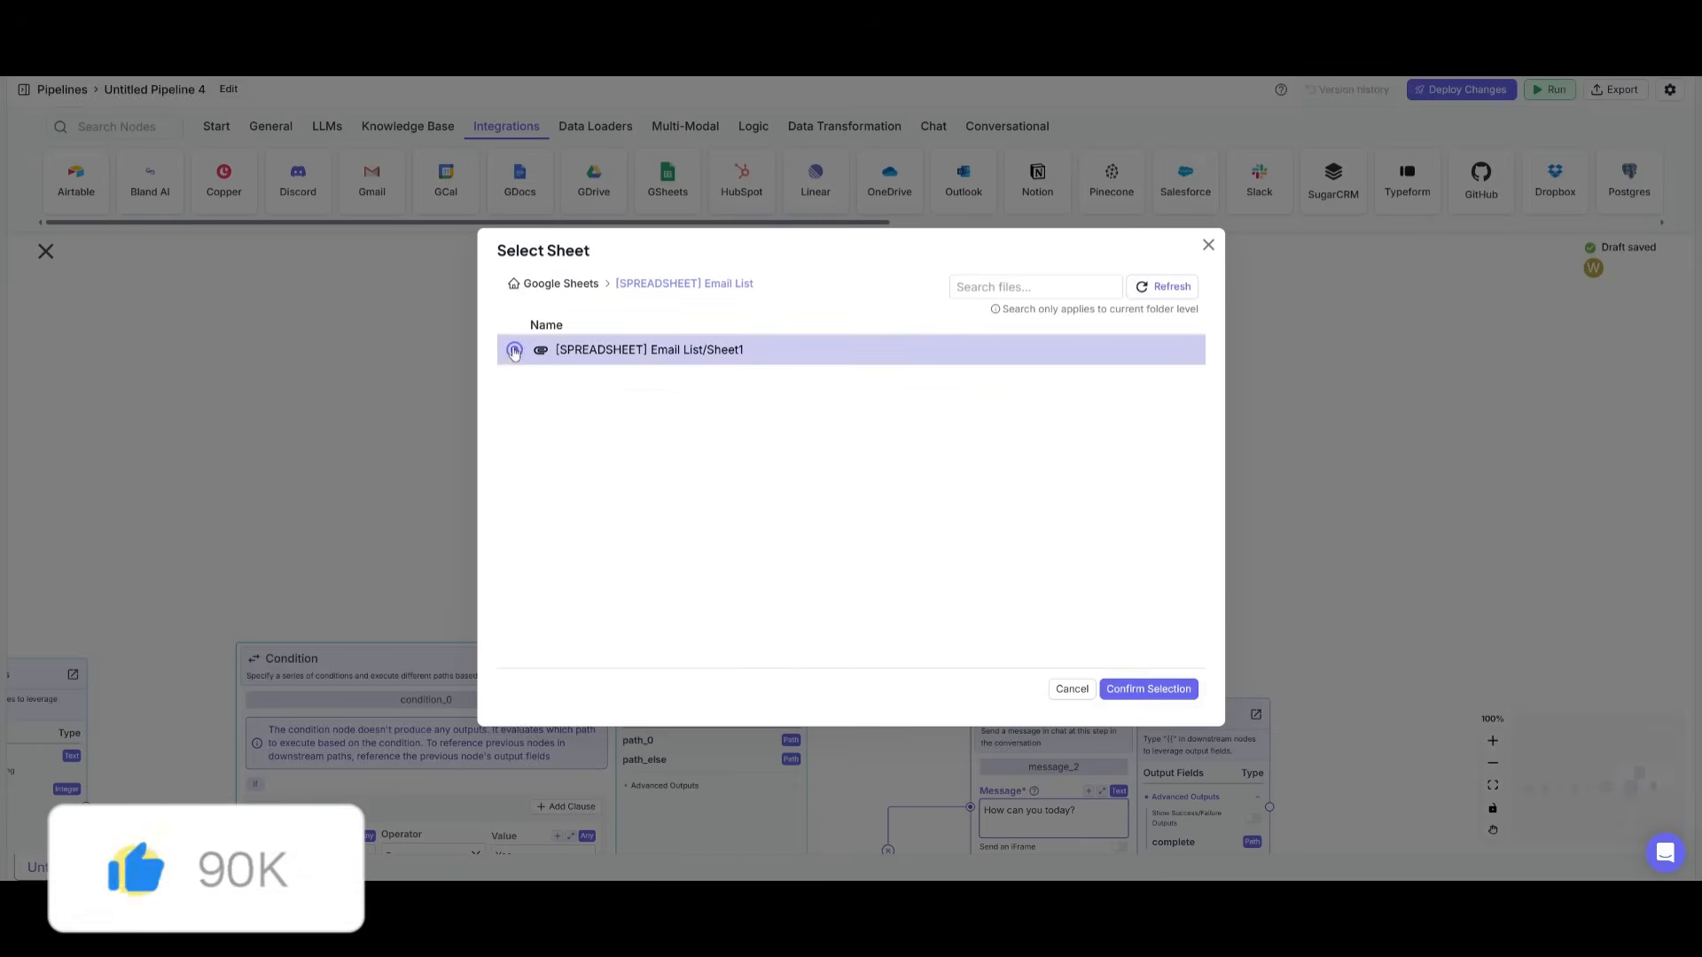
left_click(1147, 688)
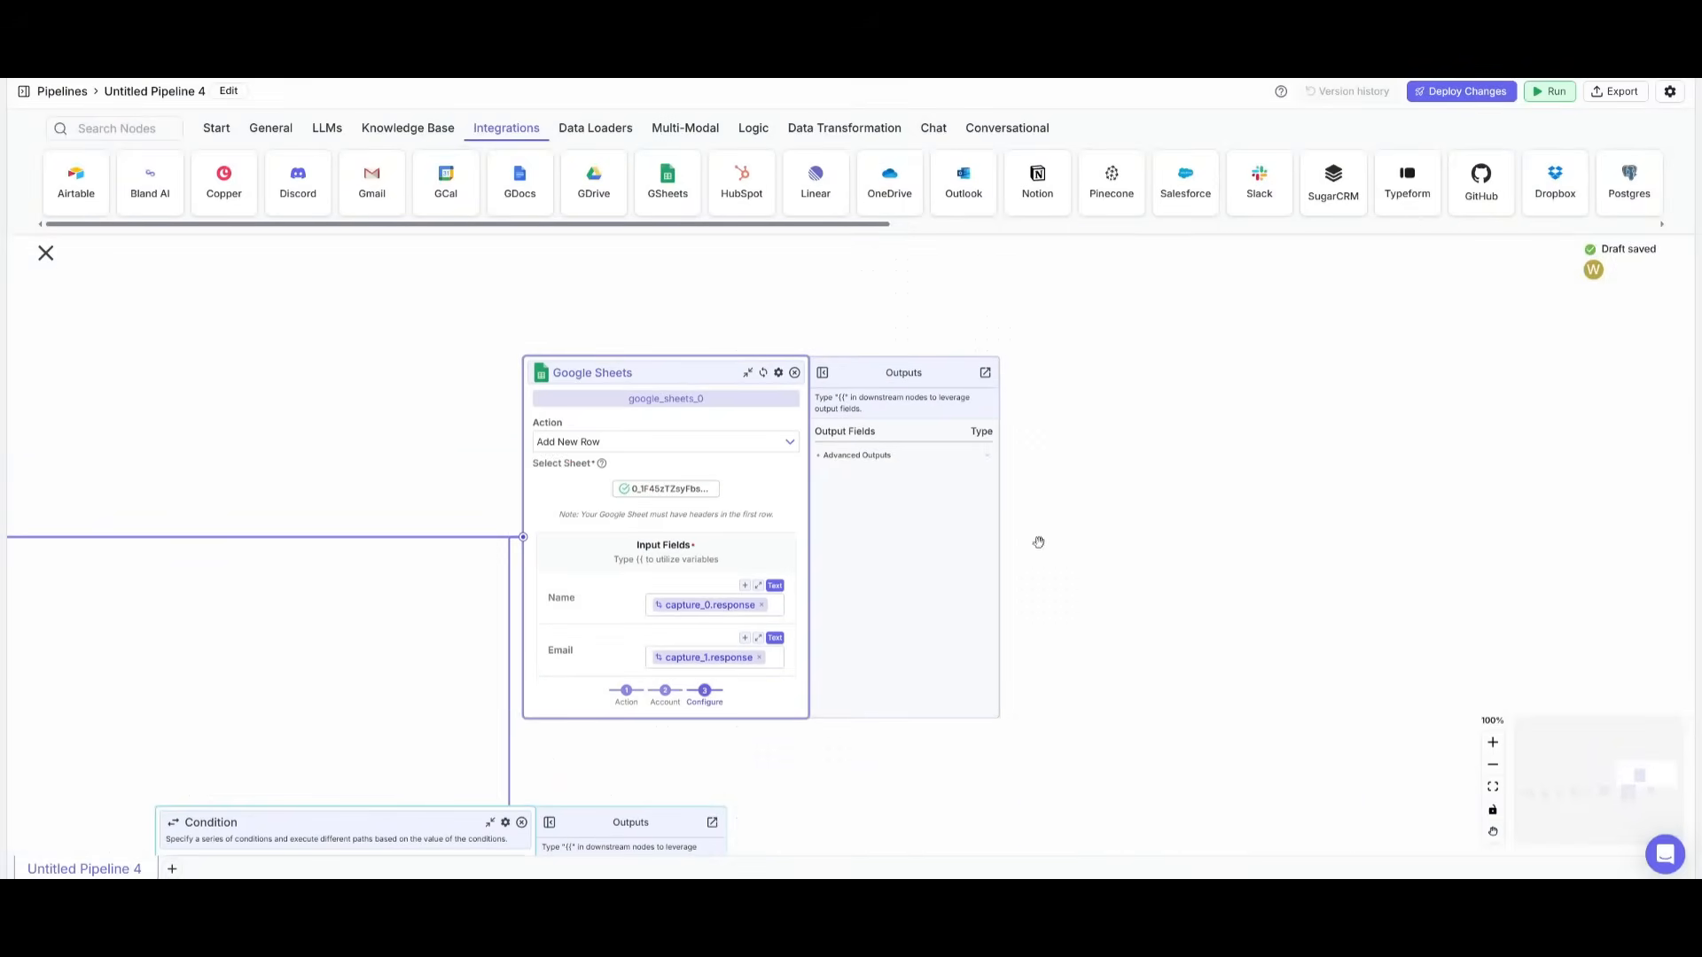
left_click(778, 372)
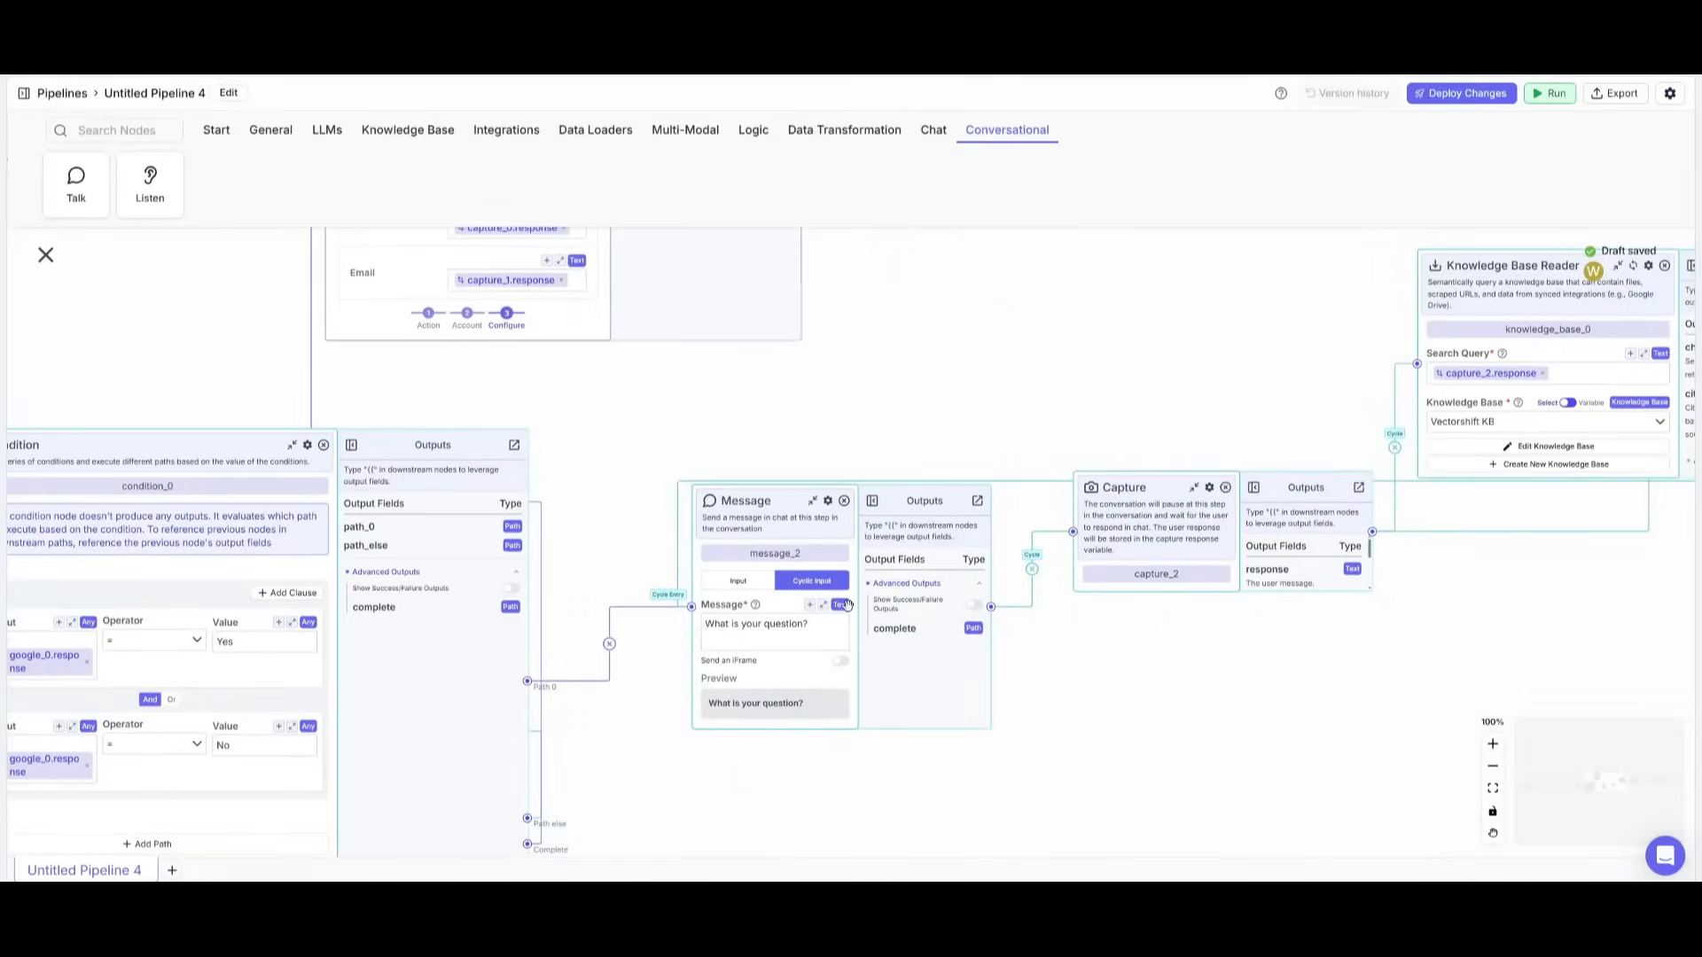
mouse_move(966, 676)
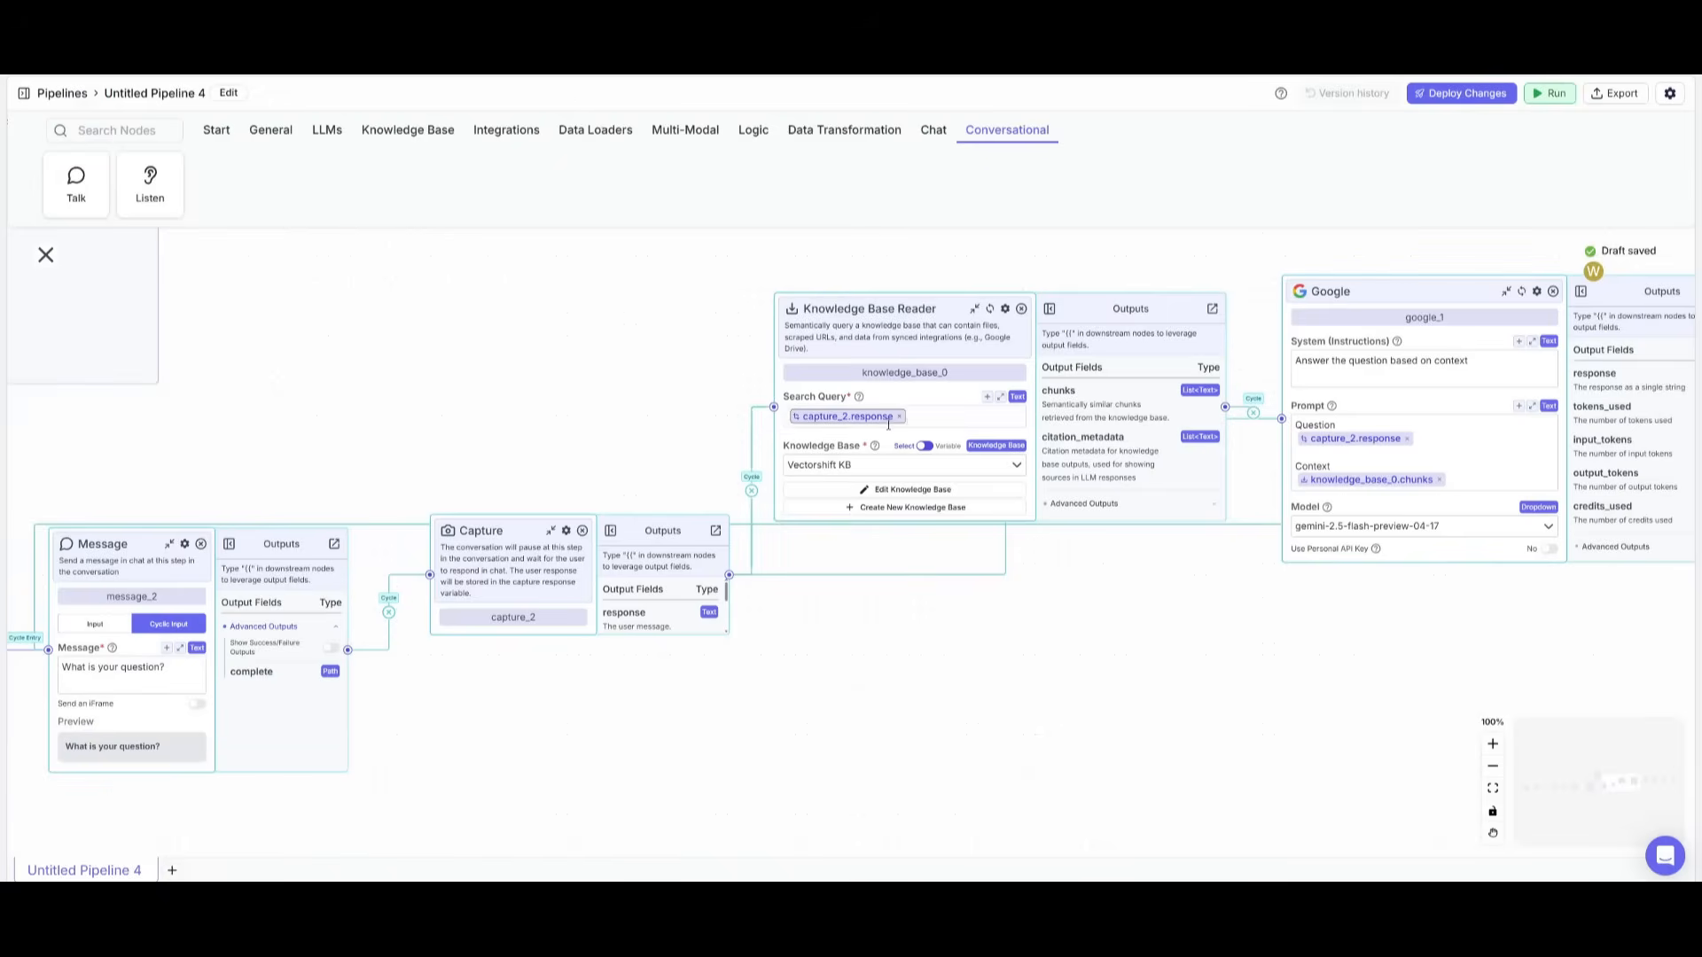
- Open the Vectorshift KB's document list showing its website sources
left_click(407, 129)
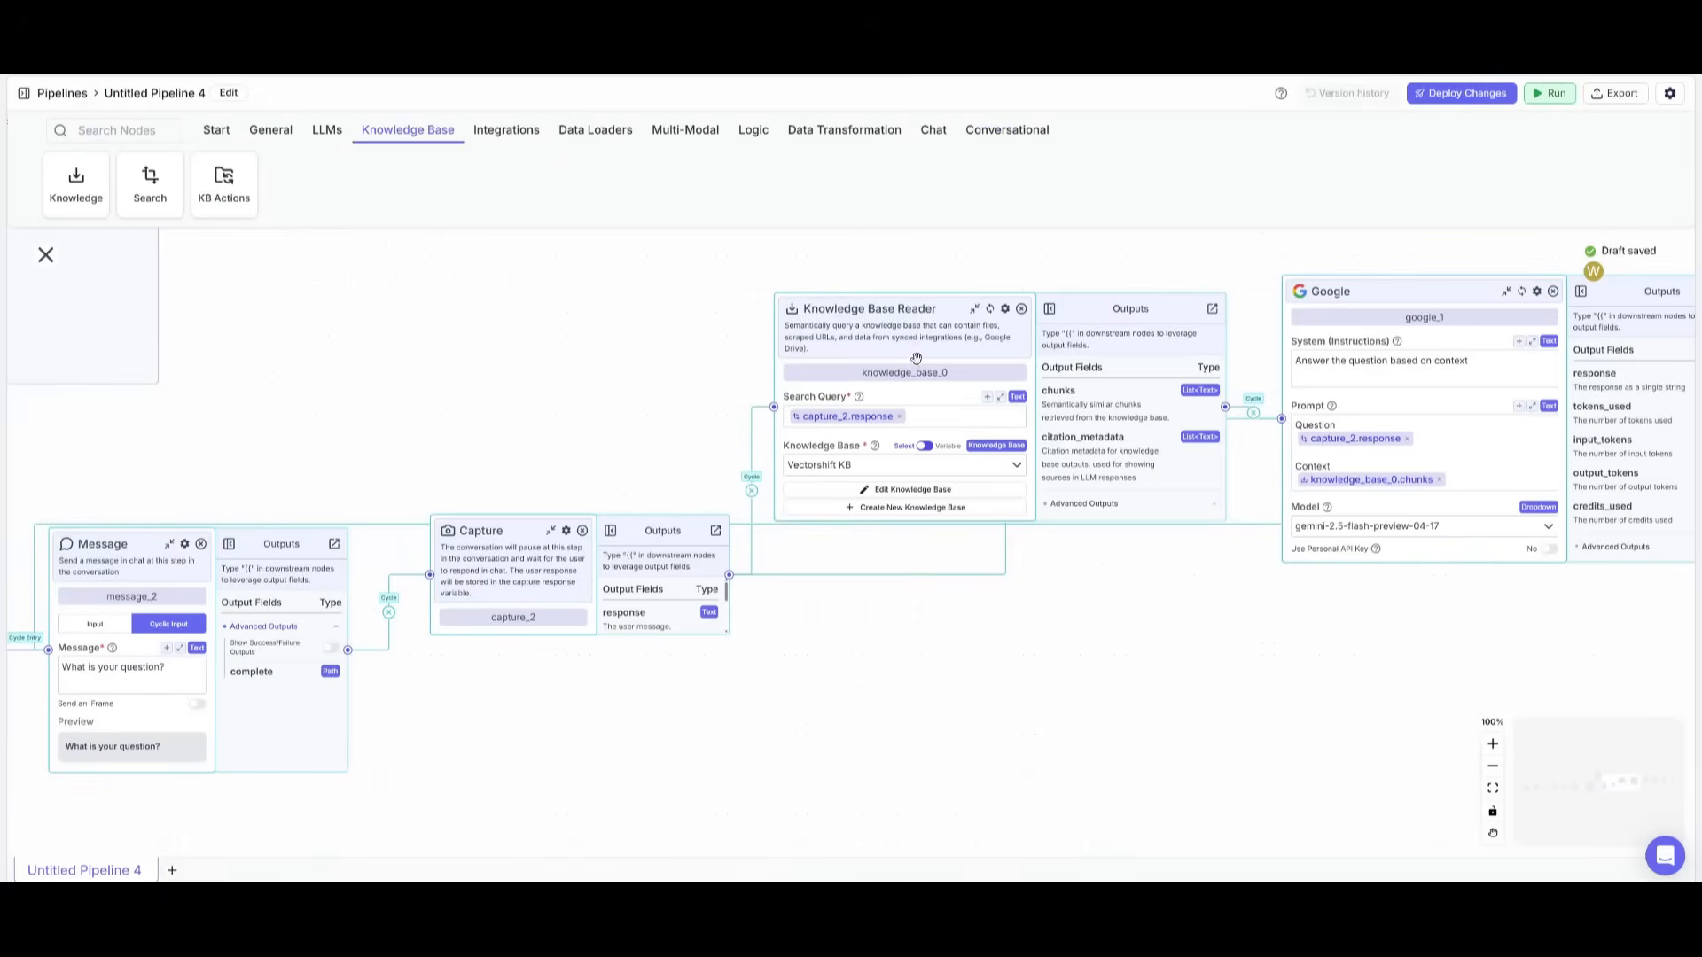
left_click(912, 490)
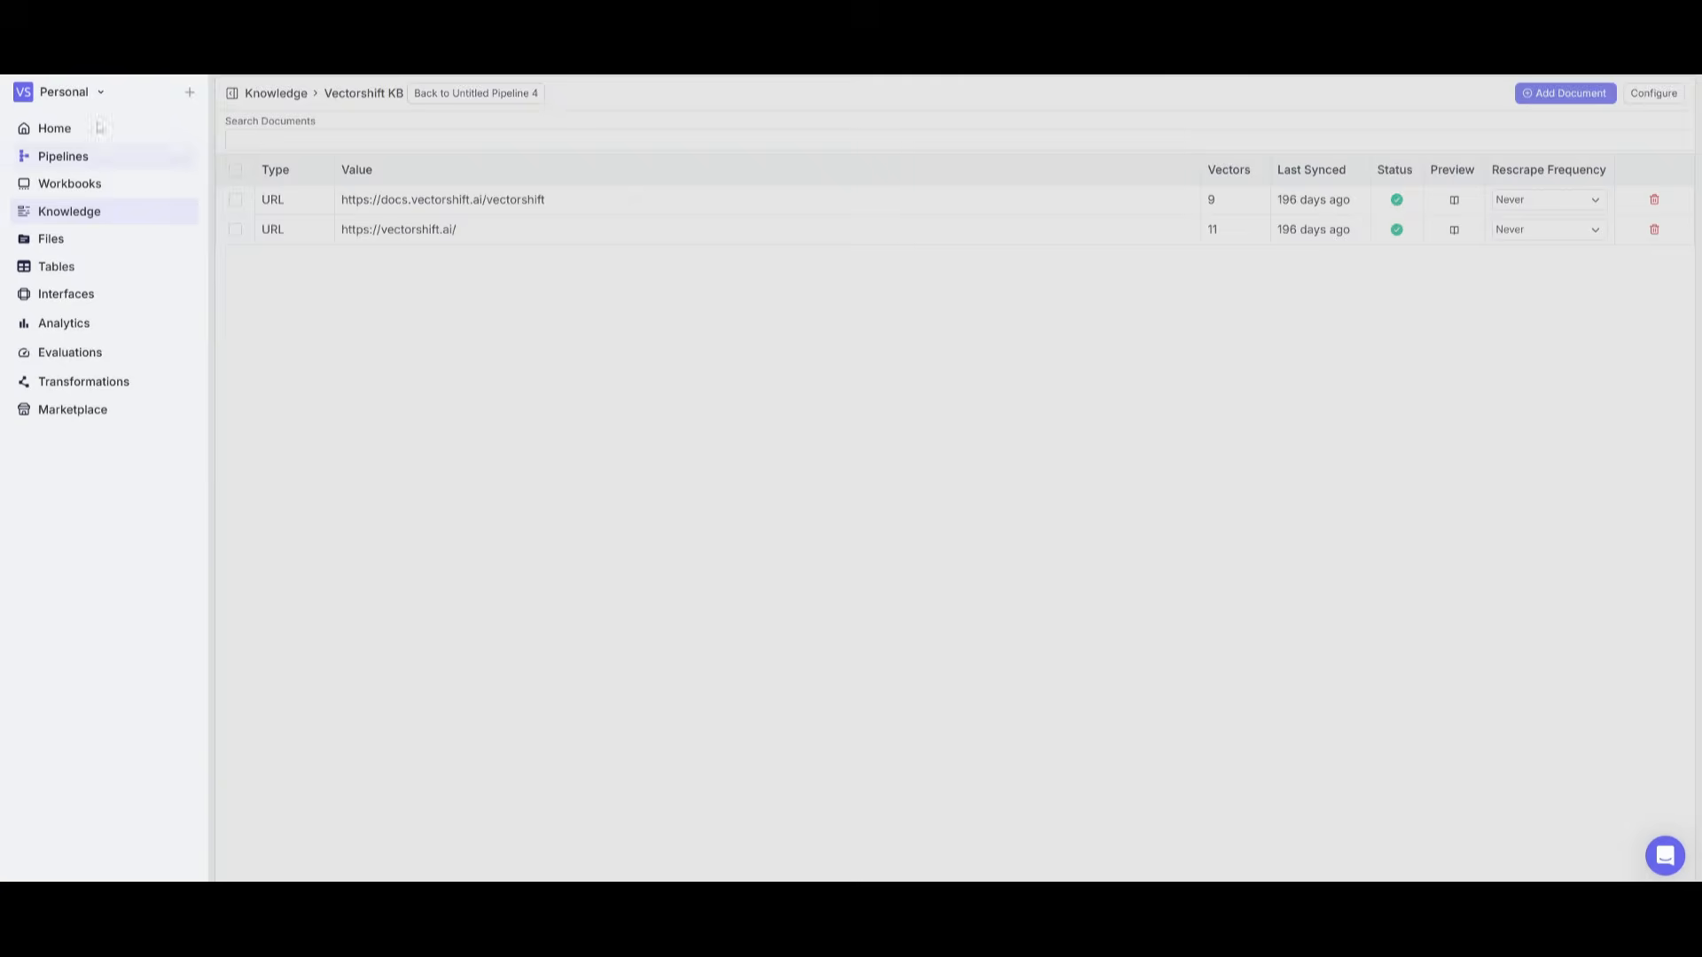
left_click(474, 92)
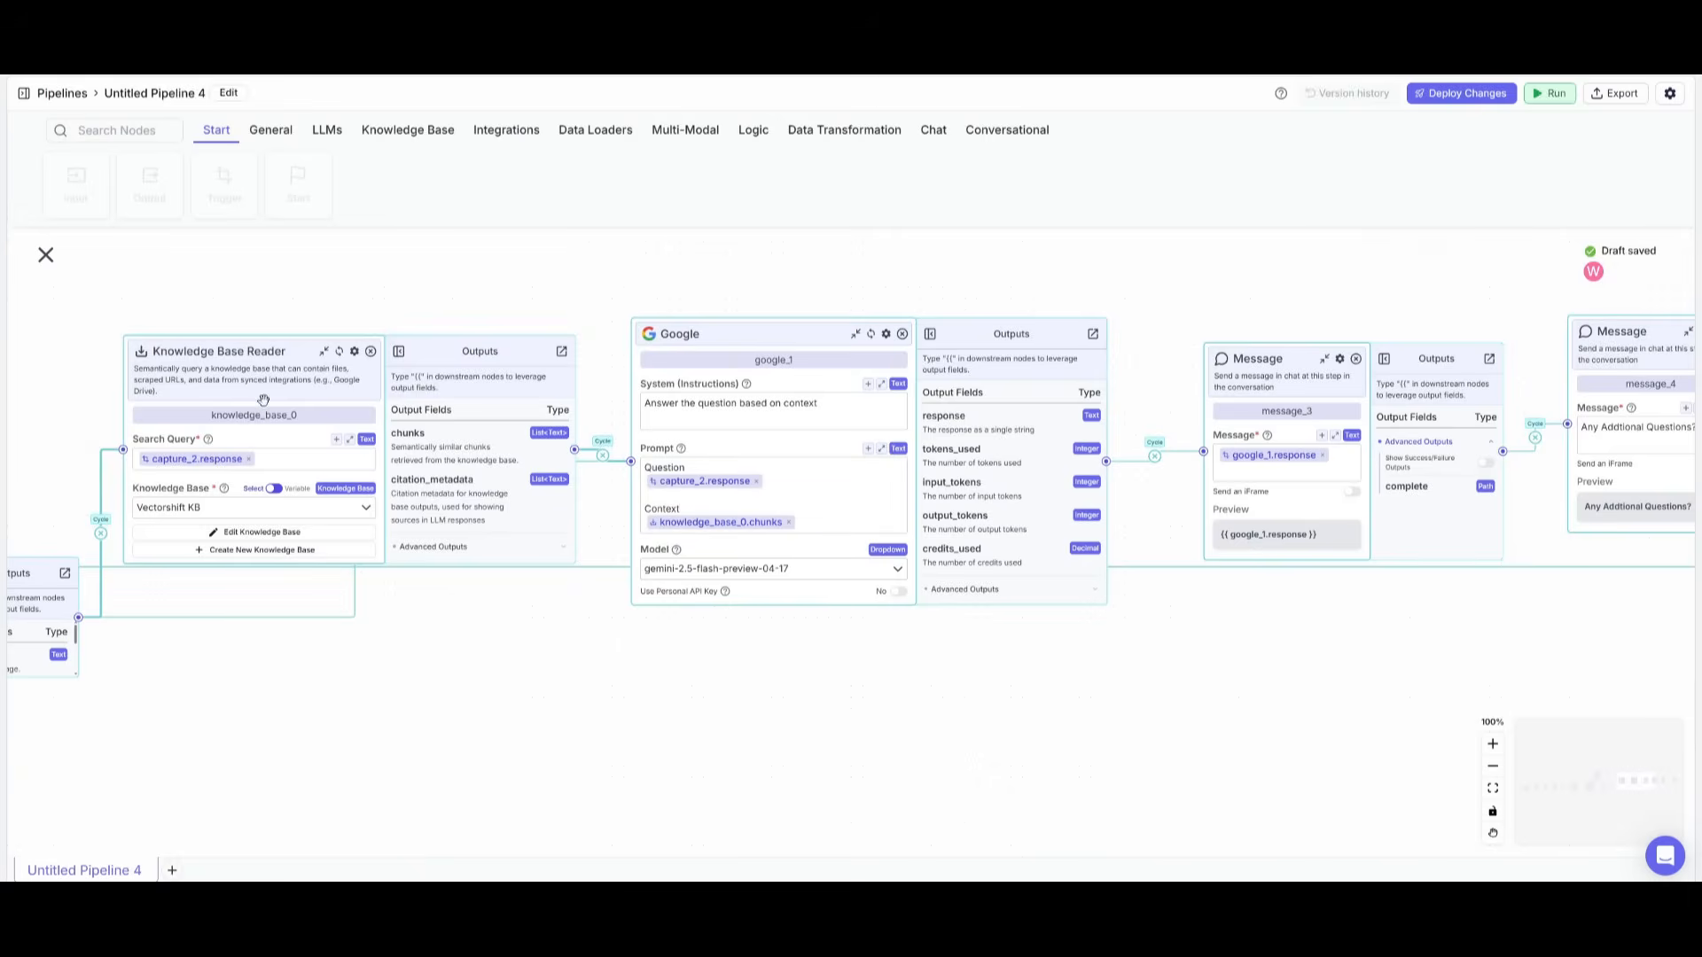
mouse_move(1073, 605)
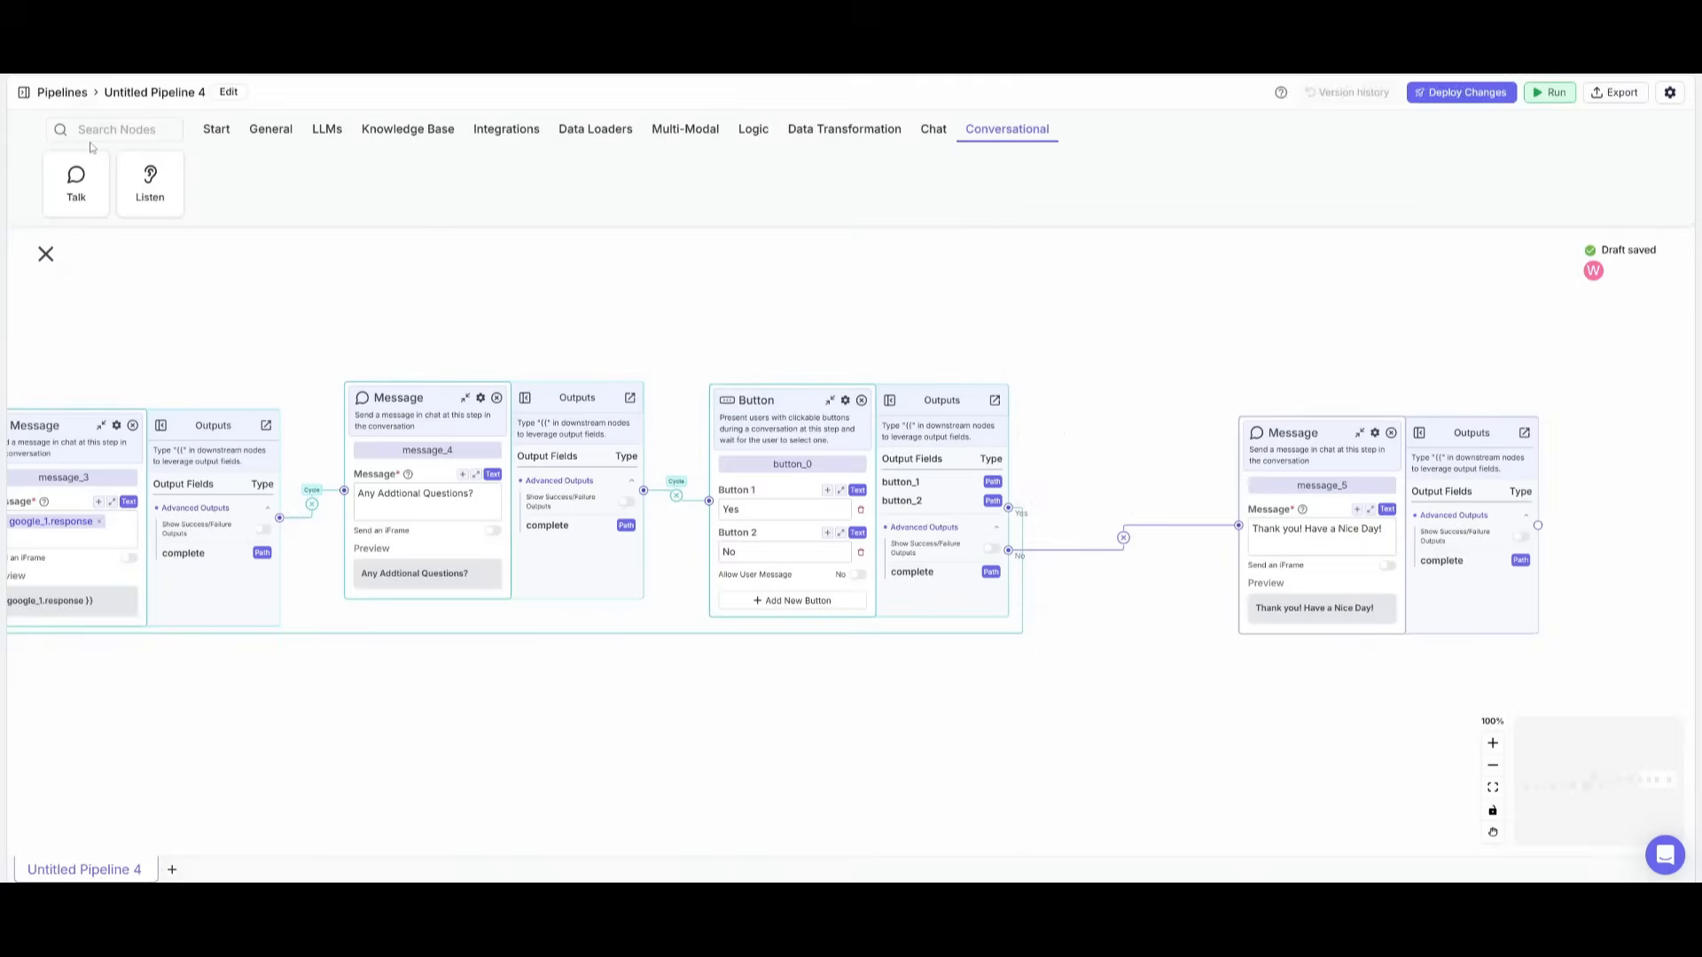
left_click_drag(150, 182, 589, 257)
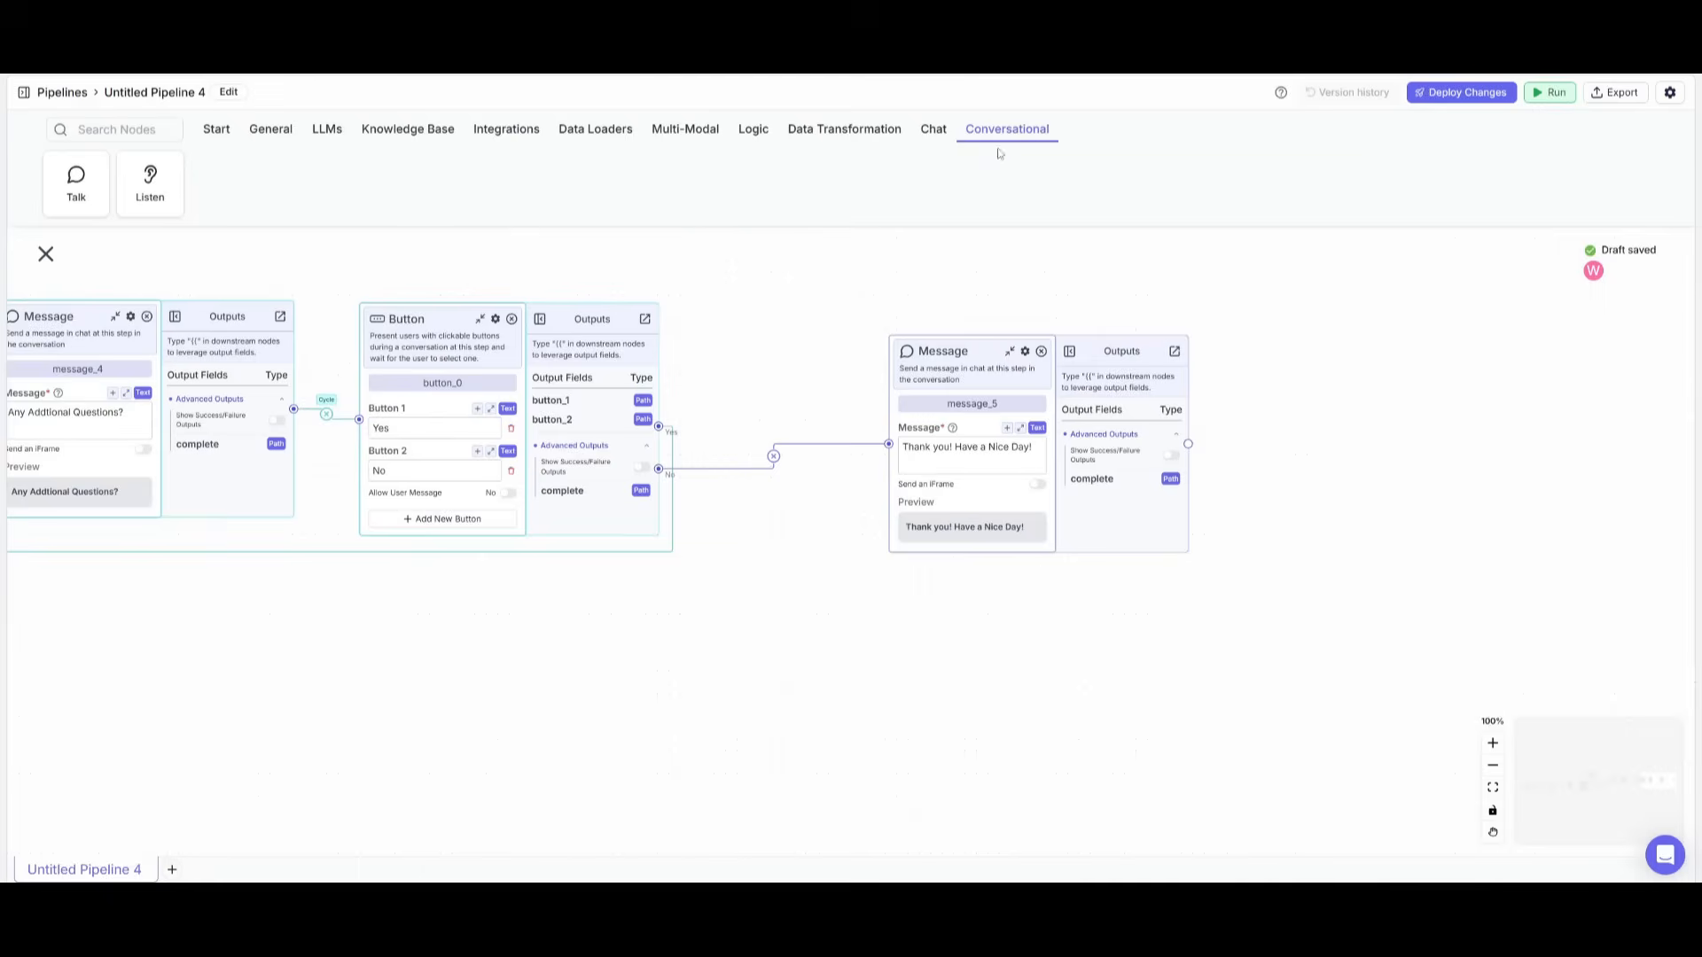
mouse_move(1431, 83)
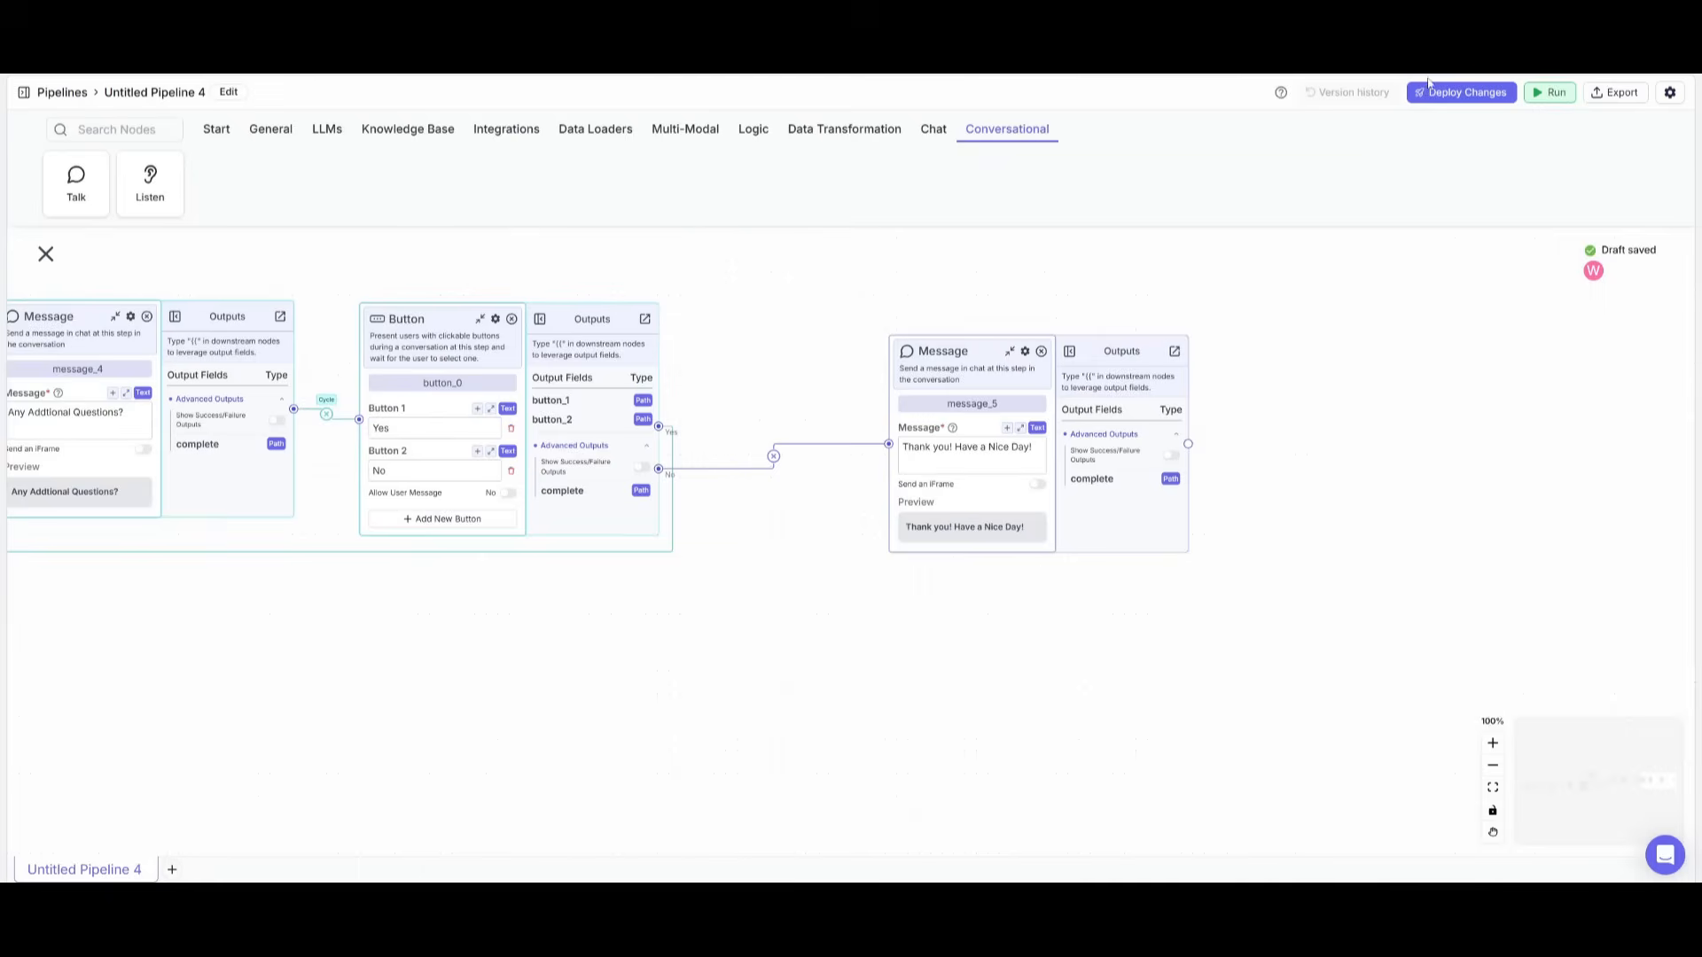
- Deploy the changes and test the chat, answering 'Mahi' then an email starting 'hello@'
left_click(1468, 92)
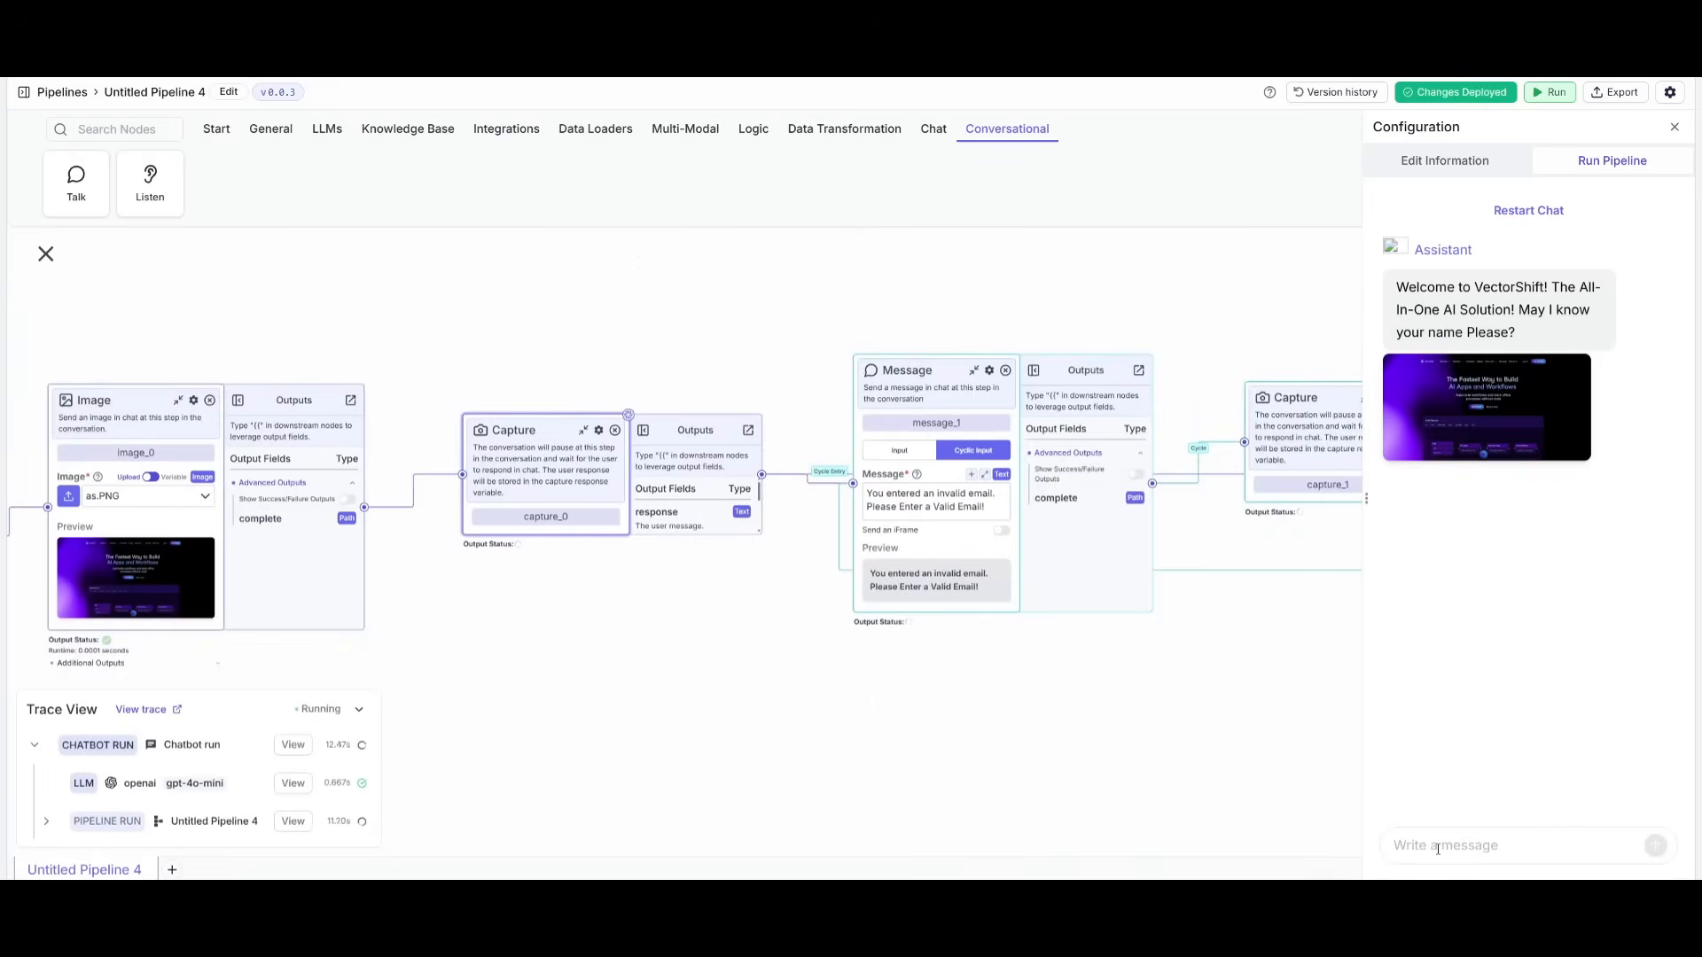
type("Mahi")
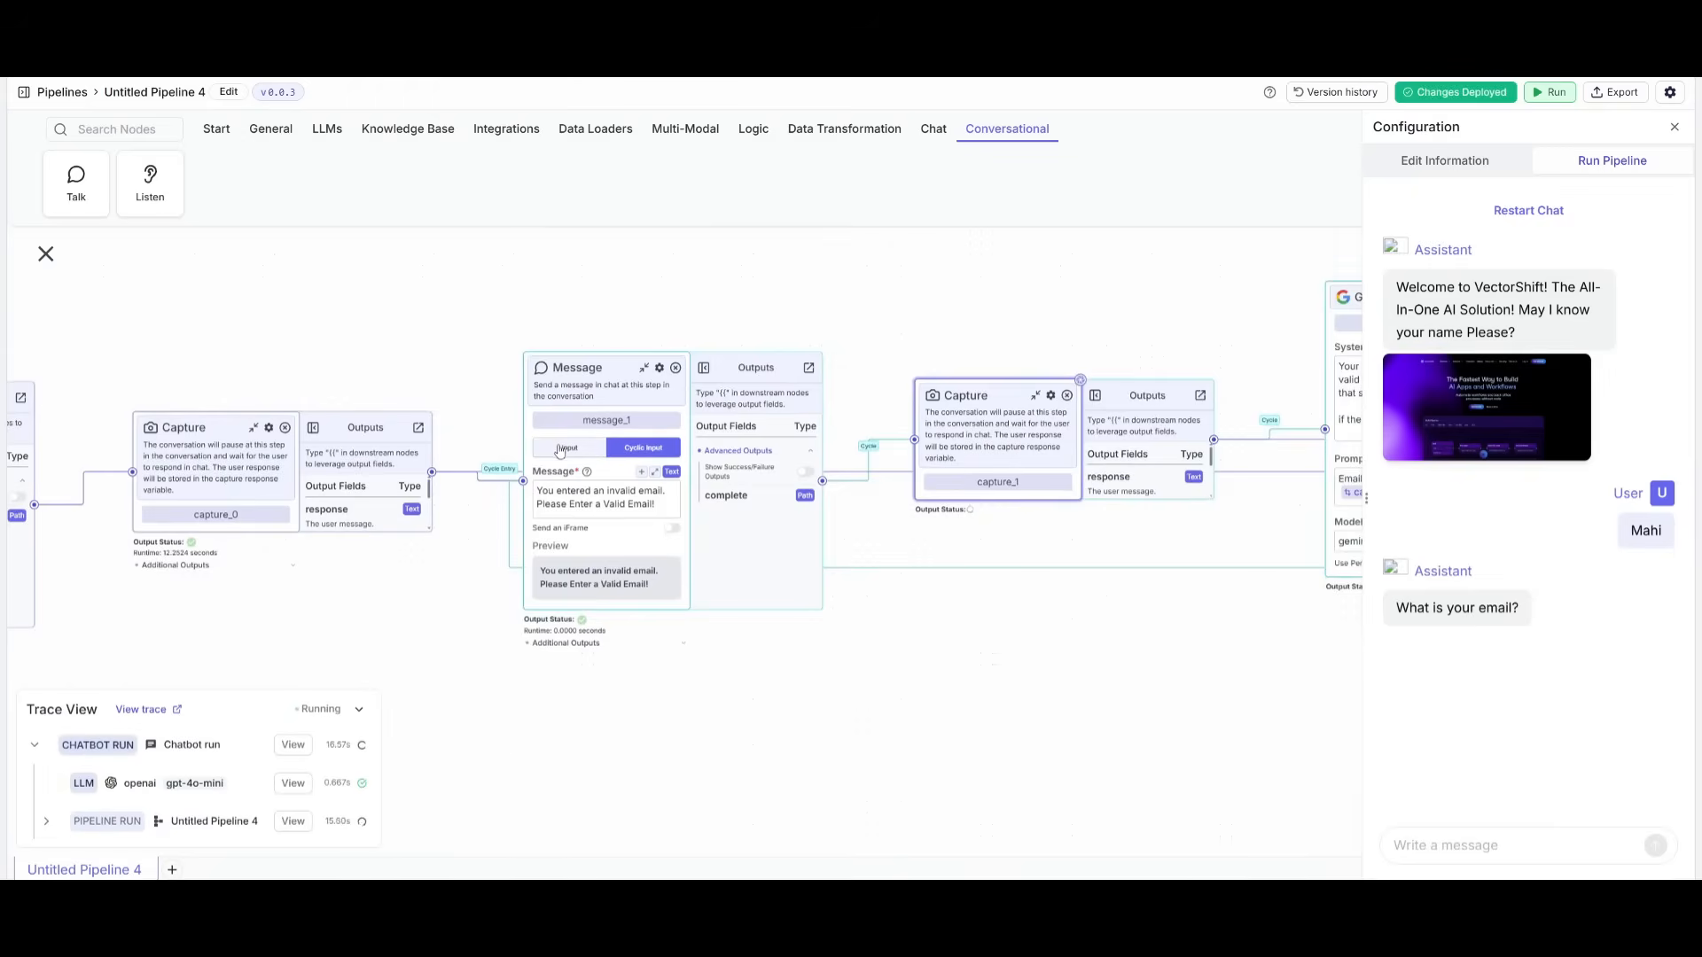
left_click(567, 447)
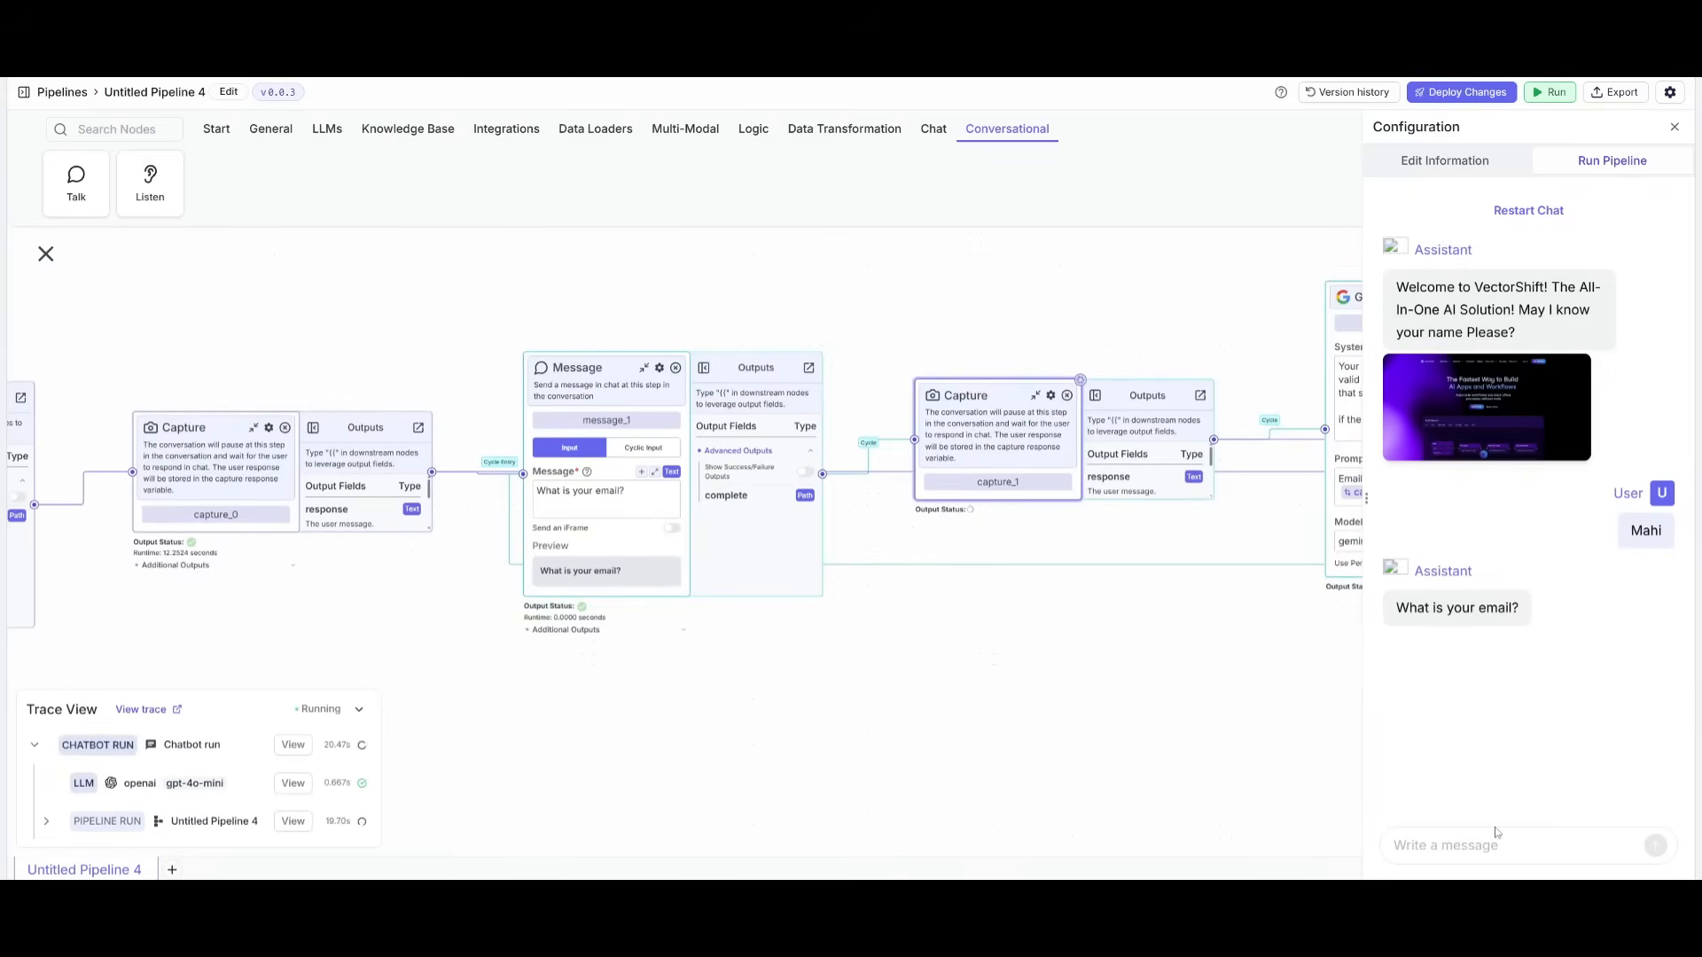
type("hello@")
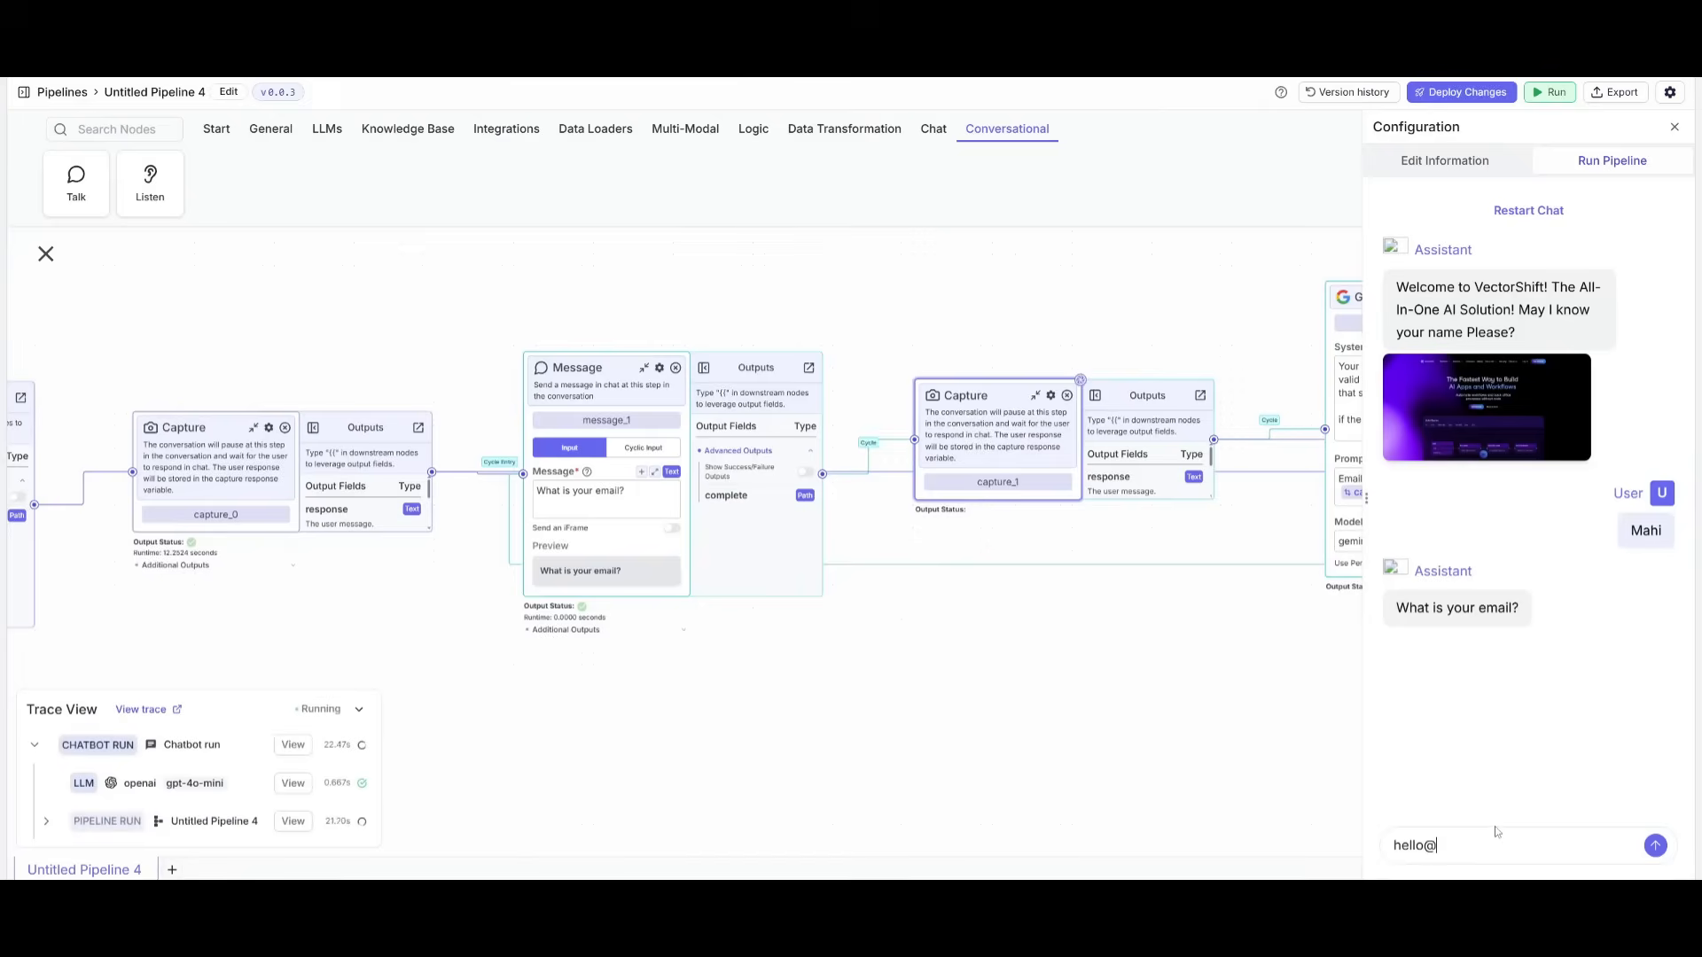
left_click(1654, 844)
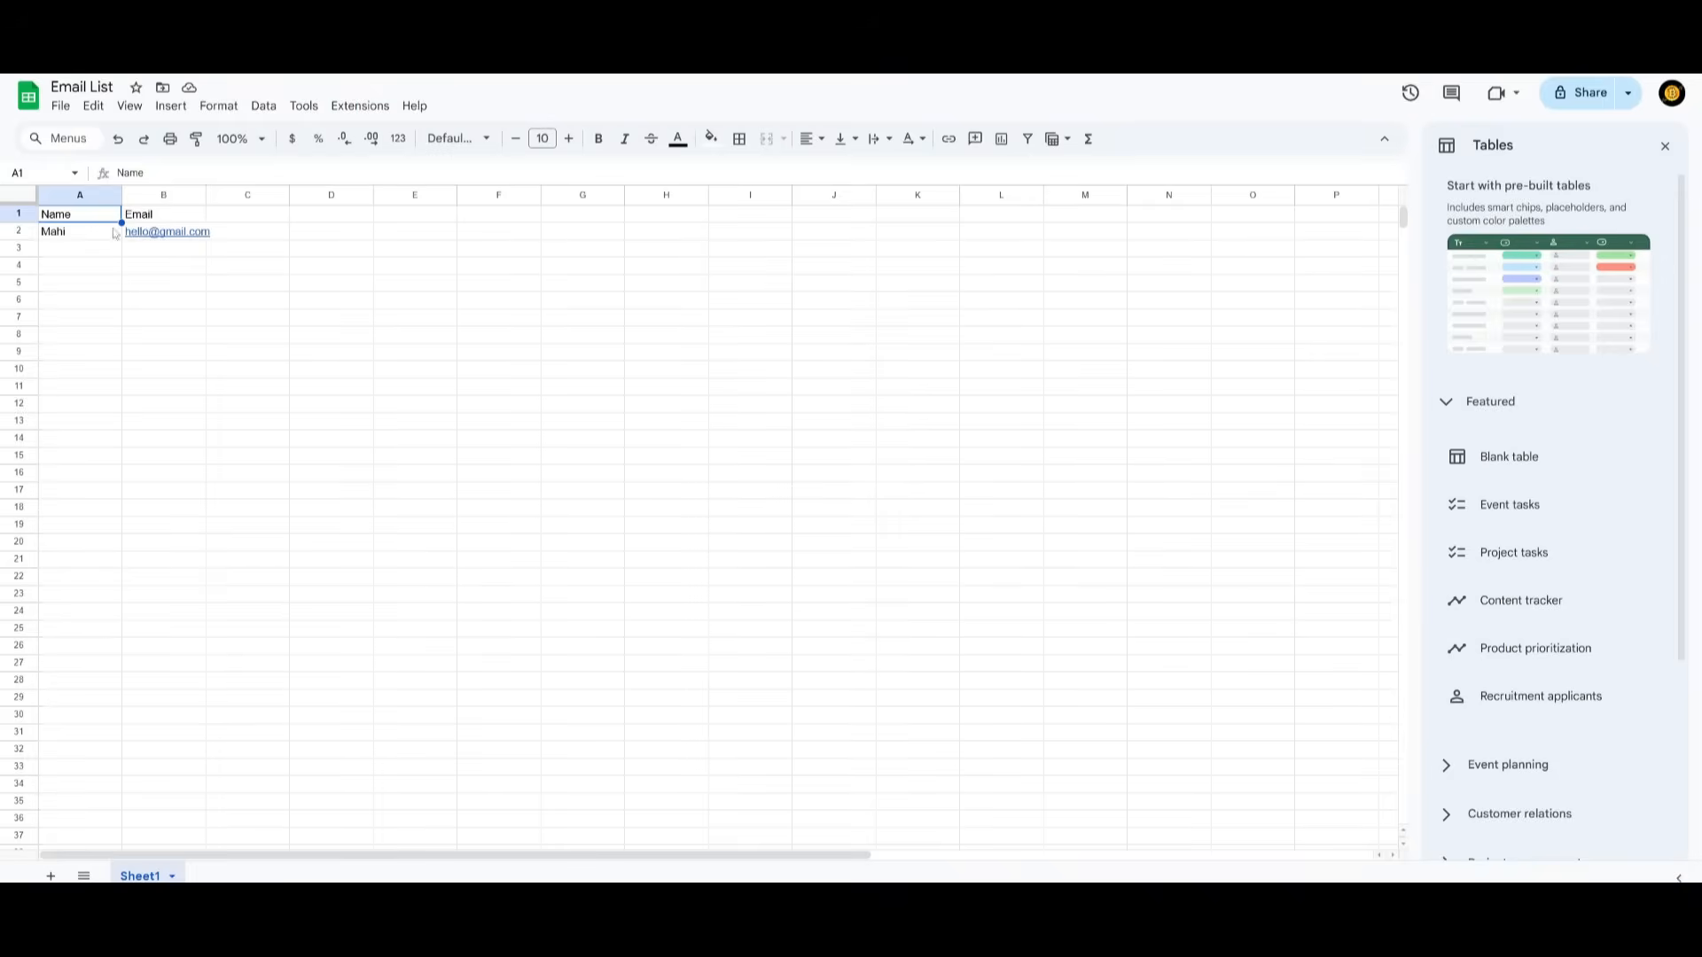
mouse_move(115, 226)
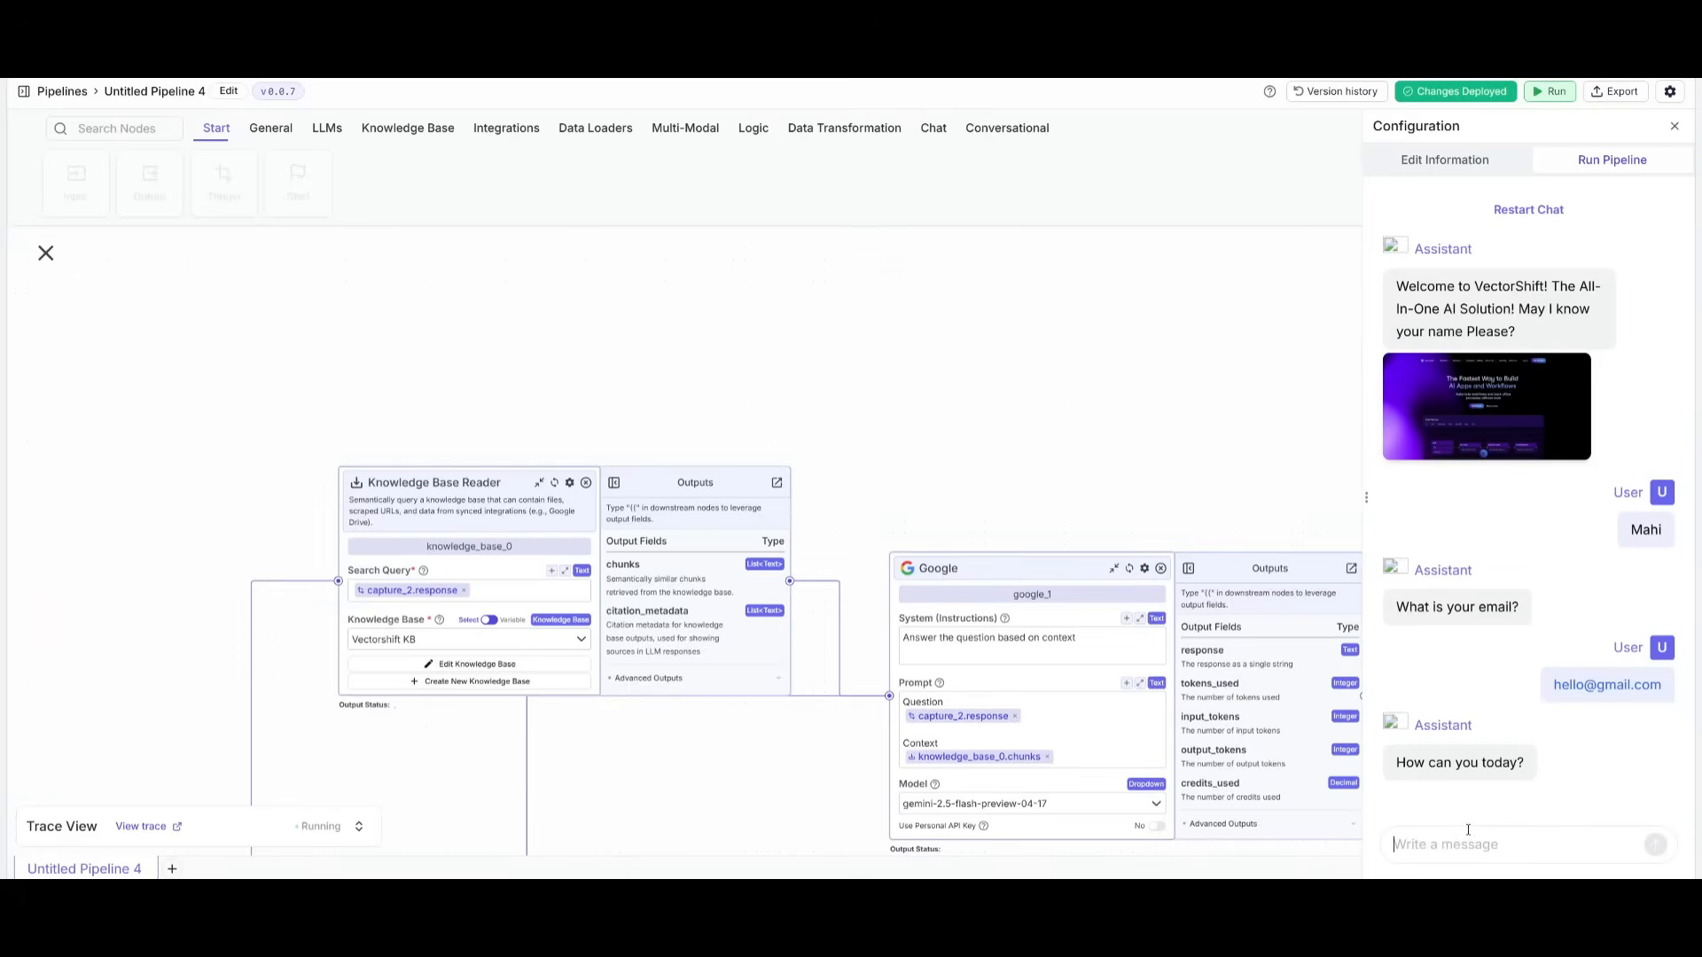
- Ask the test chatbot 'what is vectorshift' and receive its knowledge-base answer
type("what is v")
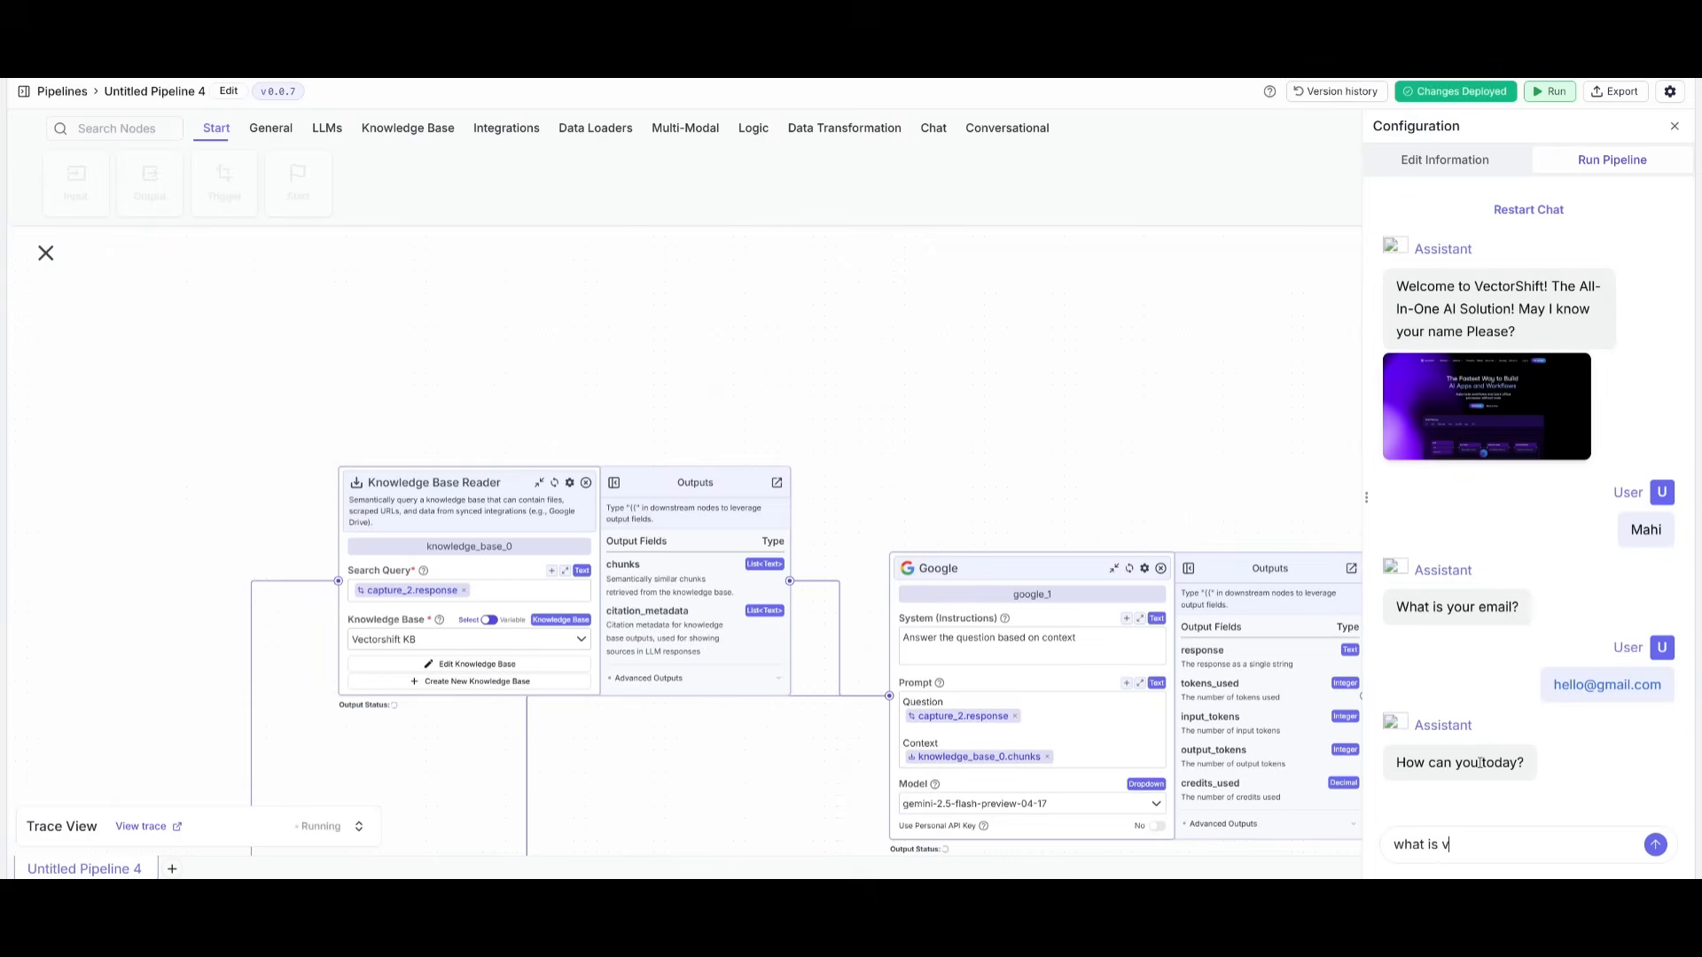
left_click(1654, 845)
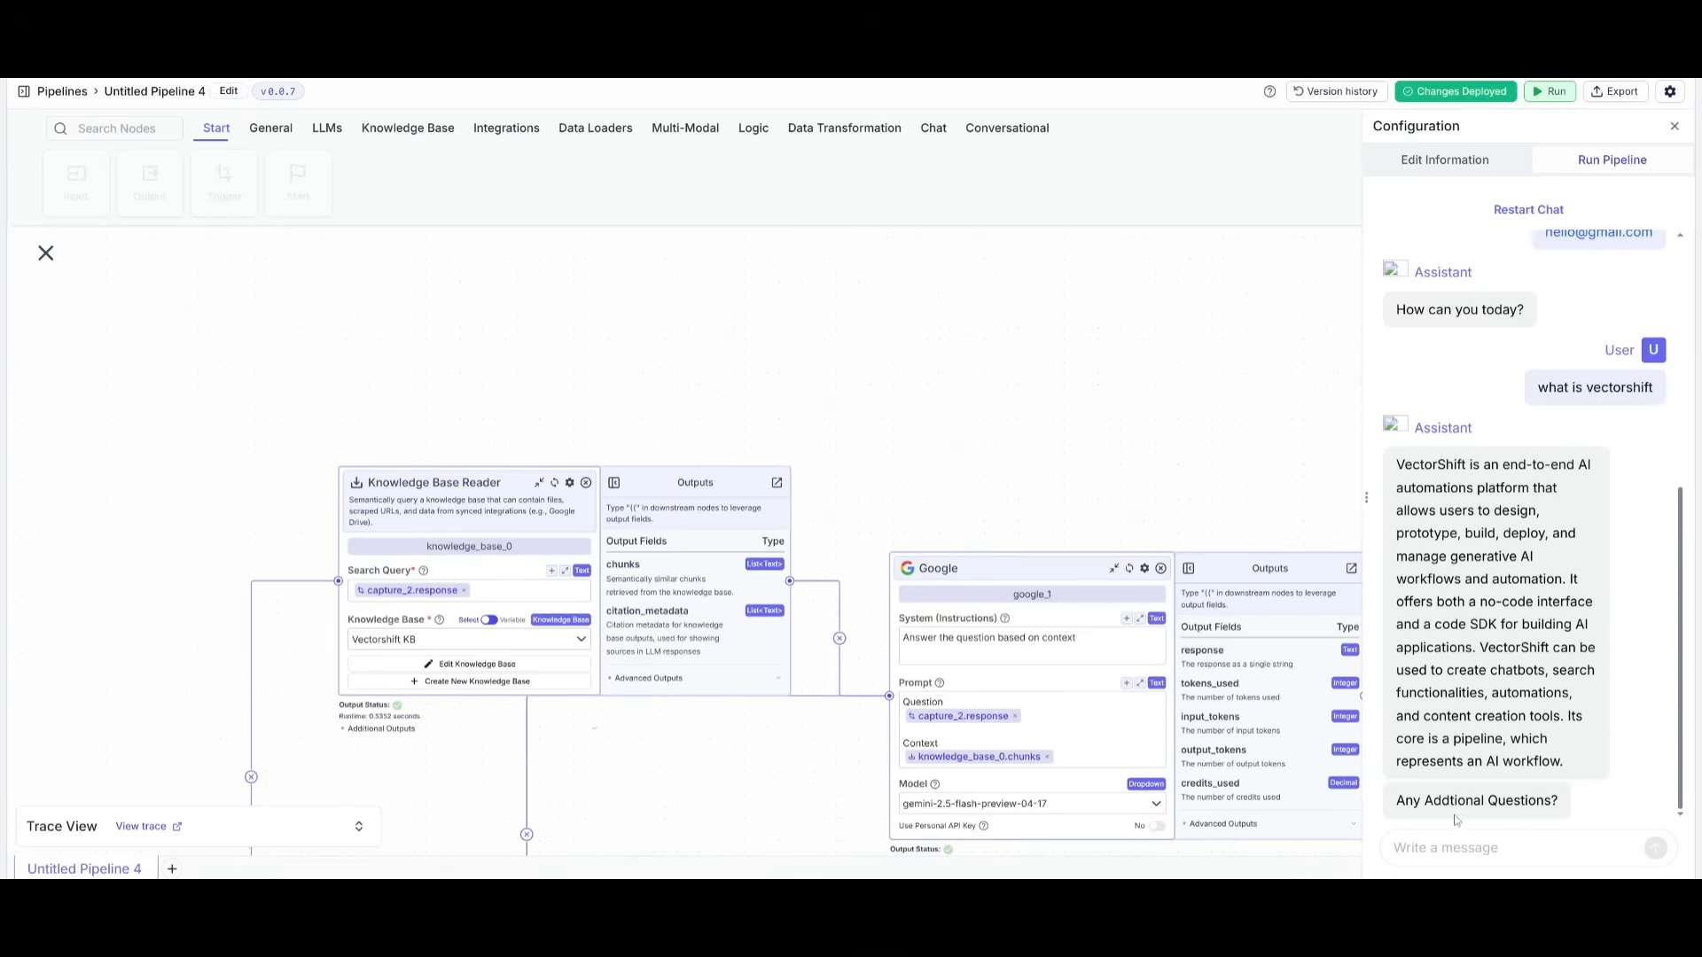
mouse_move(1459, 812)
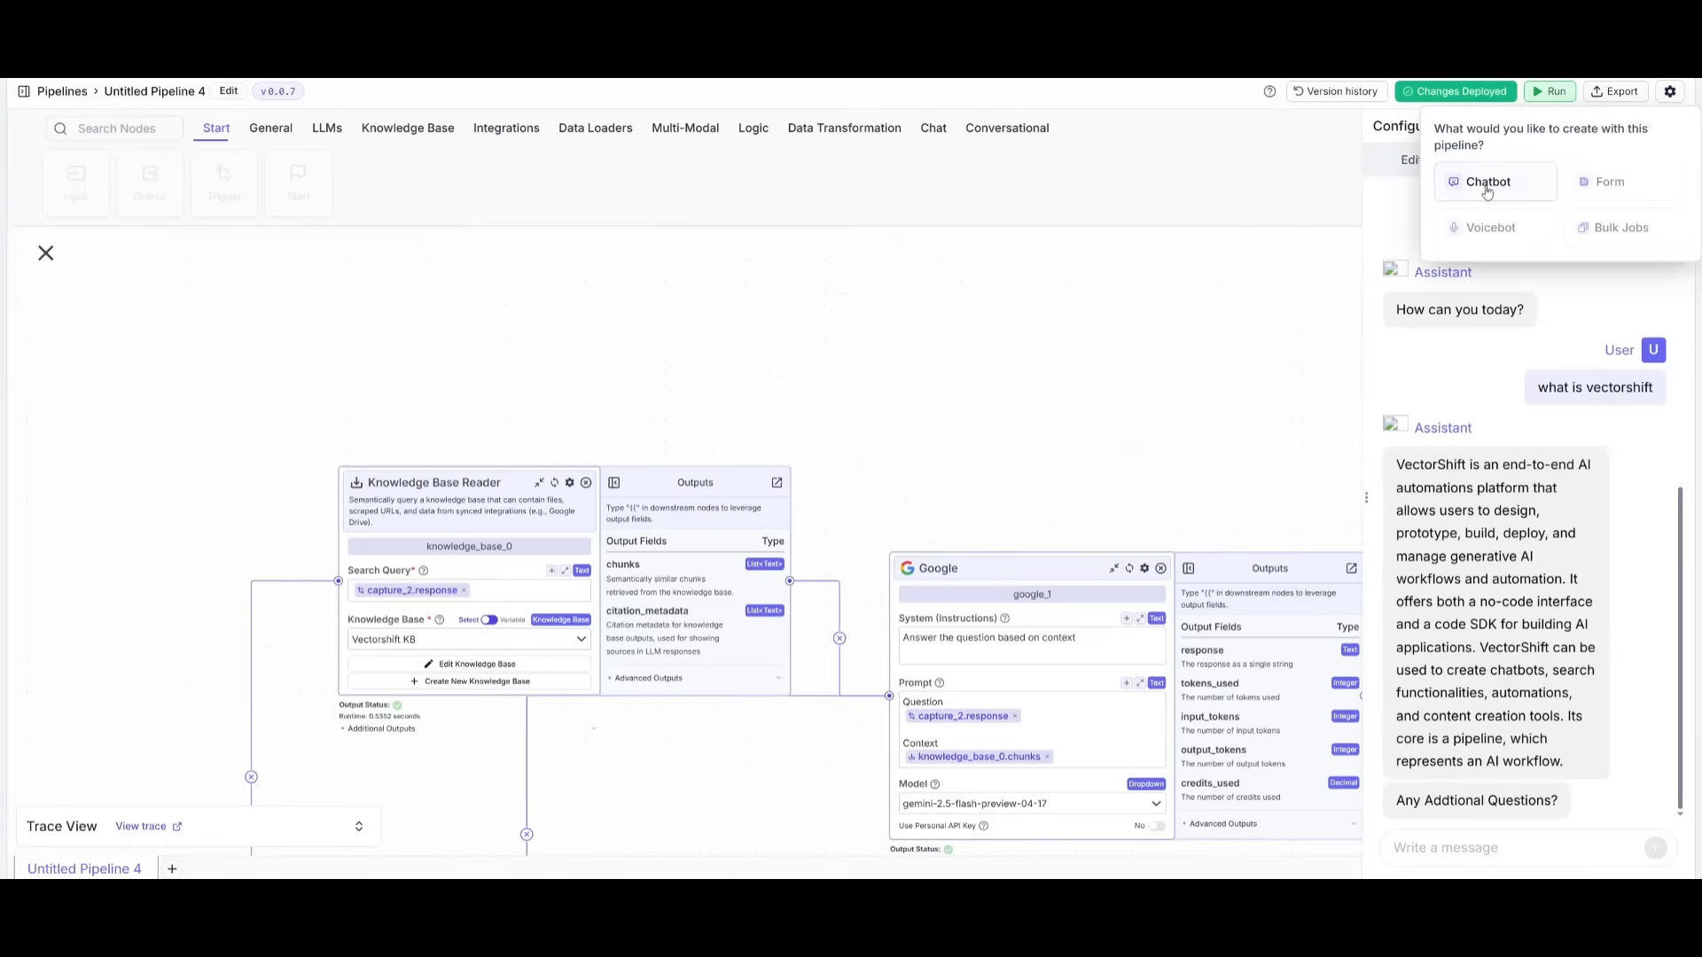
- Create a chatbot from the pipeline and show its share link and embed code
left_click(1487, 181)
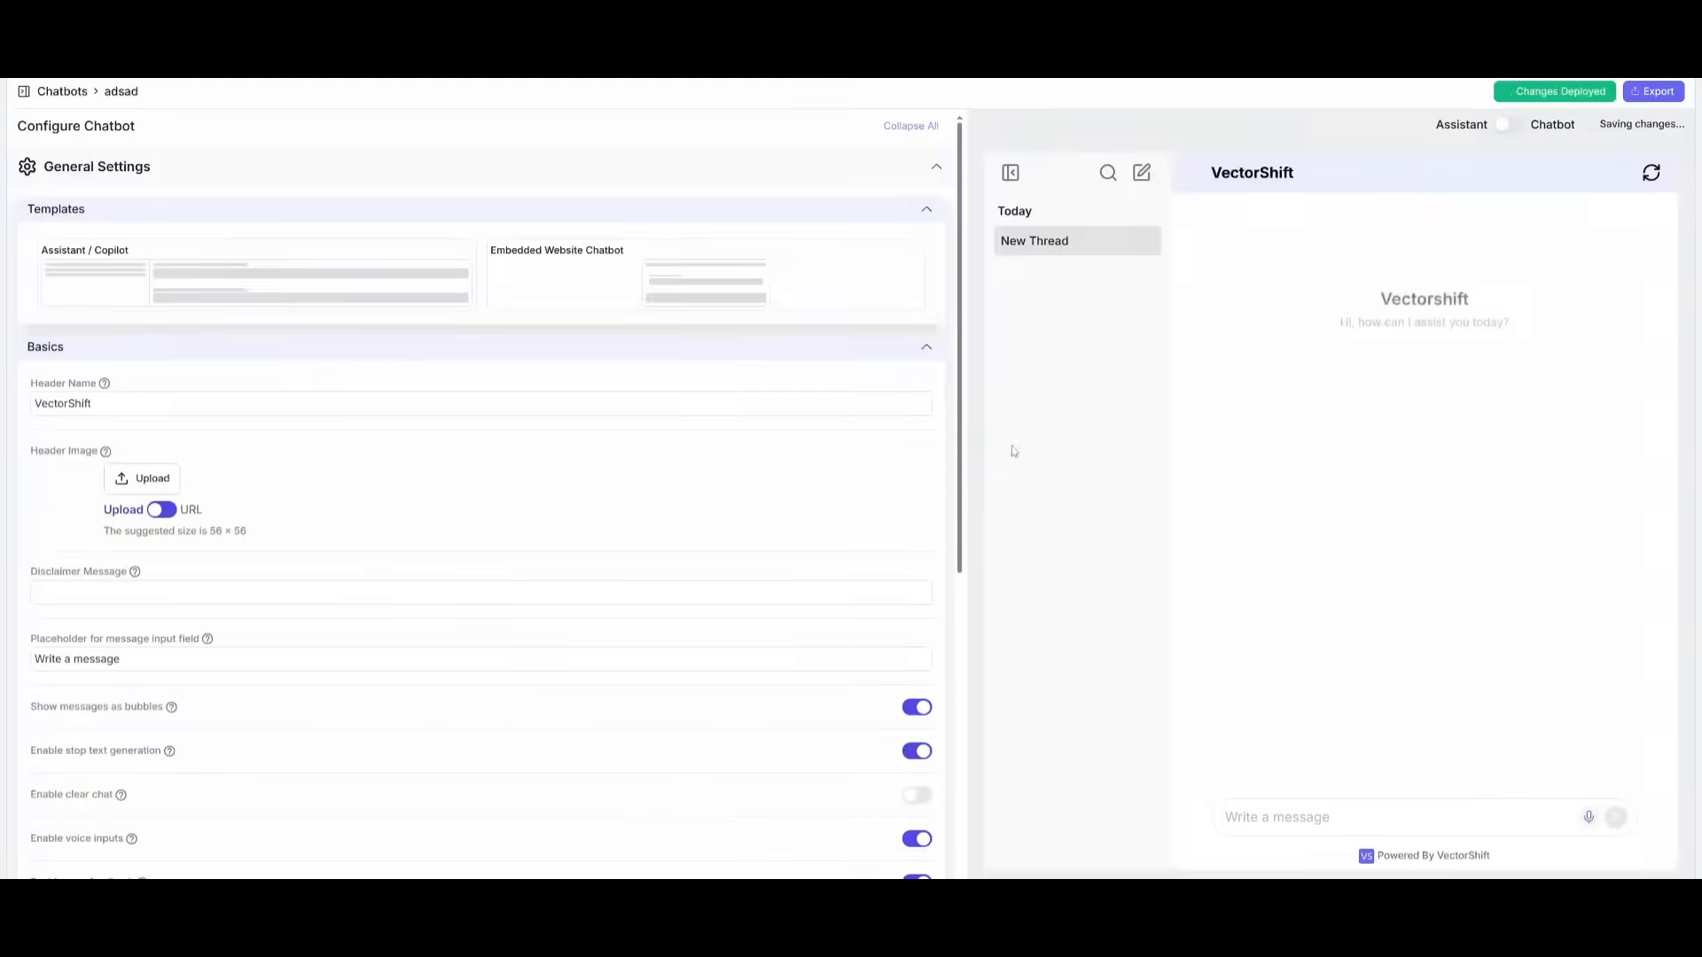
left_click(146, 478)
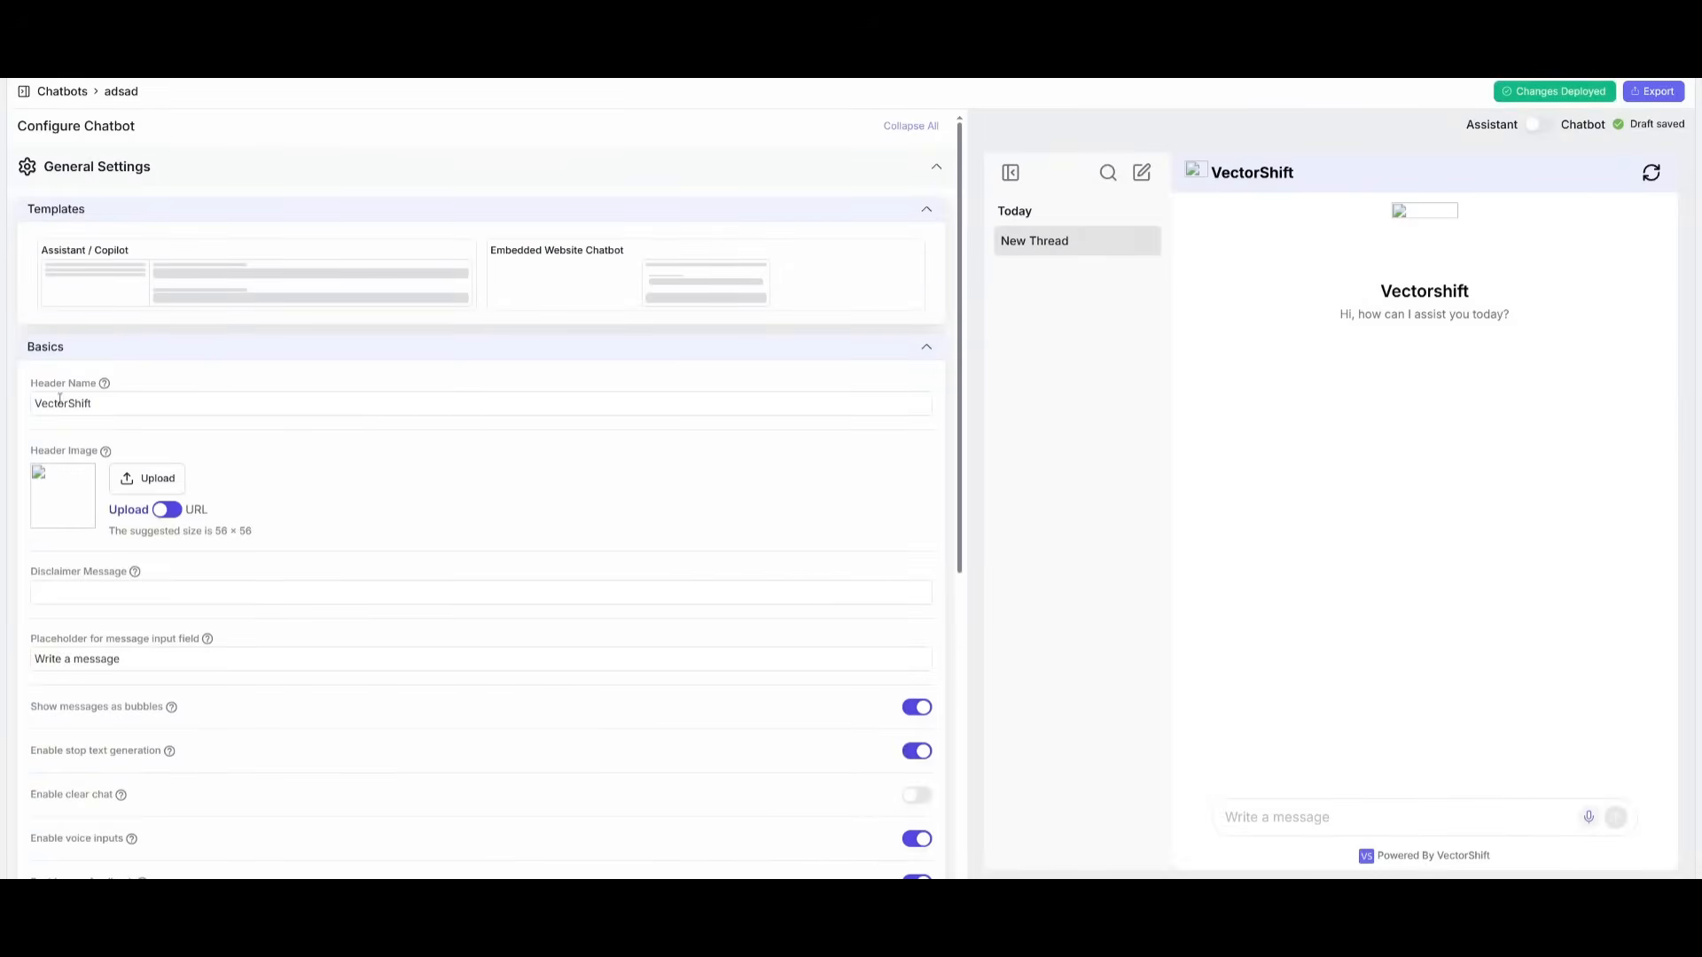
mouse_move(1651, 117)
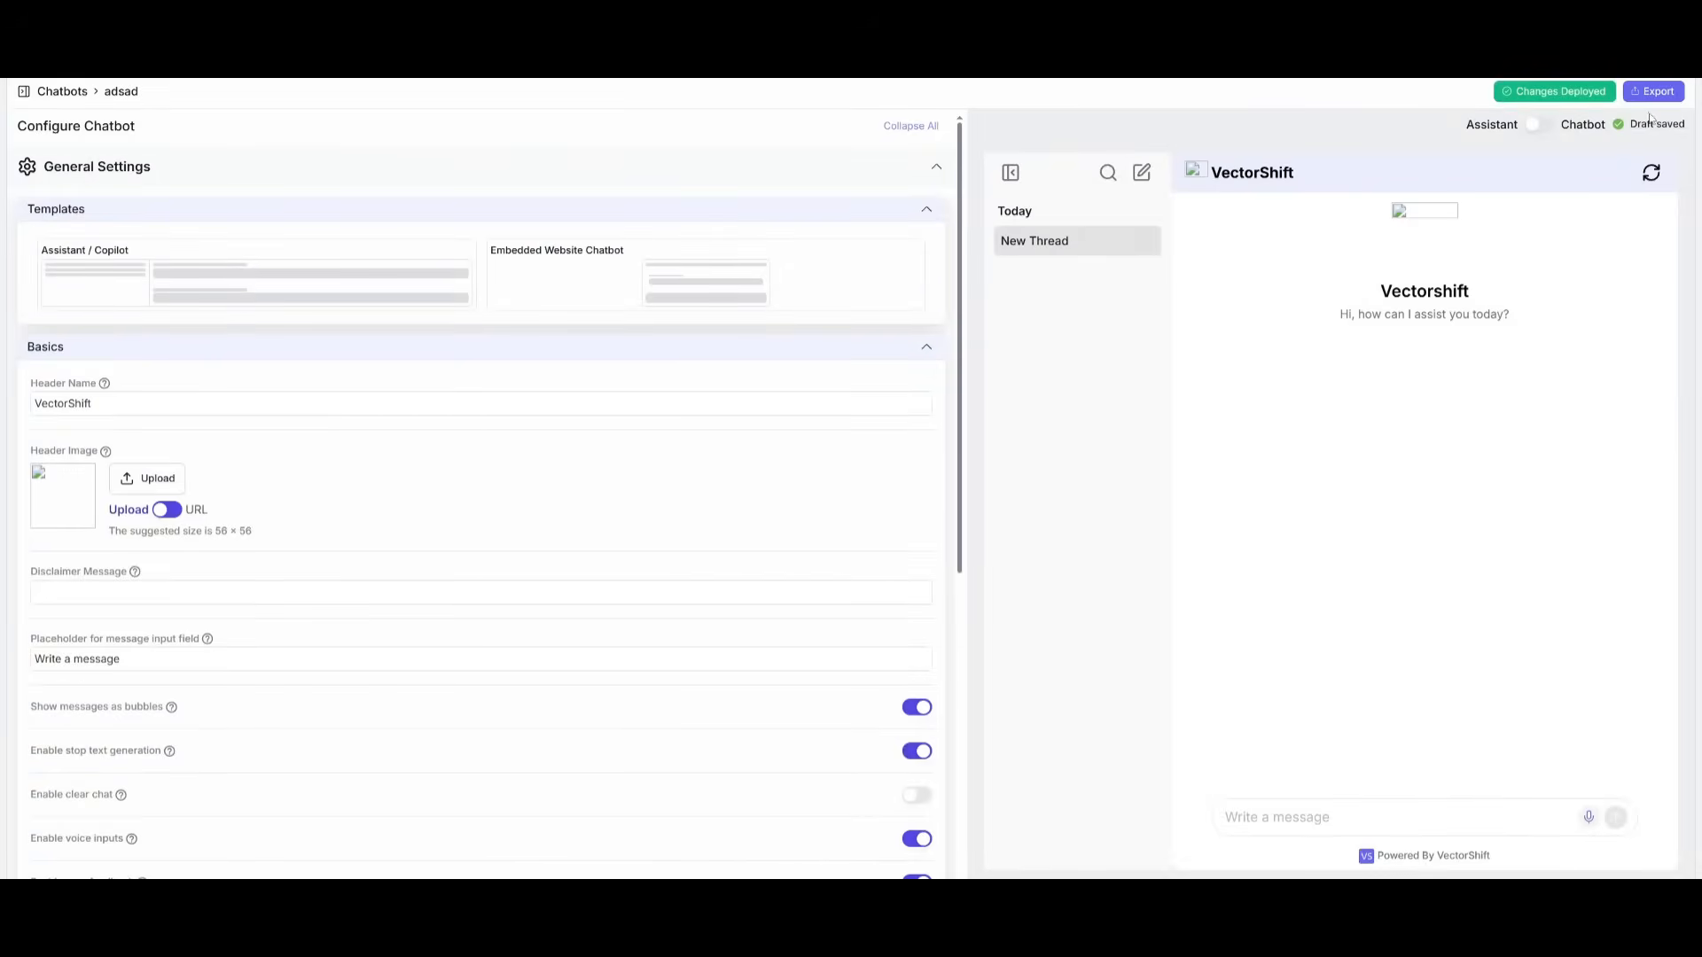
left_click(1654, 92)
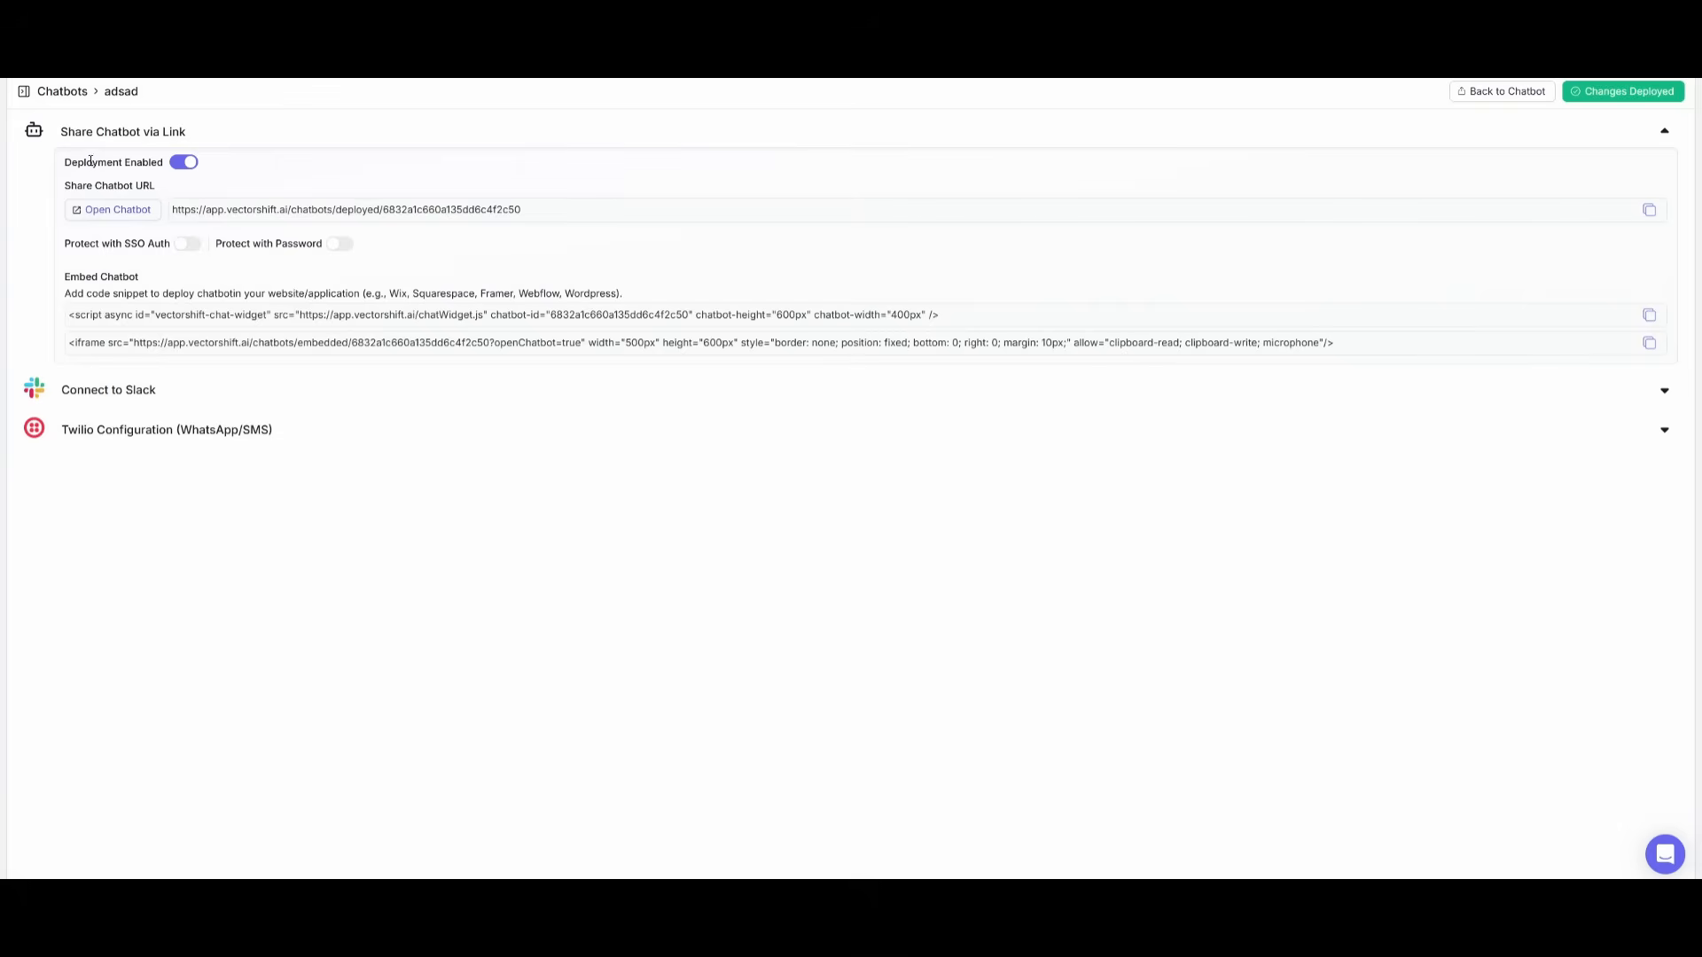
left_click(111, 210)
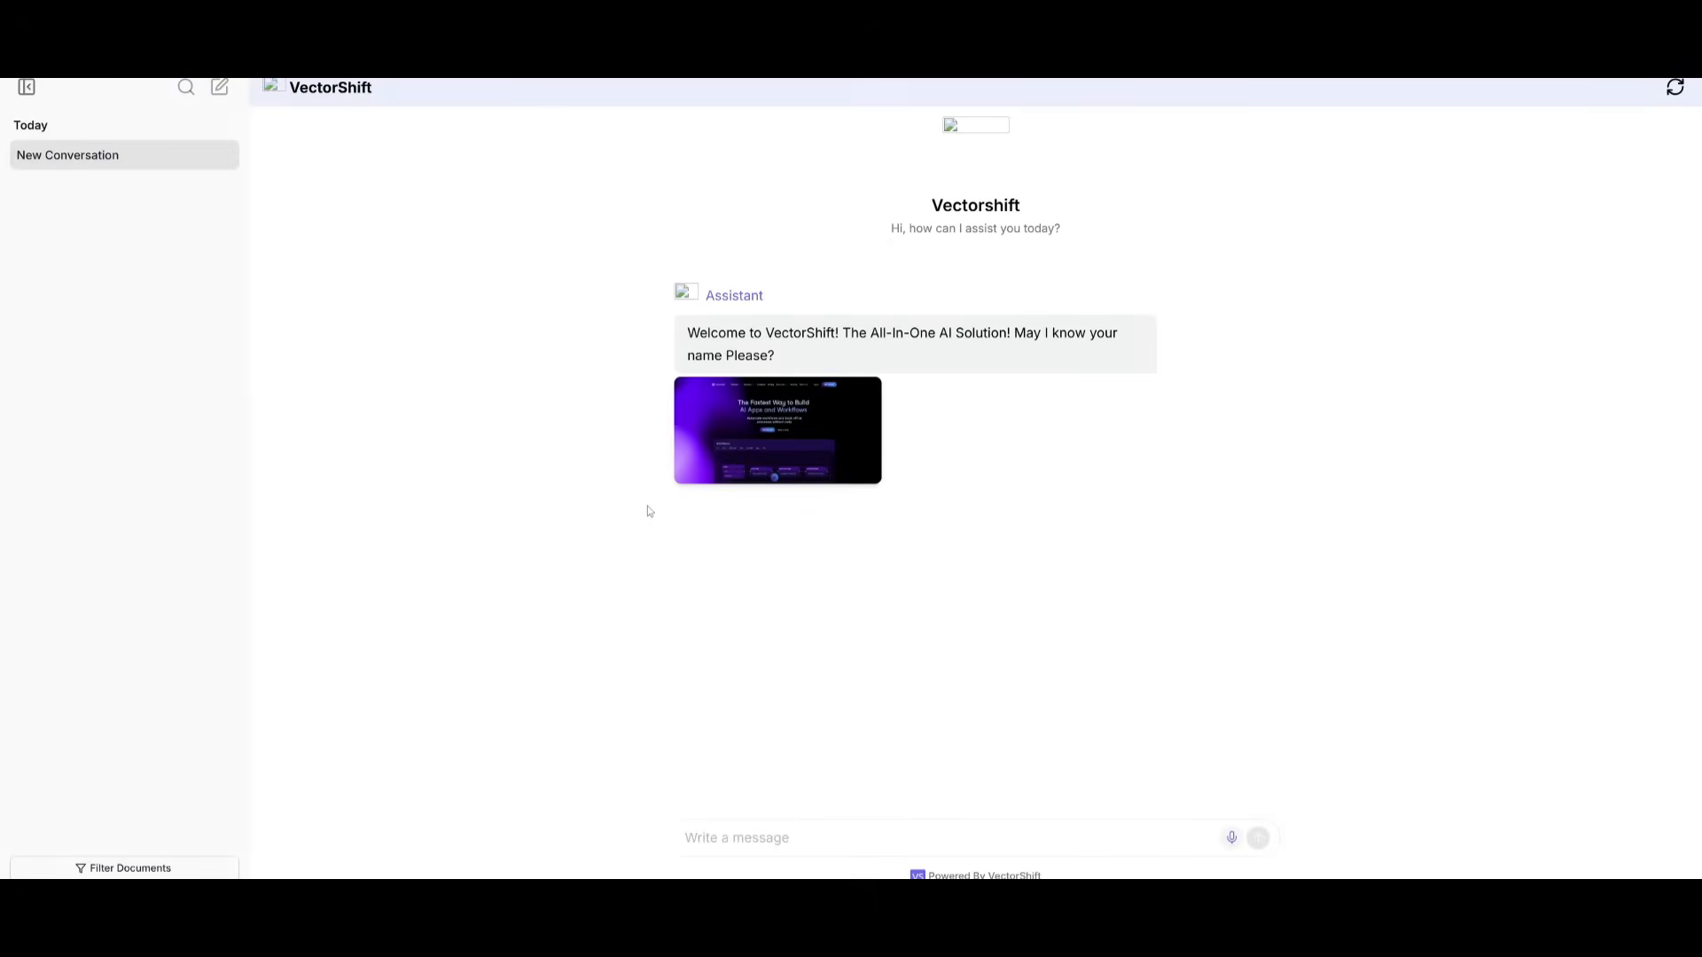
mouse_move(576, 522)
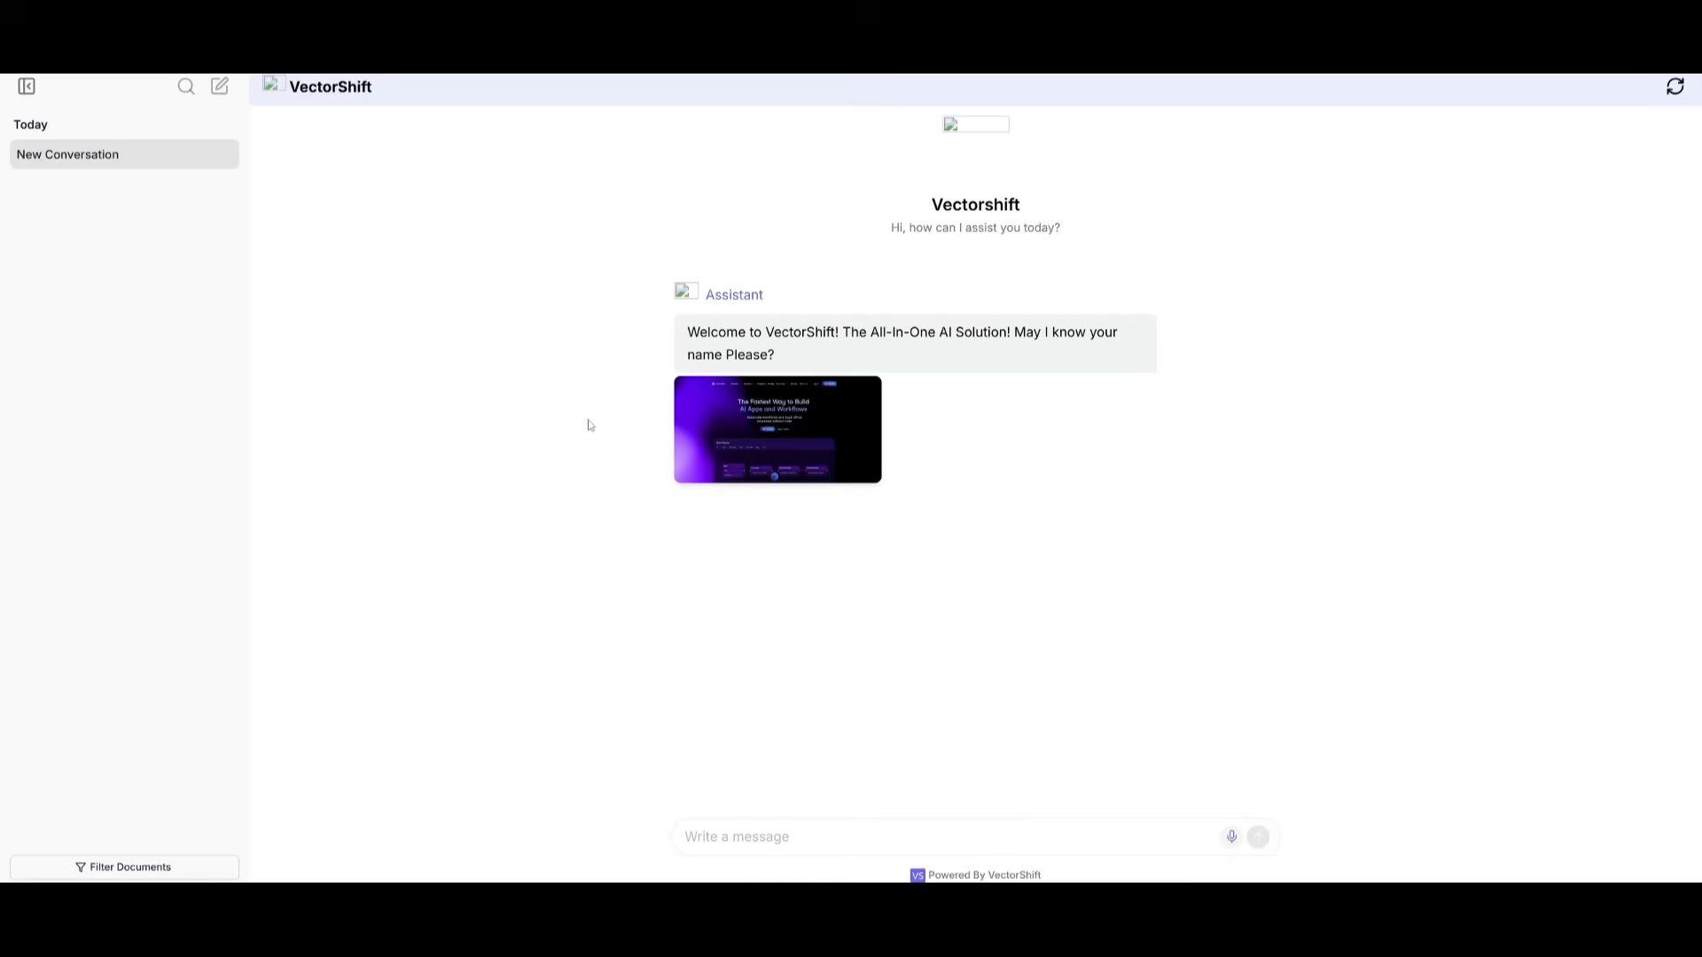
mouse_move(989, 434)
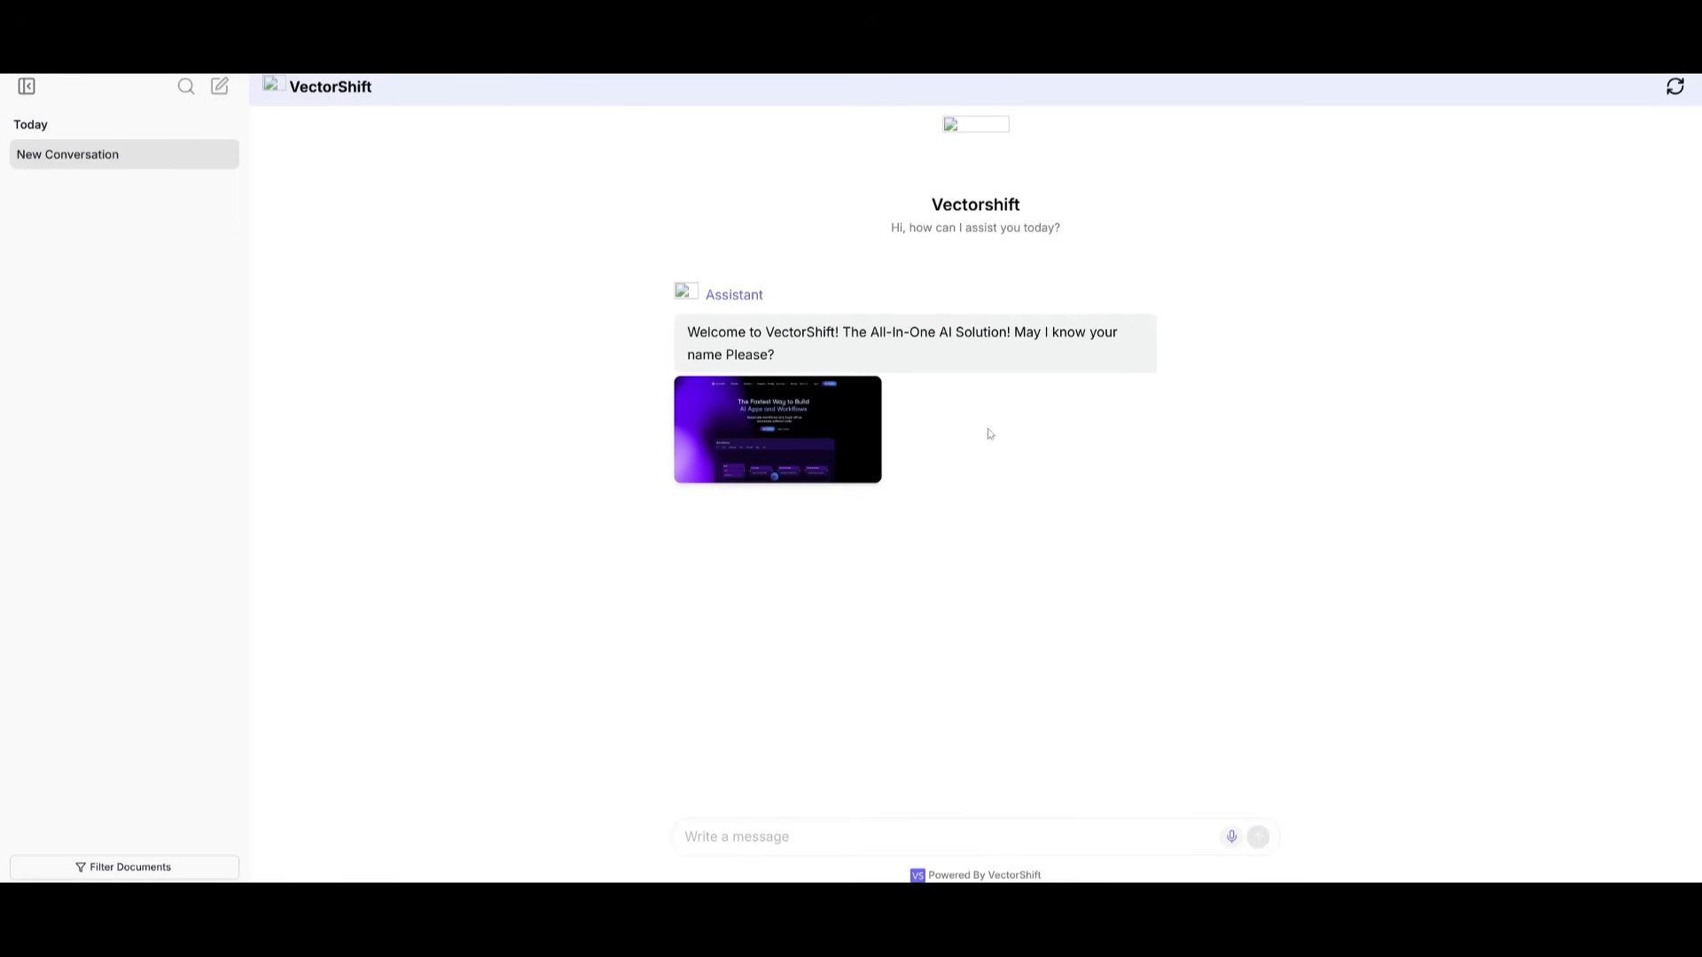
mouse_move(1204, 265)
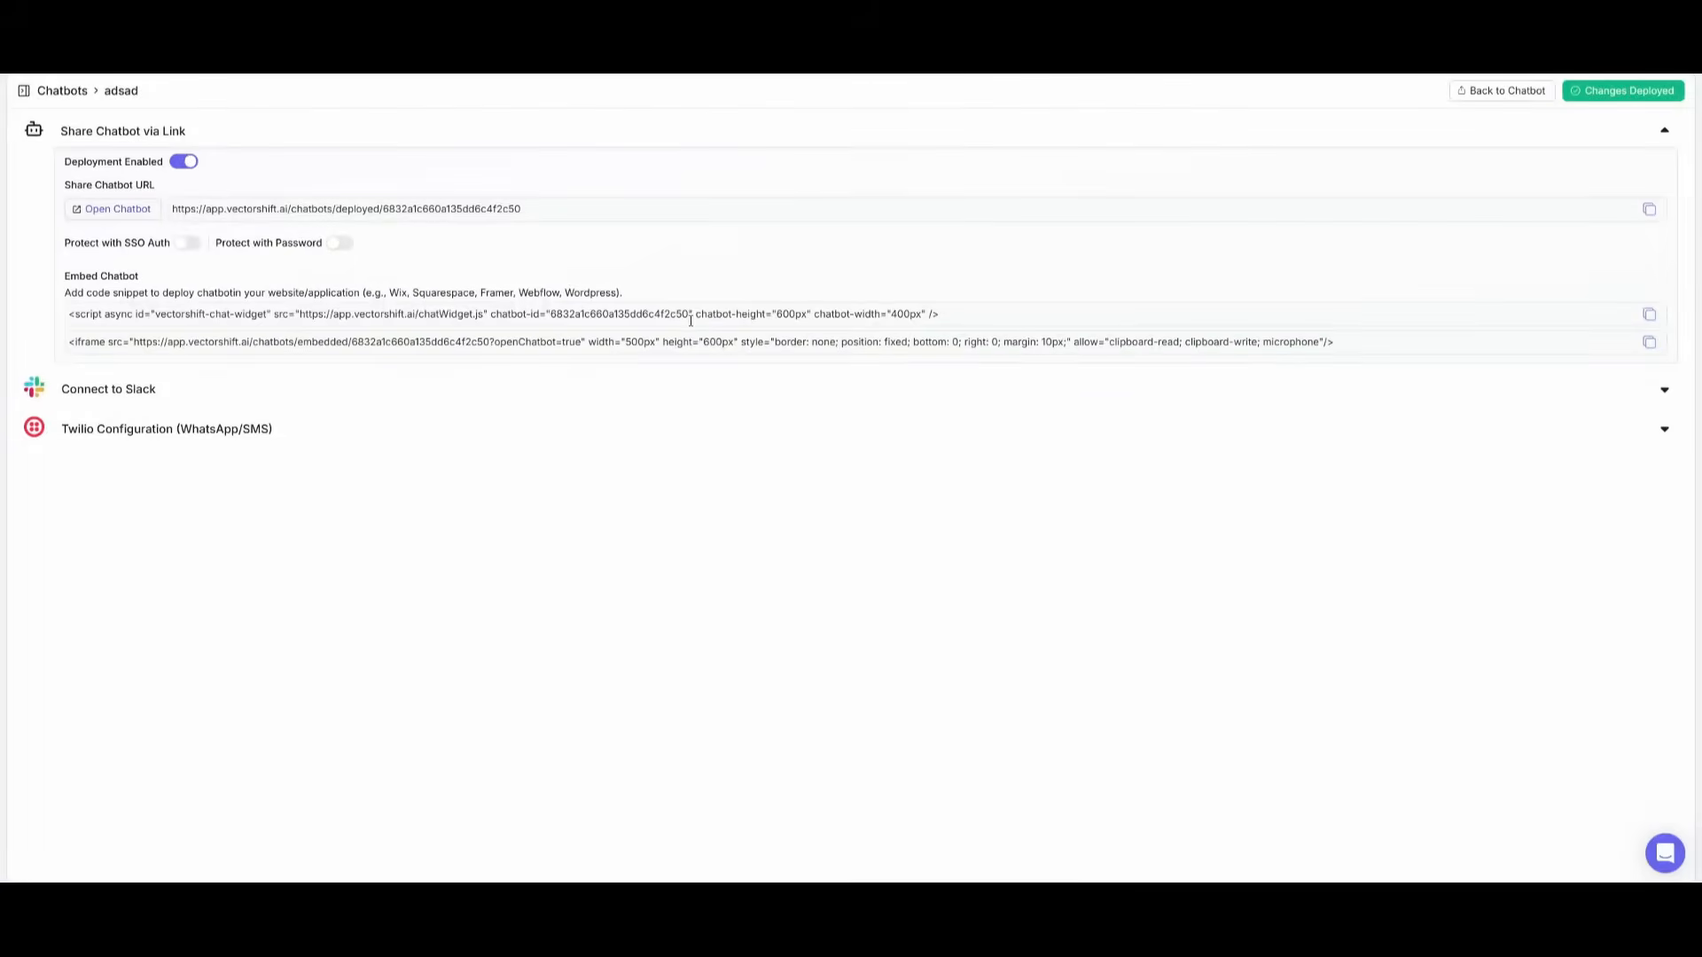
- Return to the Chatbots list with the new 'adsad' chatbot at the top
left_click(62, 91)
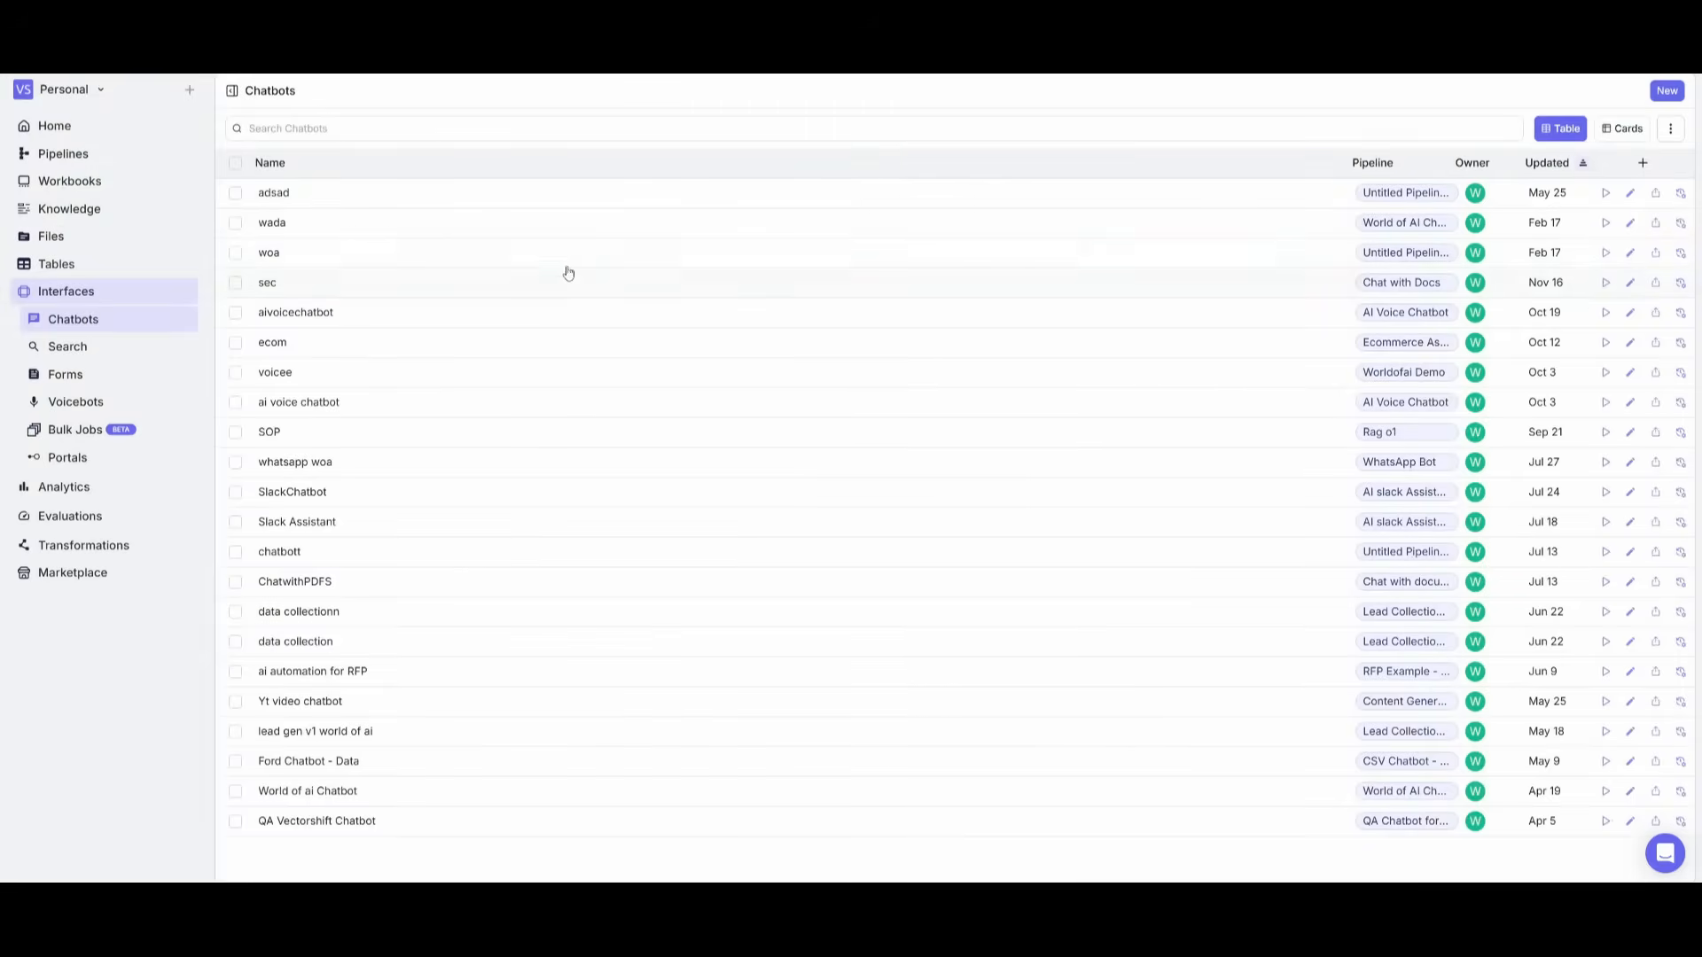
mouse_move(338, 381)
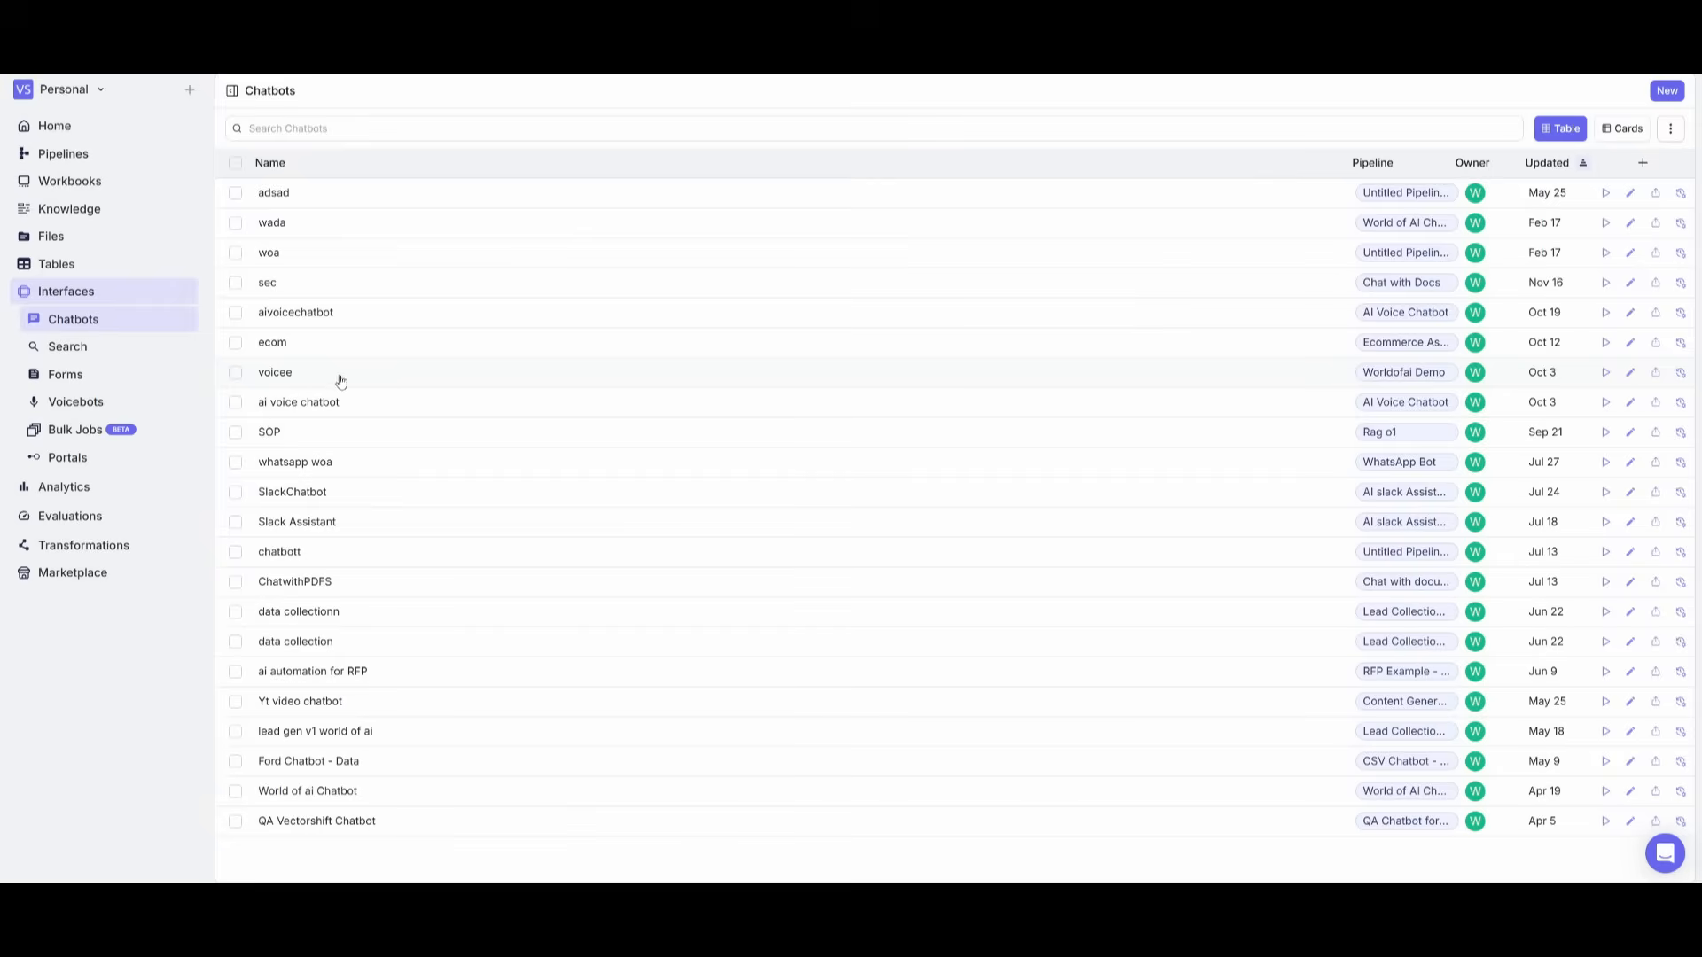
mouse_move(311, 391)
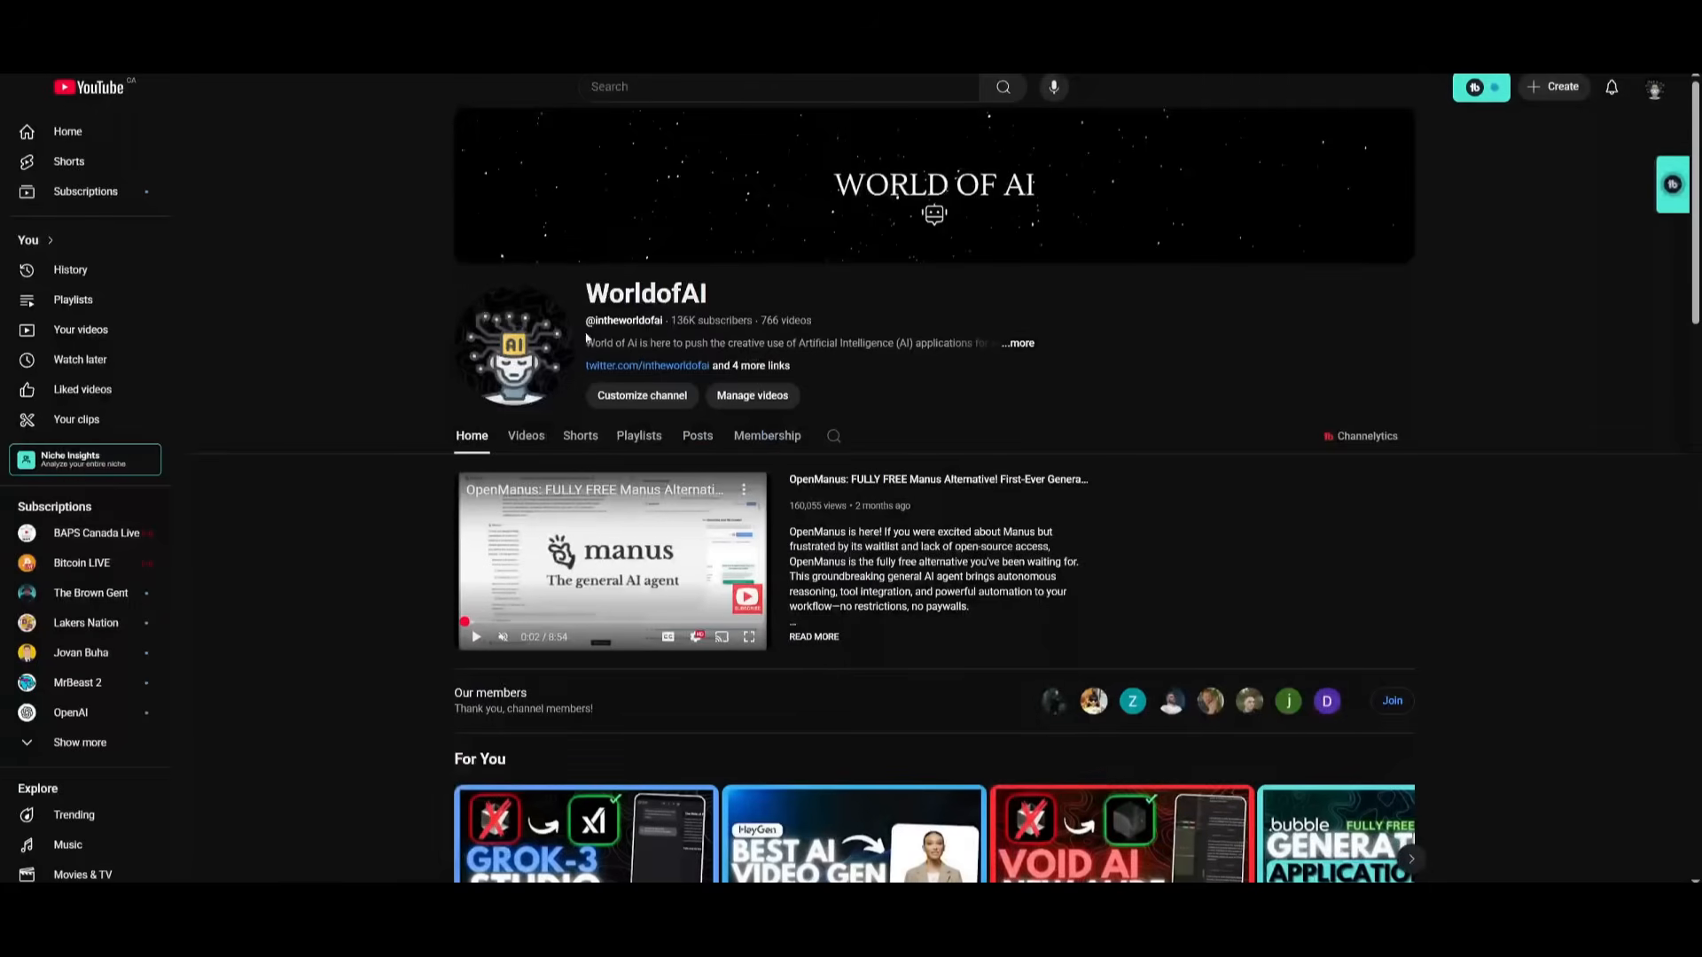
- Show the WorldofAI channel's Videos list and browse down through its latest uploads
left_click(525, 436)
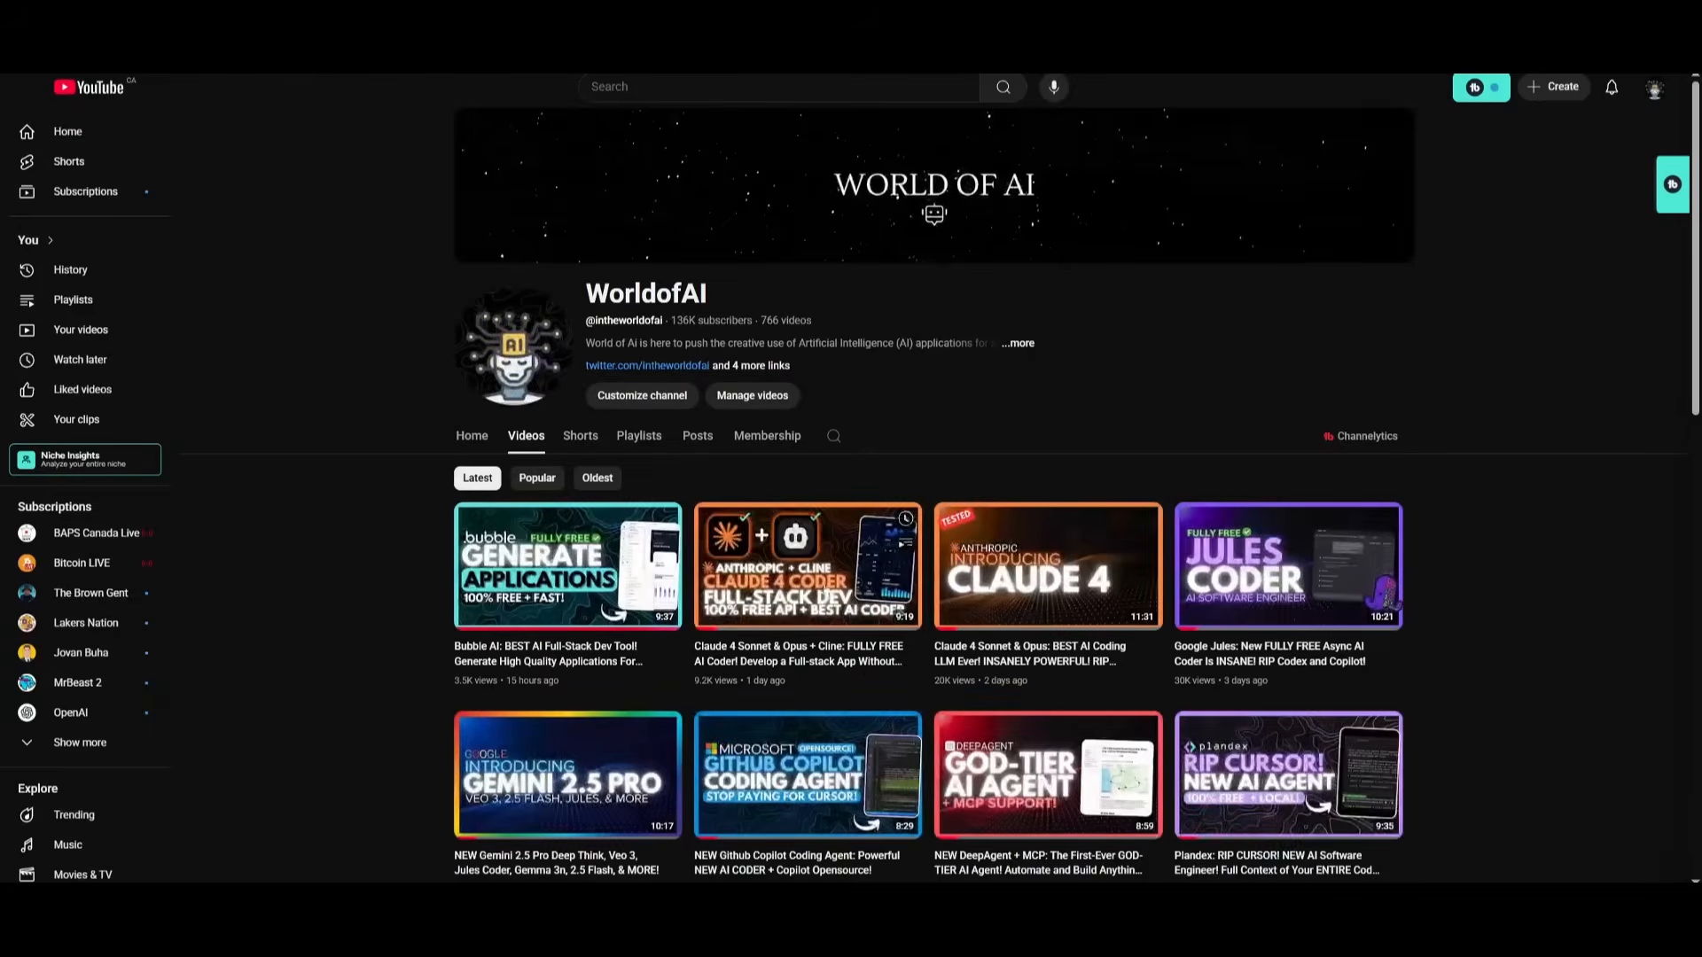
scroll("down", 3)
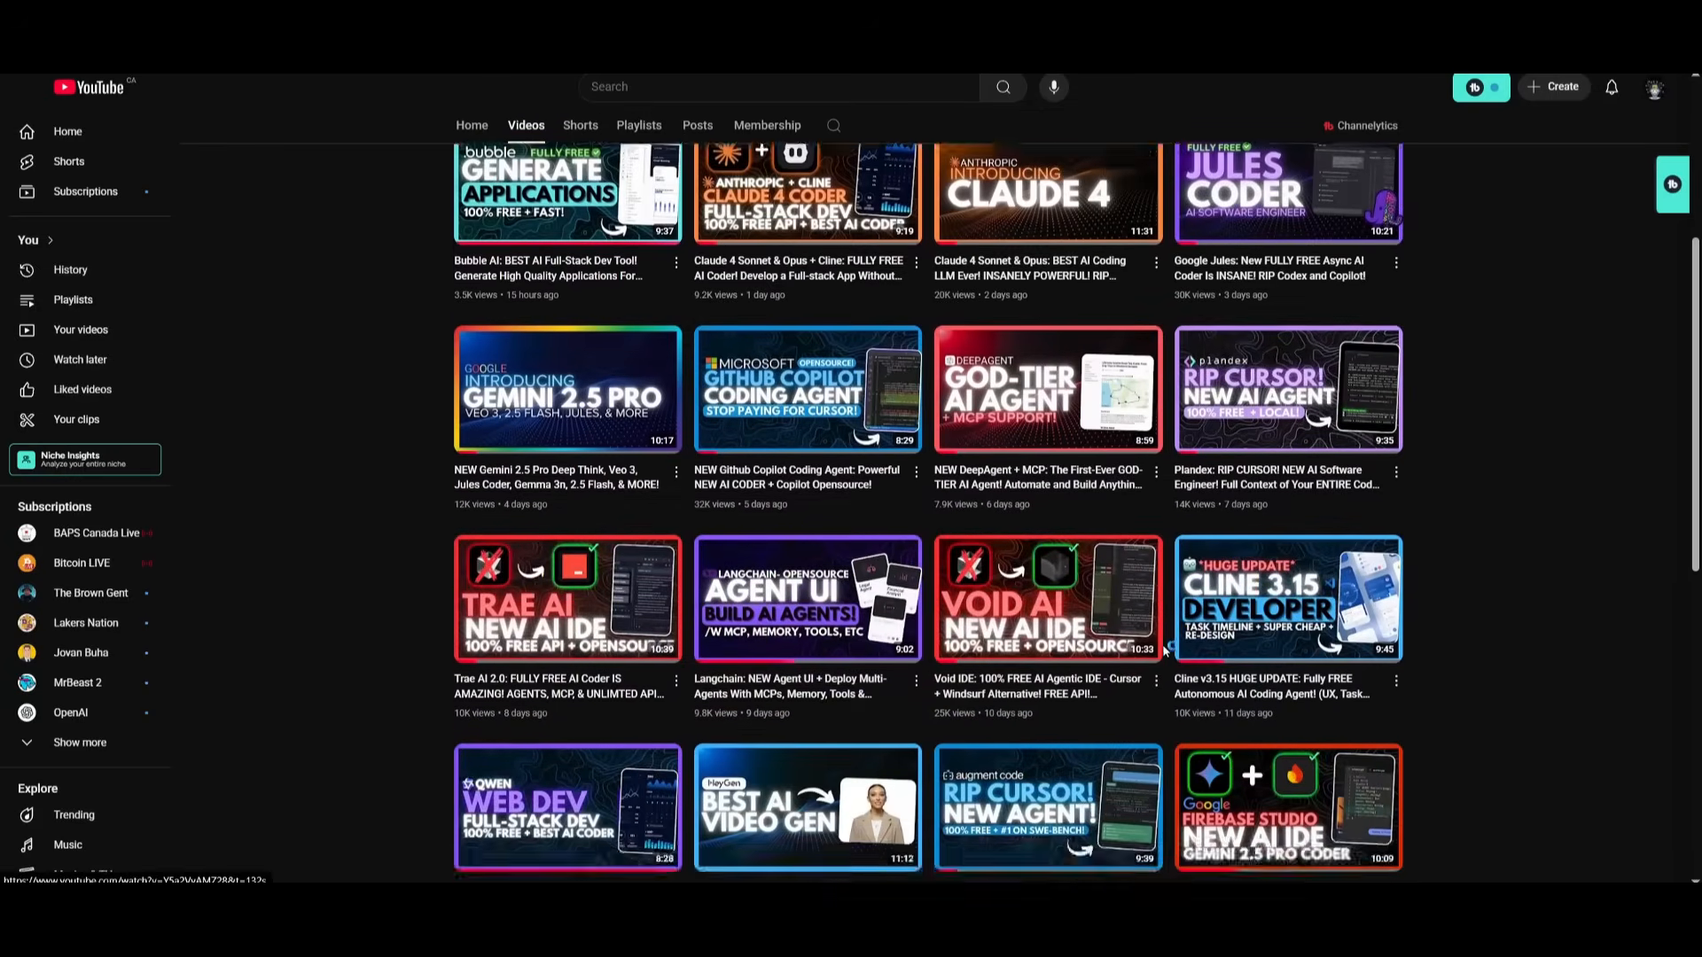
scroll("down", 3)
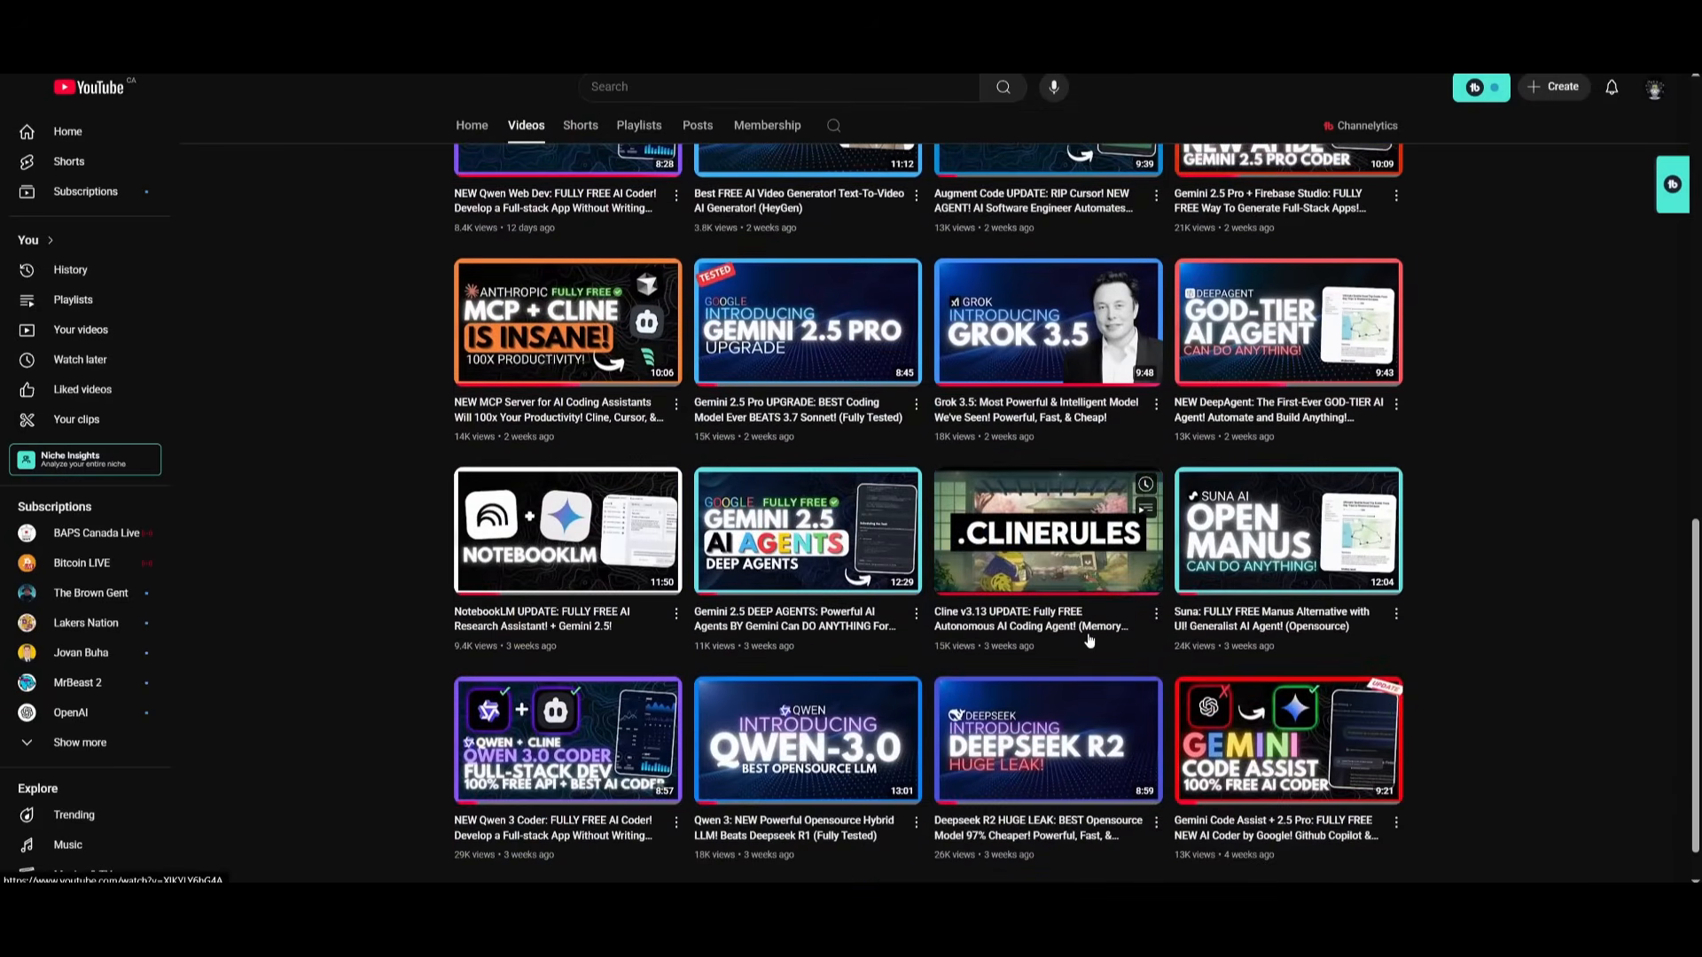
scroll("down", 3)
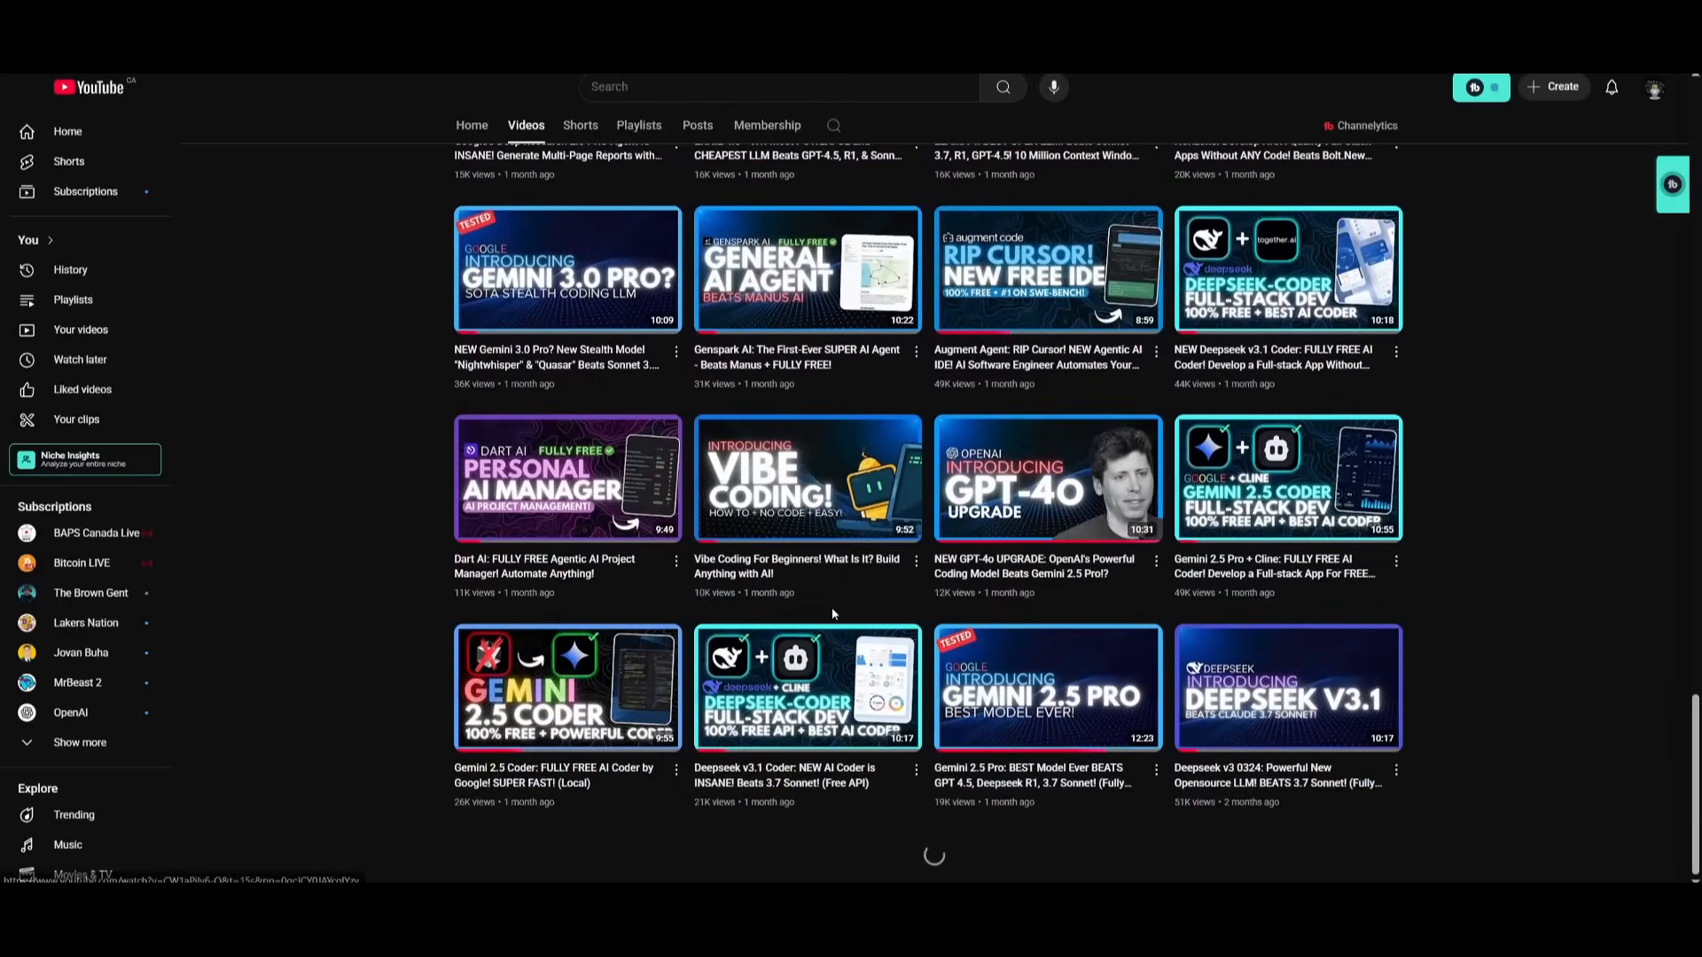
scroll("down", 3)
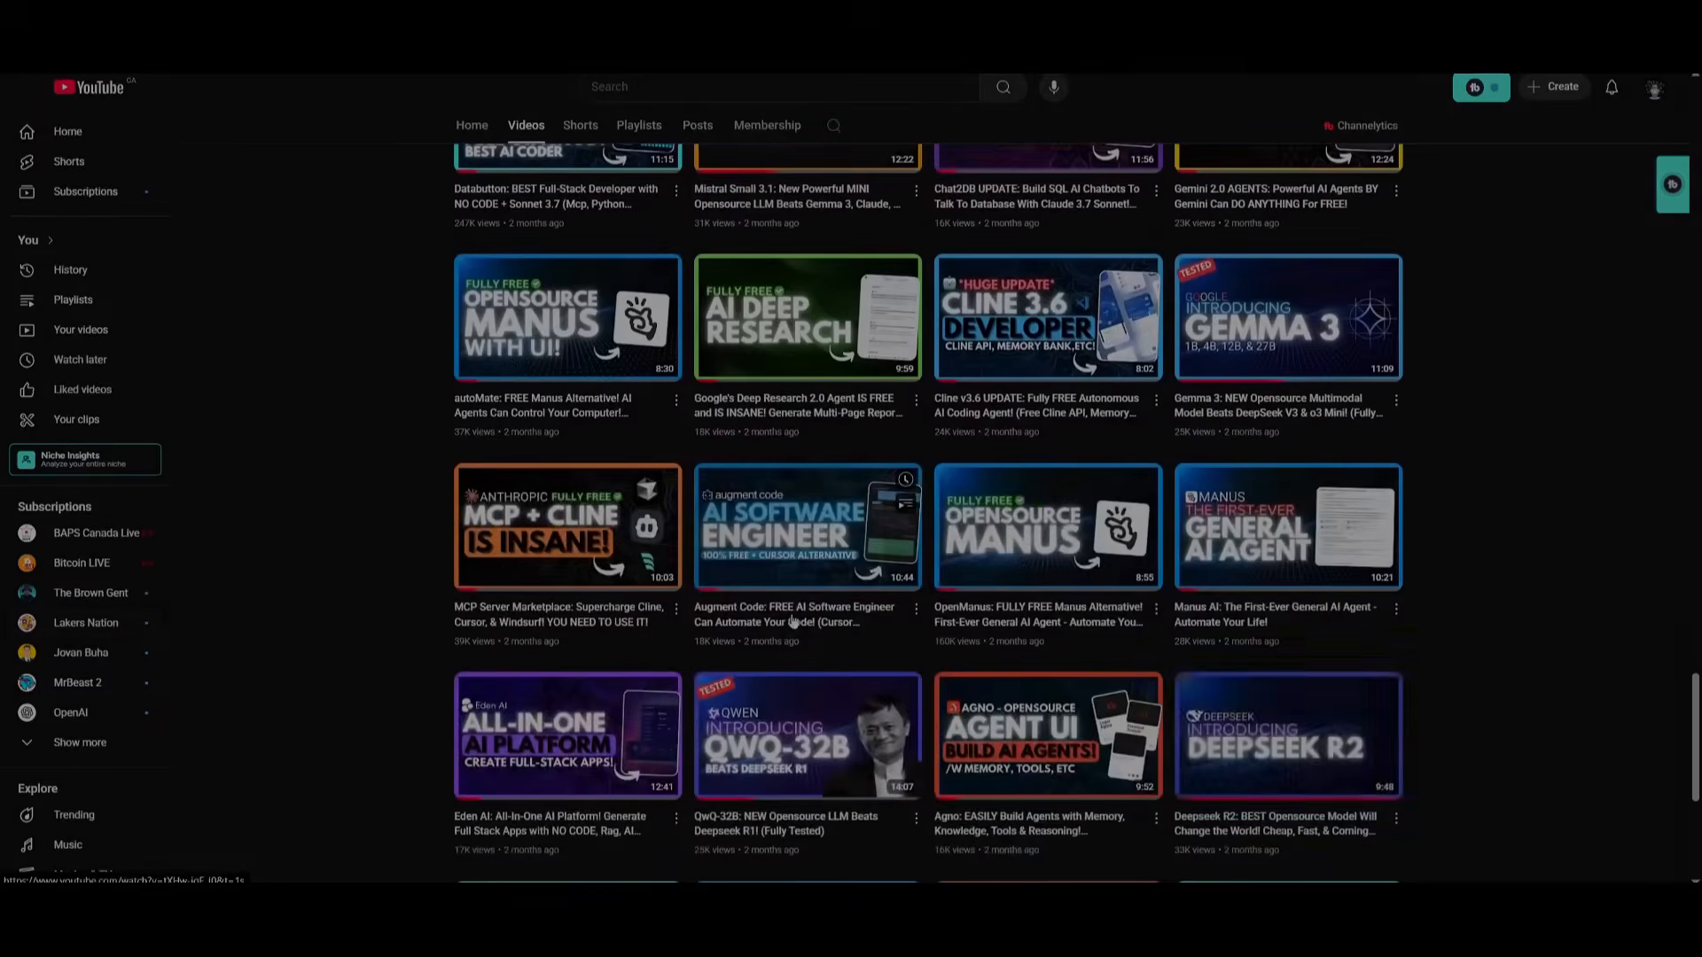